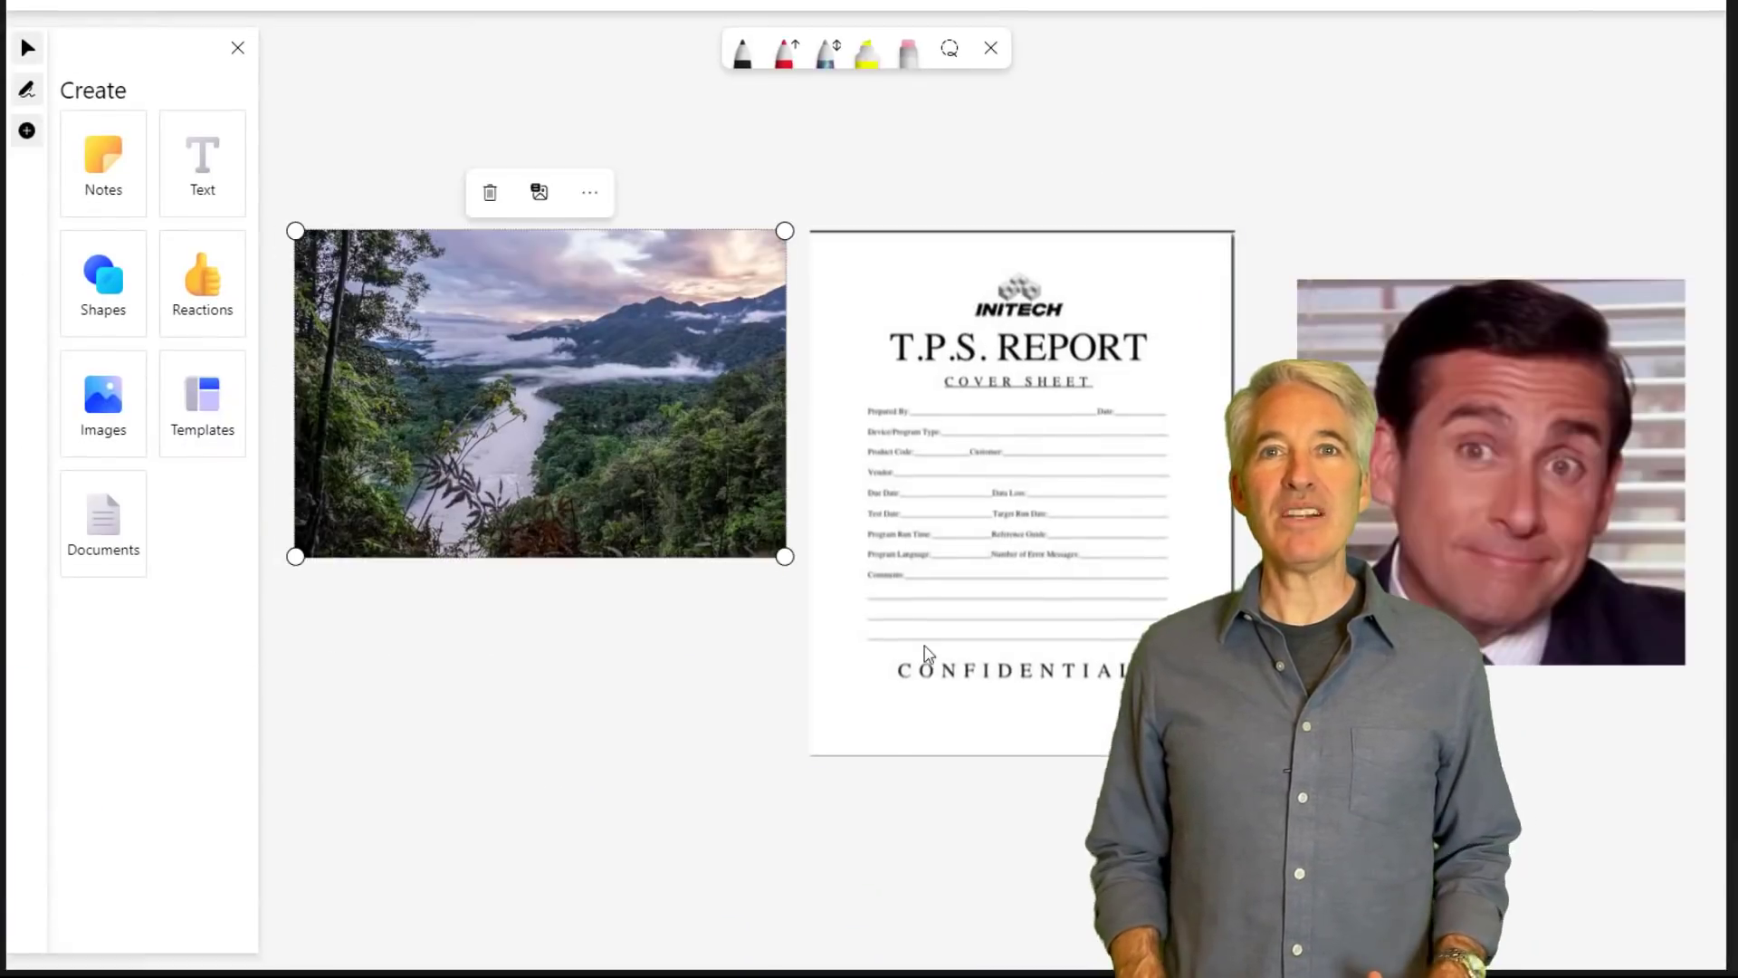
- Share Microsoft Whiteboard in the meeting as 'Present Whiteboard. Only you can edit.'
{"action": "left_click", "coordinate": [201, 282]}
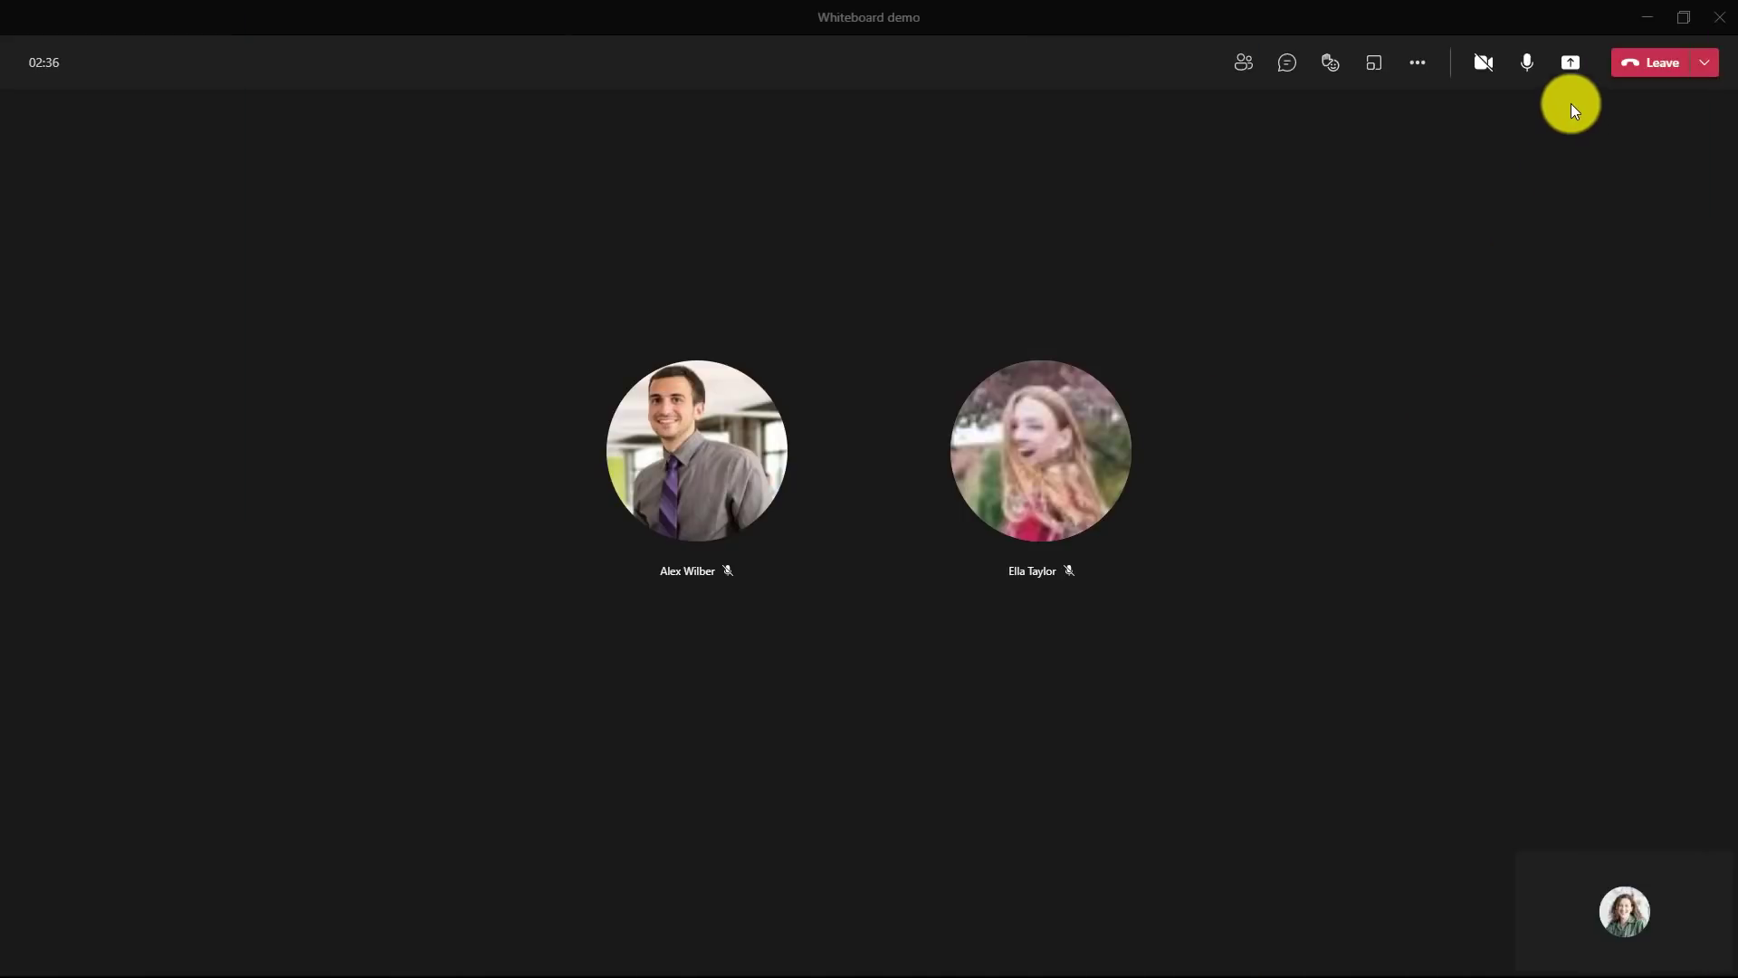
{"action": "left_click", "coordinate": [1570, 62]}
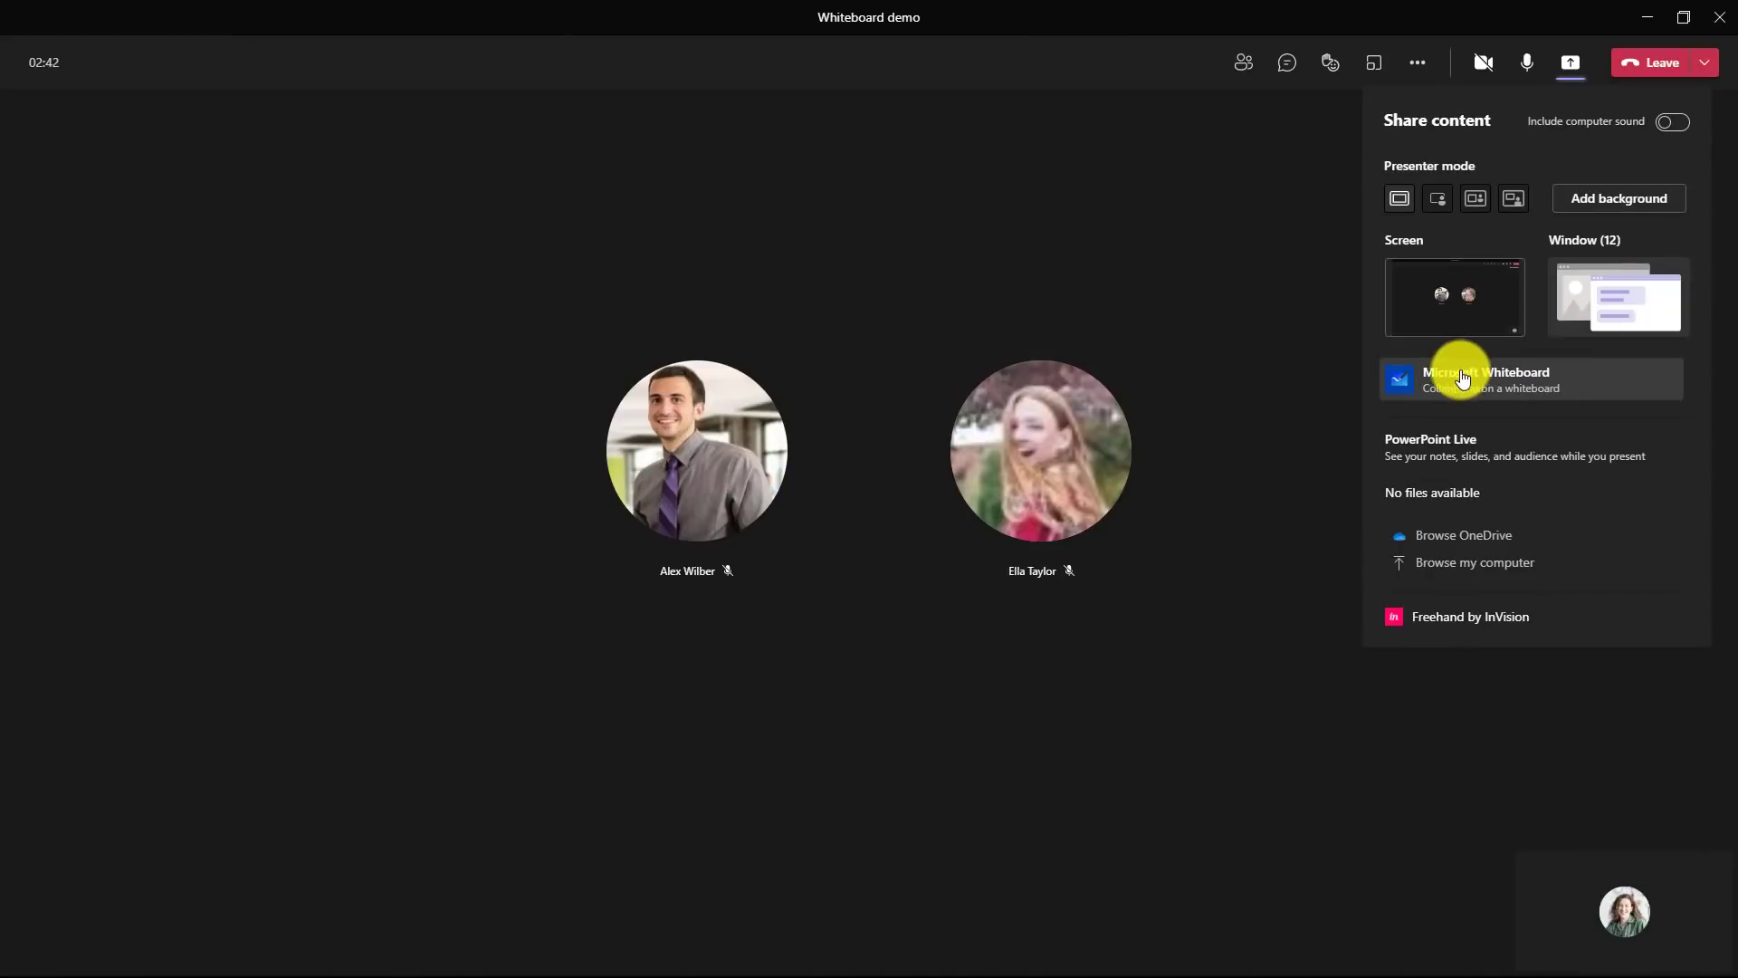
{"action": "left_click", "coordinate": [1484, 379]}
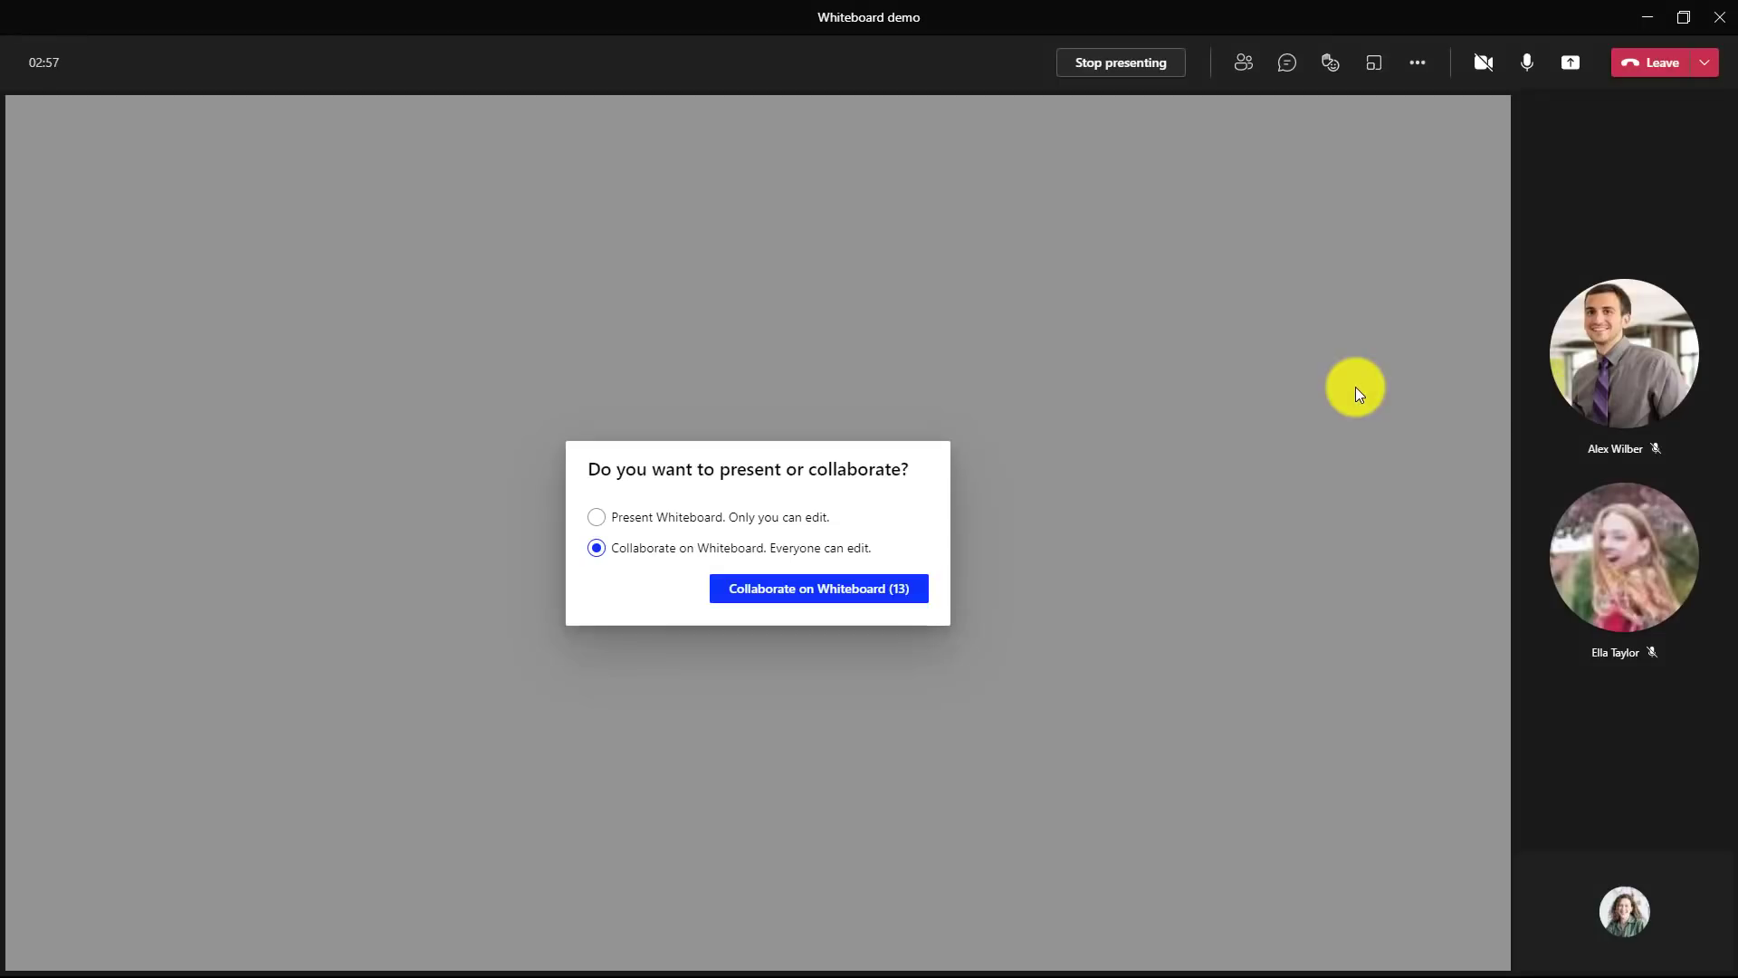
{"action": "mouse_move", "coordinate": [854, 499]}
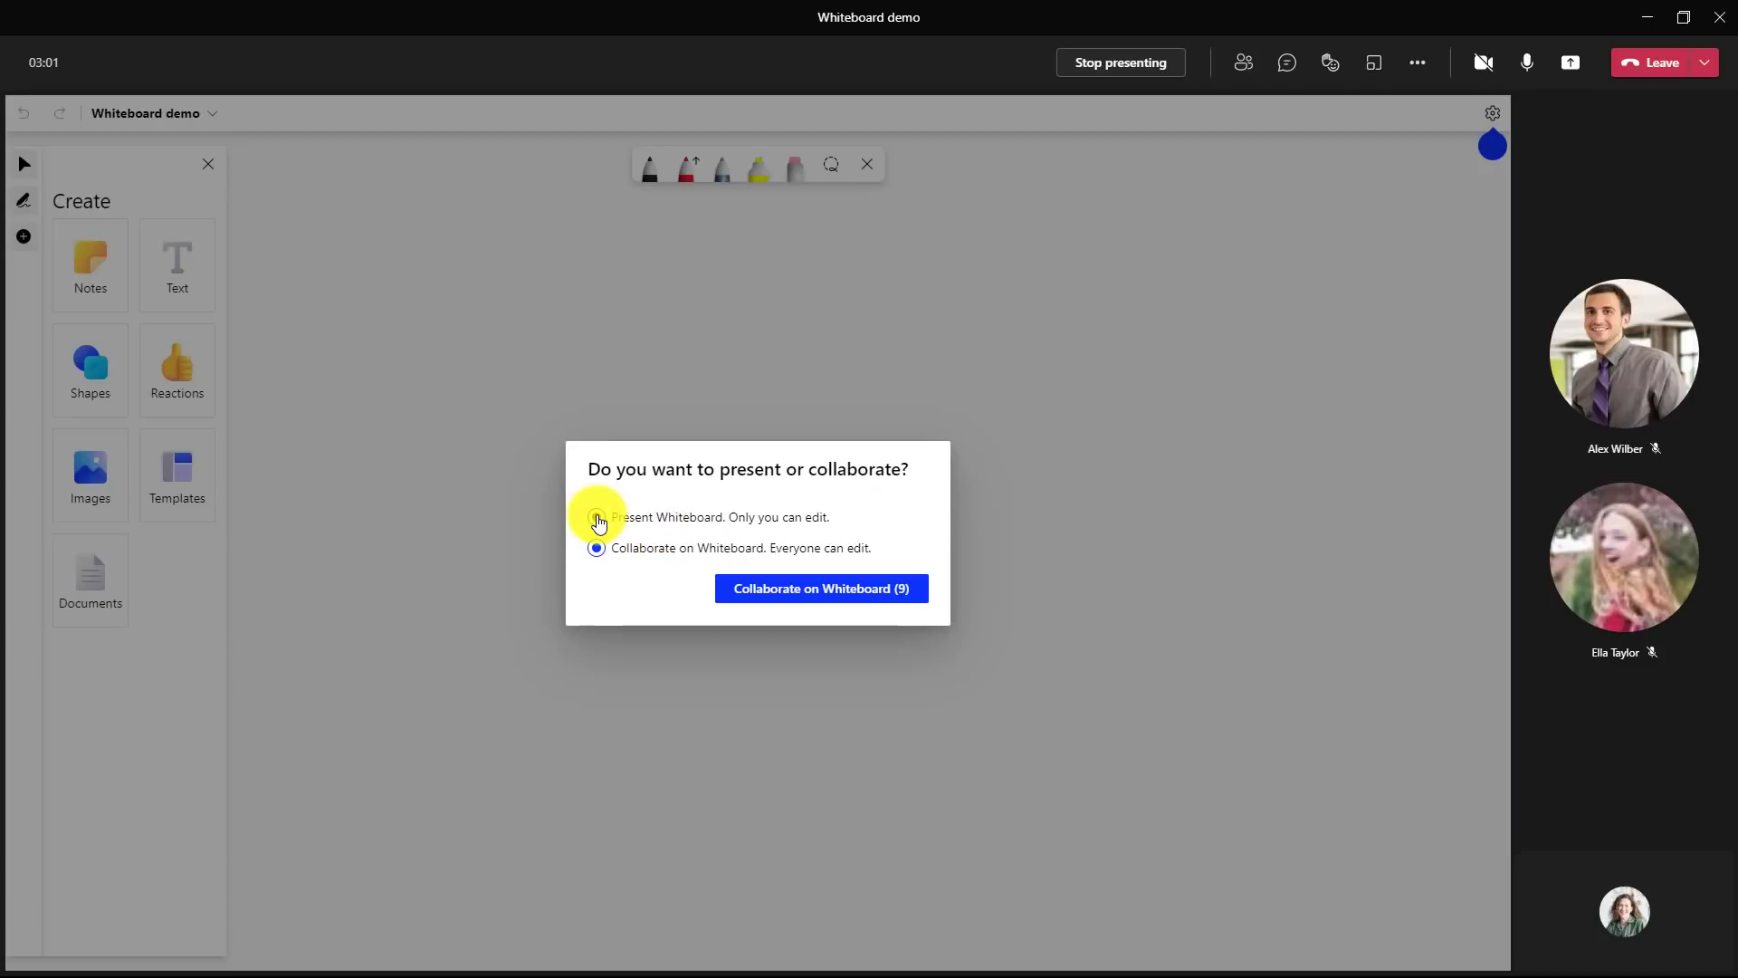
{"action": "left_click", "coordinate": [596, 516]}
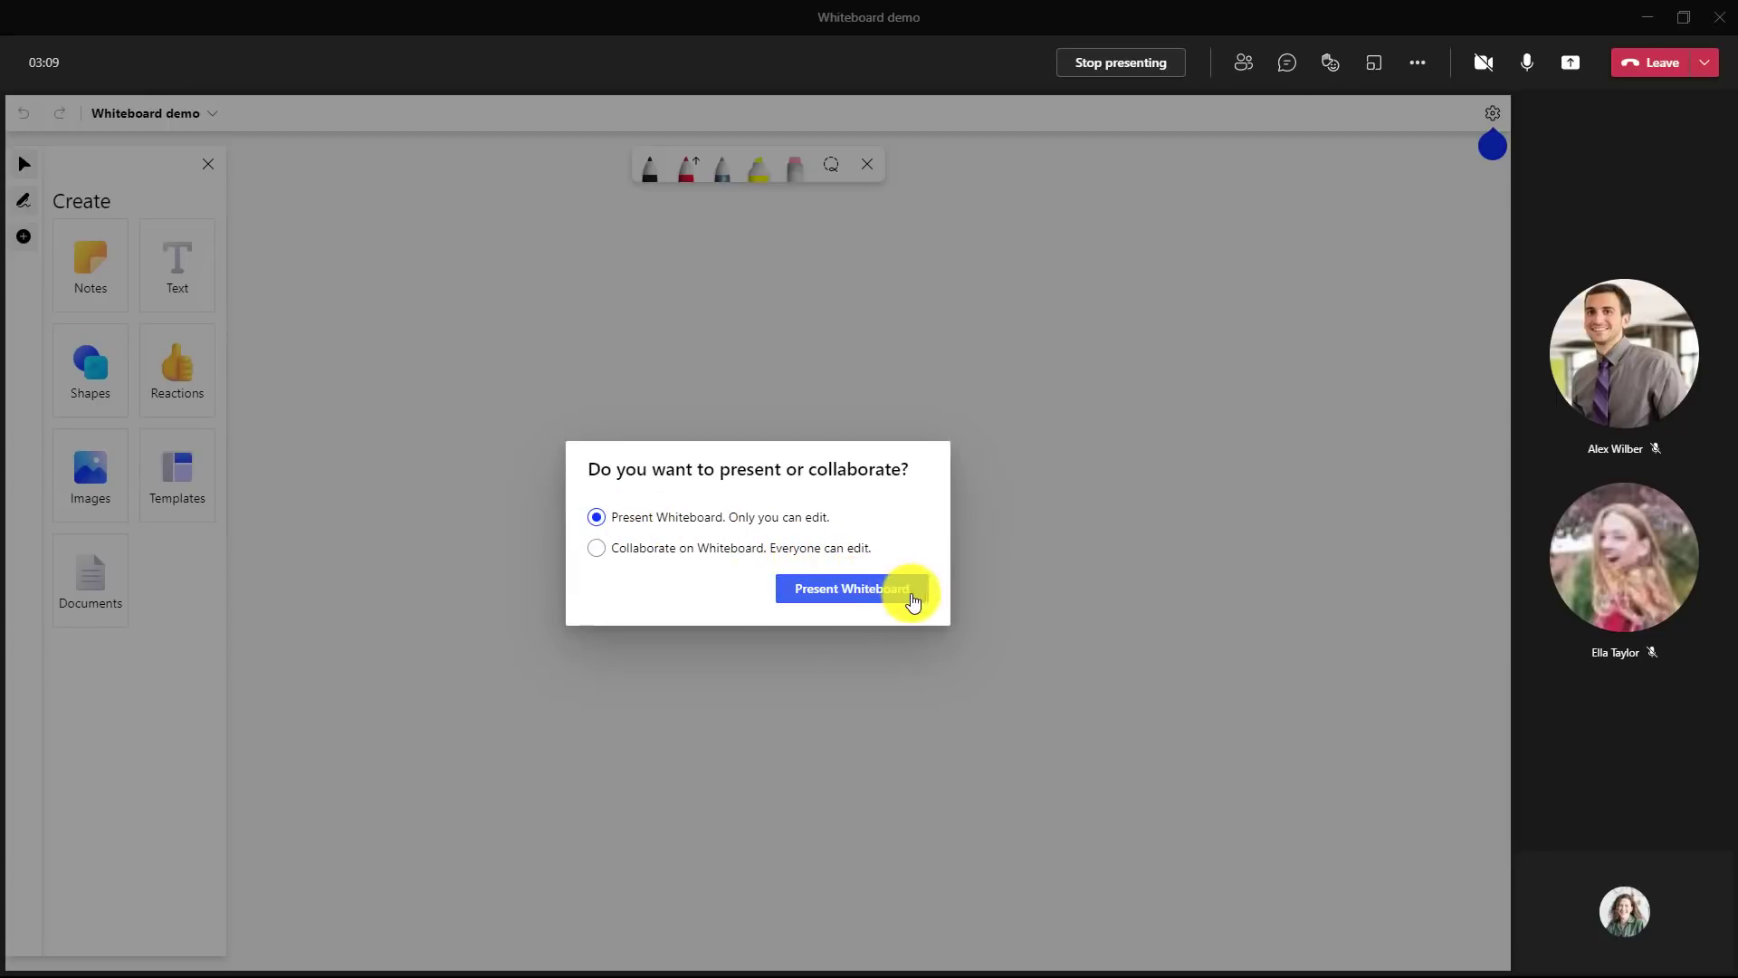
{"action": "left_click", "coordinate": [851, 589]}
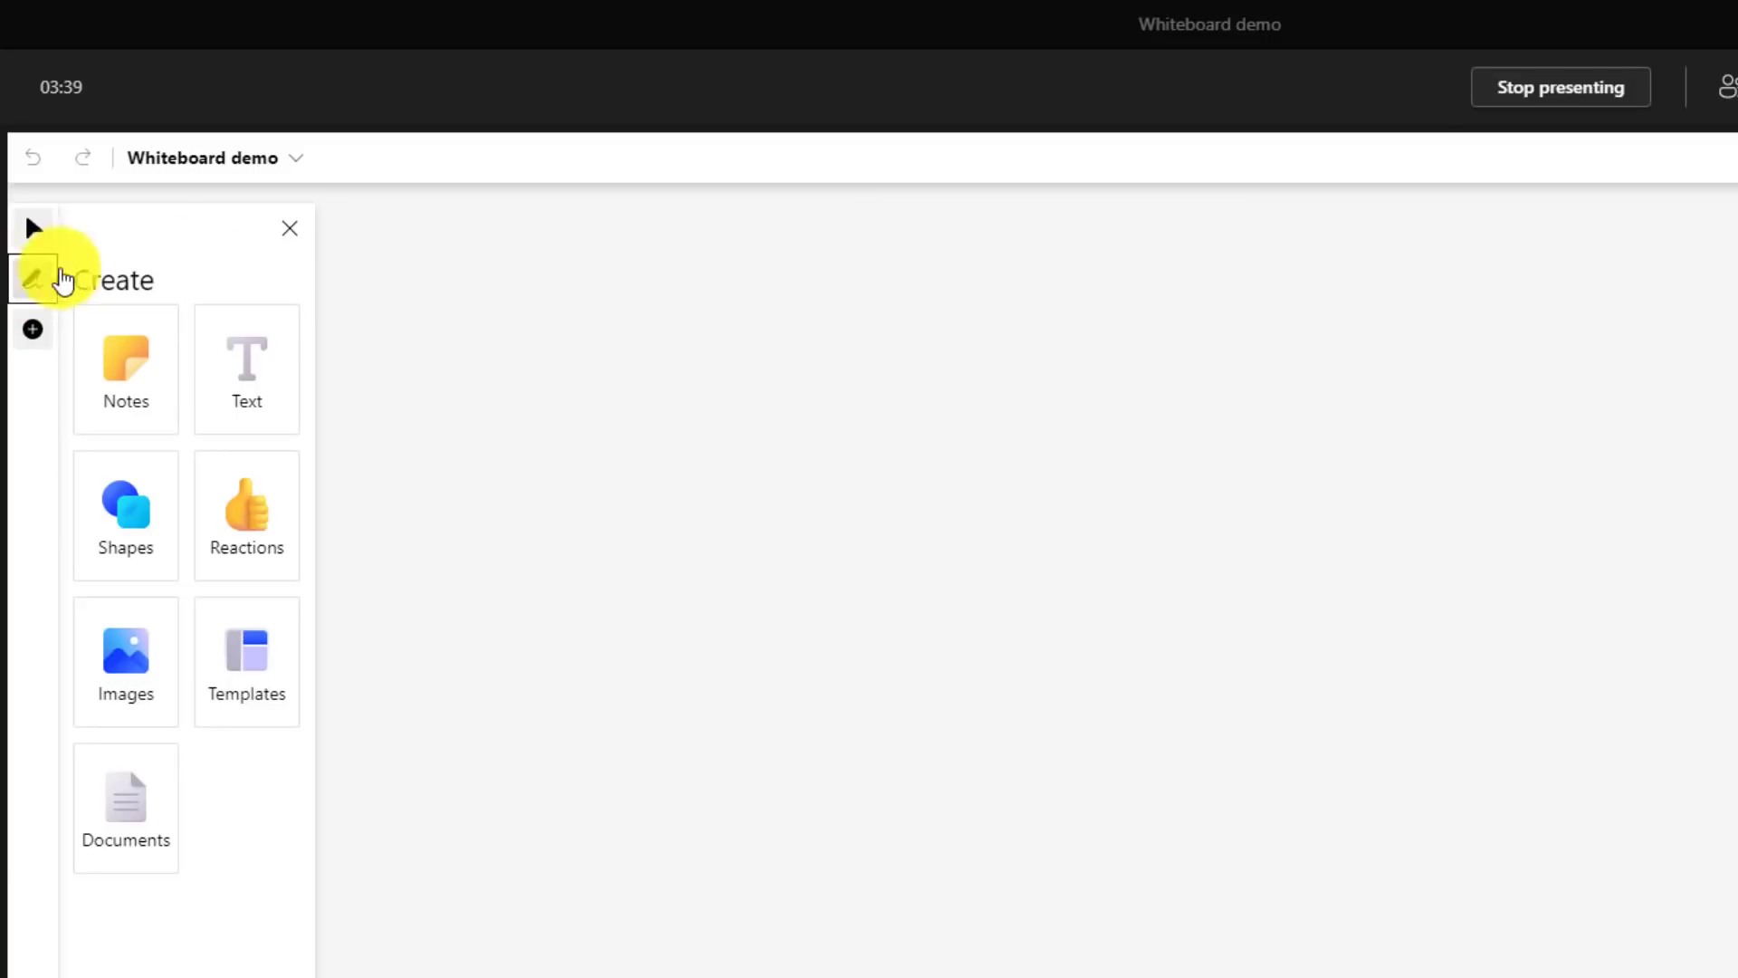
- Close the Create panel and bring up the inking toolbar on the blank board
{"action": "left_click", "coordinate": [31, 277]}
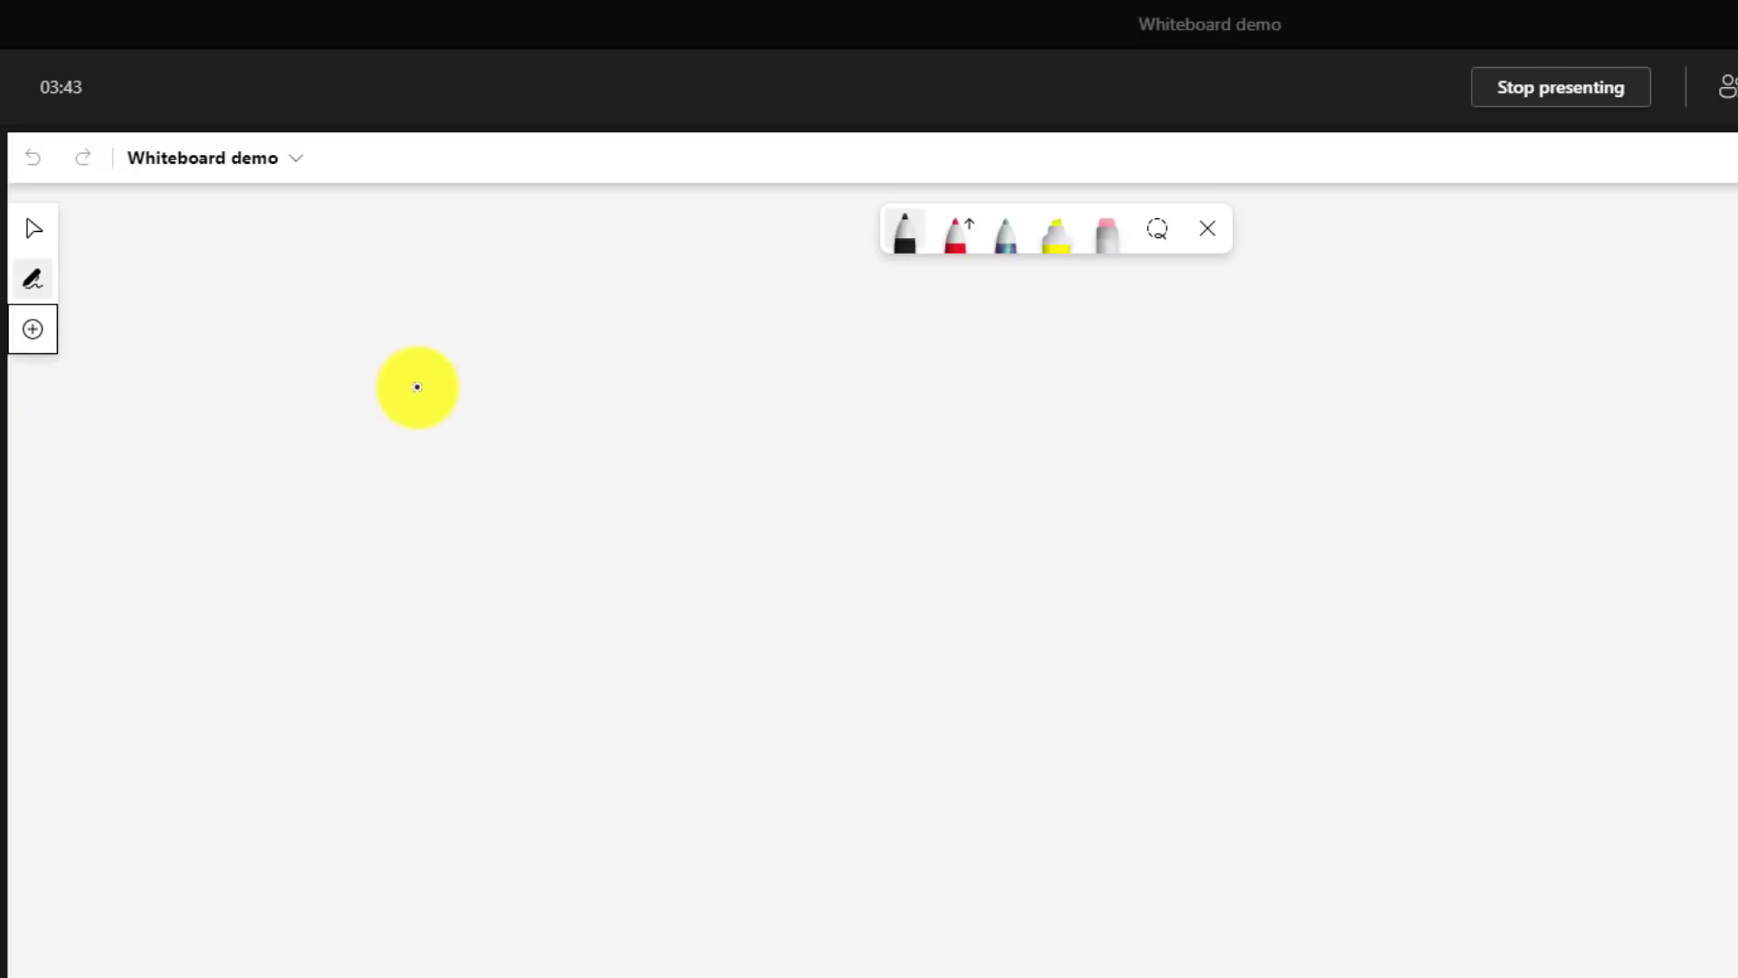
{"action": "left_click", "coordinate": [33, 330]}
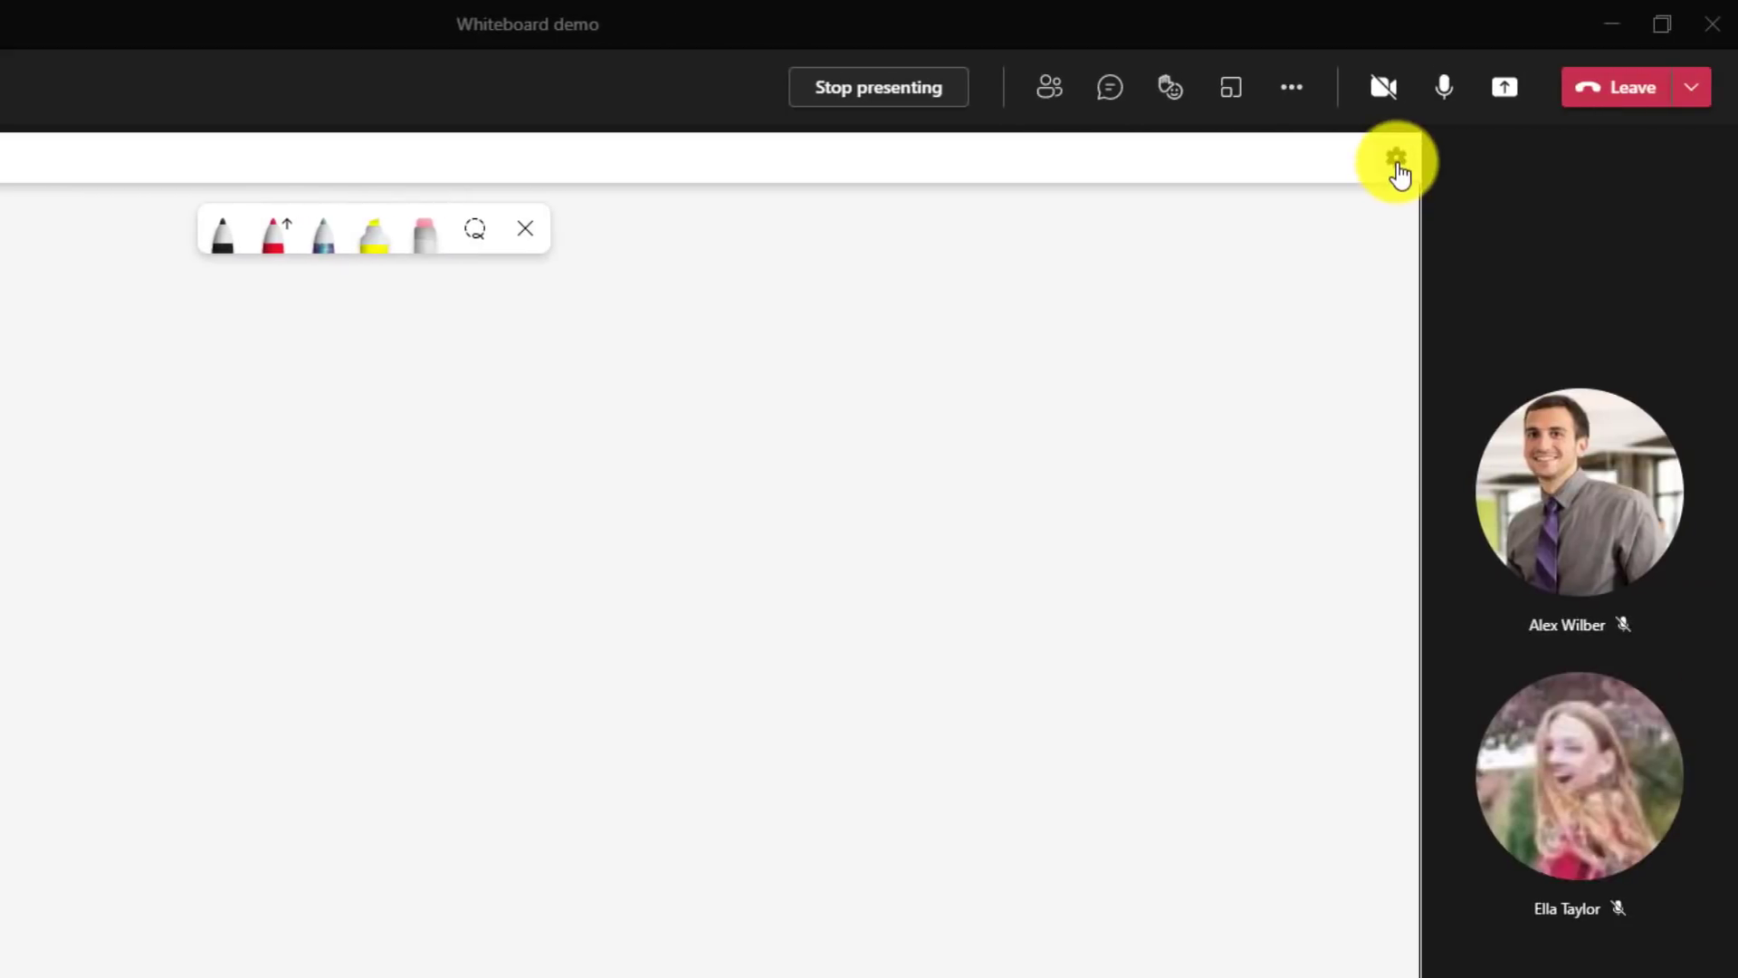
- Open the board's settings gear to view Export image and Format background options
{"action": "left_click", "coordinate": [1396, 158]}
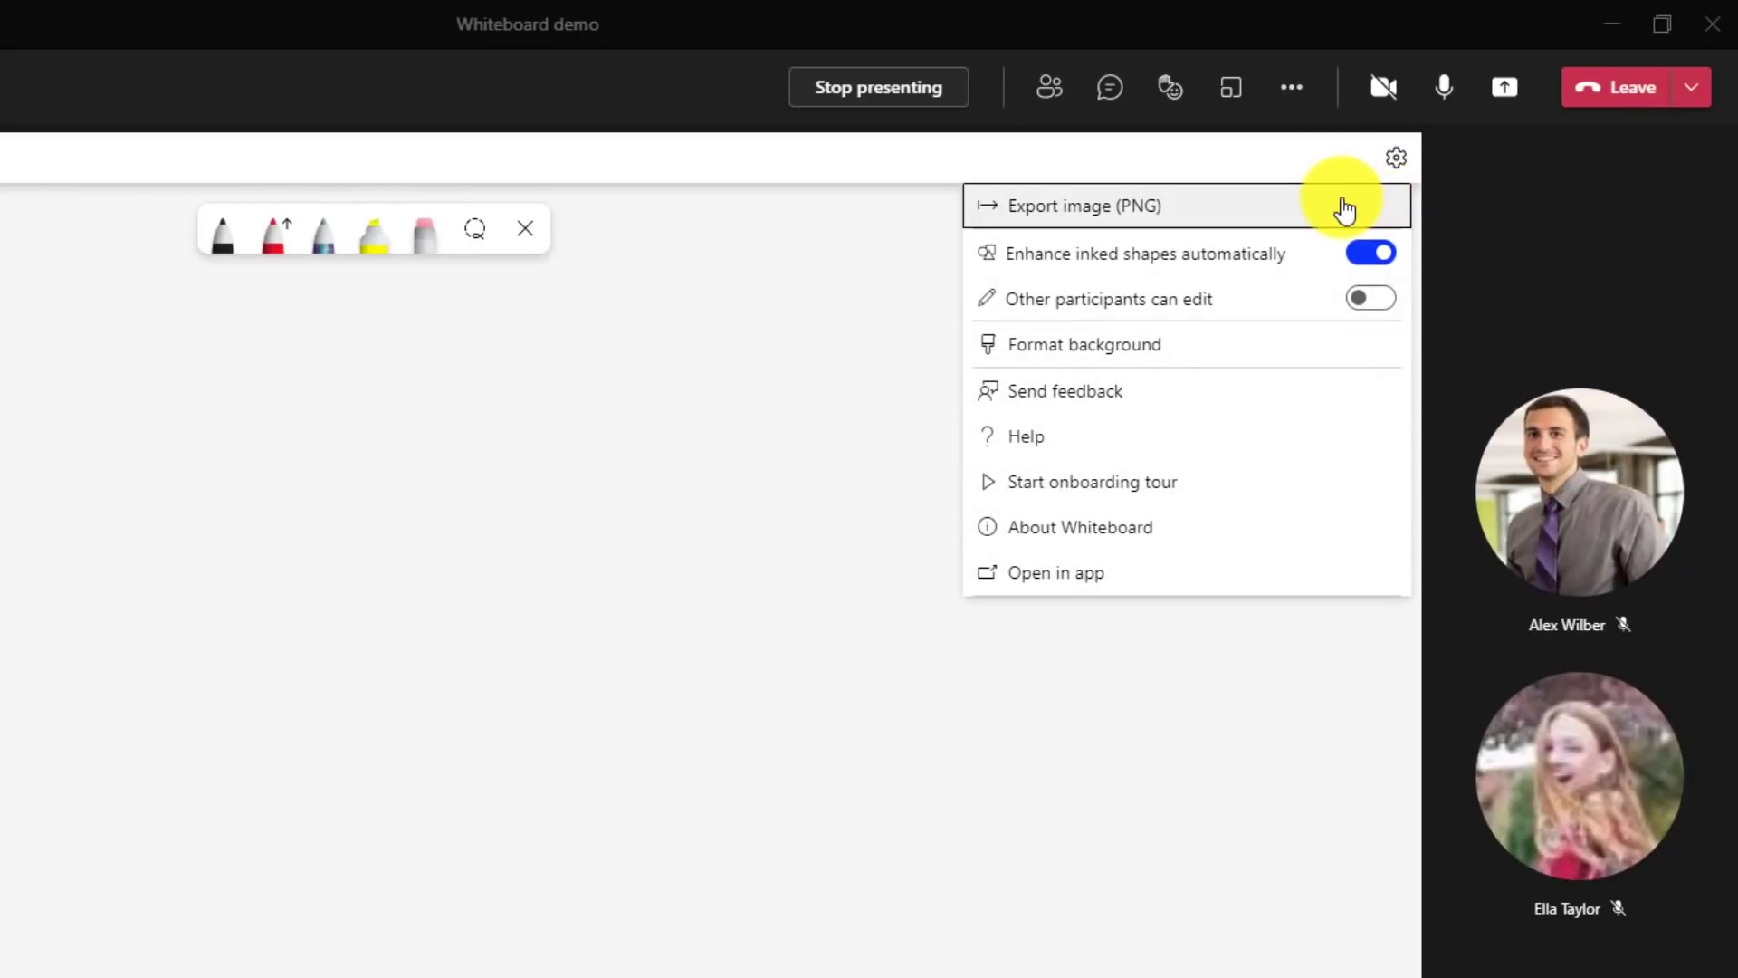
{"action": "mouse_move", "coordinate": [1217, 299]}
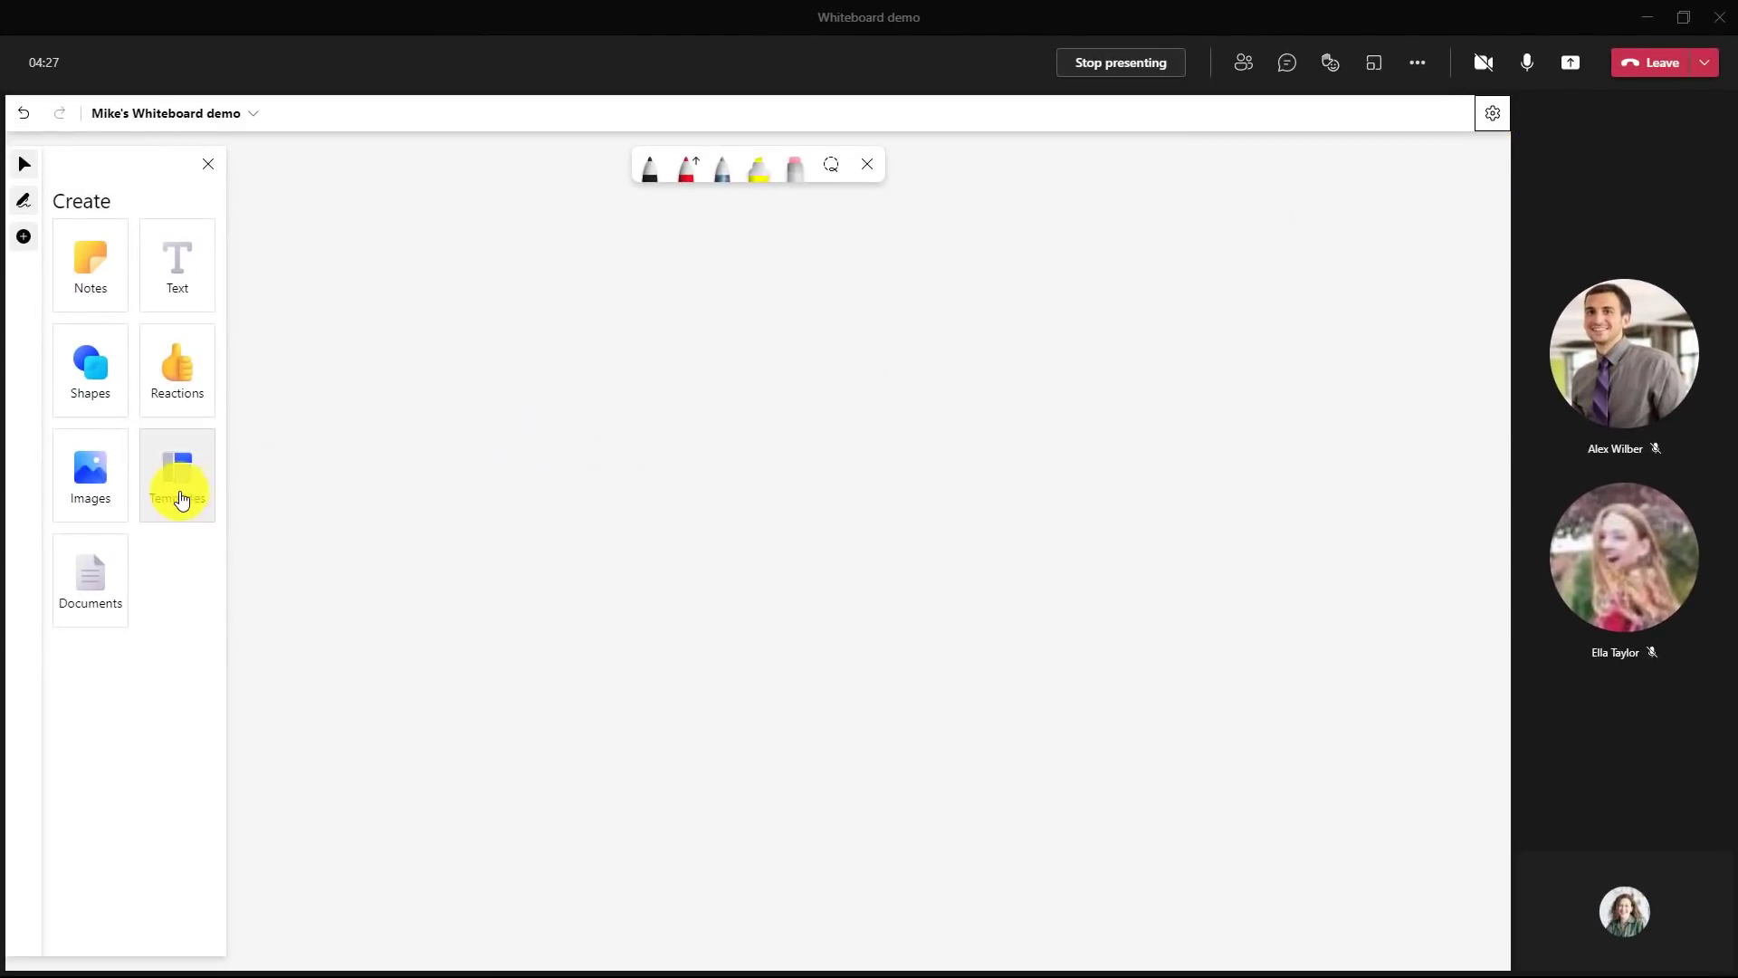
- Add the Affinity diagram template from the Brainstorming collection to the board
{"action": "left_click", "coordinate": [176, 474]}
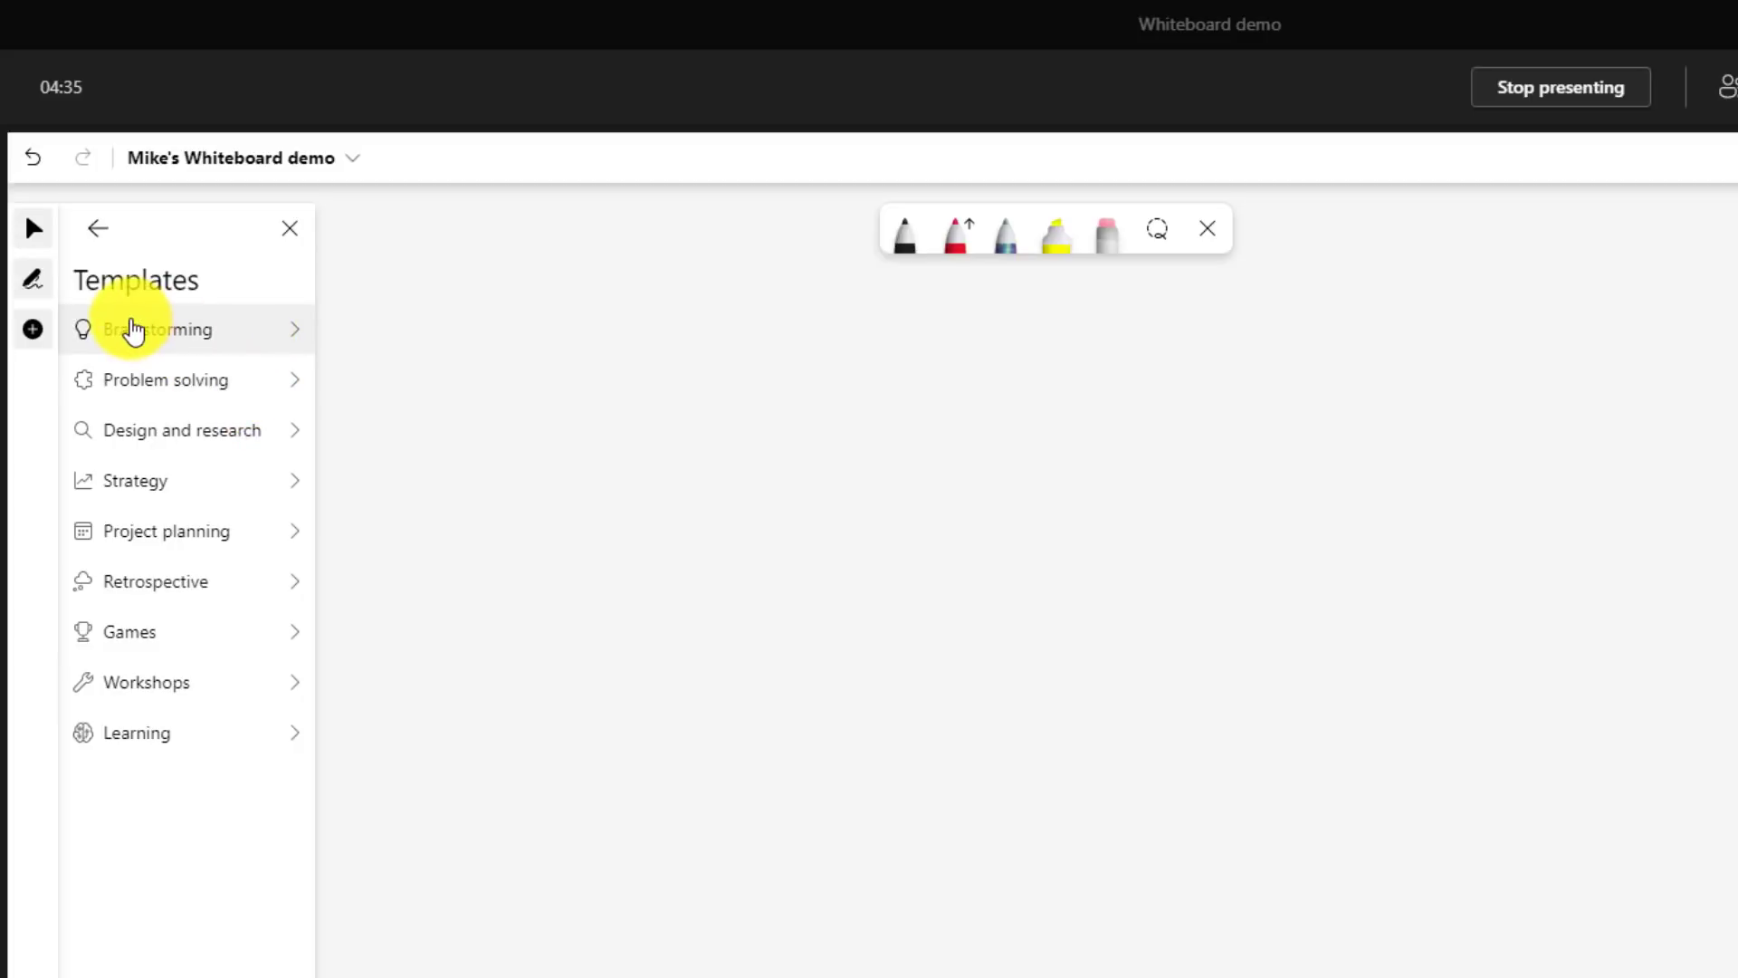
{"action": "left_click", "coordinate": [161, 328]}
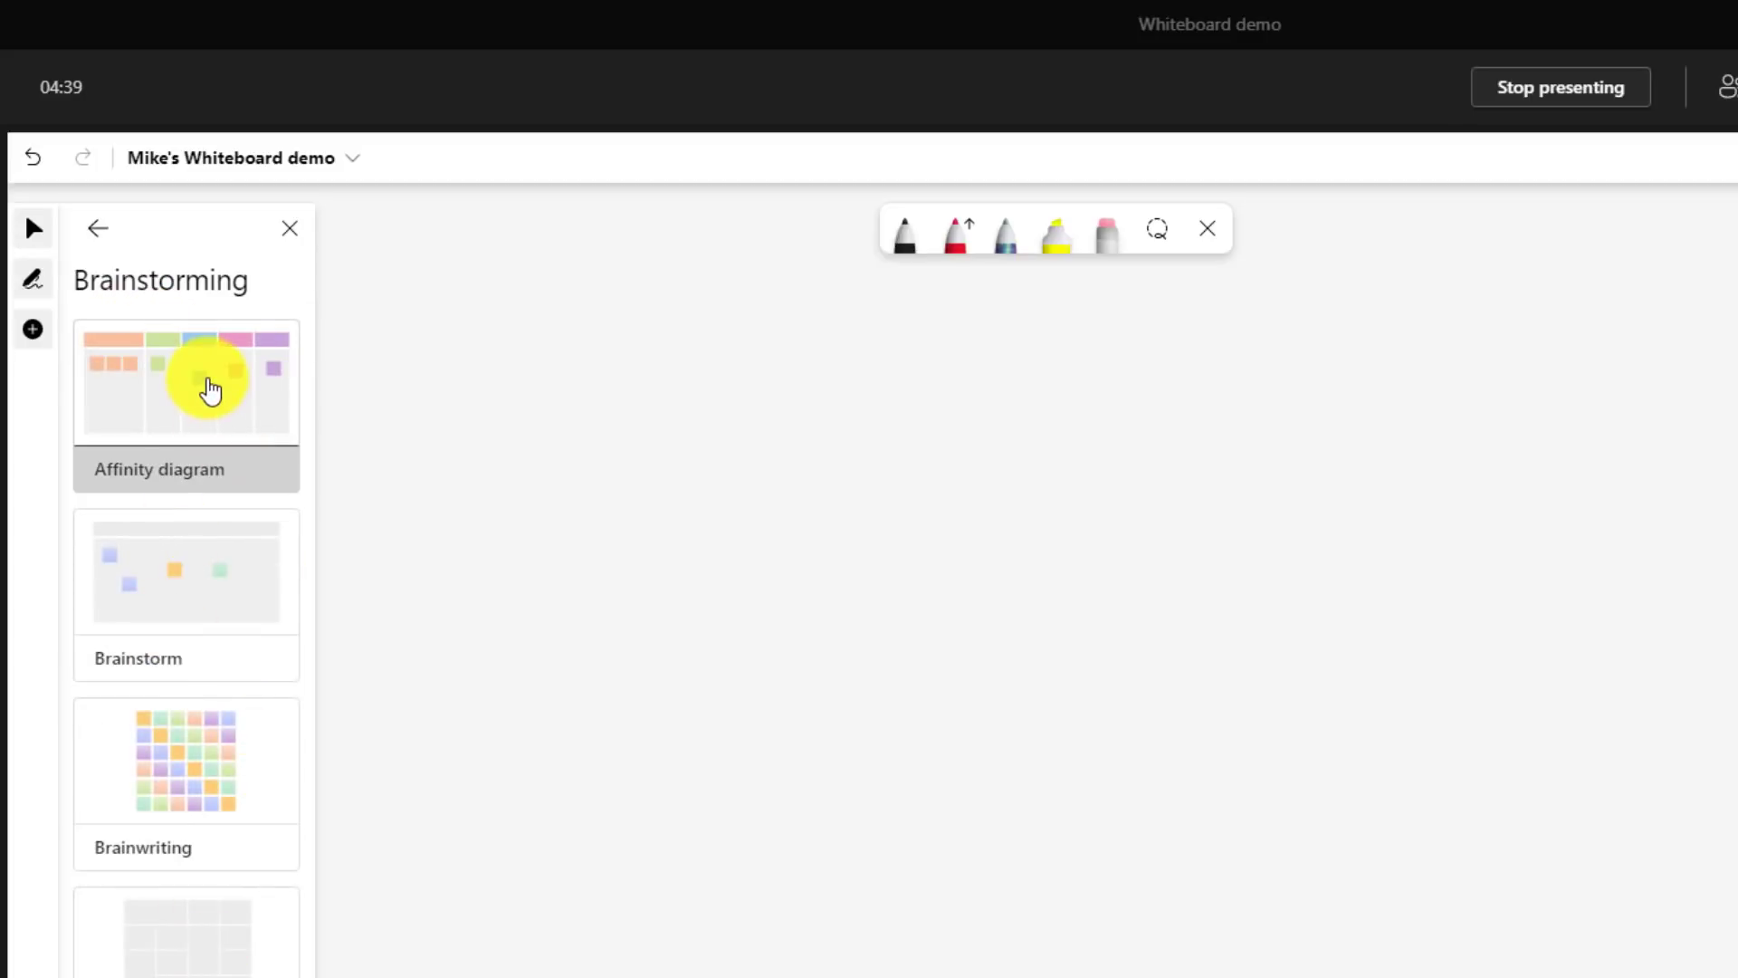
{"action": "left_click", "coordinate": [186, 382]}
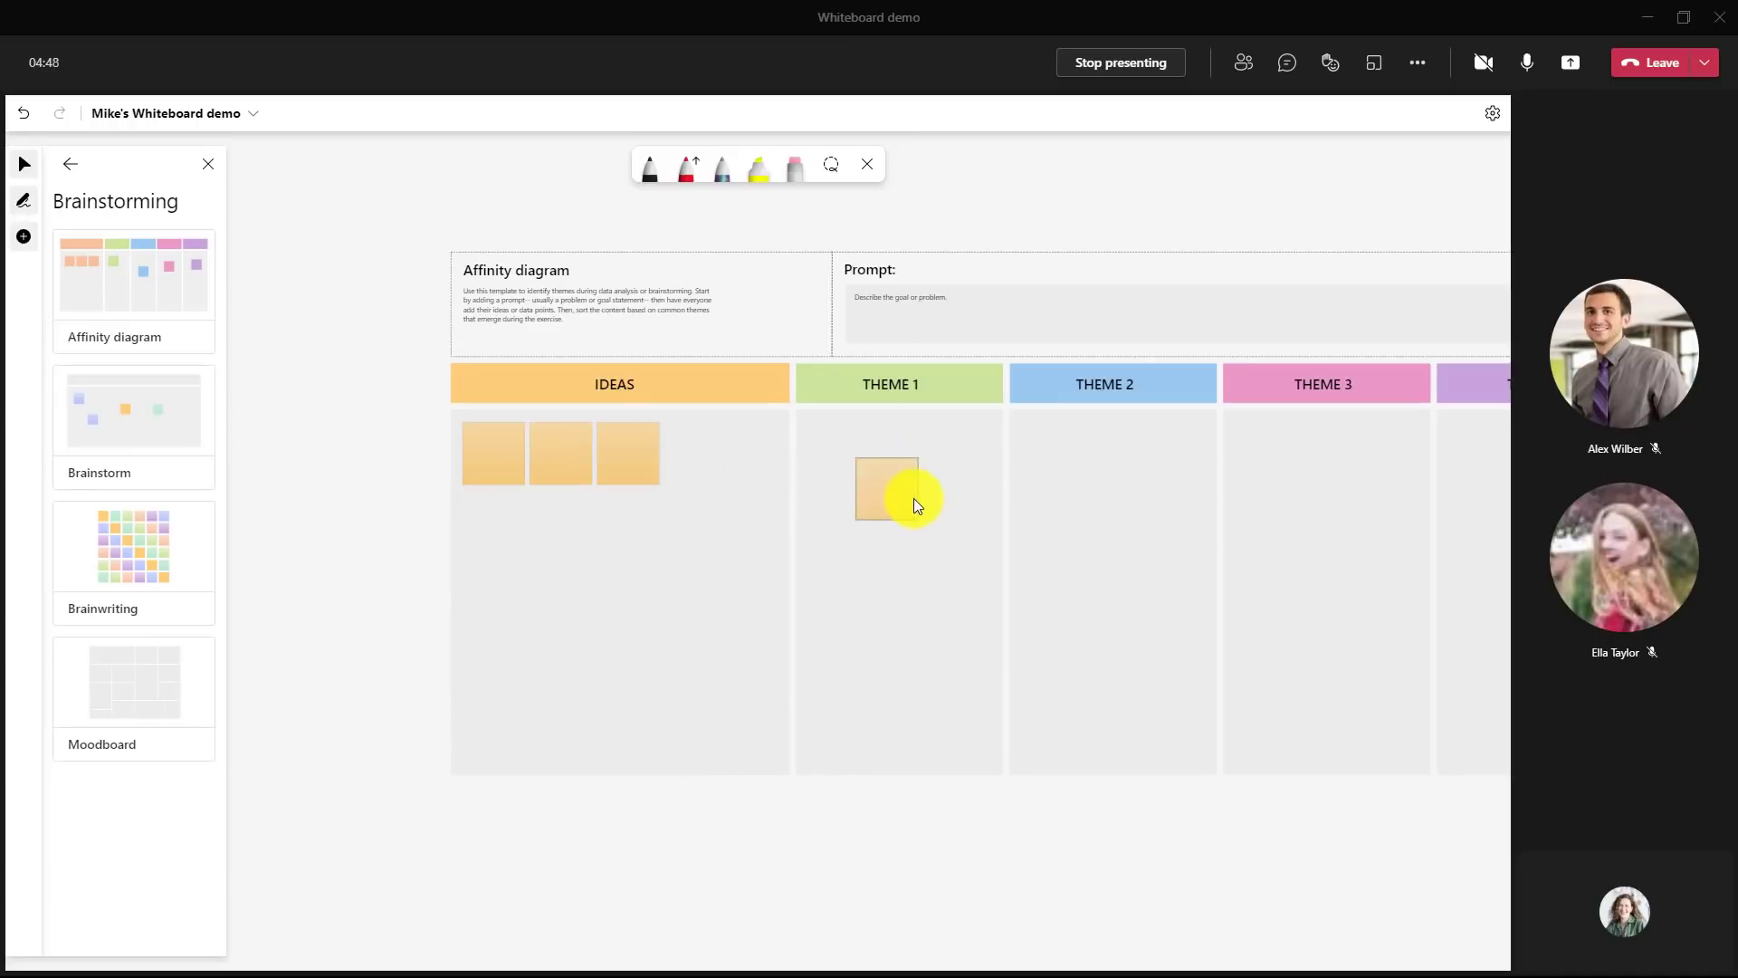
- Drag Ideas sticky notes into THEME 3 and THEME 2, then go back to the template list
{"action": "left_click_drag", "start_coordinate": [898, 490], "coordinate": [1308, 496]}
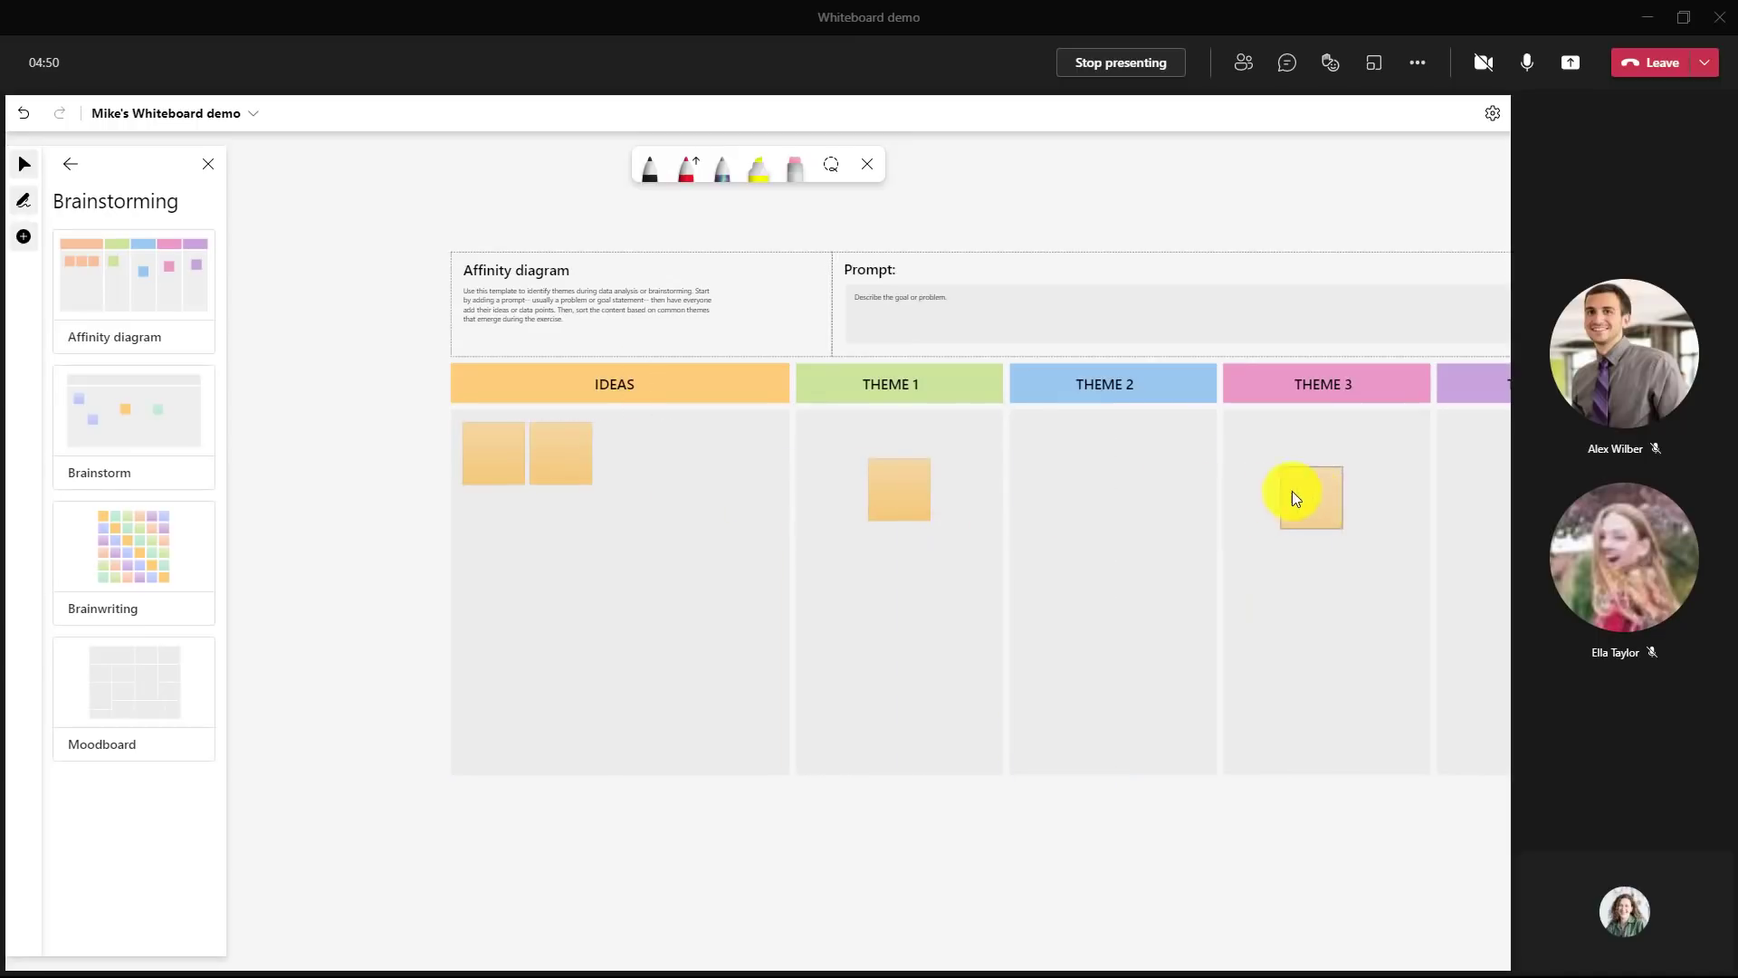
{"action": "left_click_drag", "start_coordinate": [1308, 499], "coordinate": [1192, 522]}
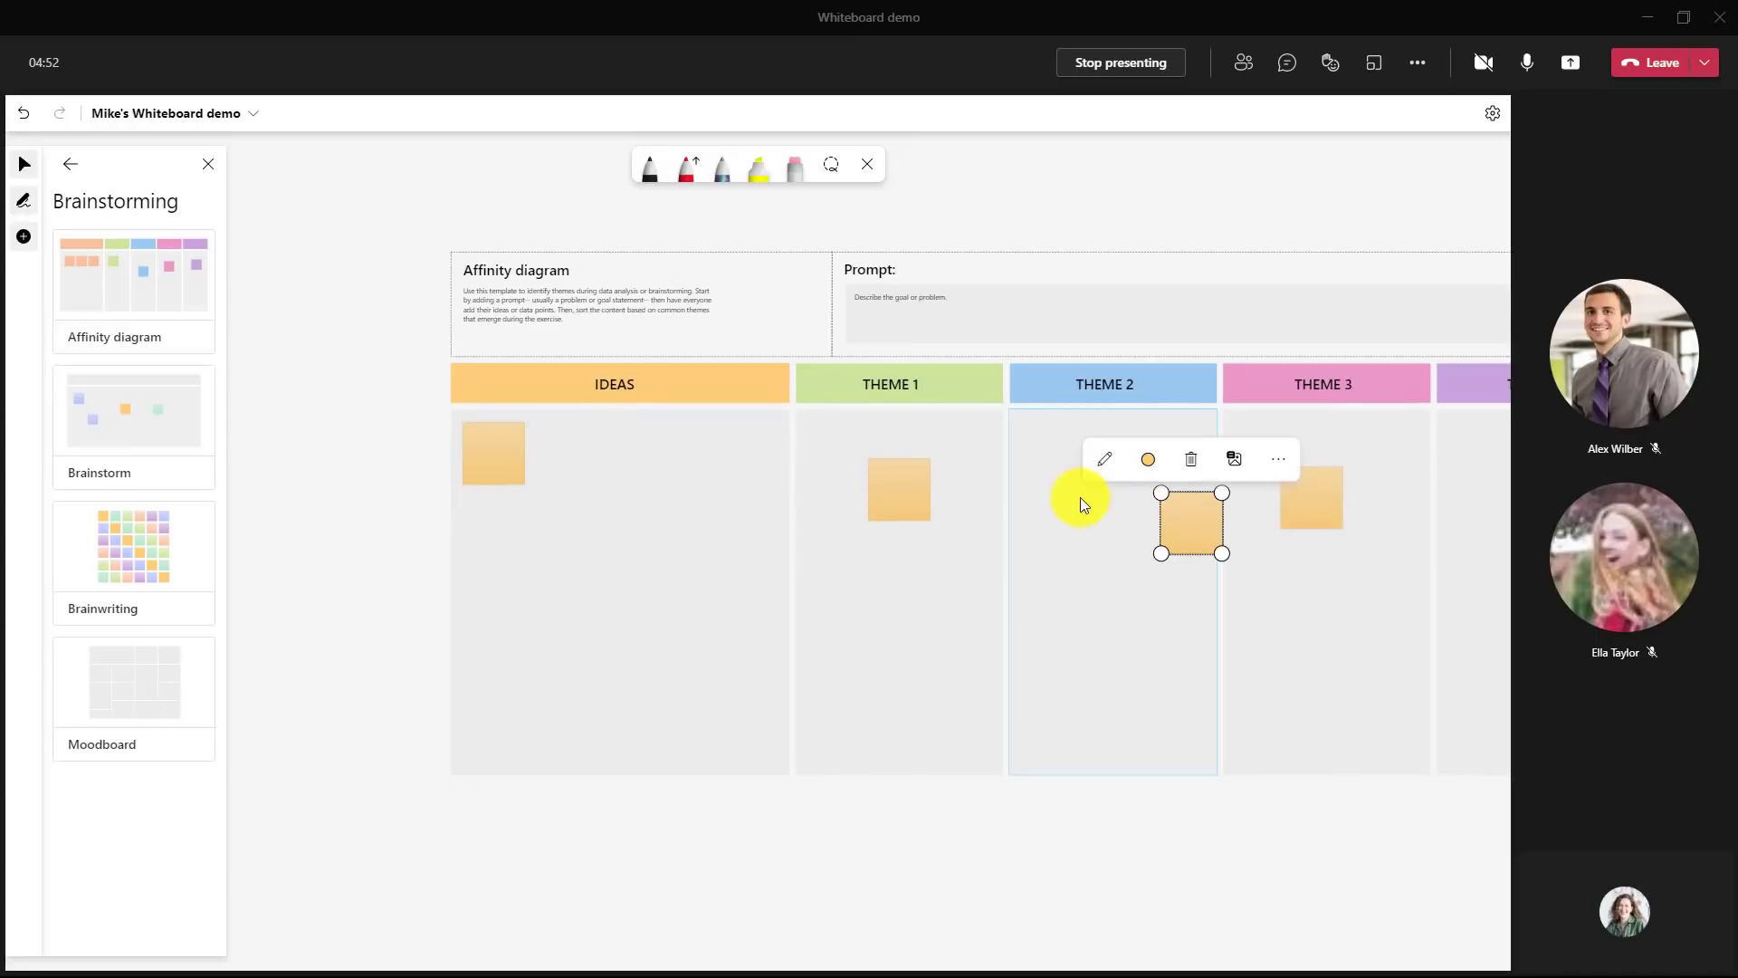
{"action": "left_click", "coordinate": [69, 163]}
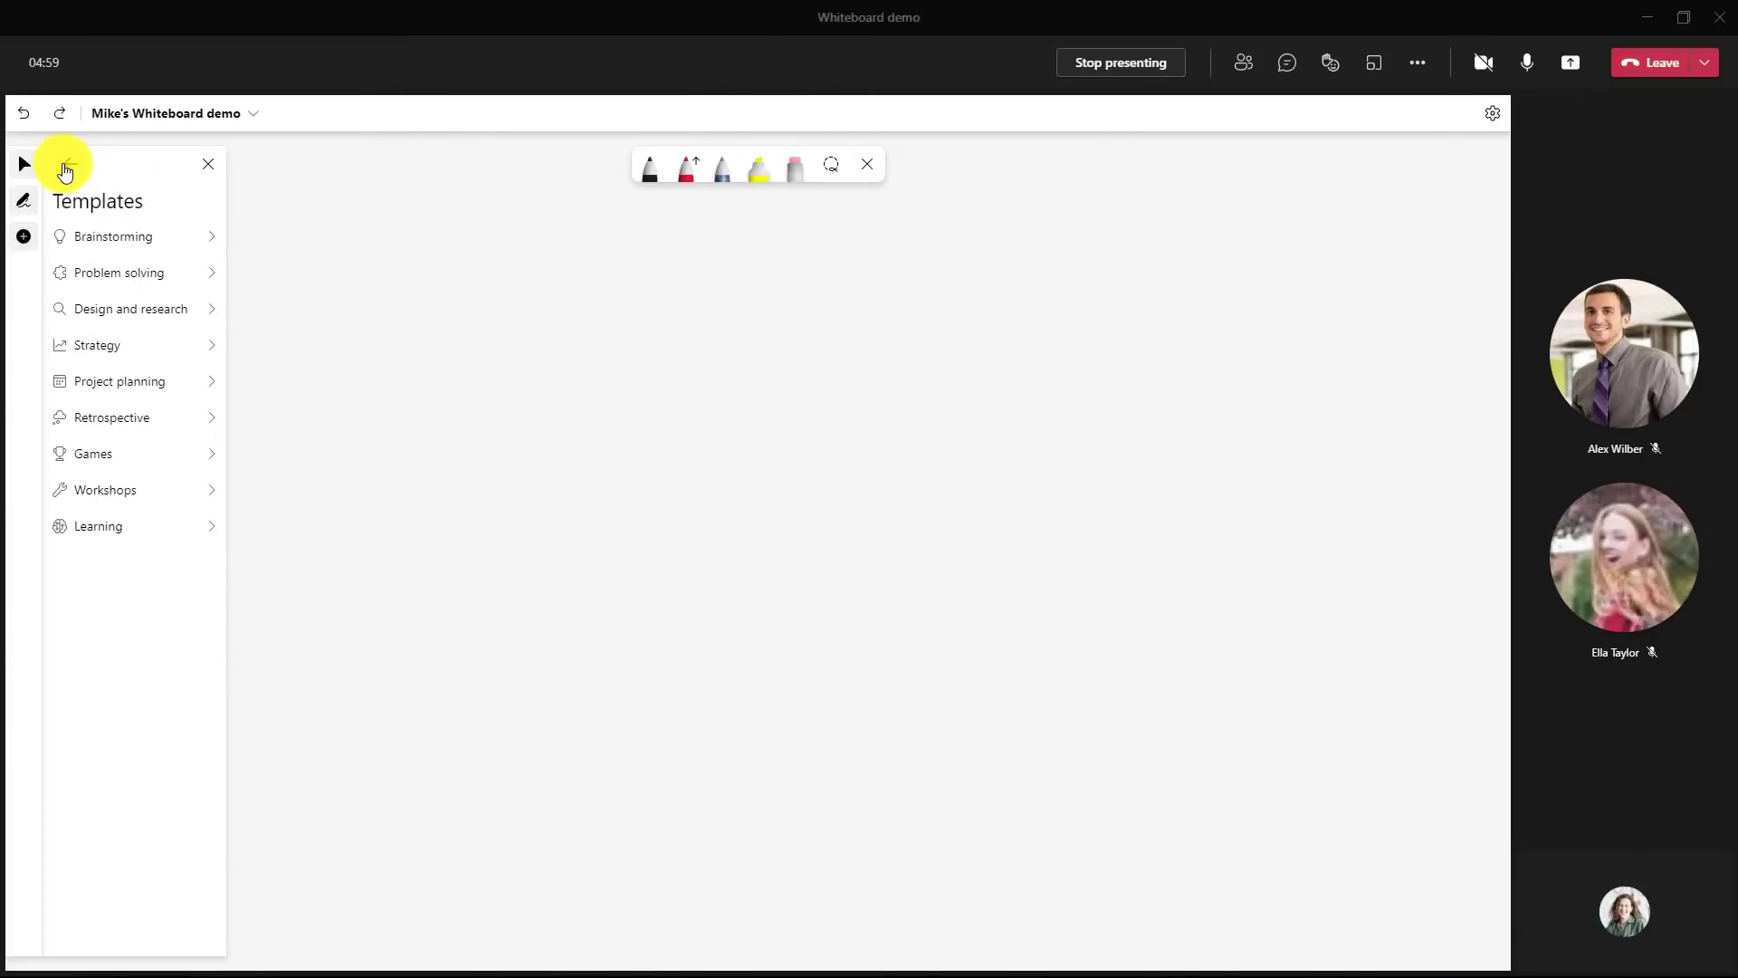
- Preview the Problem solving collection, then the Learning collection's KWL template
{"action": "left_click", "coordinate": [116, 272]}
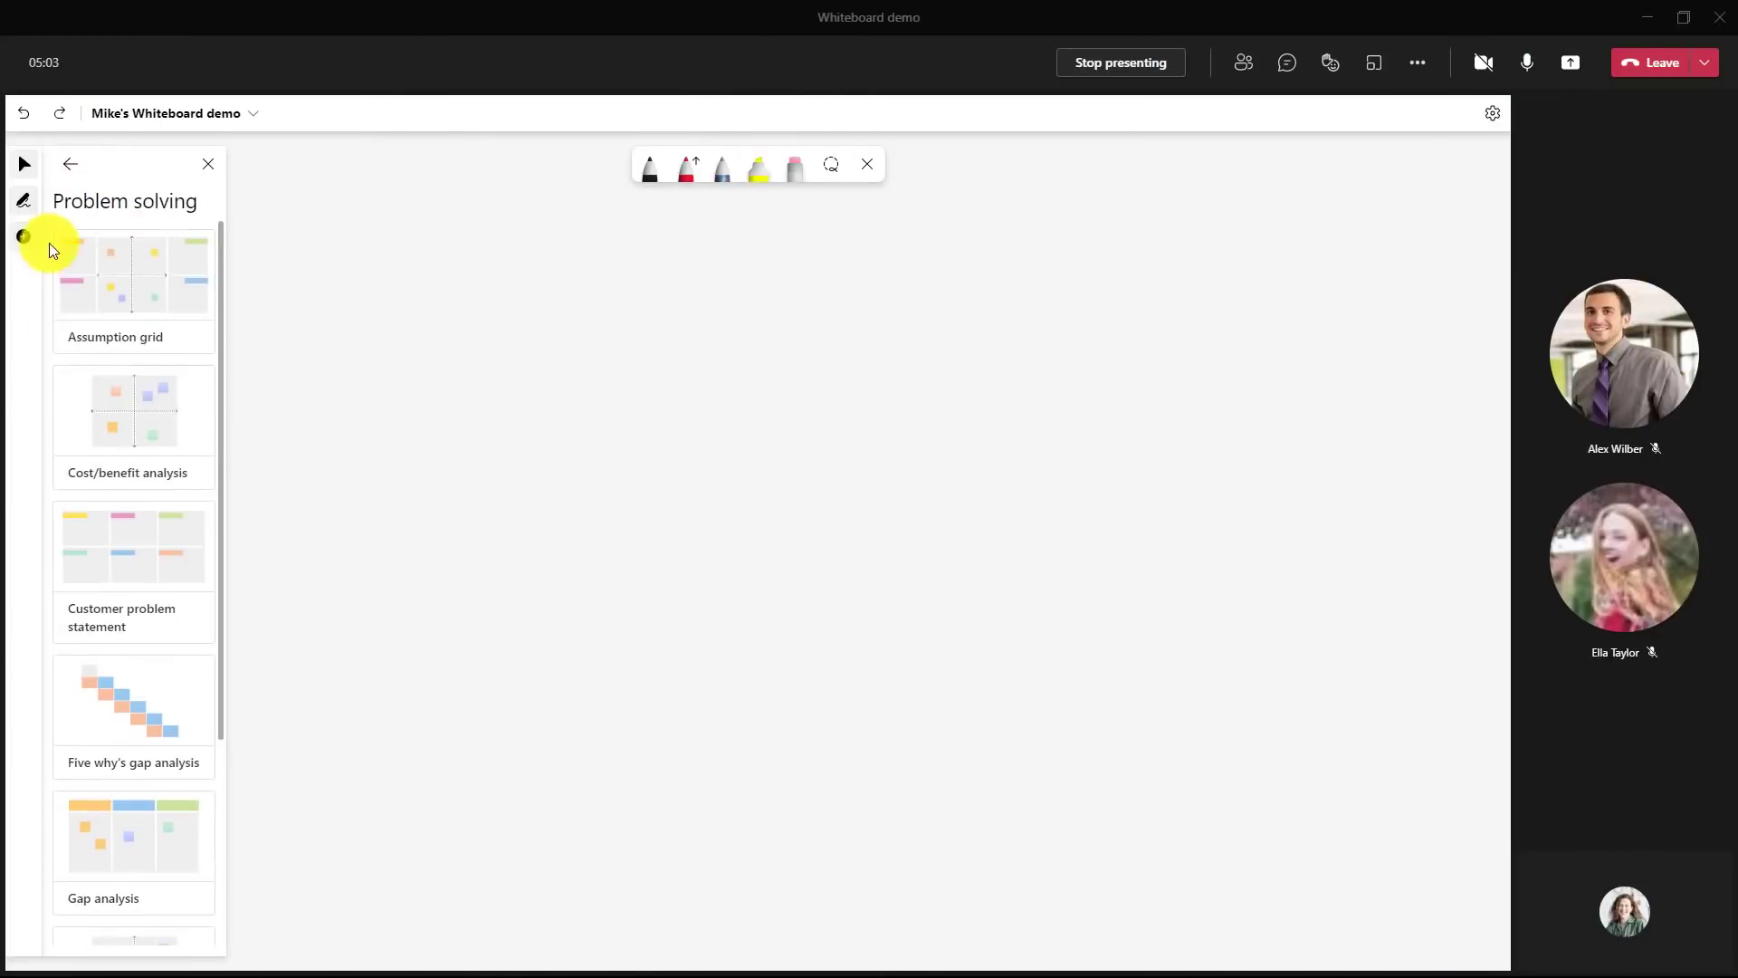
{"action": "left_click", "coordinate": [71, 165]}
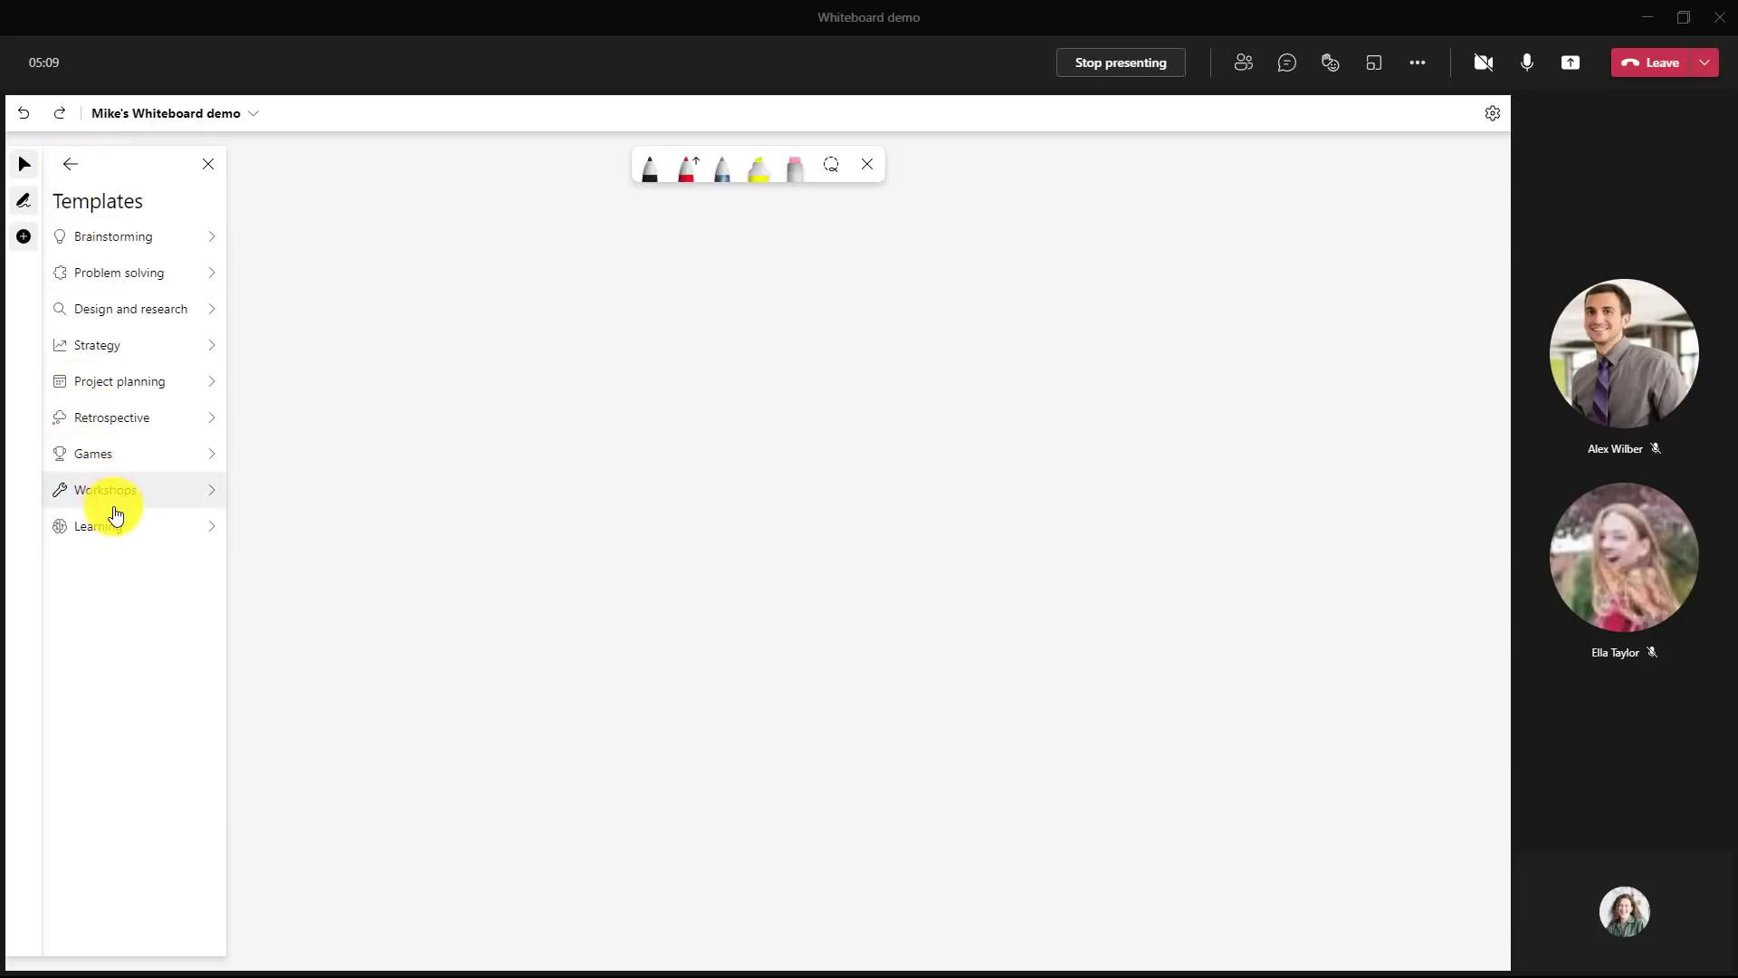
{"action": "left_click", "coordinate": [98, 526]}
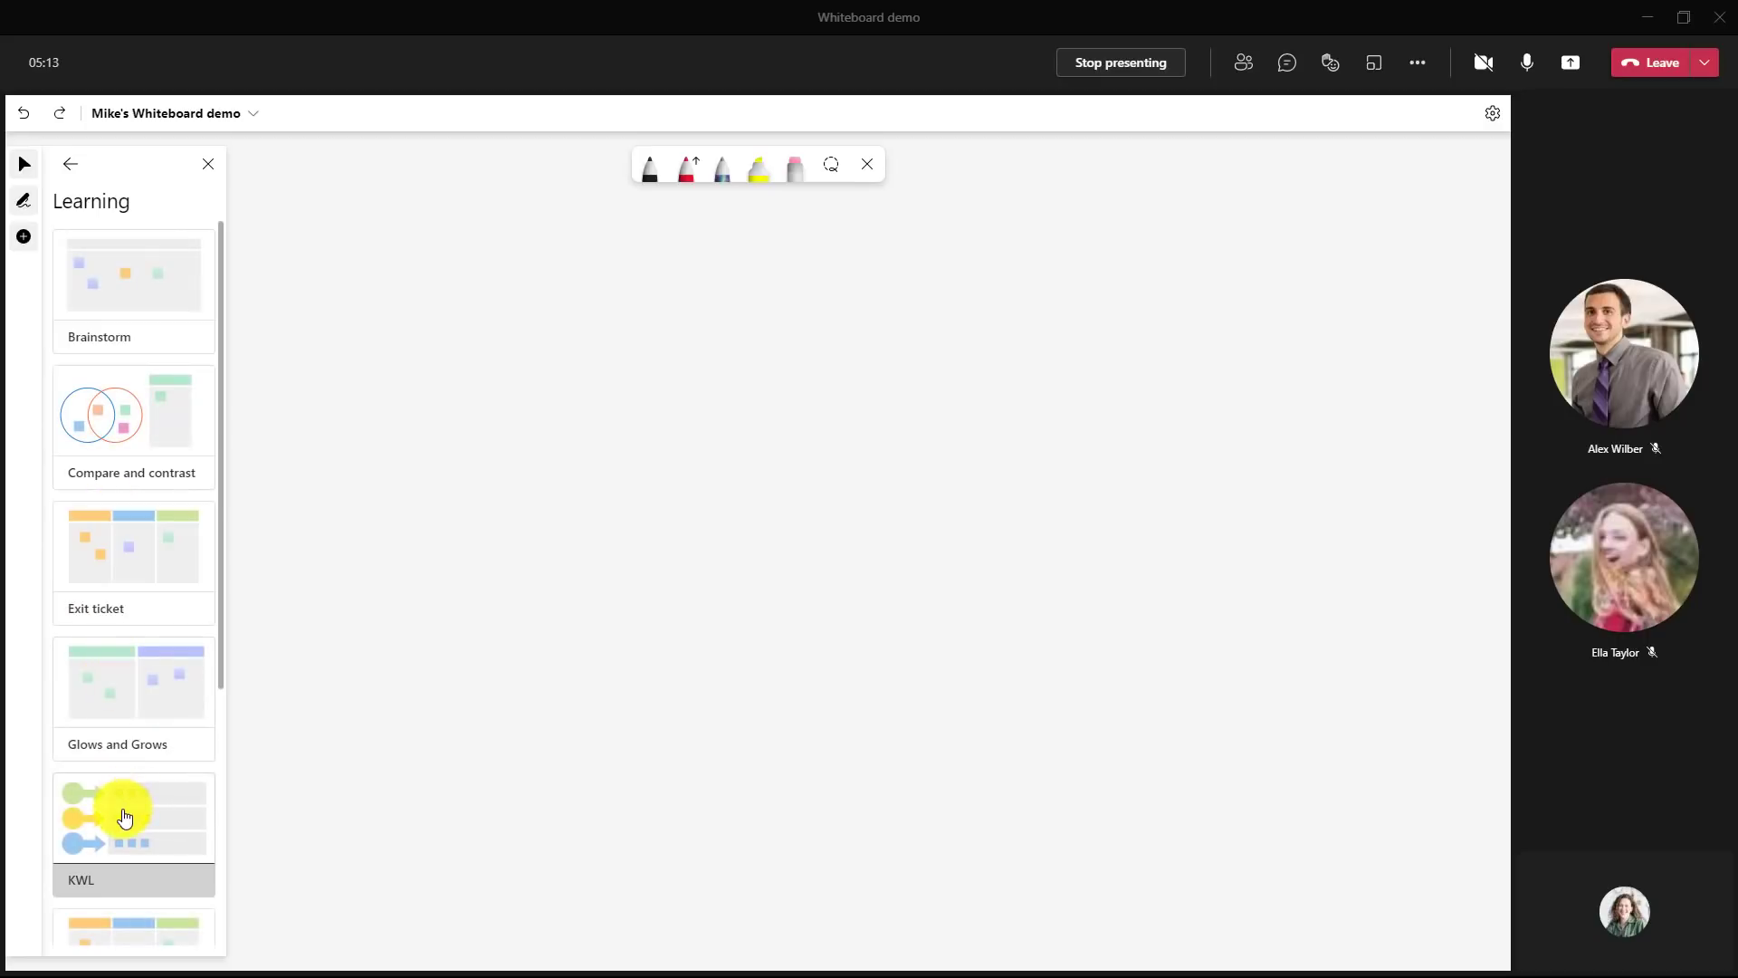
{"action": "left_click", "coordinate": [132, 818]}
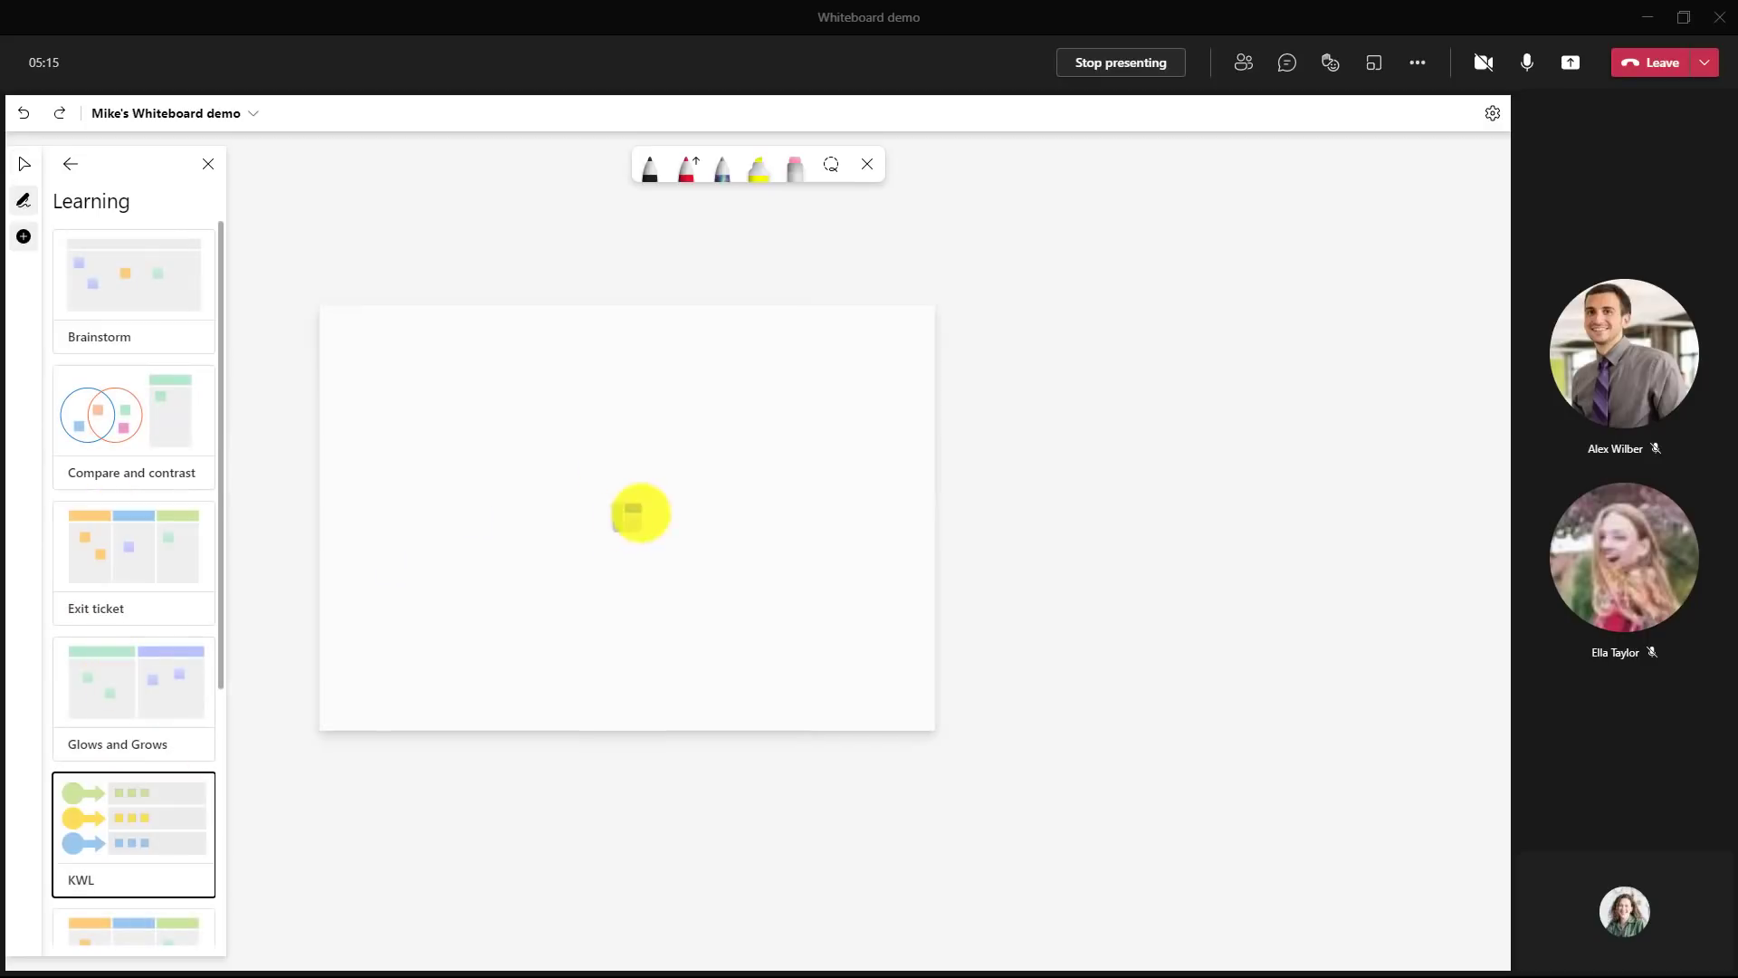
{"action": "left_click", "coordinate": [132, 822]}
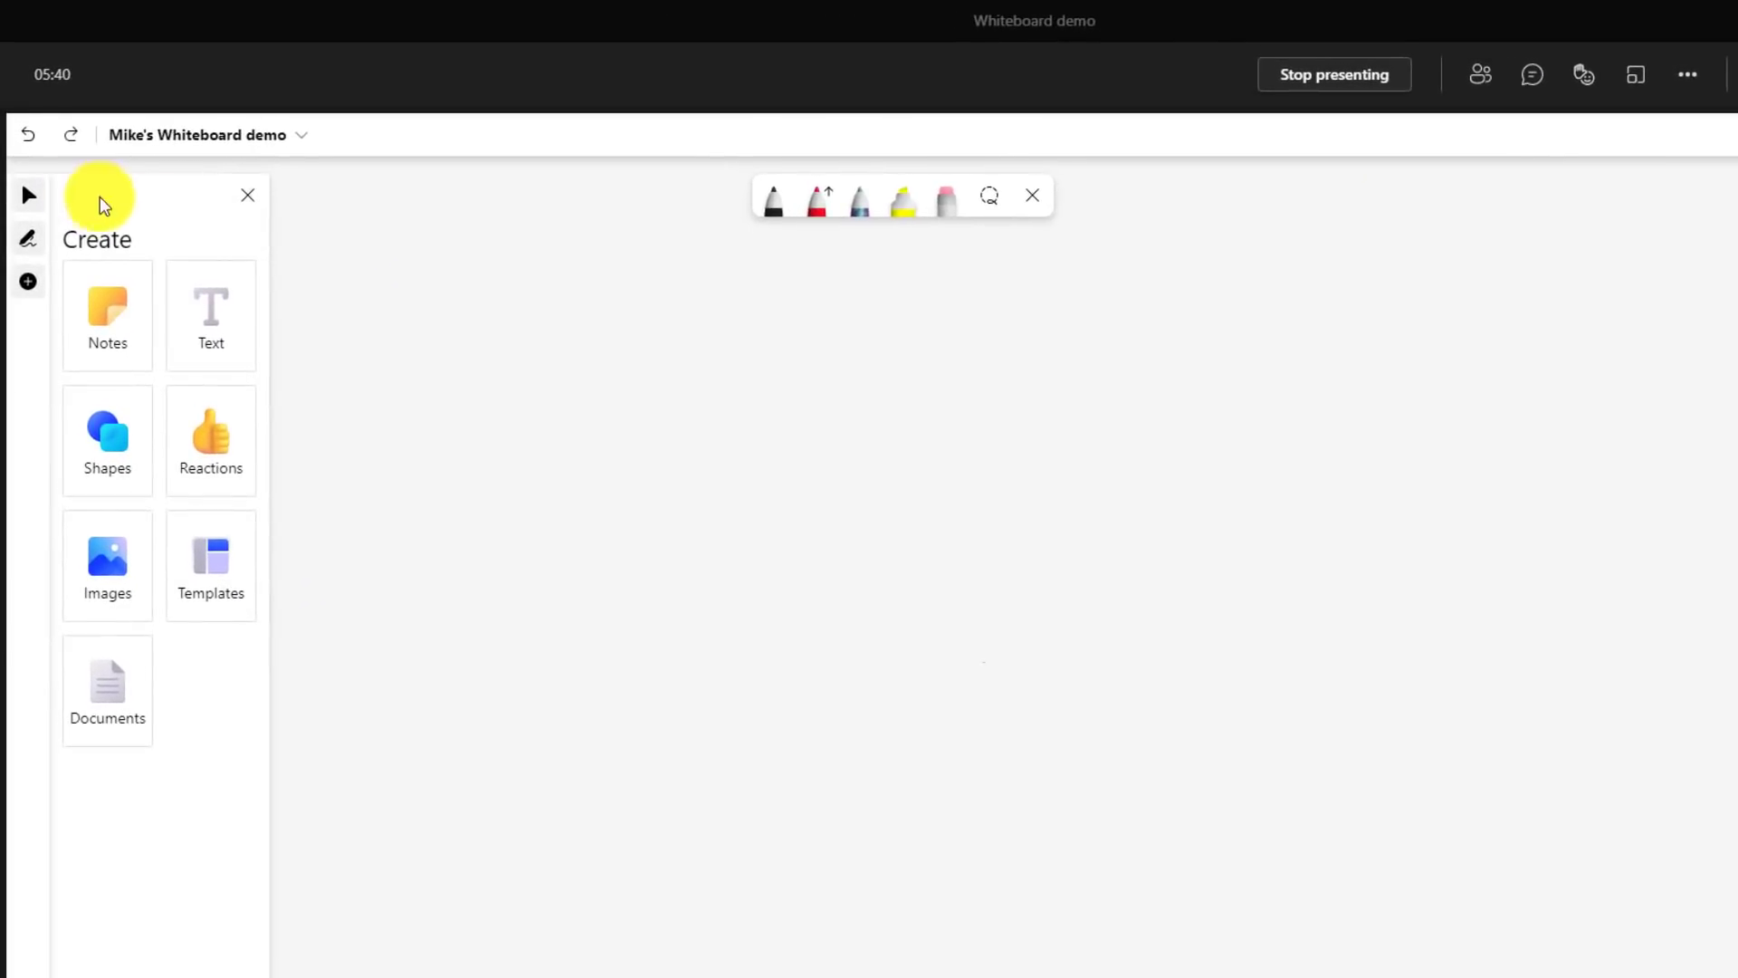
- Place a green note grid, a violet note grid and a lilac sticky note from the Notes panel
{"action": "left_click", "coordinate": [106, 315]}
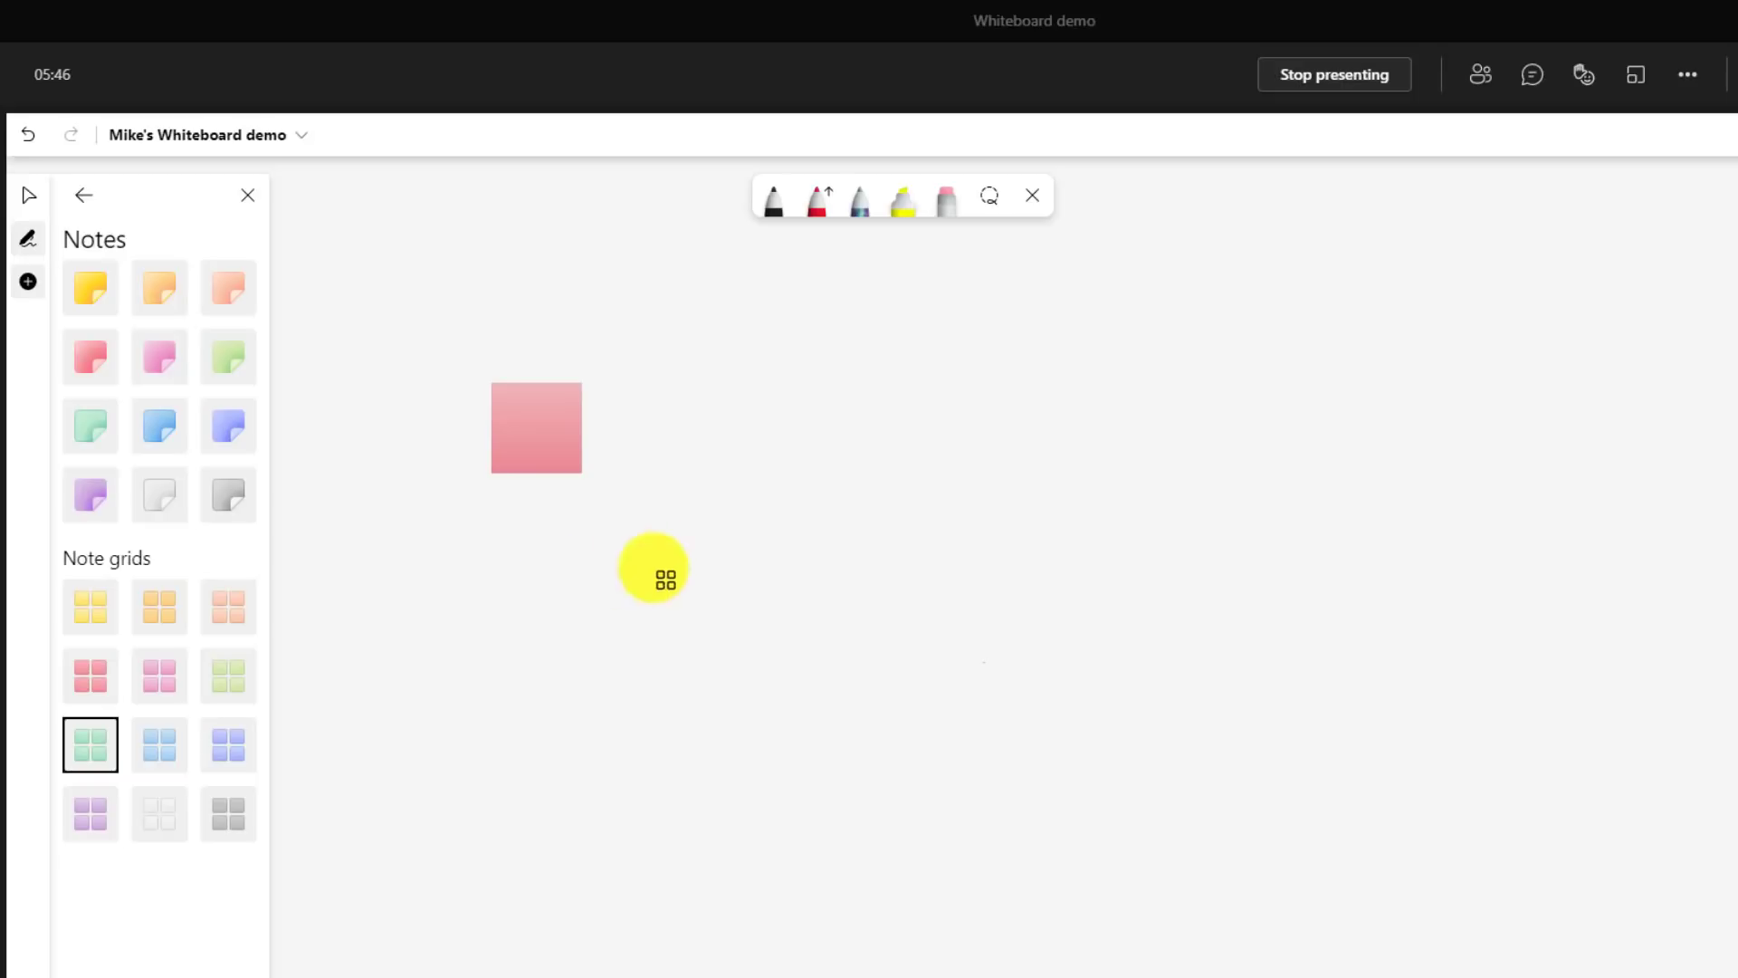
{"action": "left_click", "coordinate": [228, 744]}
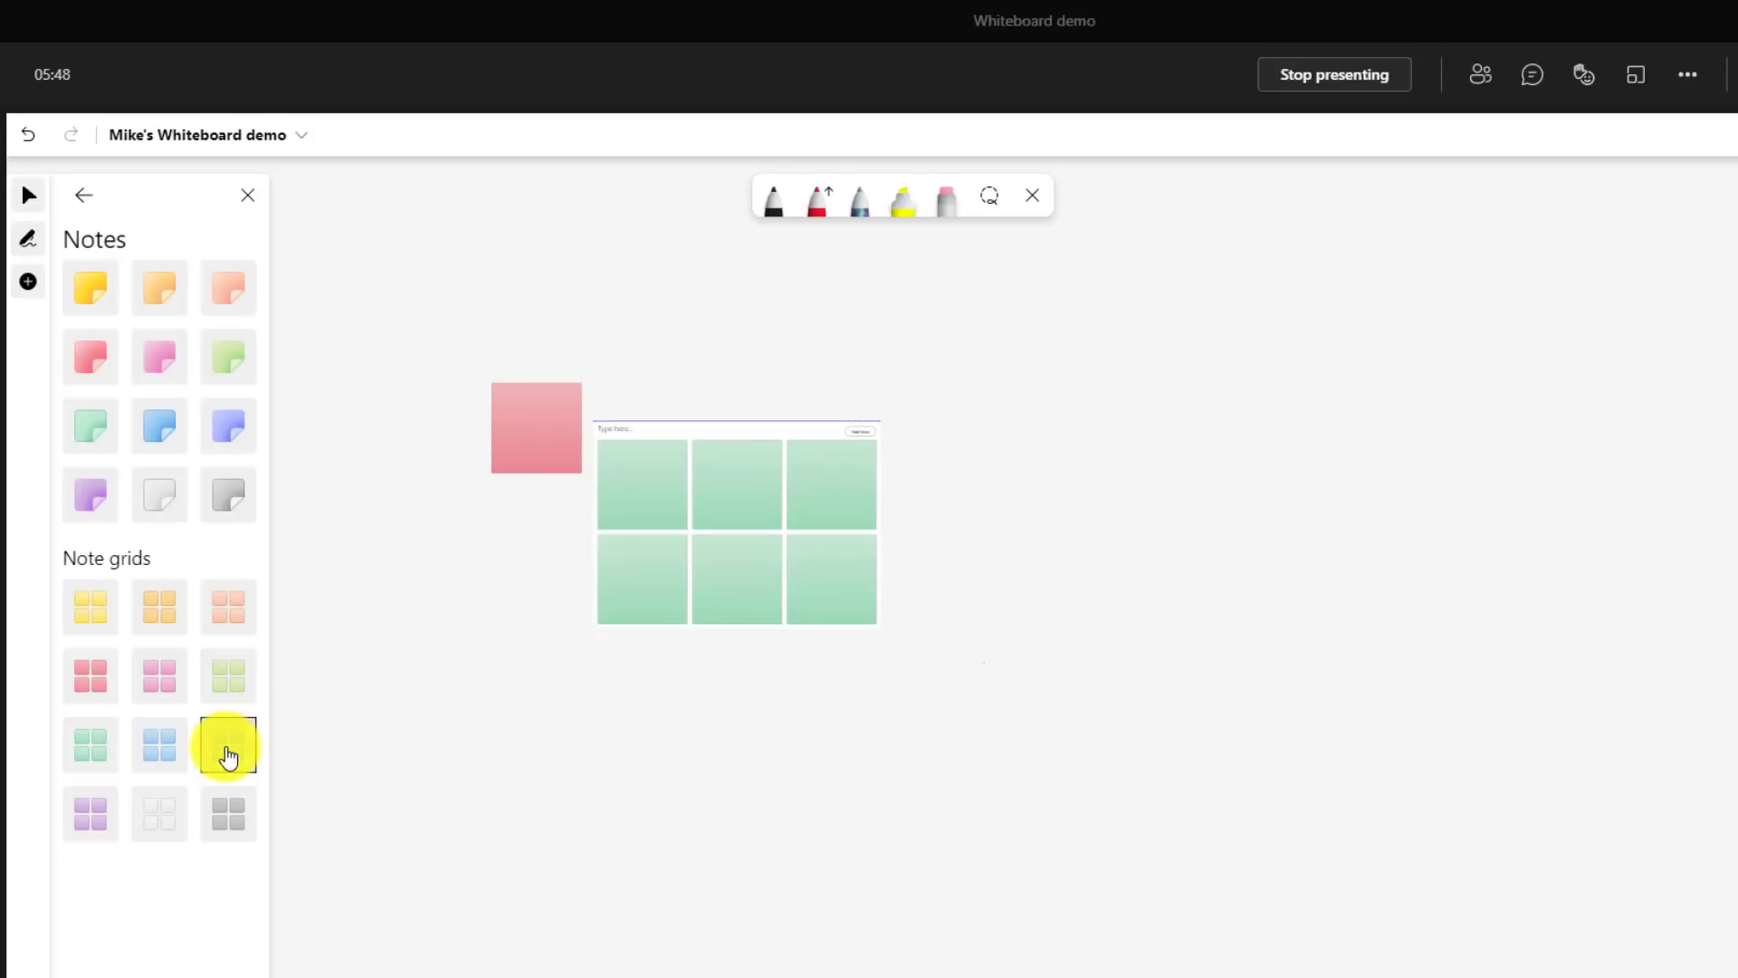
{"action": "left_click", "coordinate": [226, 744]}
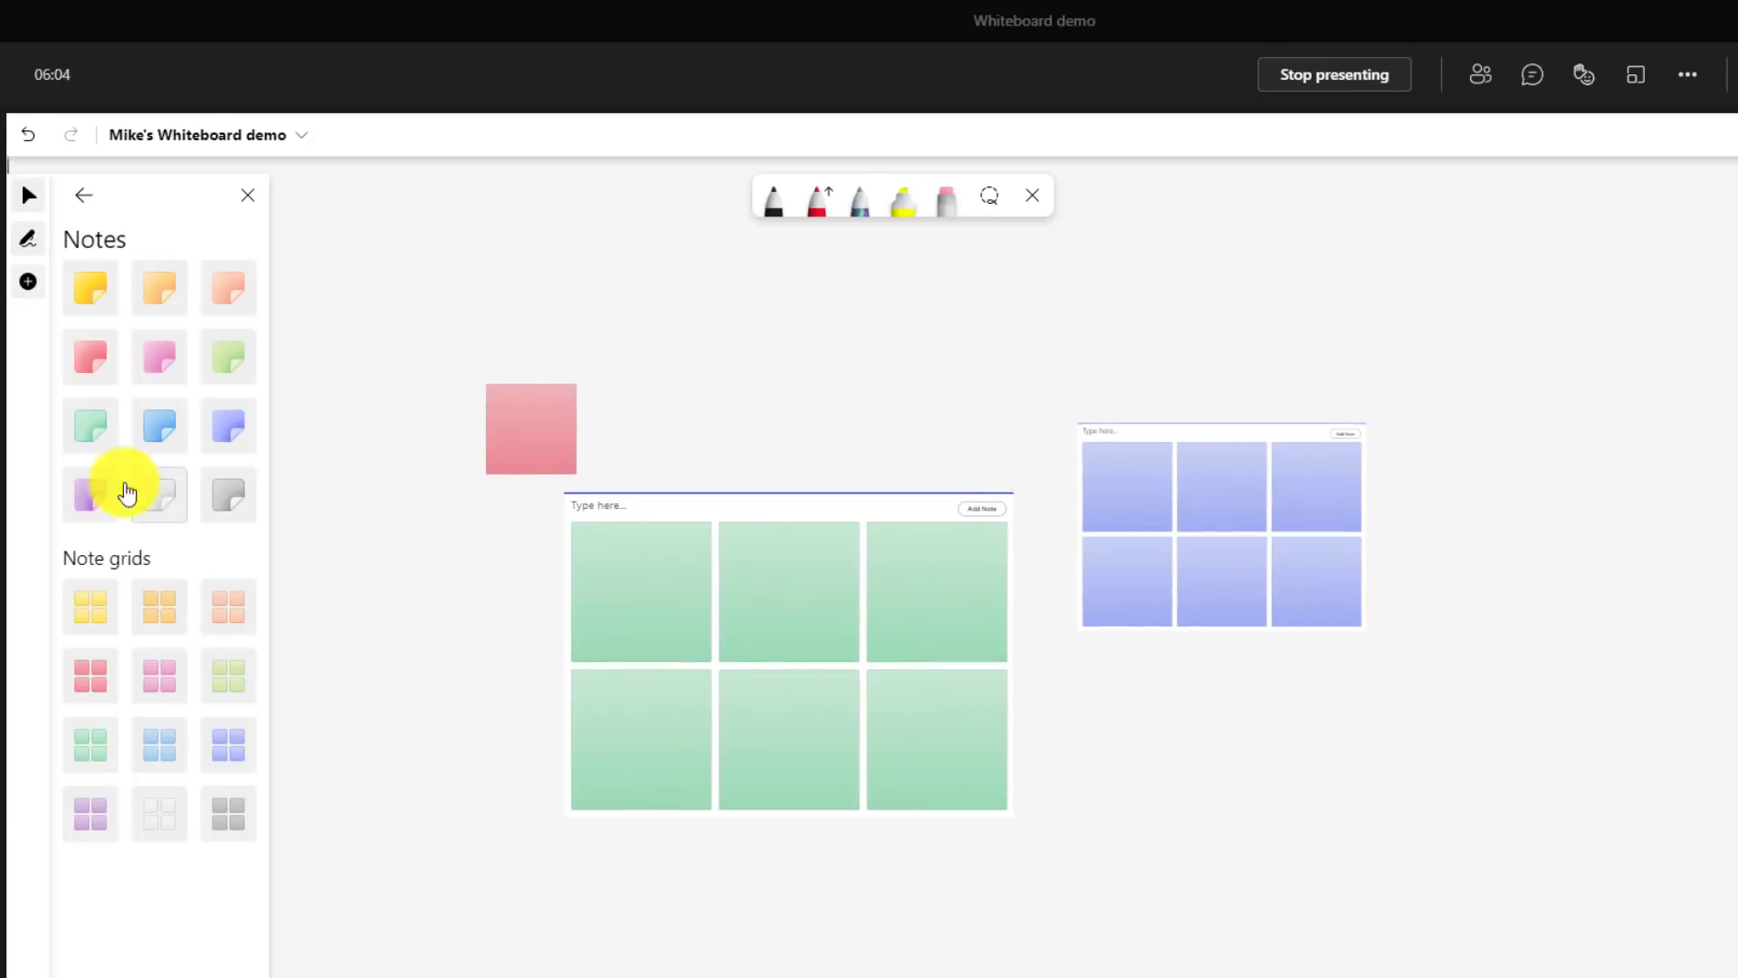
{"action": "left_click", "coordinate": [125, 492]}
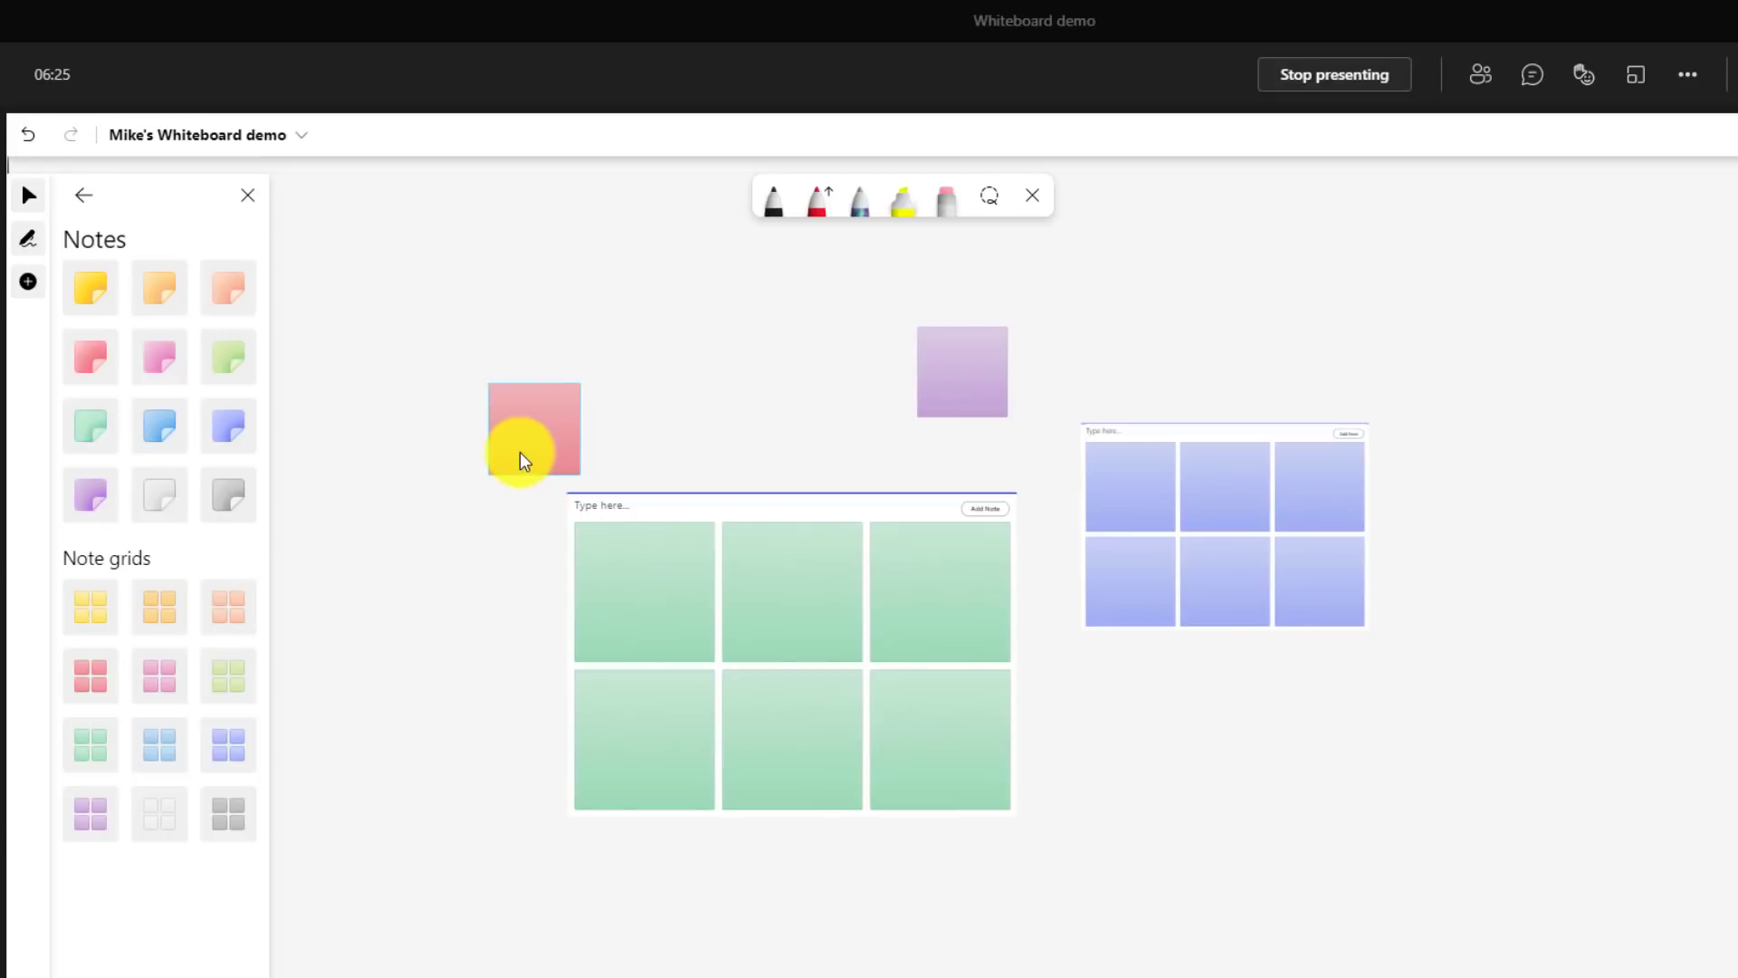
- Recolour the 'Here is my text' sticky note from pink to orange
{"action": "left_click", "coordinate": [532, 431]}
{"action": "type", "text": "Here is my text"}
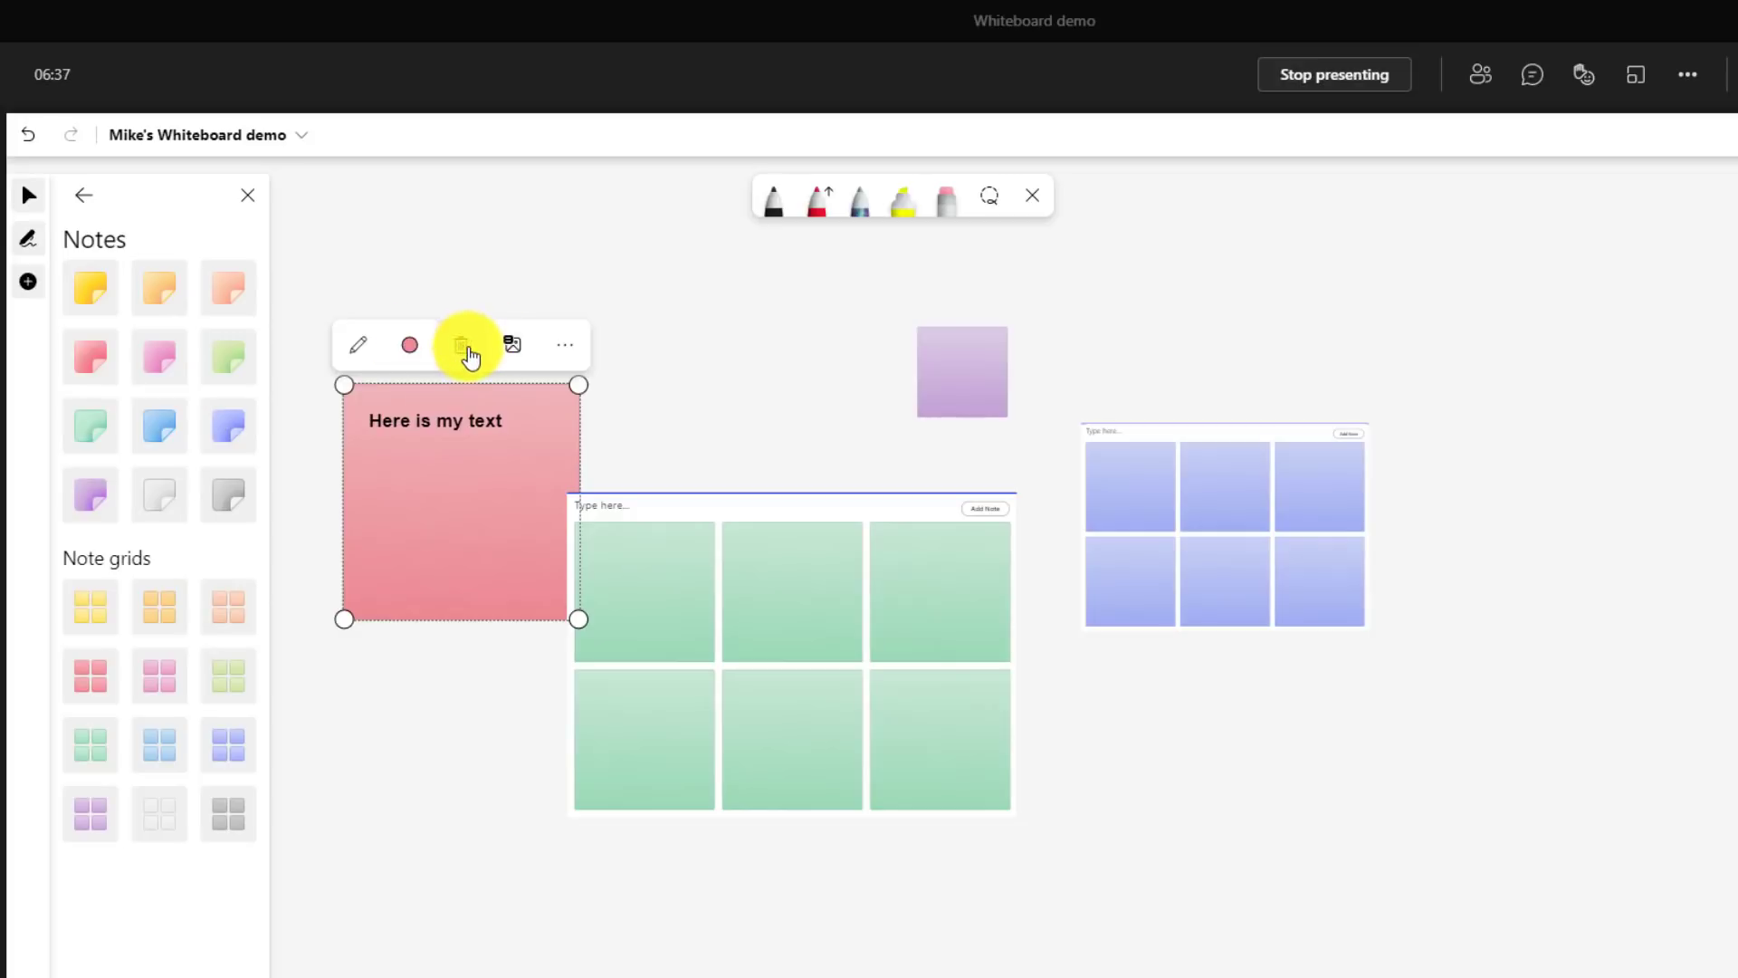
{"action": "left_click", "coordinate": [409, 345]}
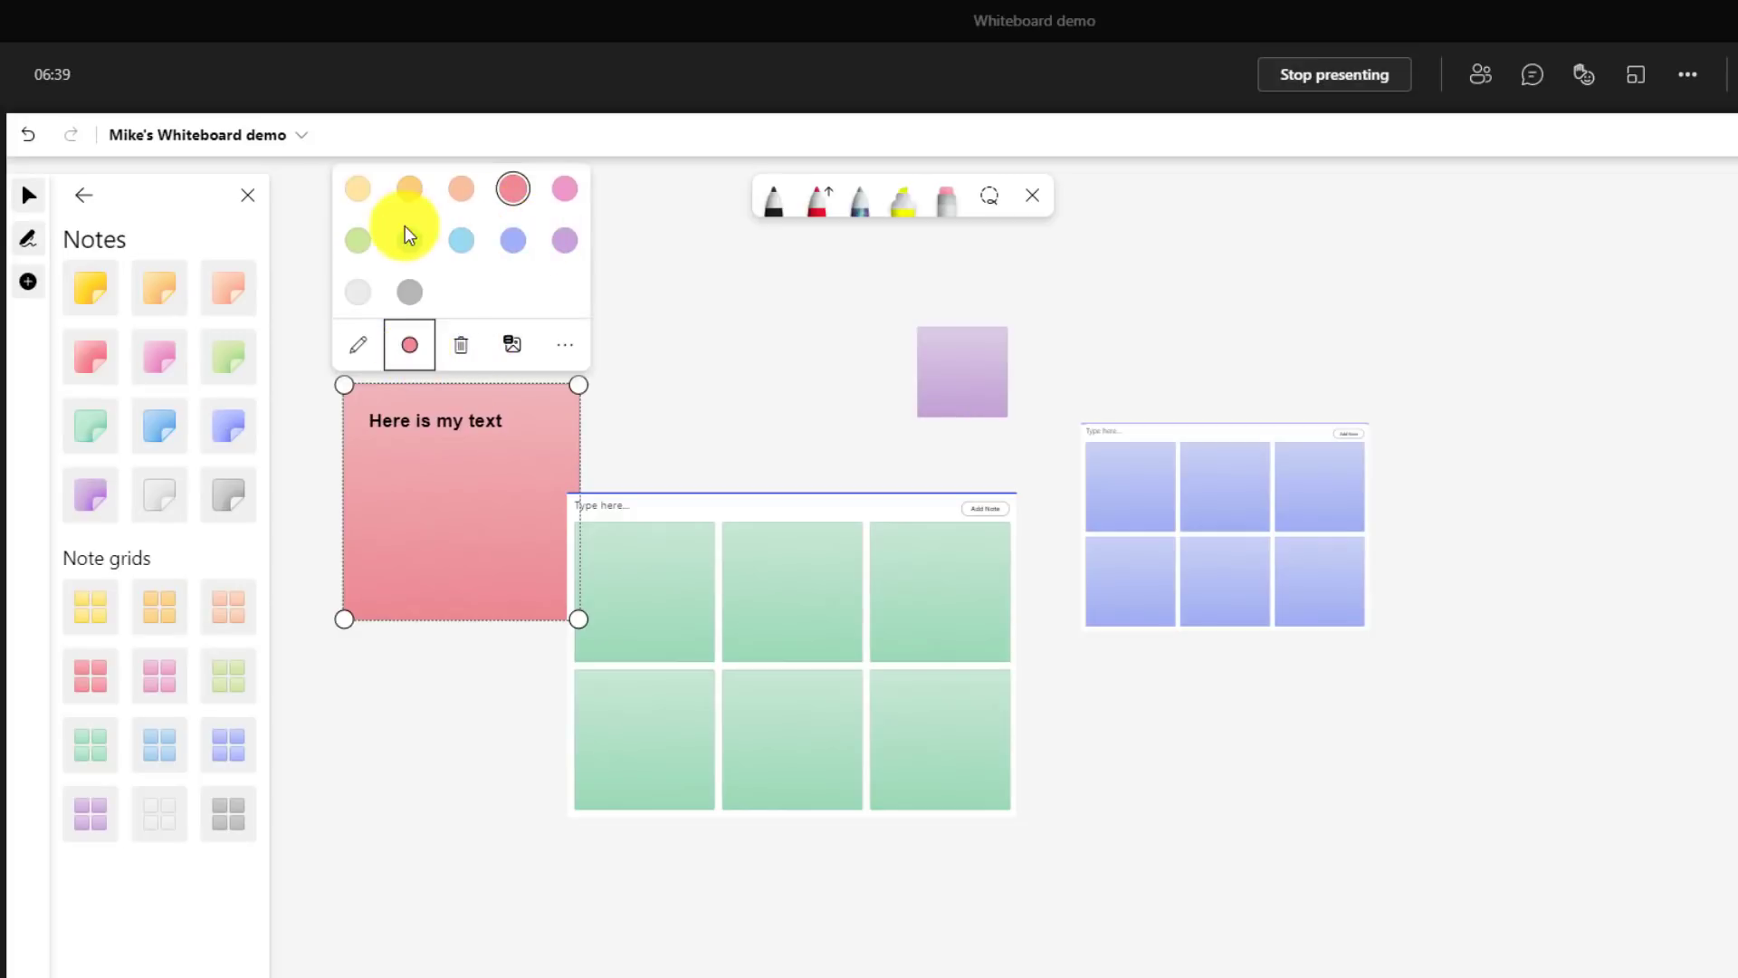
{"action": "left_click", "coordinate": [409, 188]}
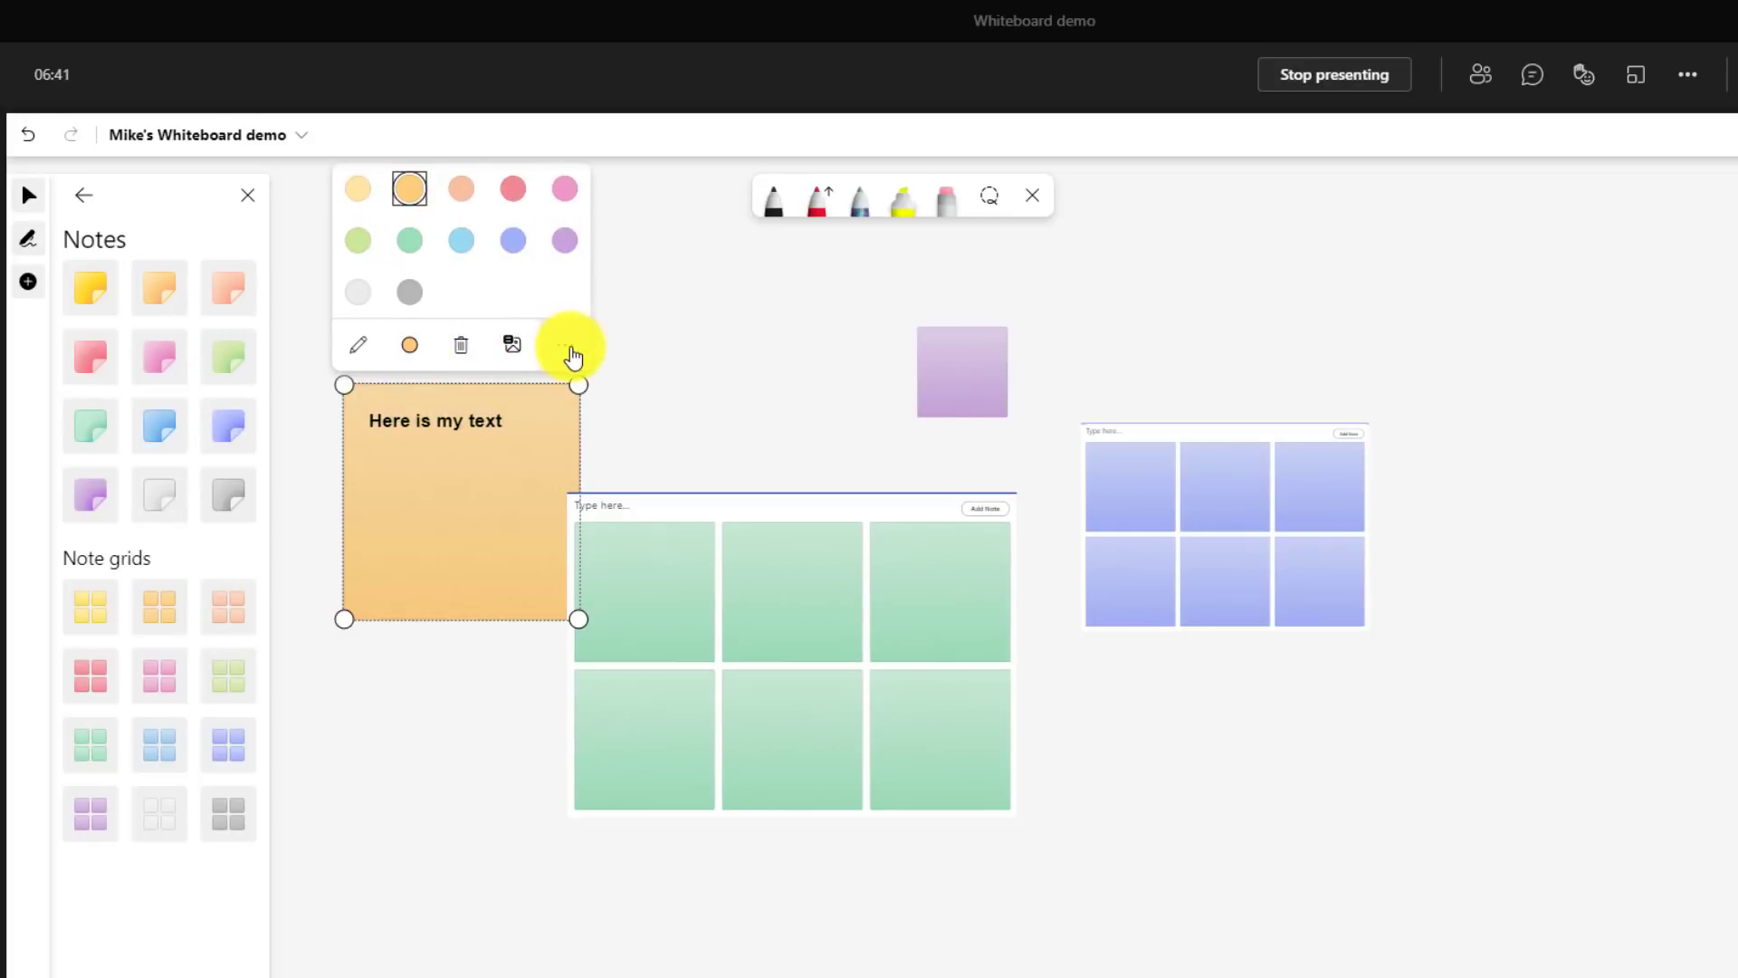
{"action": "left_click", "coordinate": [563, 344]}
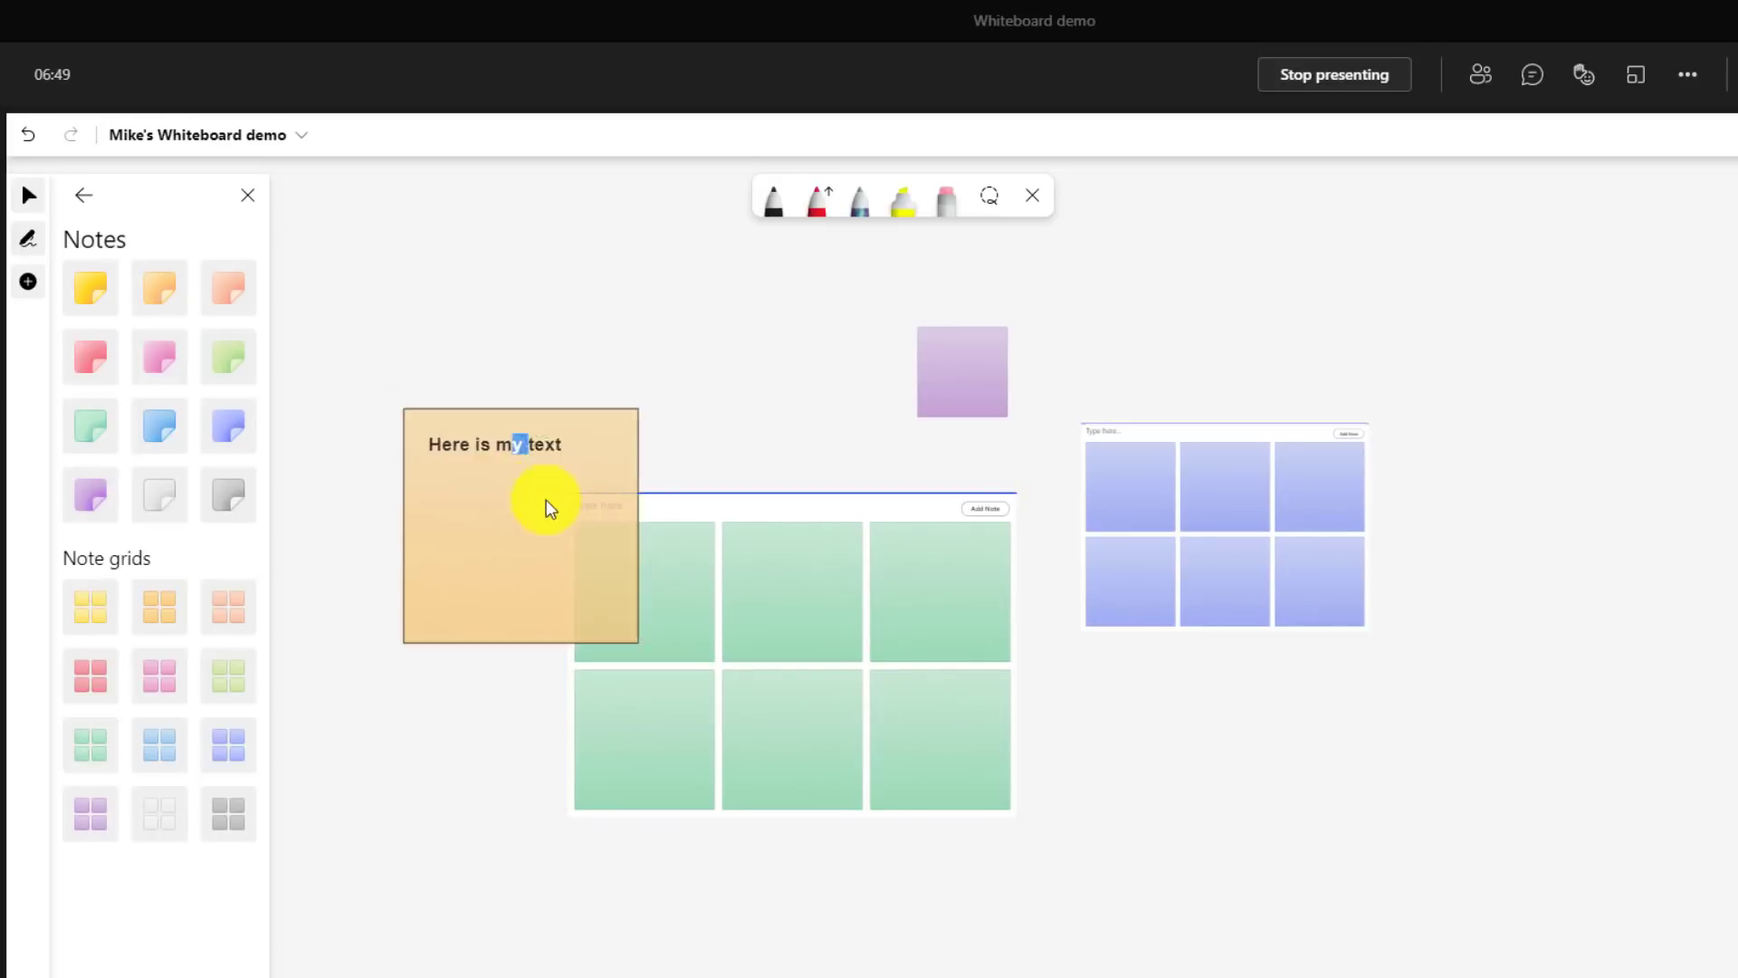
- Move the note onto the green grid's corner and send it to the back
{"action": "left_click_drag", "start_coordinate": [543, 507], "coordinate": [726, 507]}
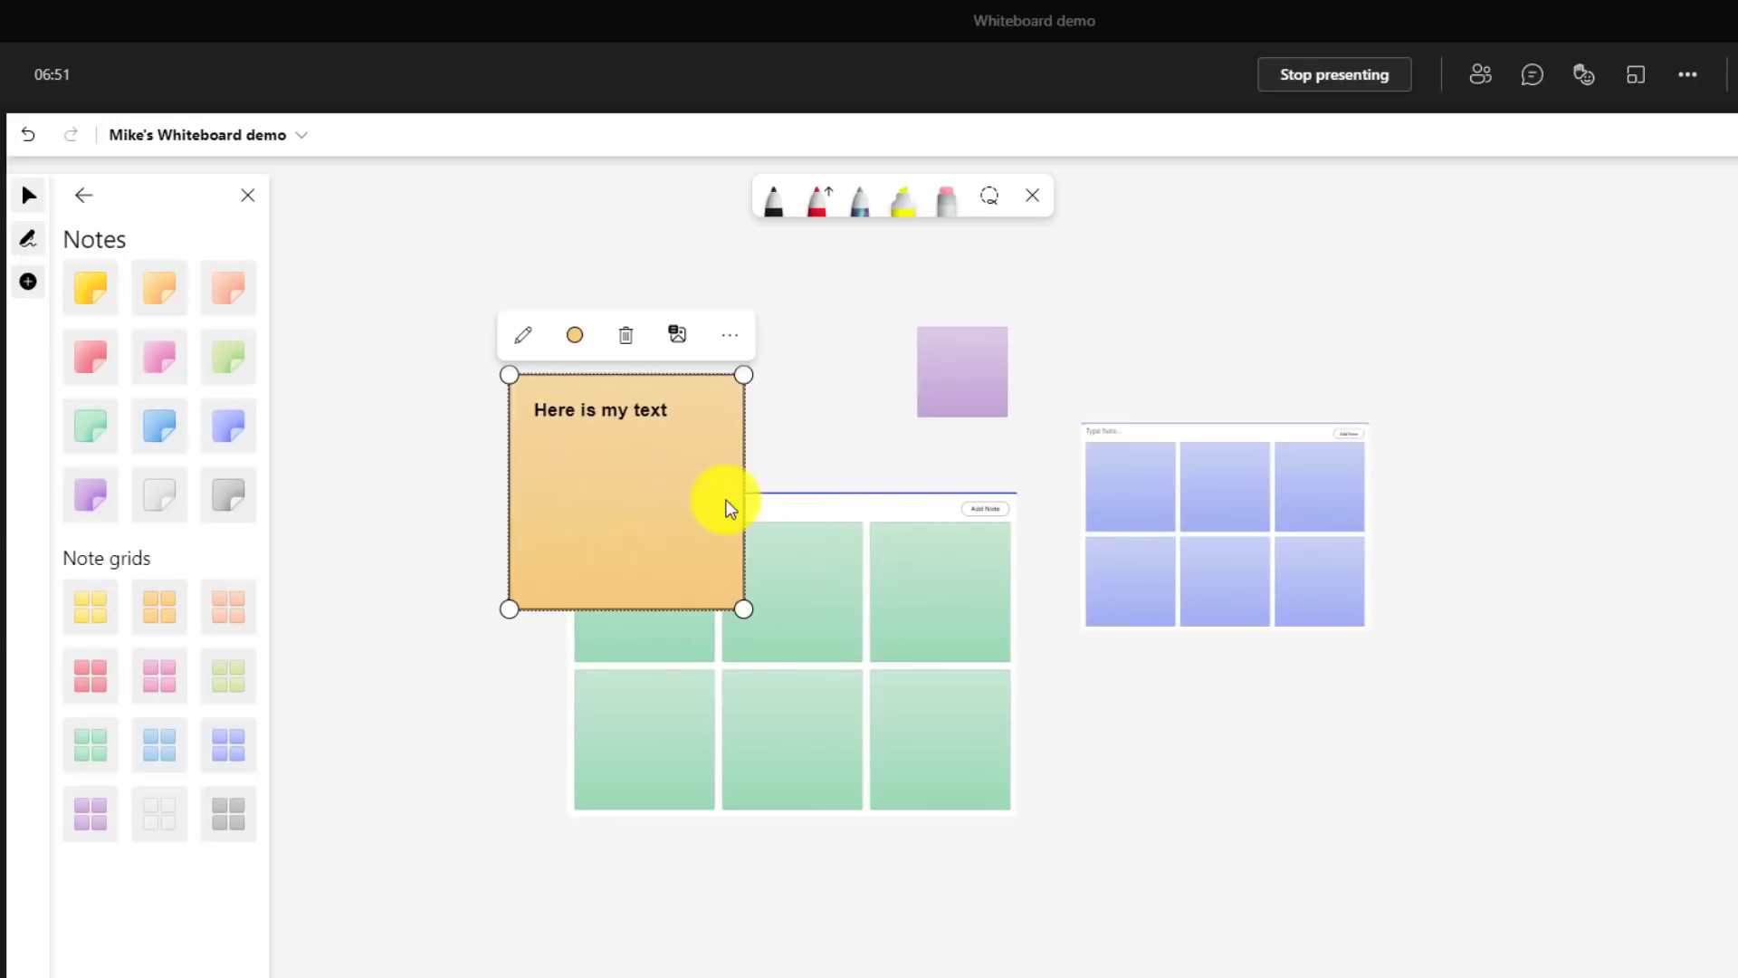
{"action": "left_click", "coordinate": [728, 333]}
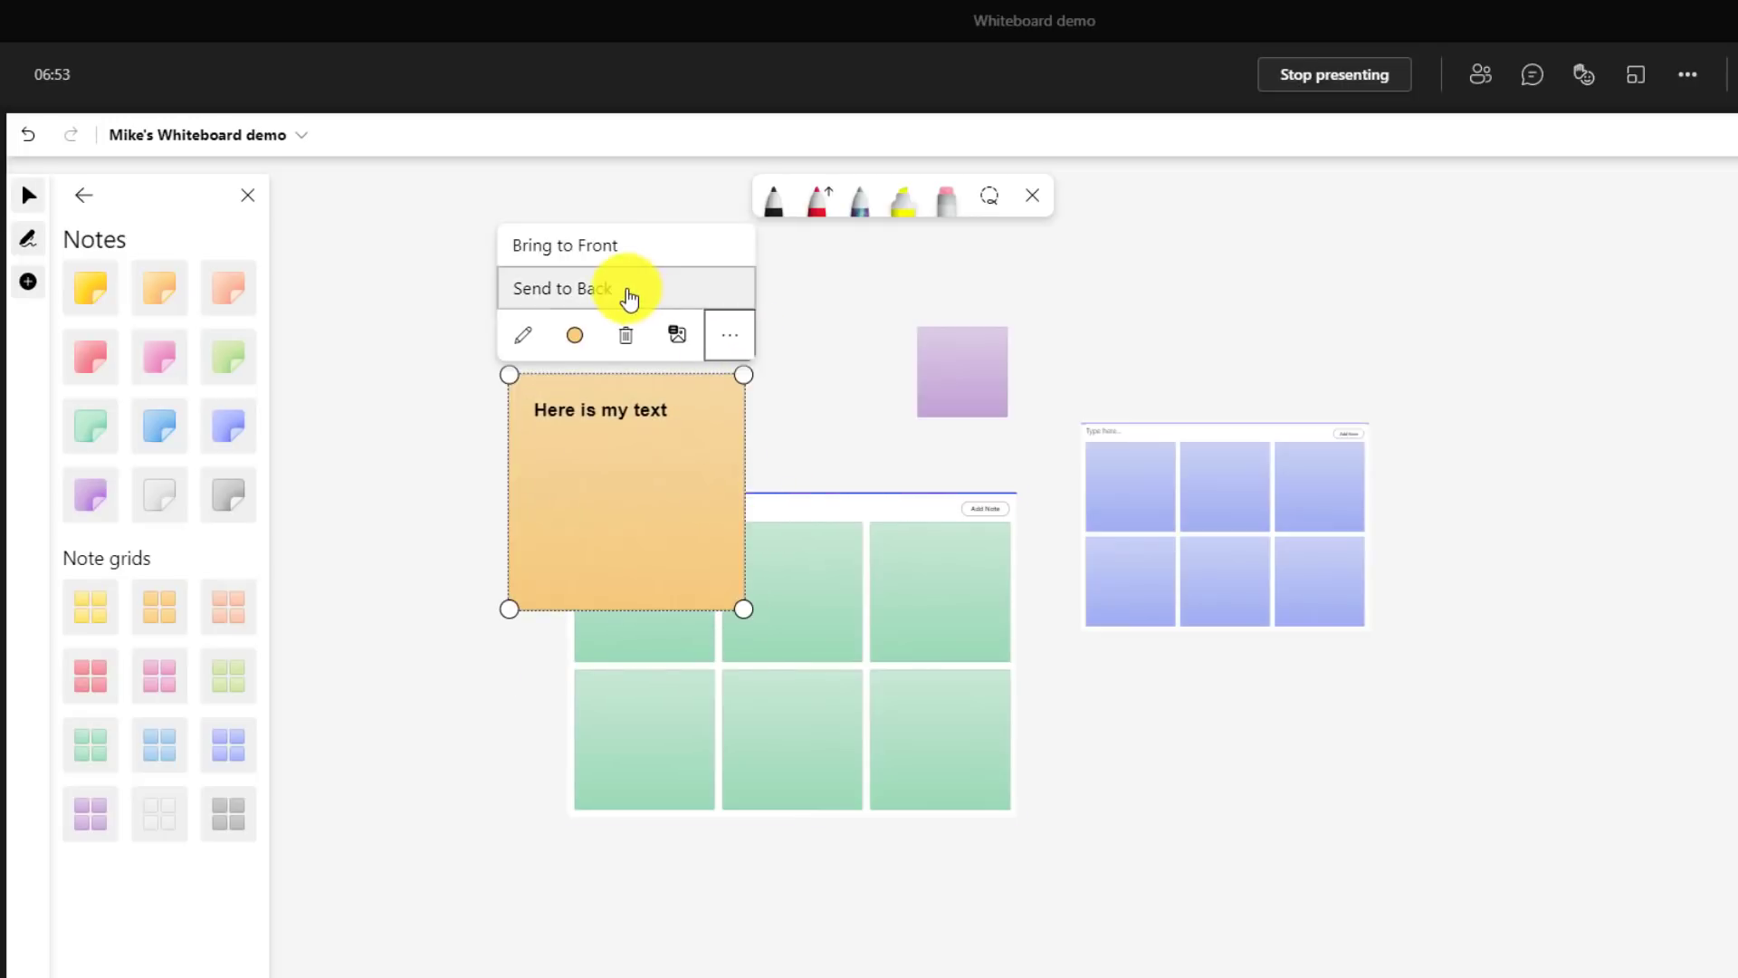
{"action": "left_click", "coordinate": [561, 288]}
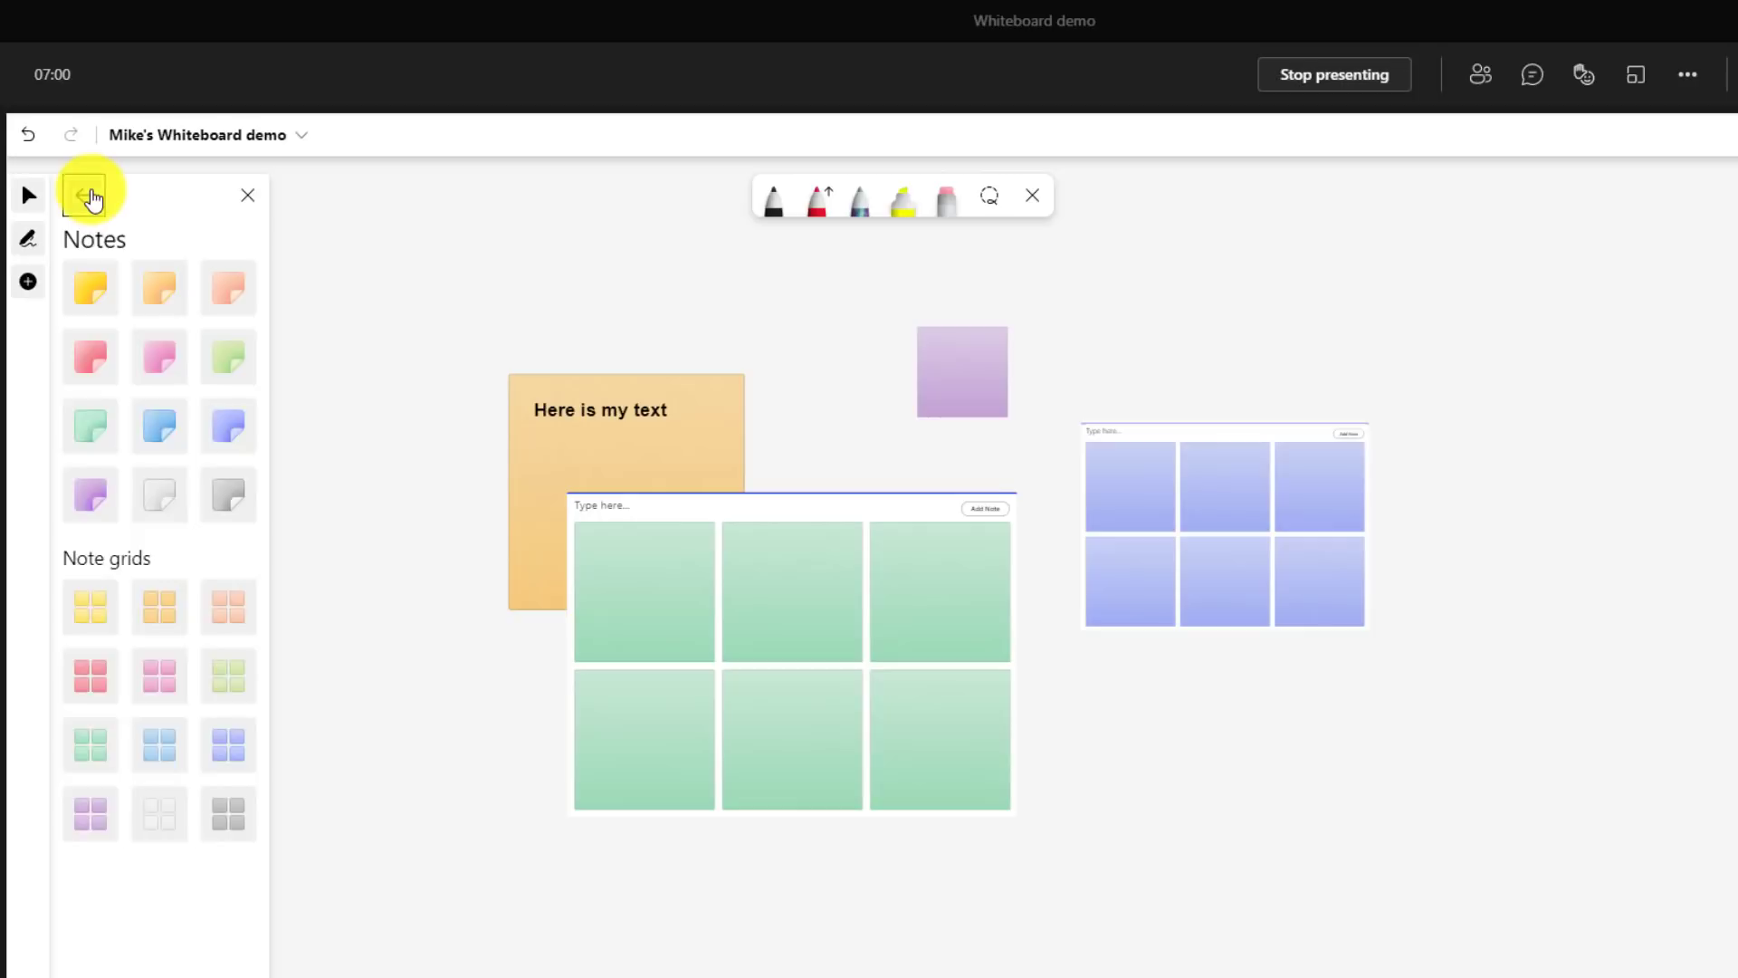
- Return to the main Create options and trace a freehand lasso selection loop above the notes
{"action": "left_click", "coordinate": [85, 195]}
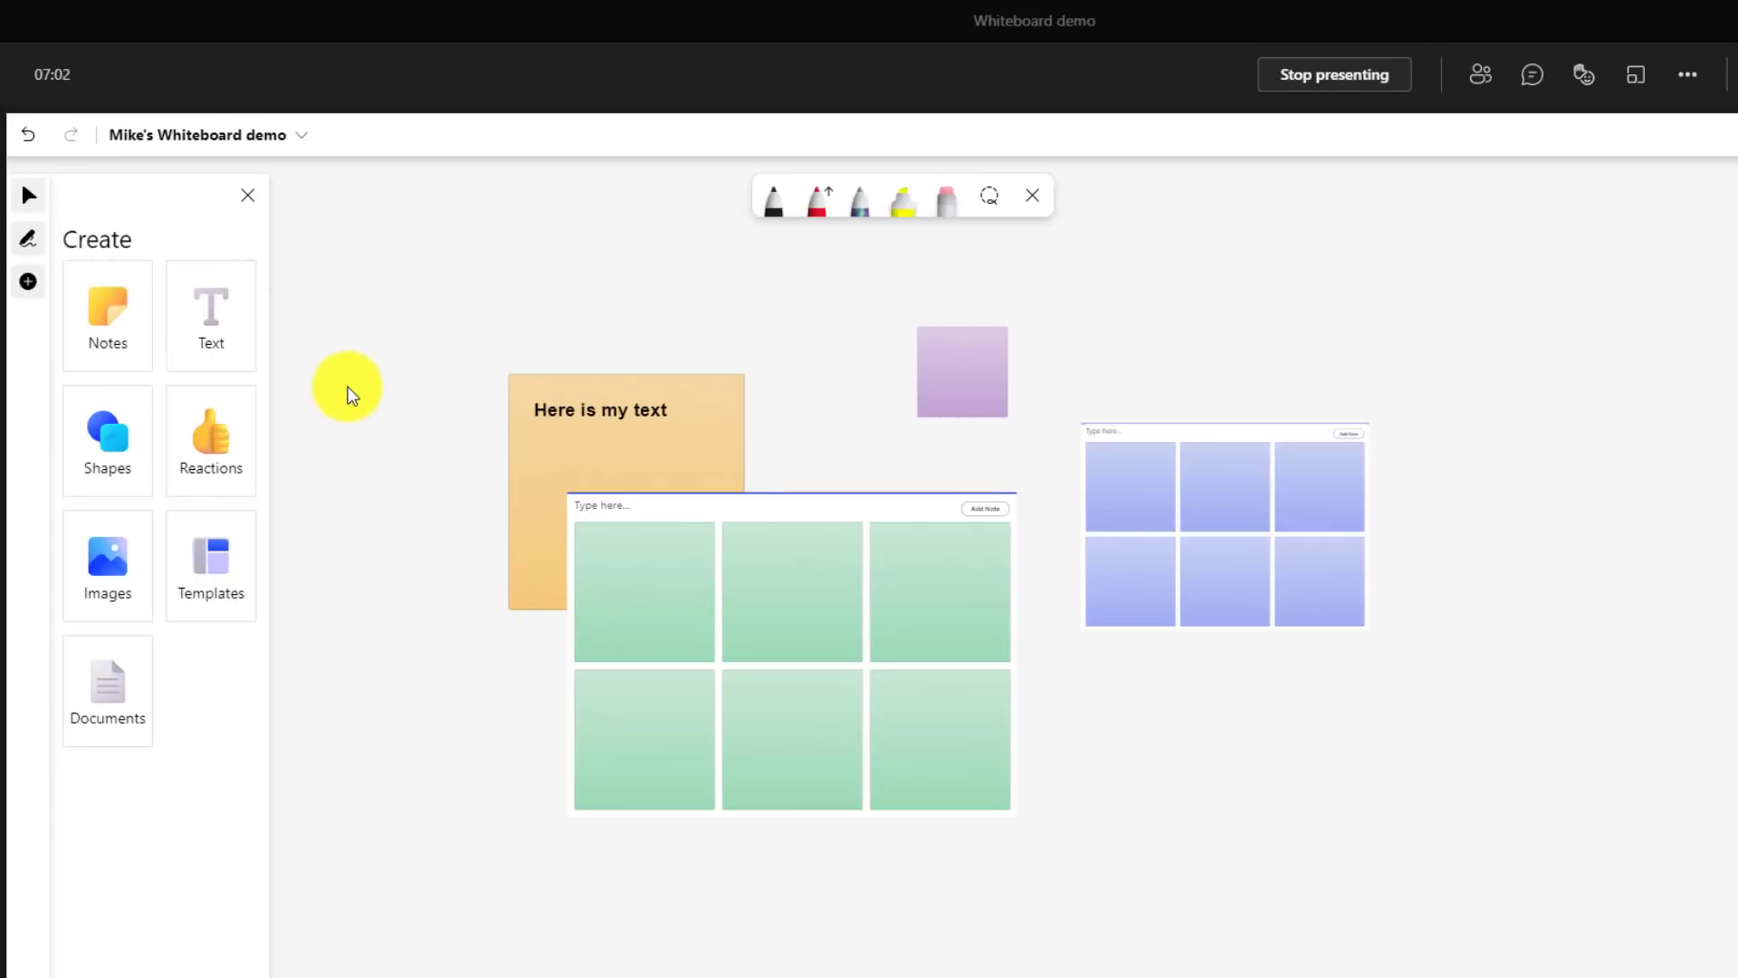
{"action": "mouse_move", "coordinate": [329, 587]}
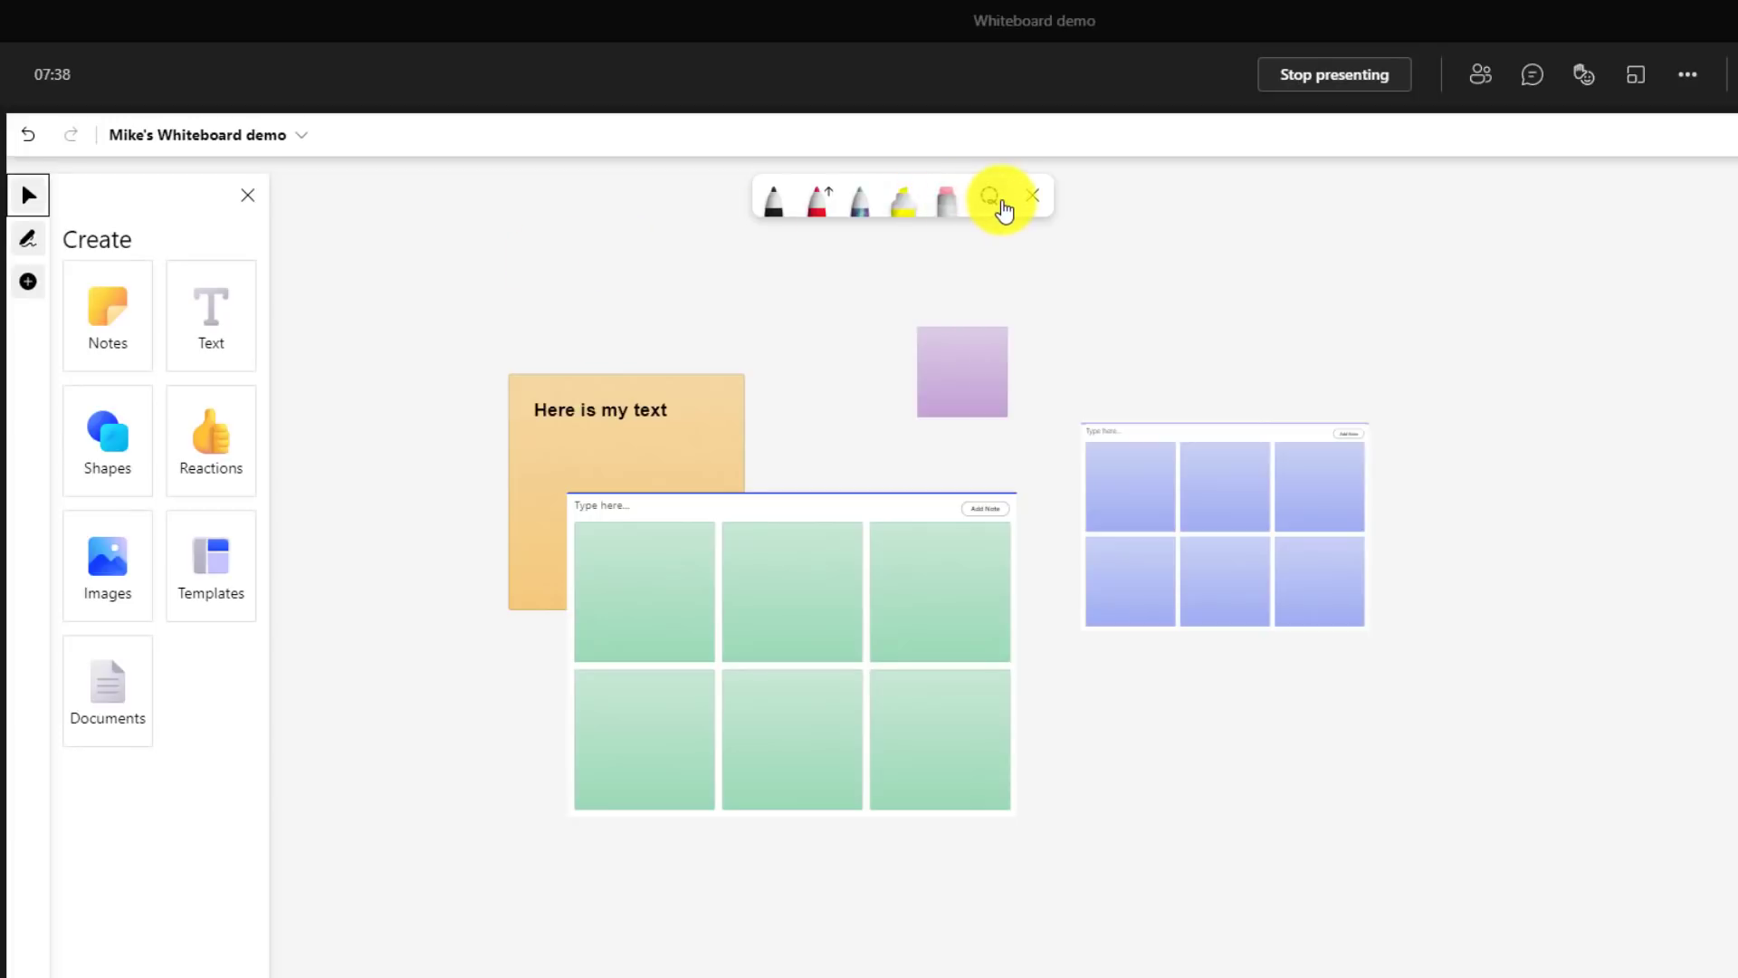
{"action": "left_click_drag", "start_coordinate": [442, 255], "coordinate": [791, 274]}
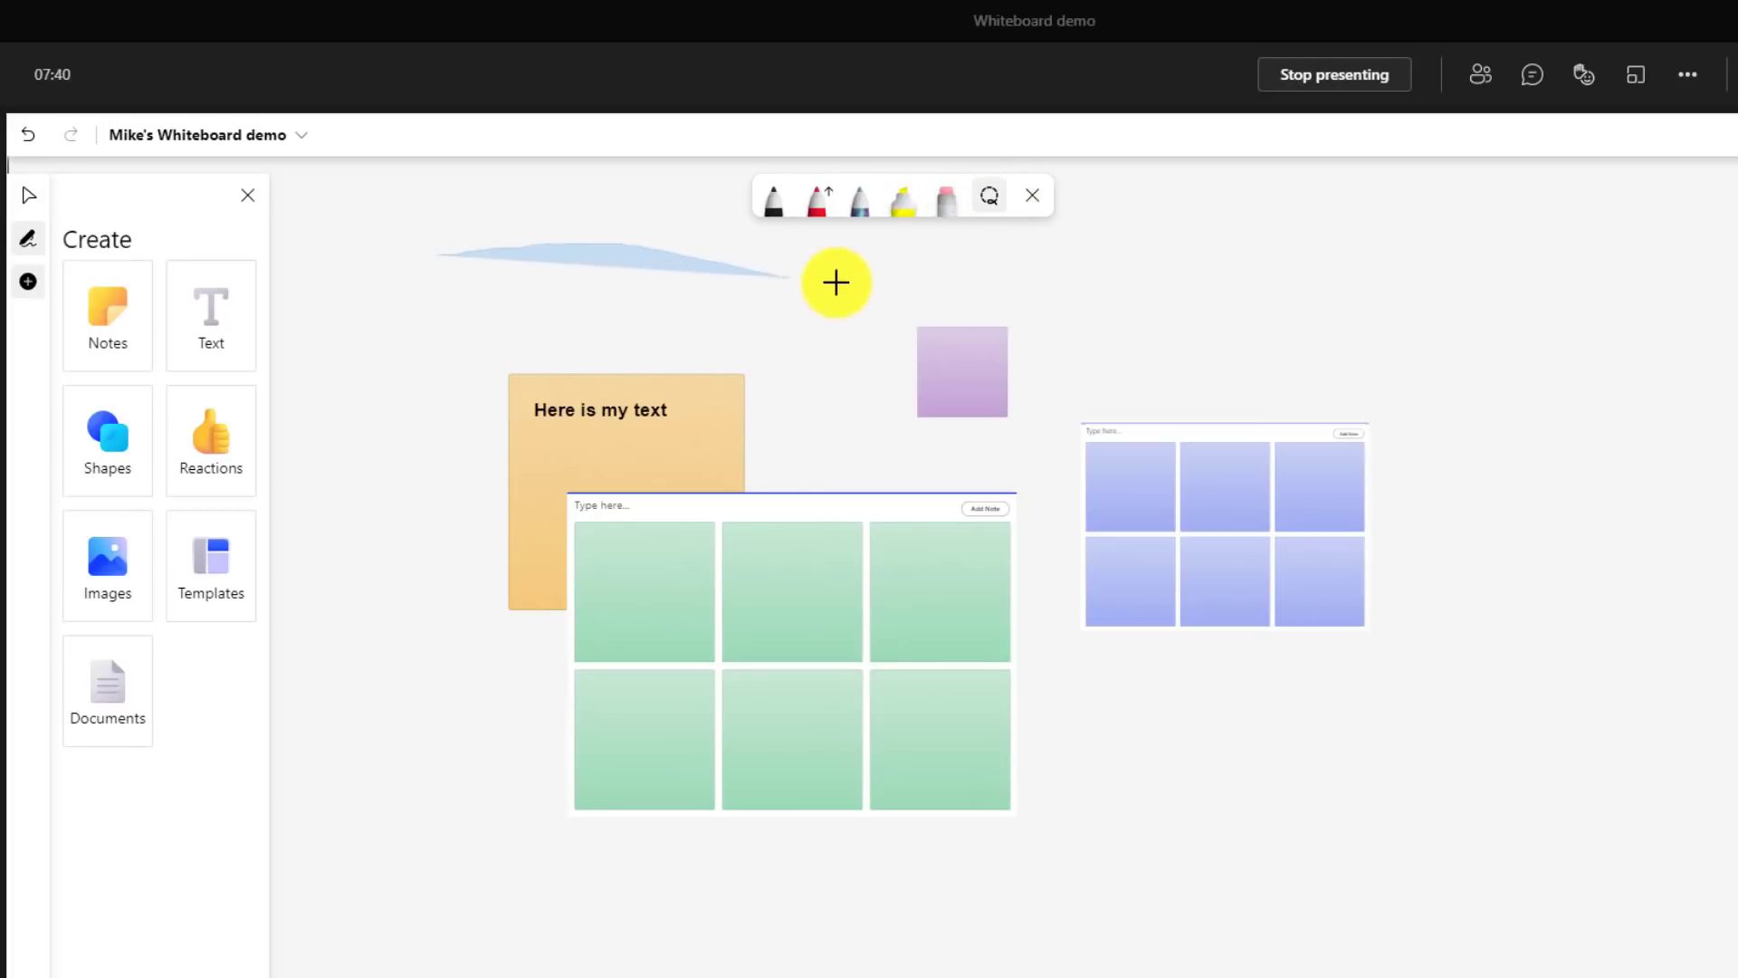
{"action": "left_click_drag", "start_coordinate": [836, 282], "coordinate": [990, 934]}
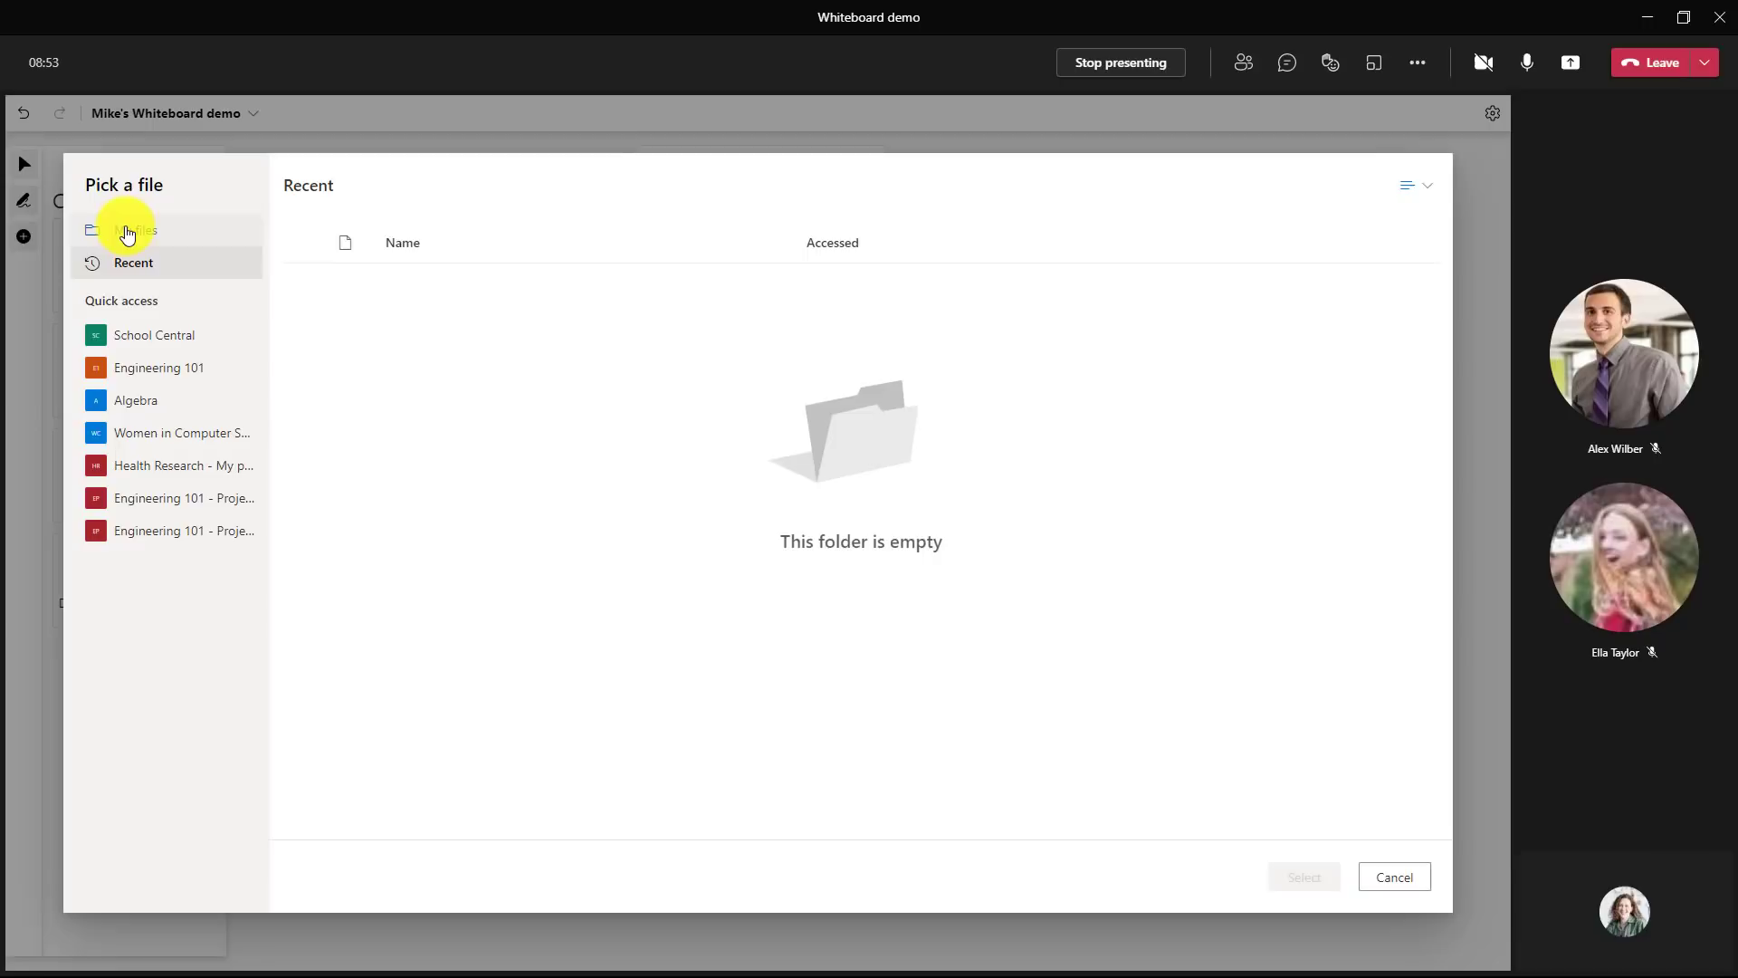
- Select The Solar System.pptx presentation from My files in the file picker
{"action": "left_click", "coordinate": [136, 230]}
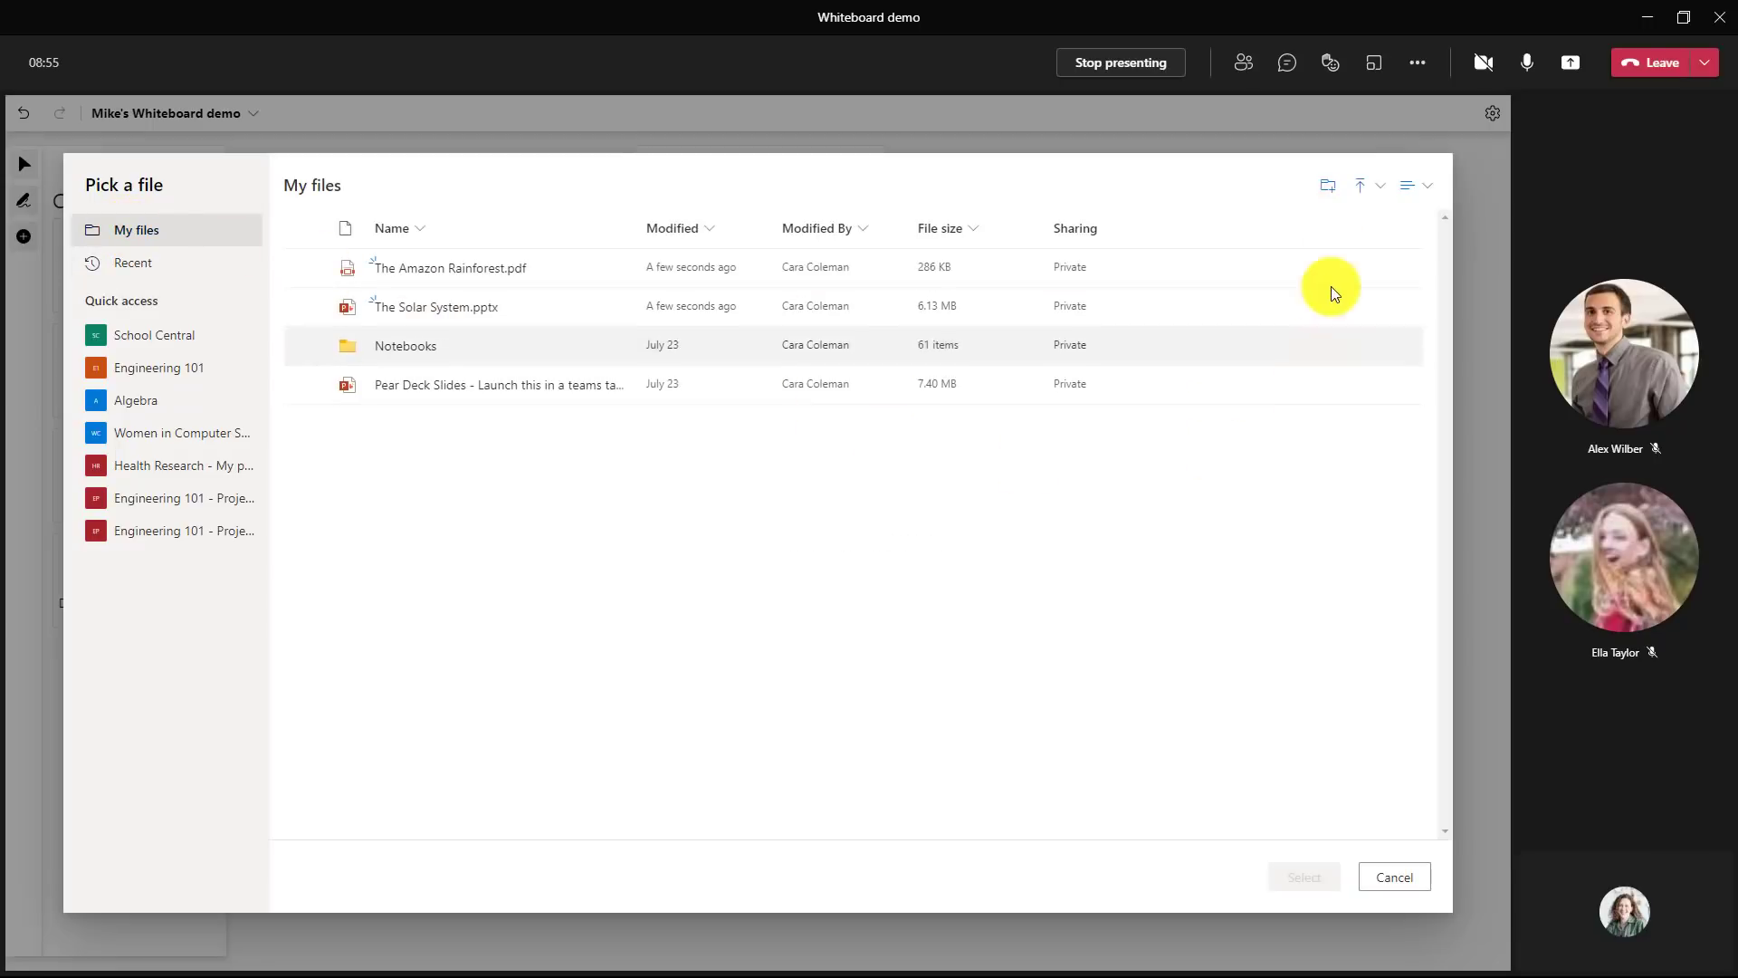
{"action": "left_click", "coordinate": [1360, 185]}
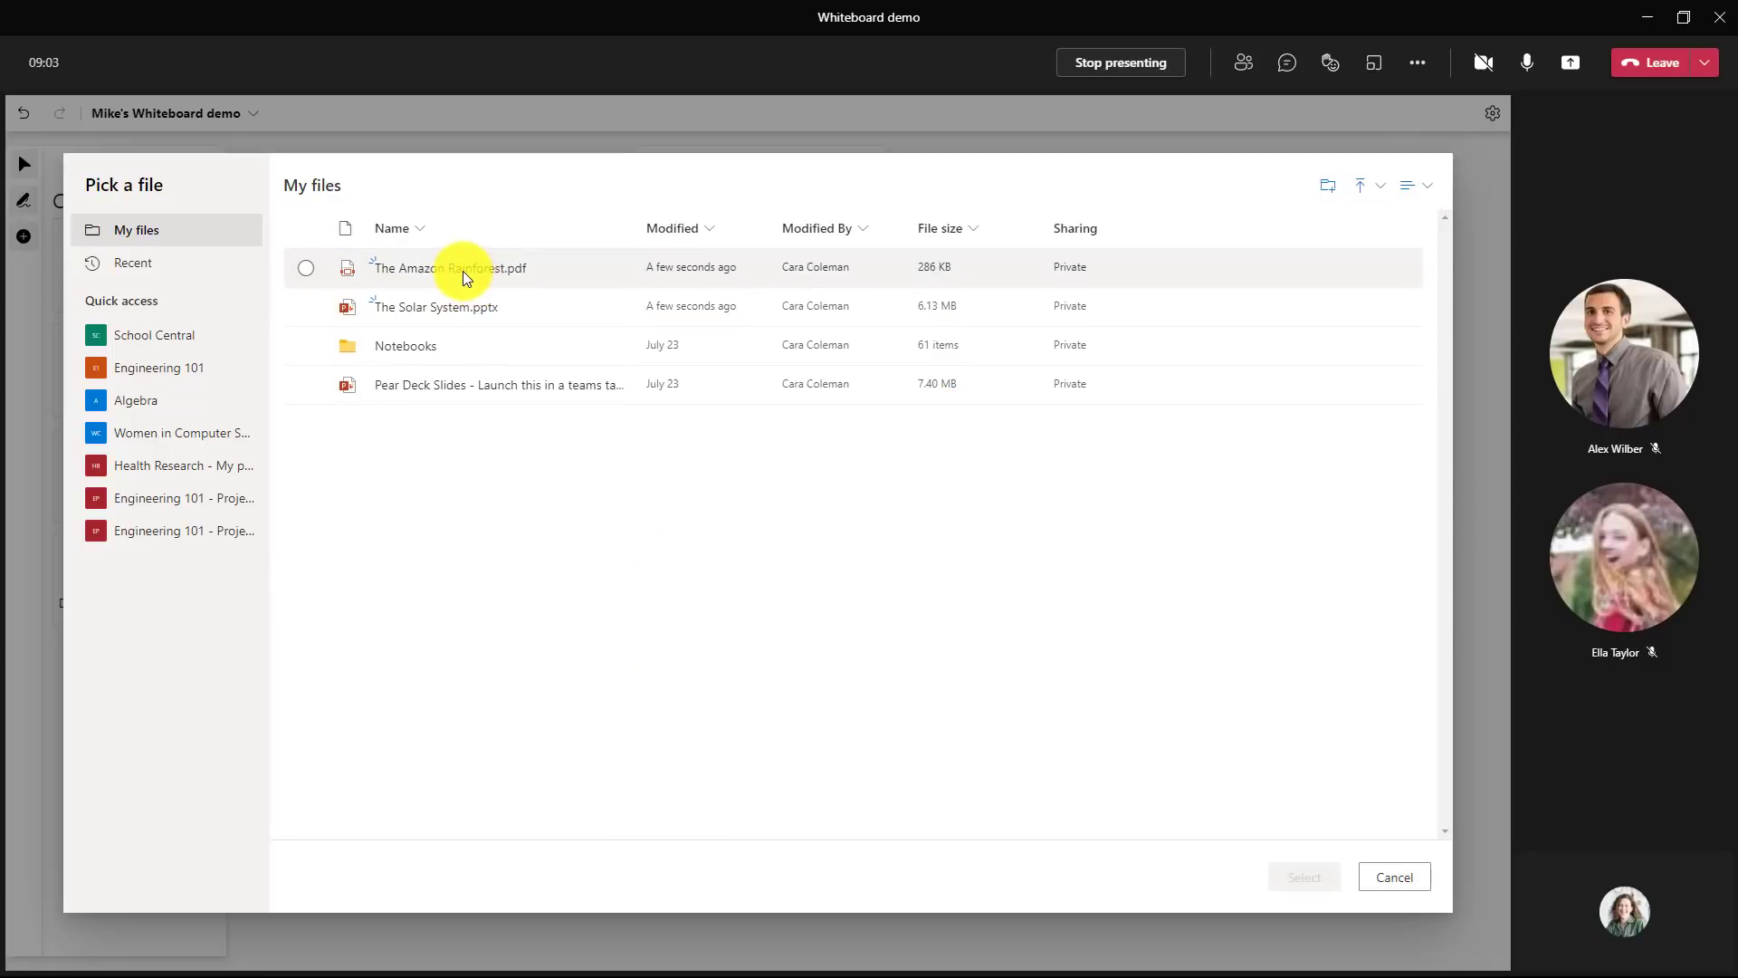
{"action": "mouse_move", "coordinate": [532, 557]}
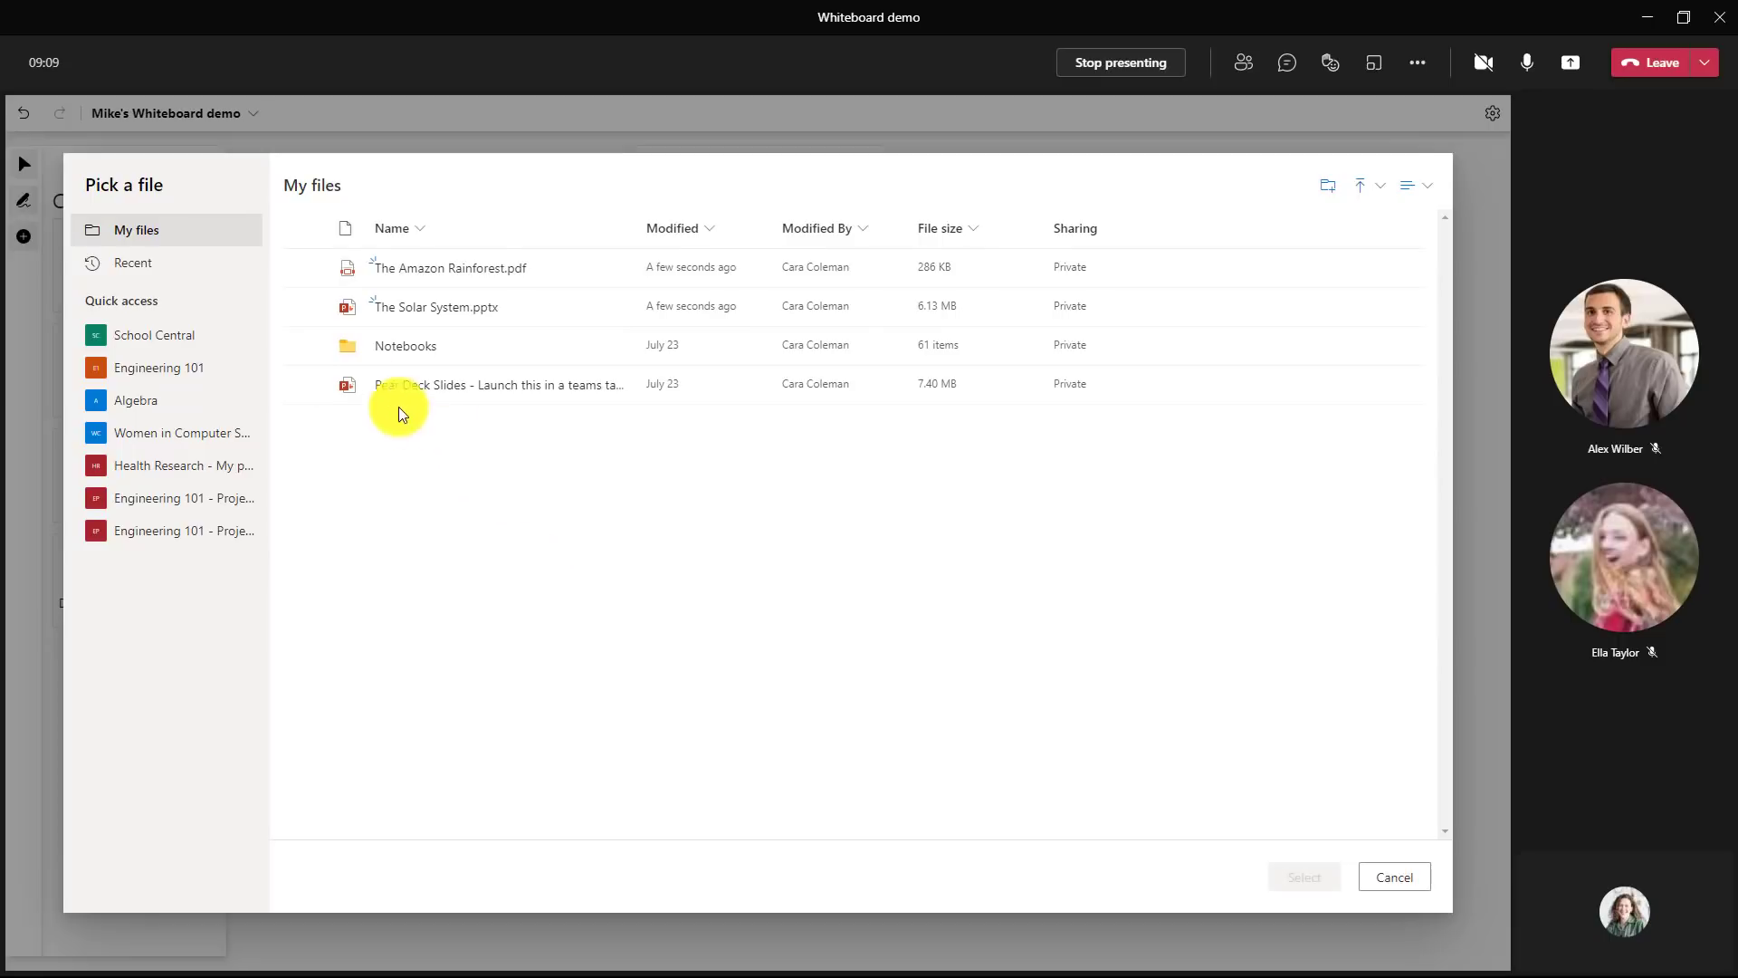
{"action": "left_click", "coordinate": [433, 306]}
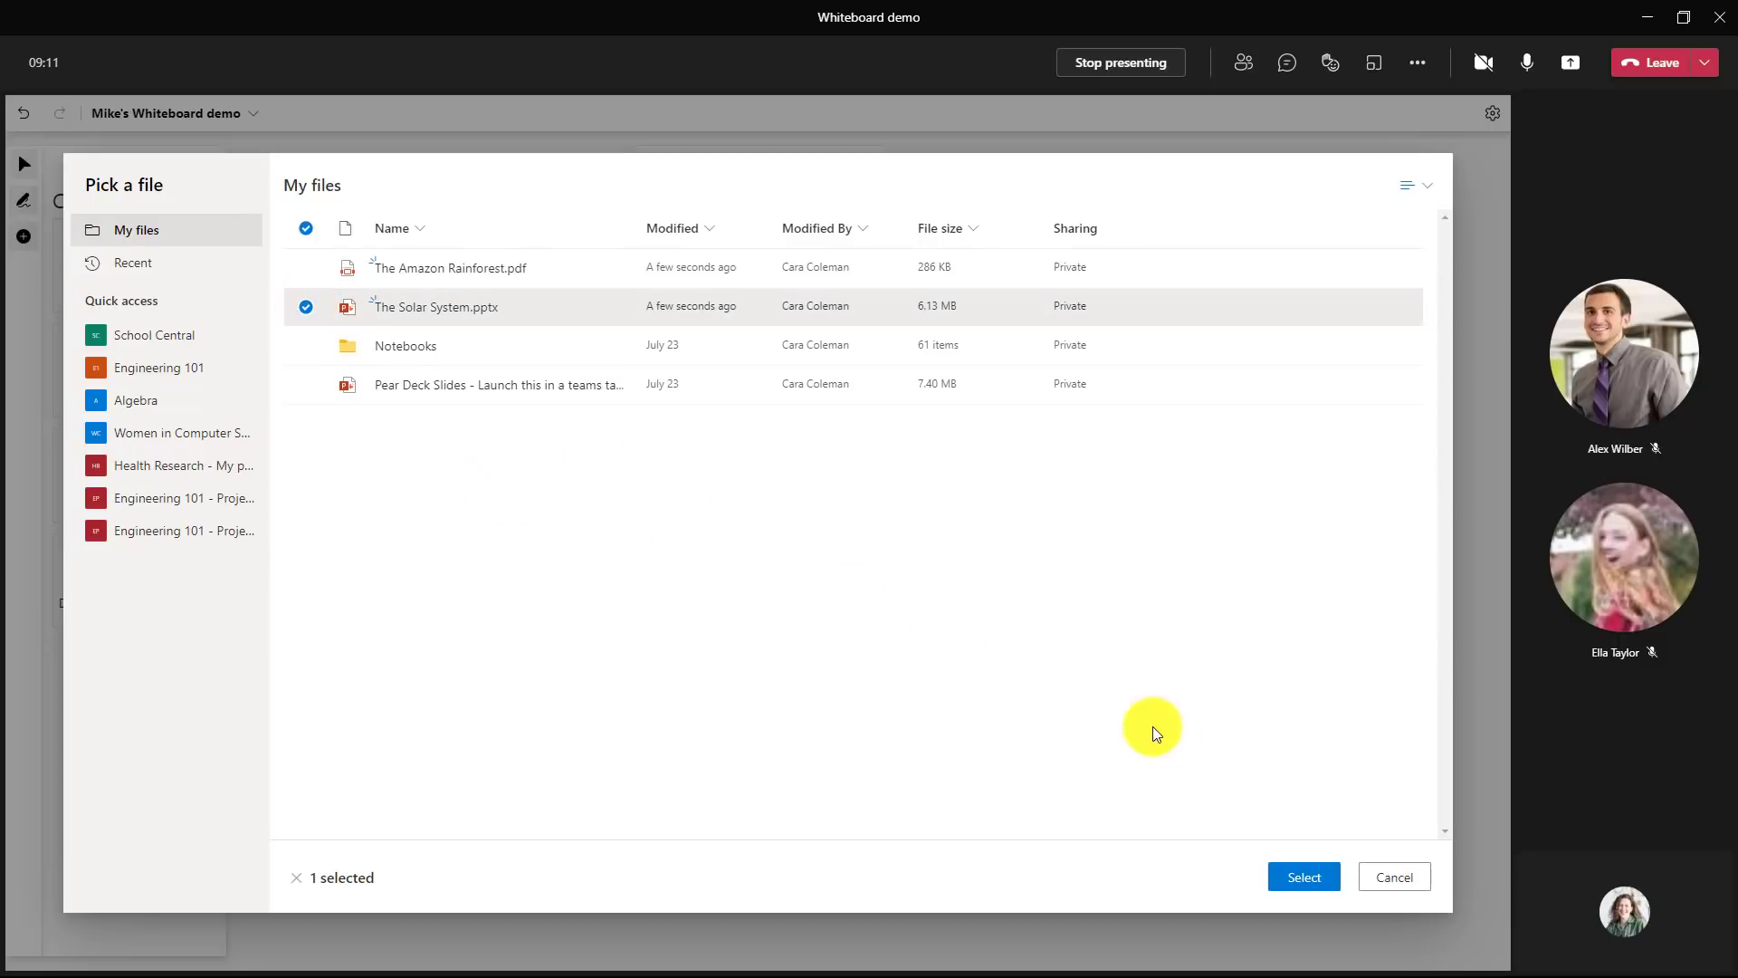
{"action": "left_click", "coordinate": [1304, 877]}
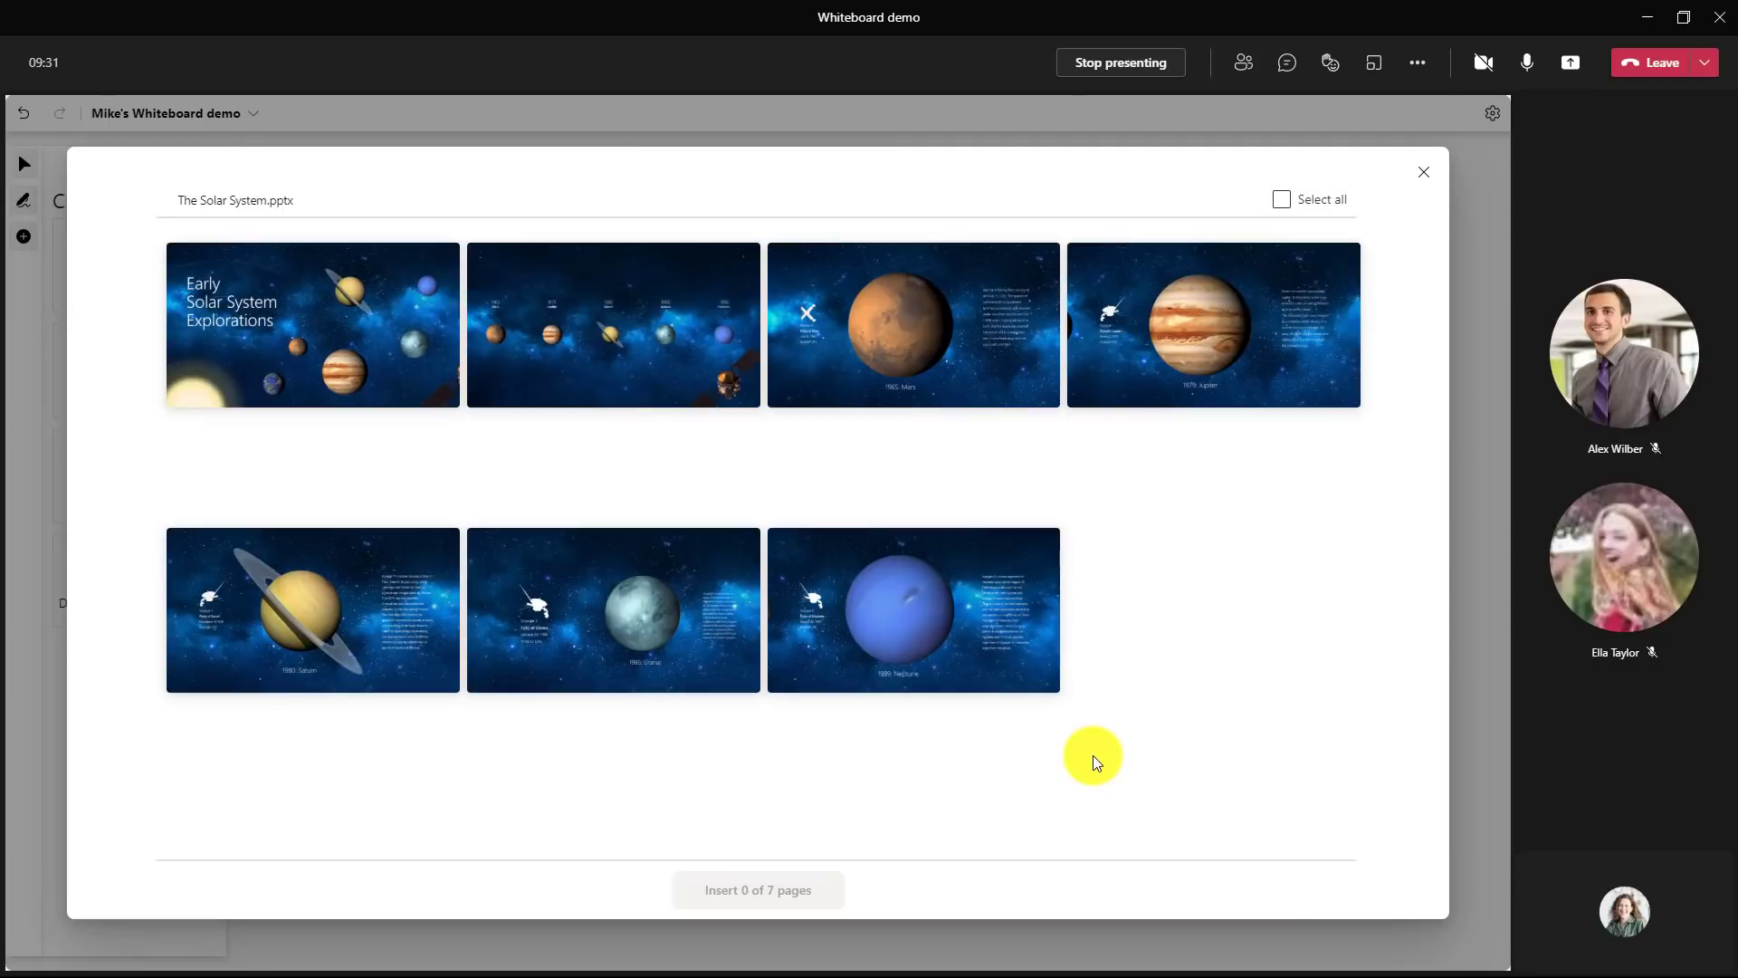
- Toggle select-all off and choose a single planet-timeline slide to insert
{"action": "left_click", "coordinate": [1282, 199]}
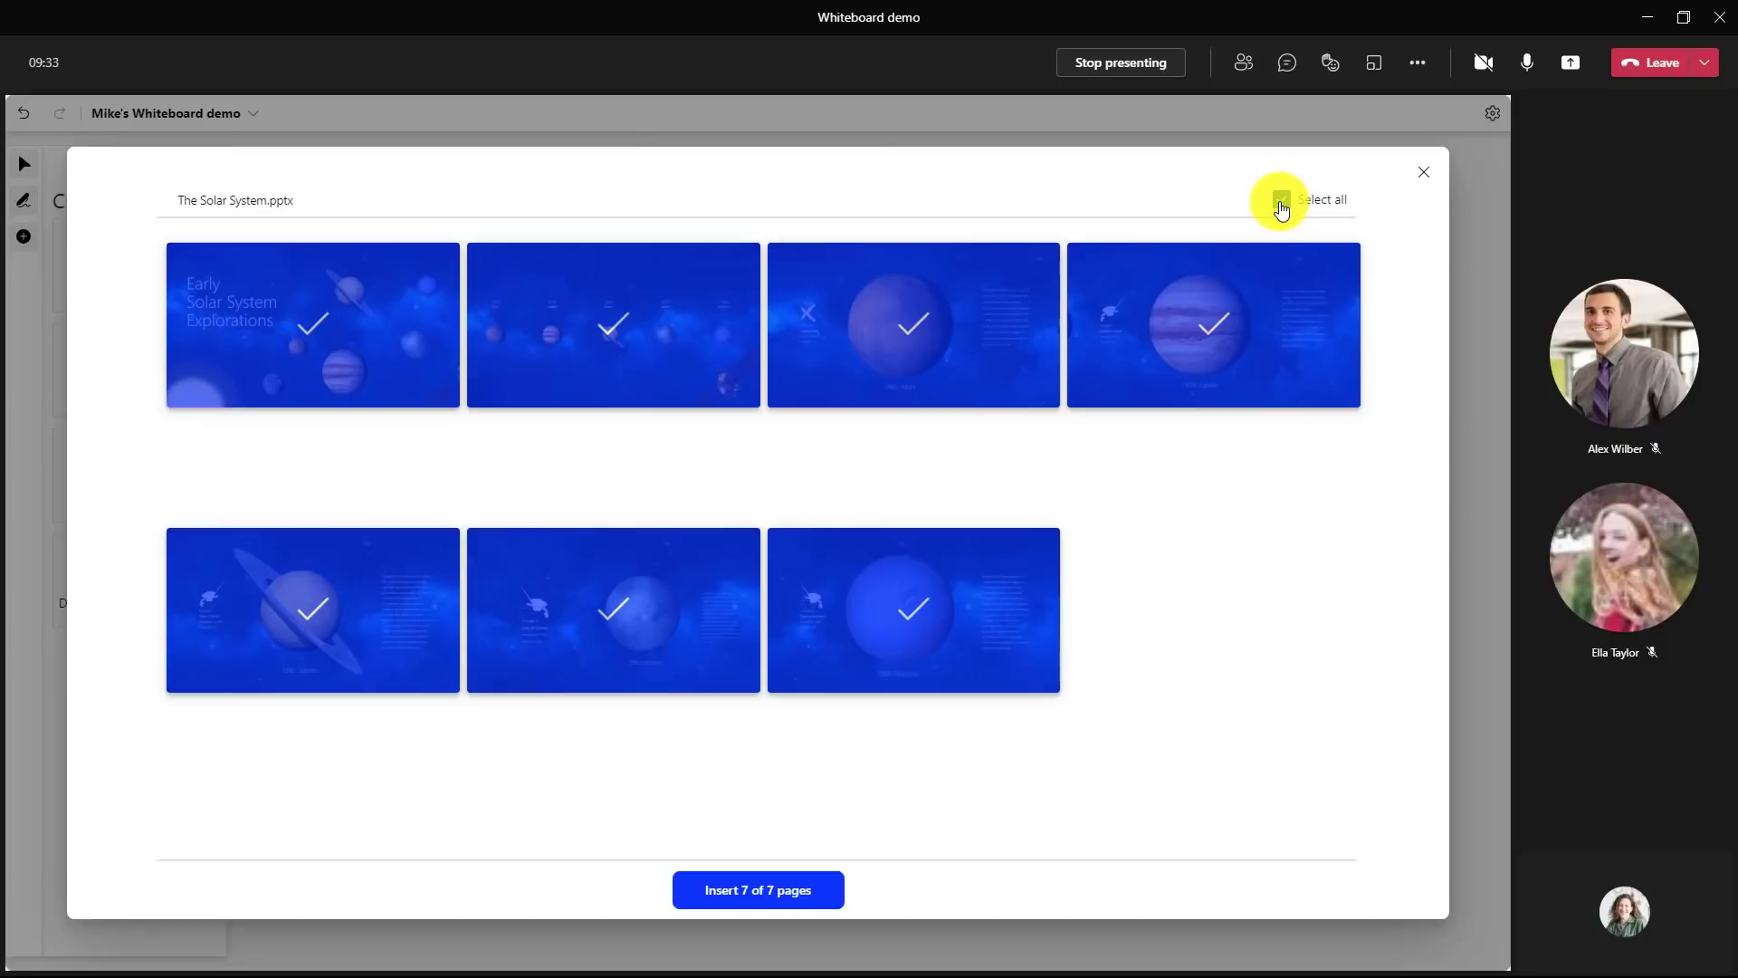
{"action": "left_click", "coordinate": [1280, 205]}
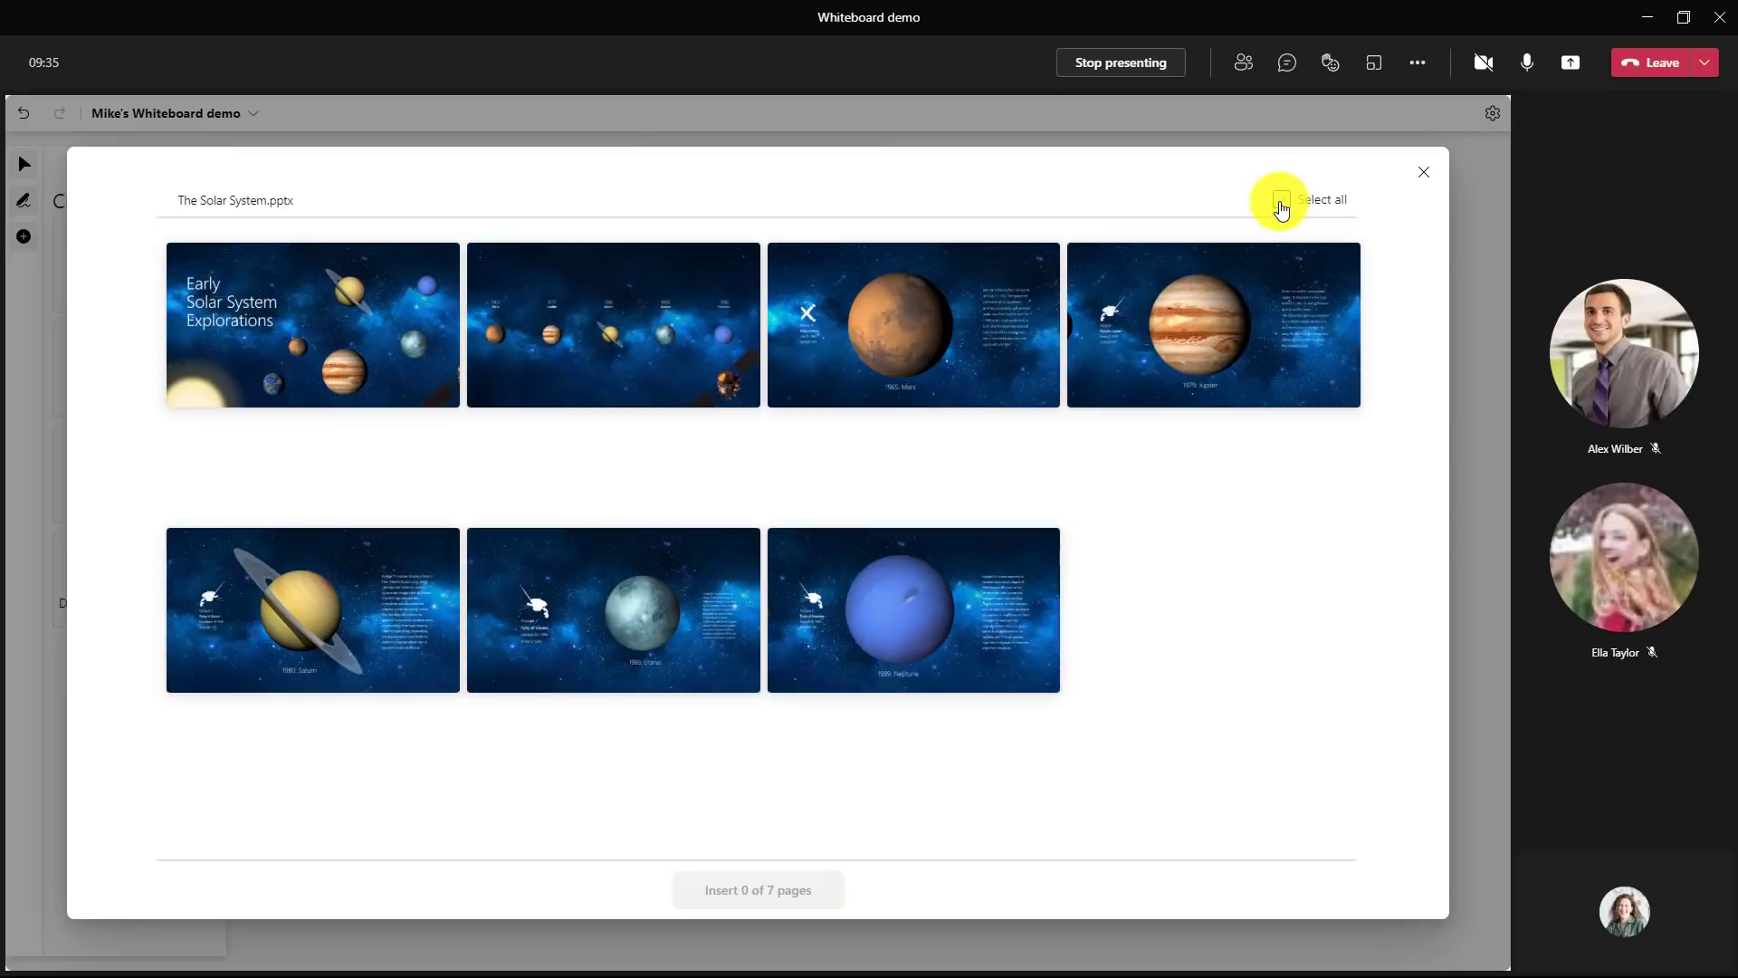
{"action": "left_click", "coordinate": [614, 324]}
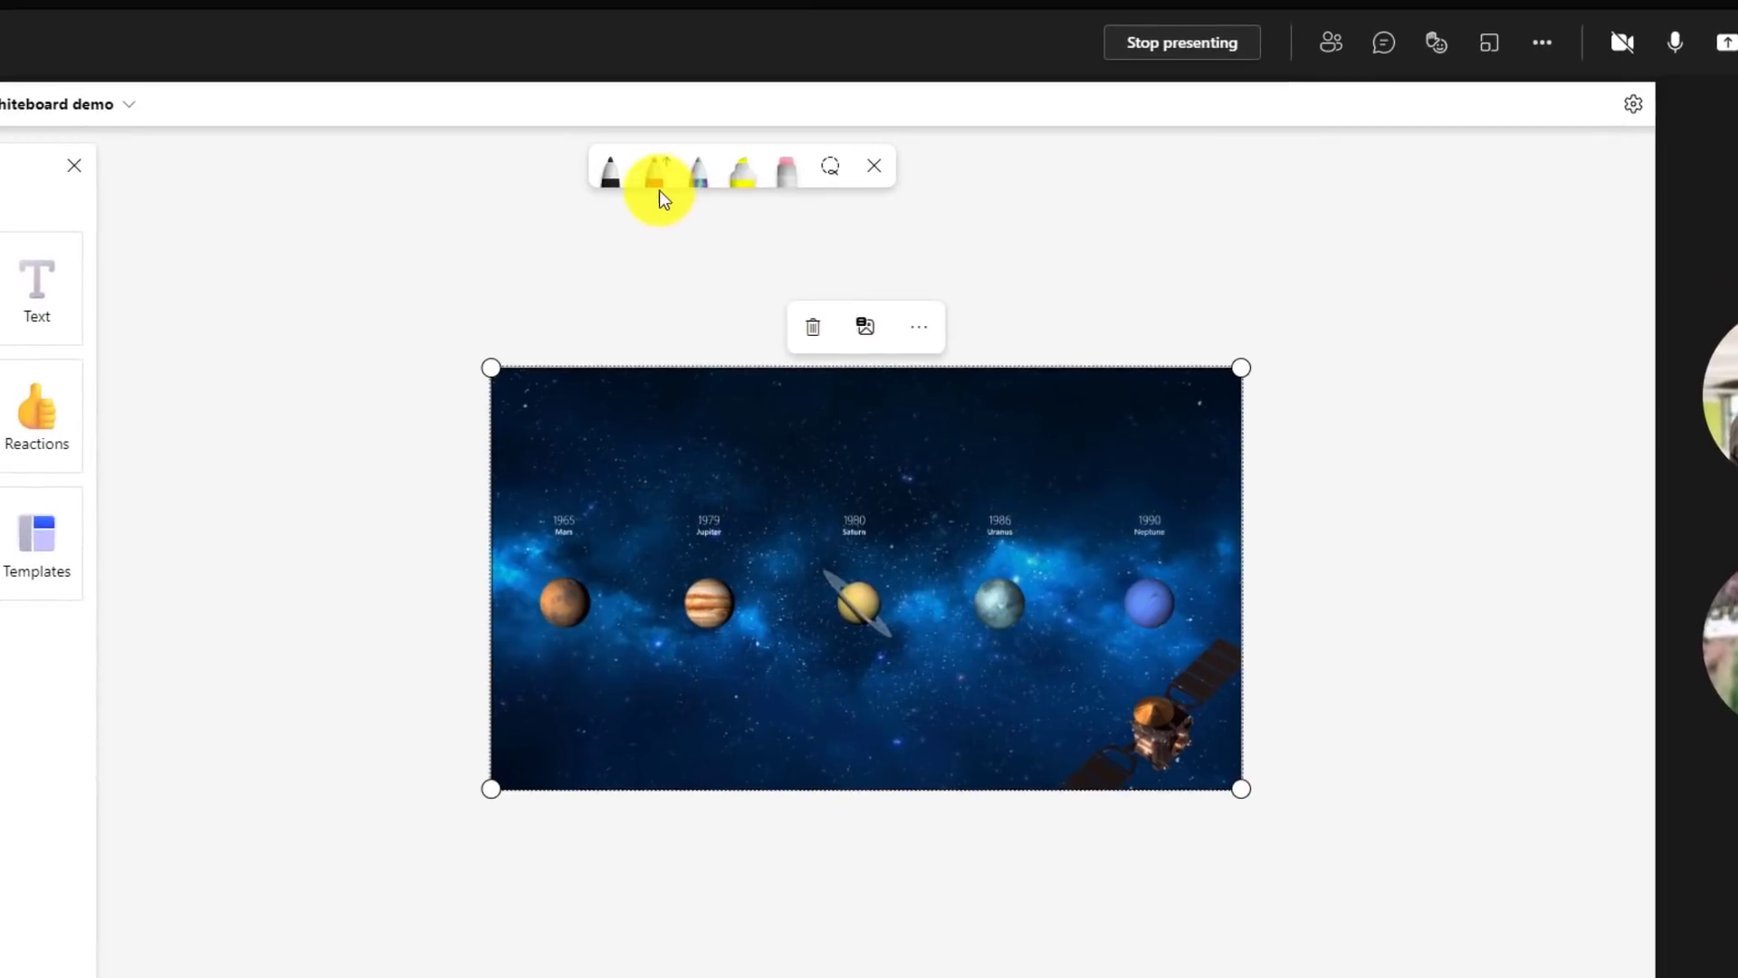
{"action": "mouse_move", "coordinate": [655, 166]}
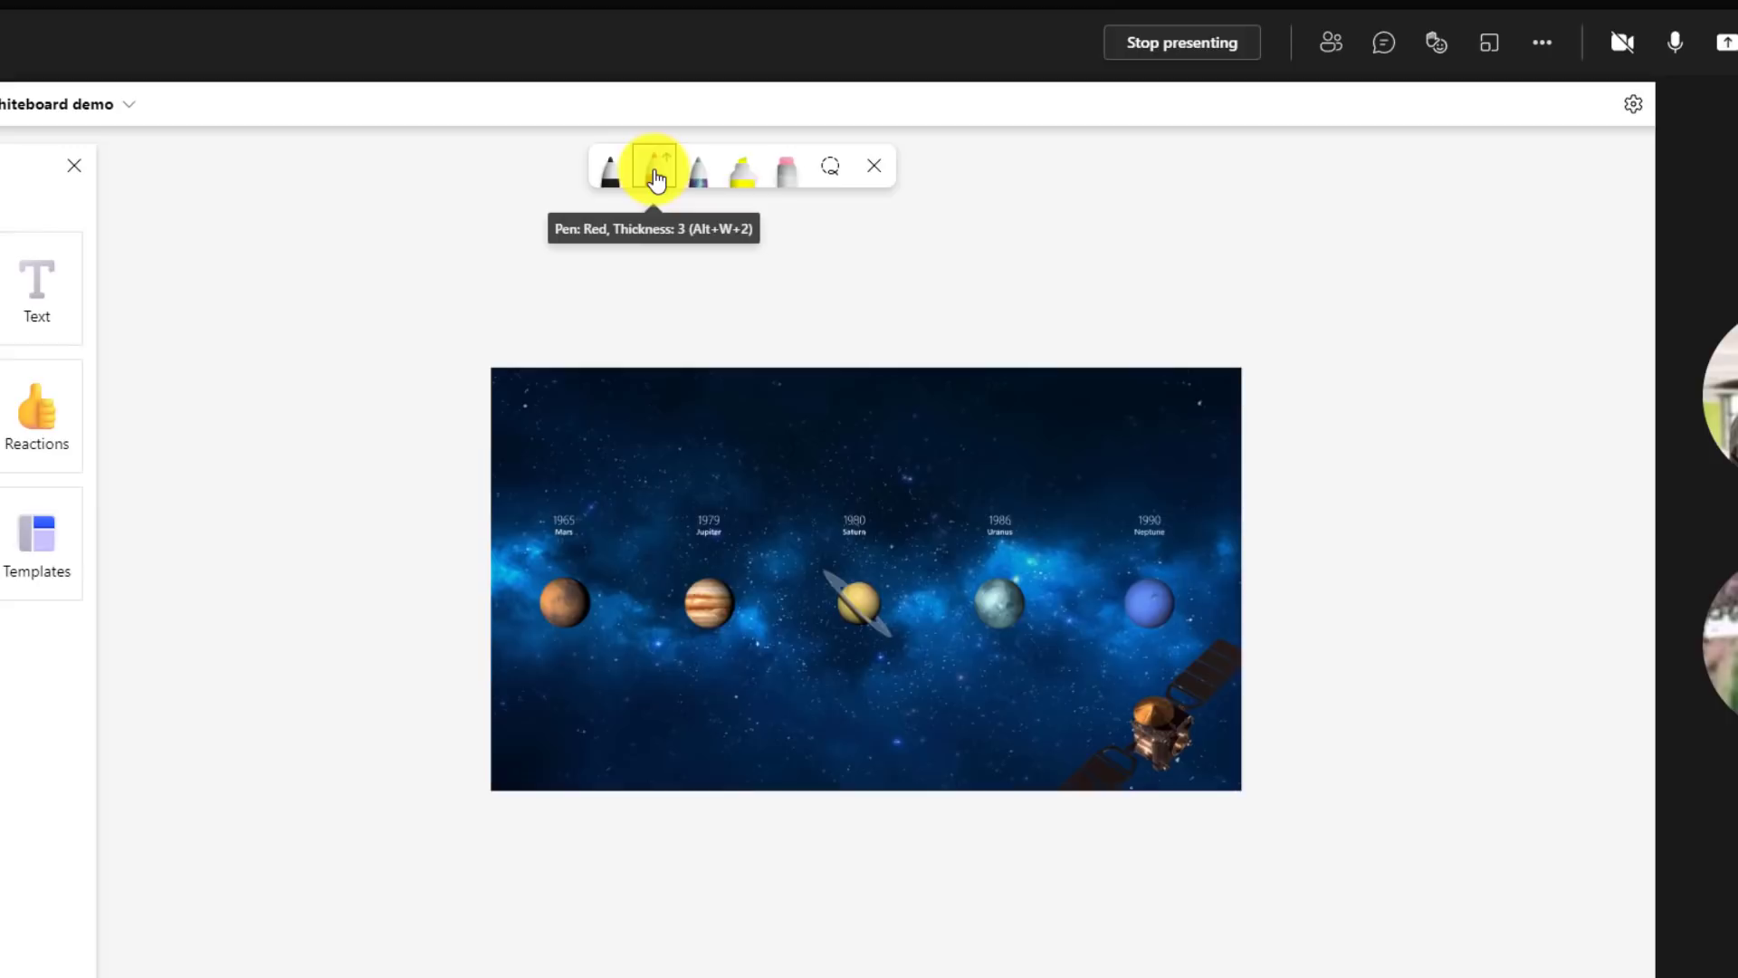
- Set the red pen to thickness 5 with arrow ends and draw arrows to Saturn and Neptune
{"action": "left_click", "coordinate": [654, 167]}
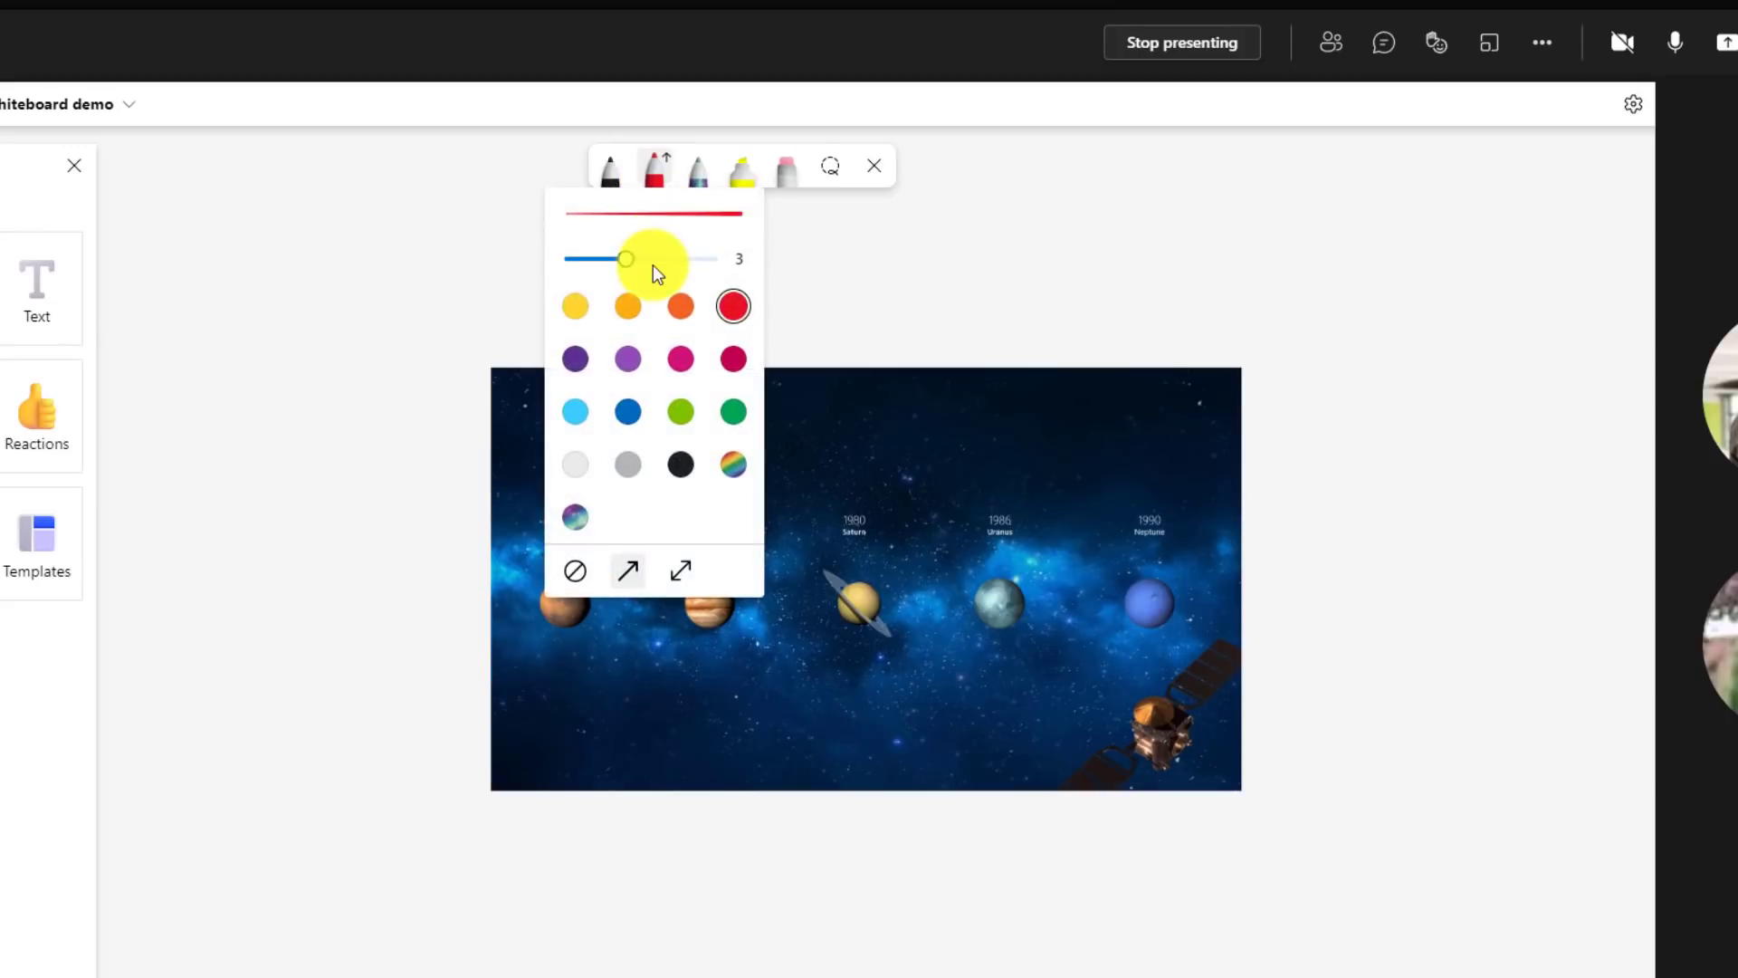
{"action": "left_click_drag", "start_coordinate": [627, 259], "coordinate": [688, 259]}
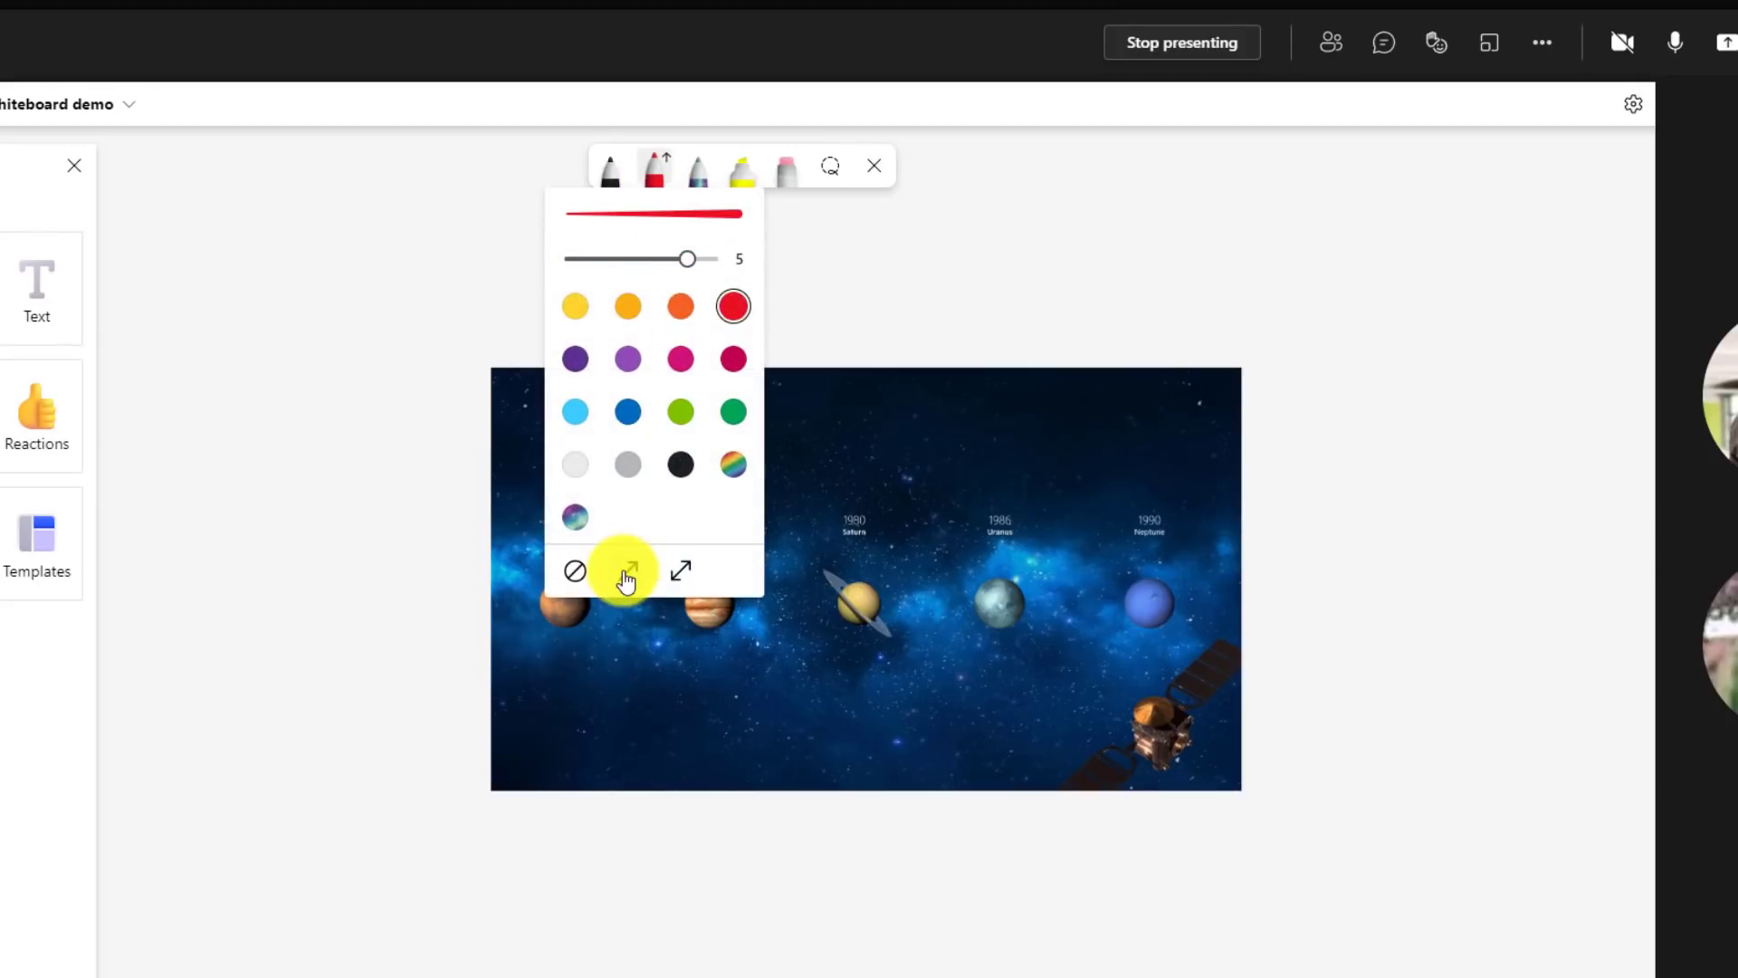
{"action": "left_click", "coordinate": [626, 570]}
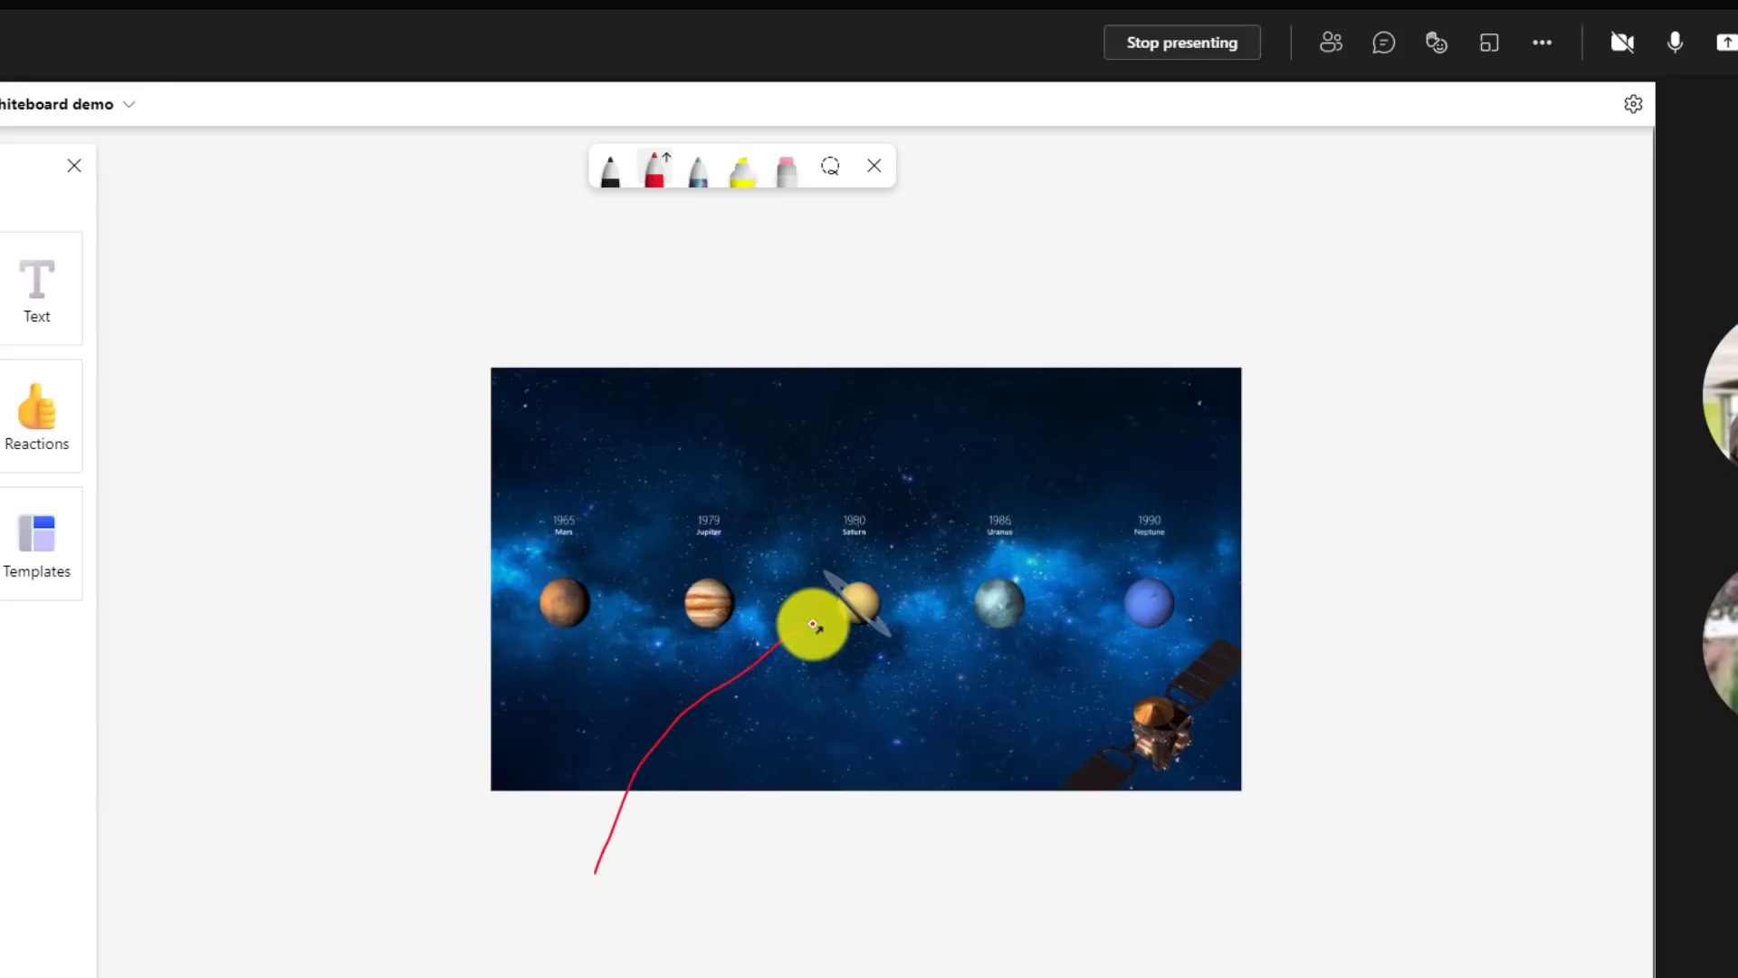
{"action": "left_click_drag", "start_coordinate": [815, 627], "coordinate": [1048, 837]}
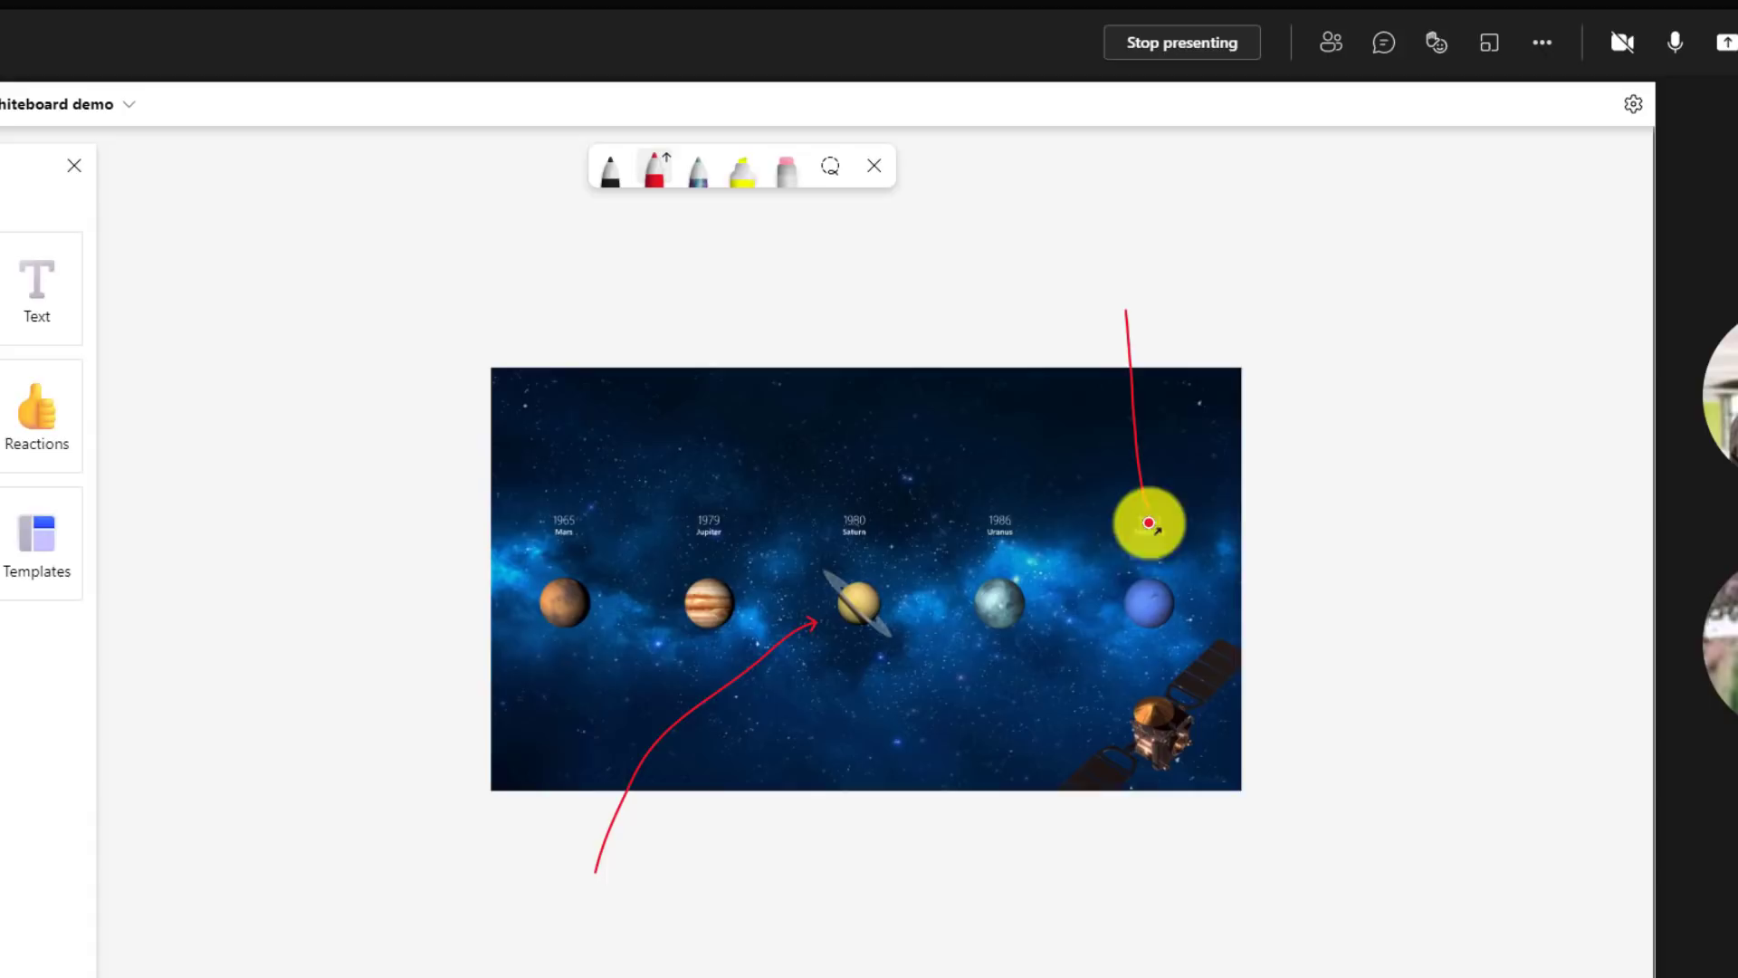
{"action": "left_click_drag", "start_coordinate": [1150, 522], "coordinate": [963, 355]}
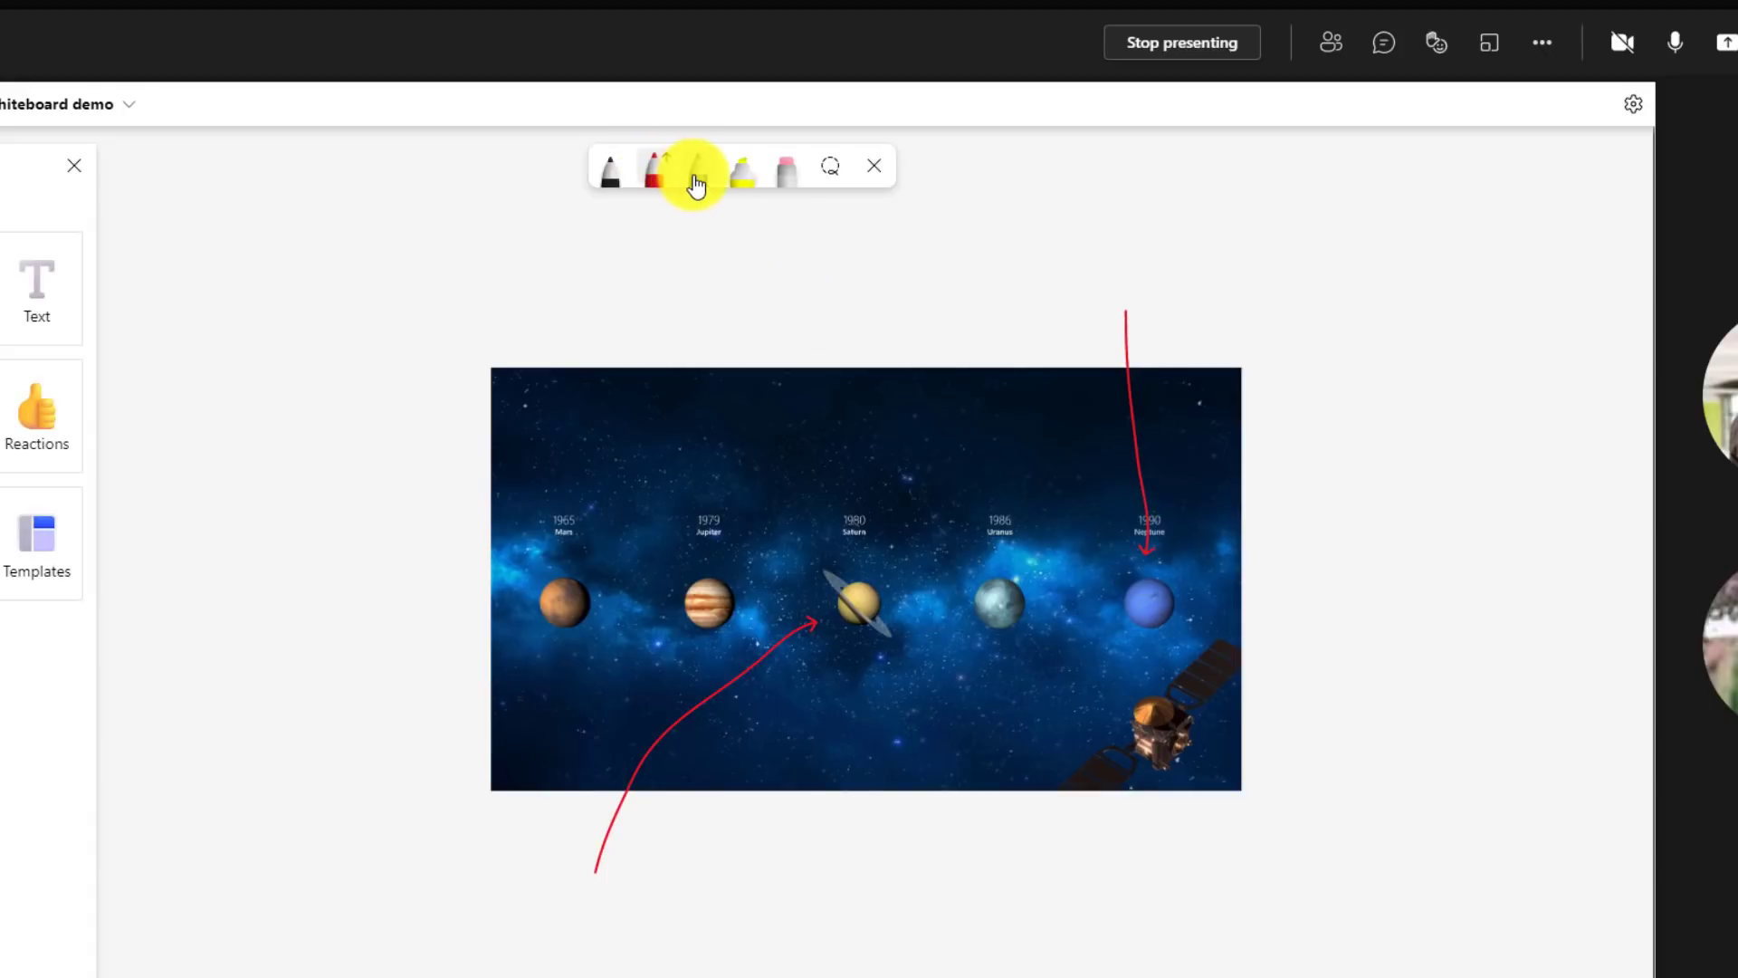
{"action": "mouse_move", "coordinate": [695, 183]}
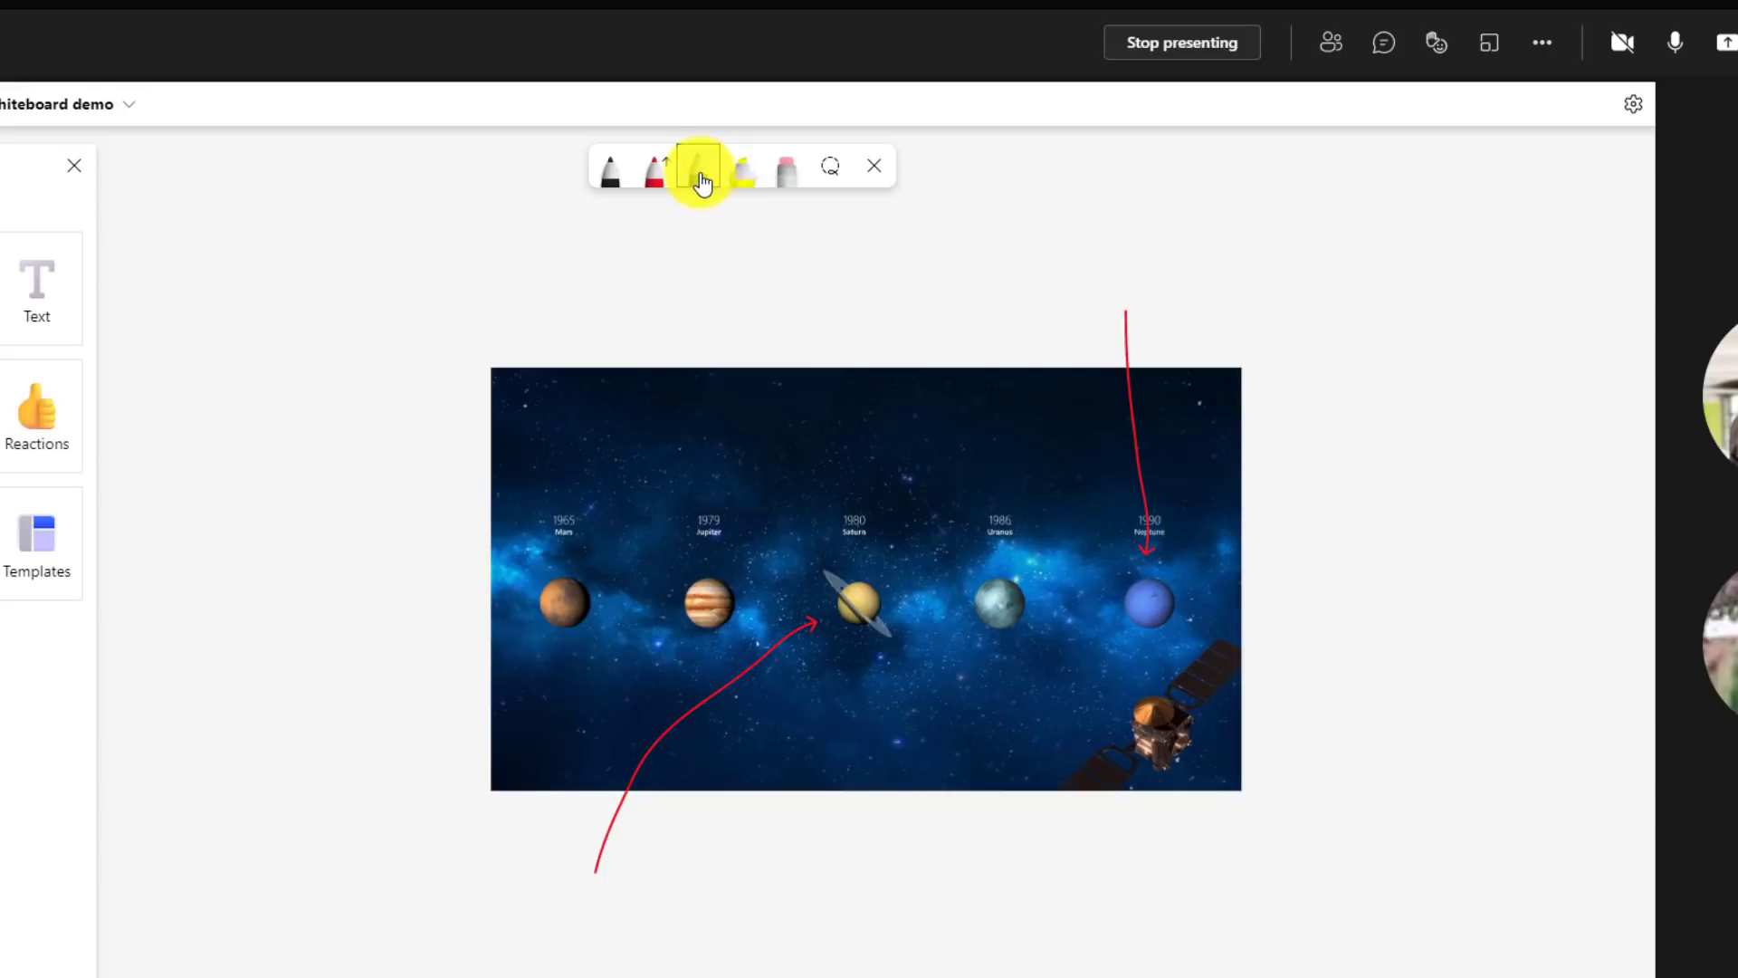
- Adjust the second pen's thickness and draw a stroke between Saturn and Uranus
{"action": "left_click", "coordinate": [697, 171]}
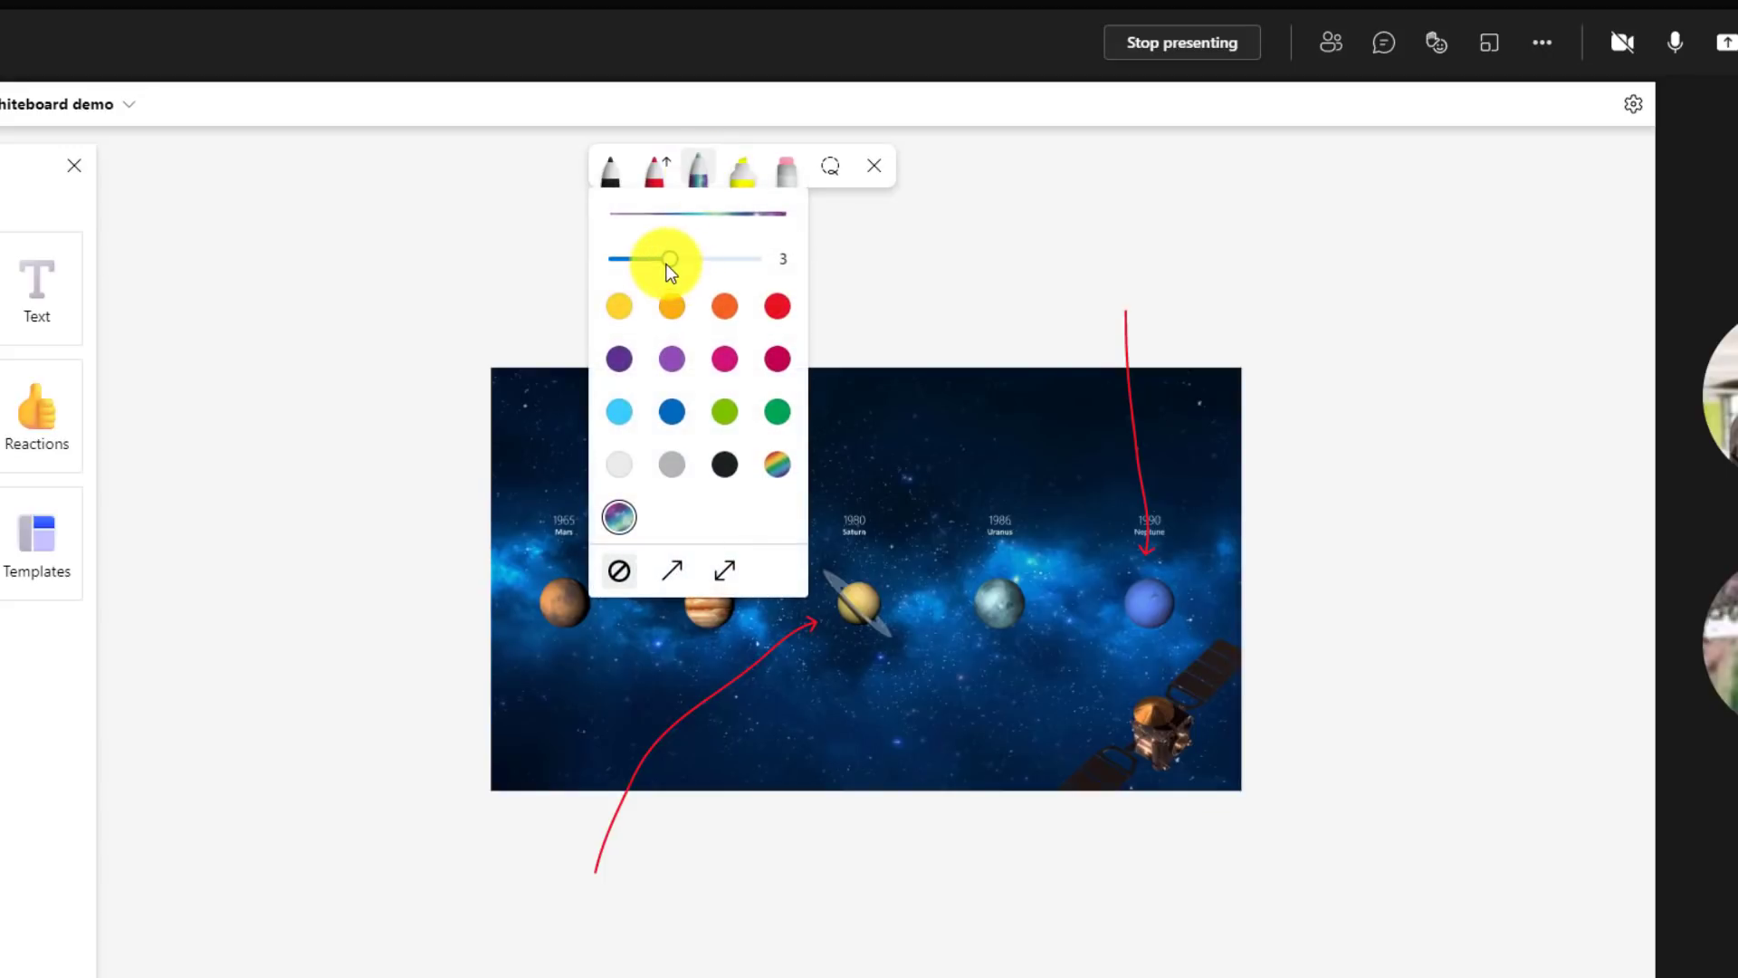
{"action": "left_click_drag", "start_coordinate": [665, 259], "coordinate": [762, 259]}
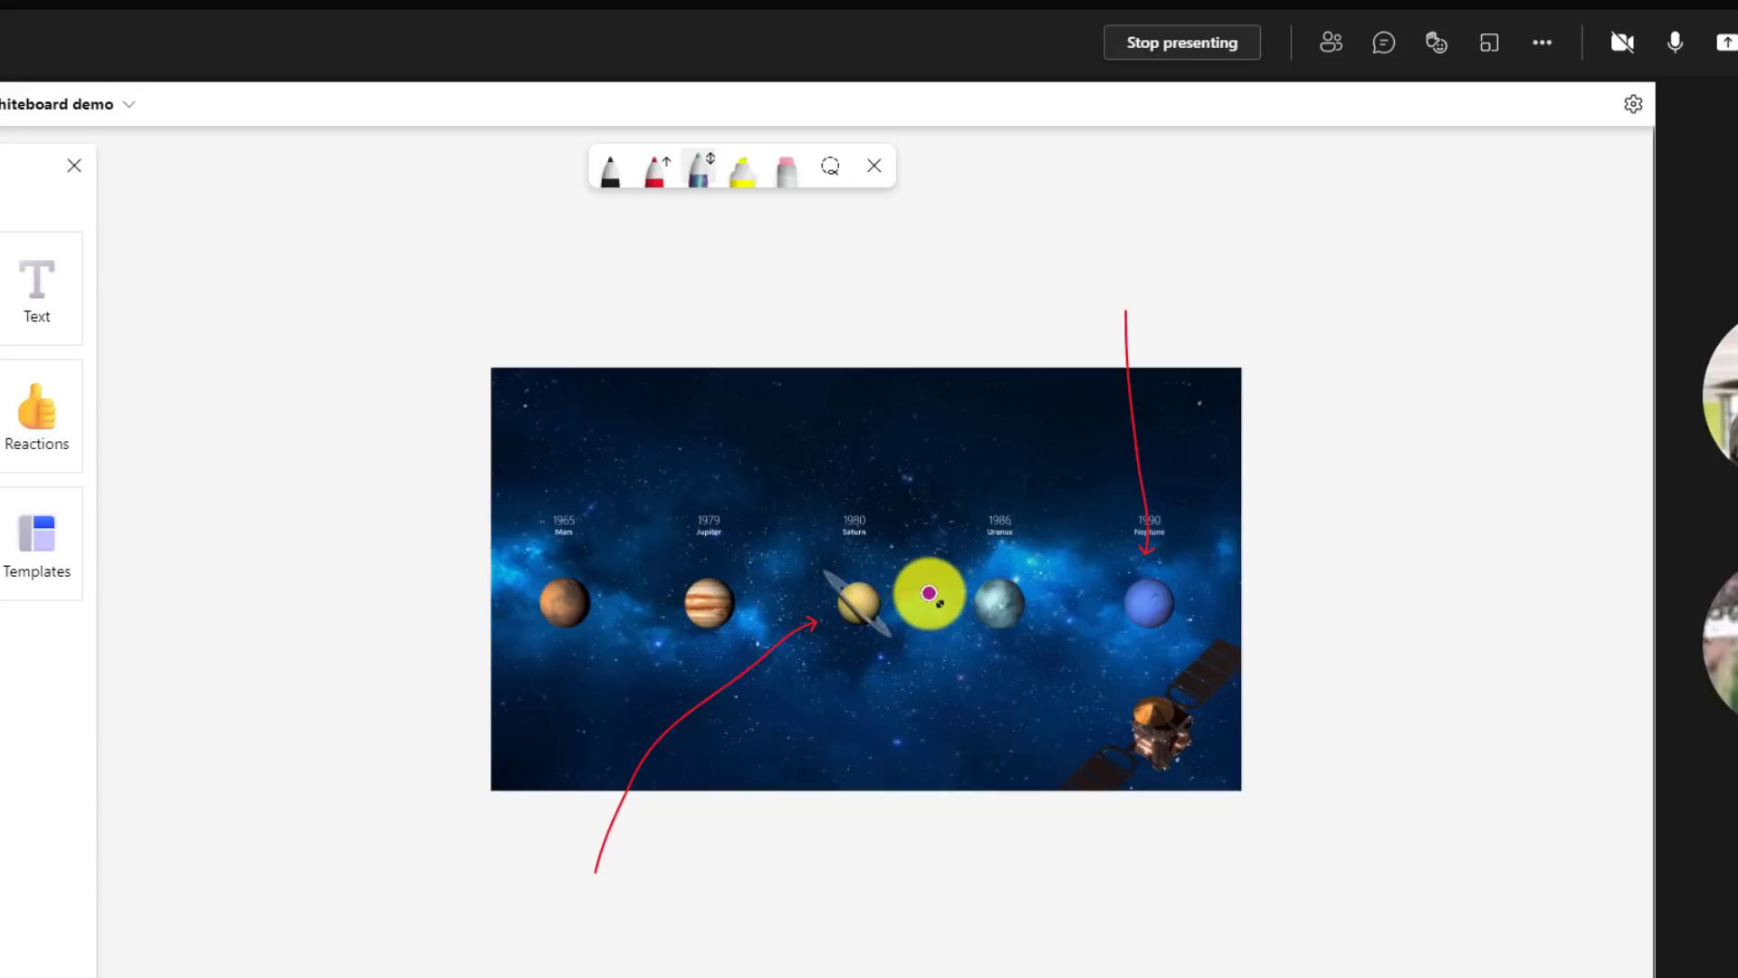
{"action": "left_click_drag", "start_coordinate": [929, 592], "coordinate": [980, 317]}
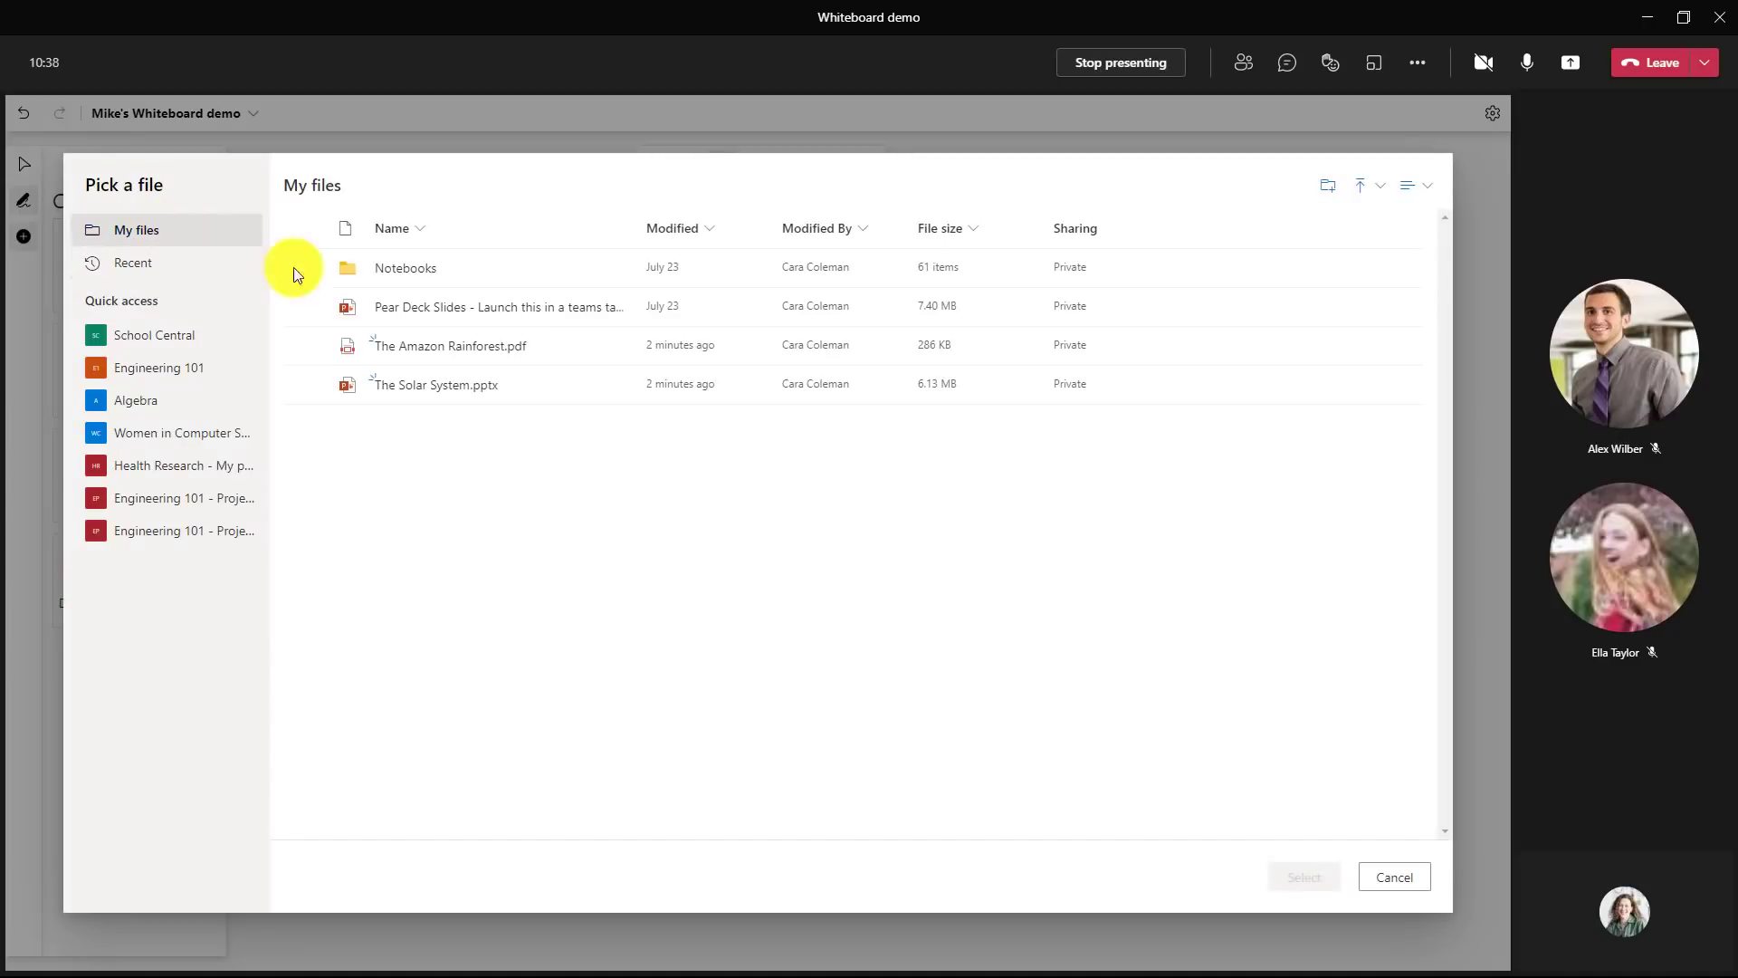
- Insert page 1 of The Amazon Rainforest.pdf beside the solar system picture
{"action": "left_click", "coordinate": [449, 344]}
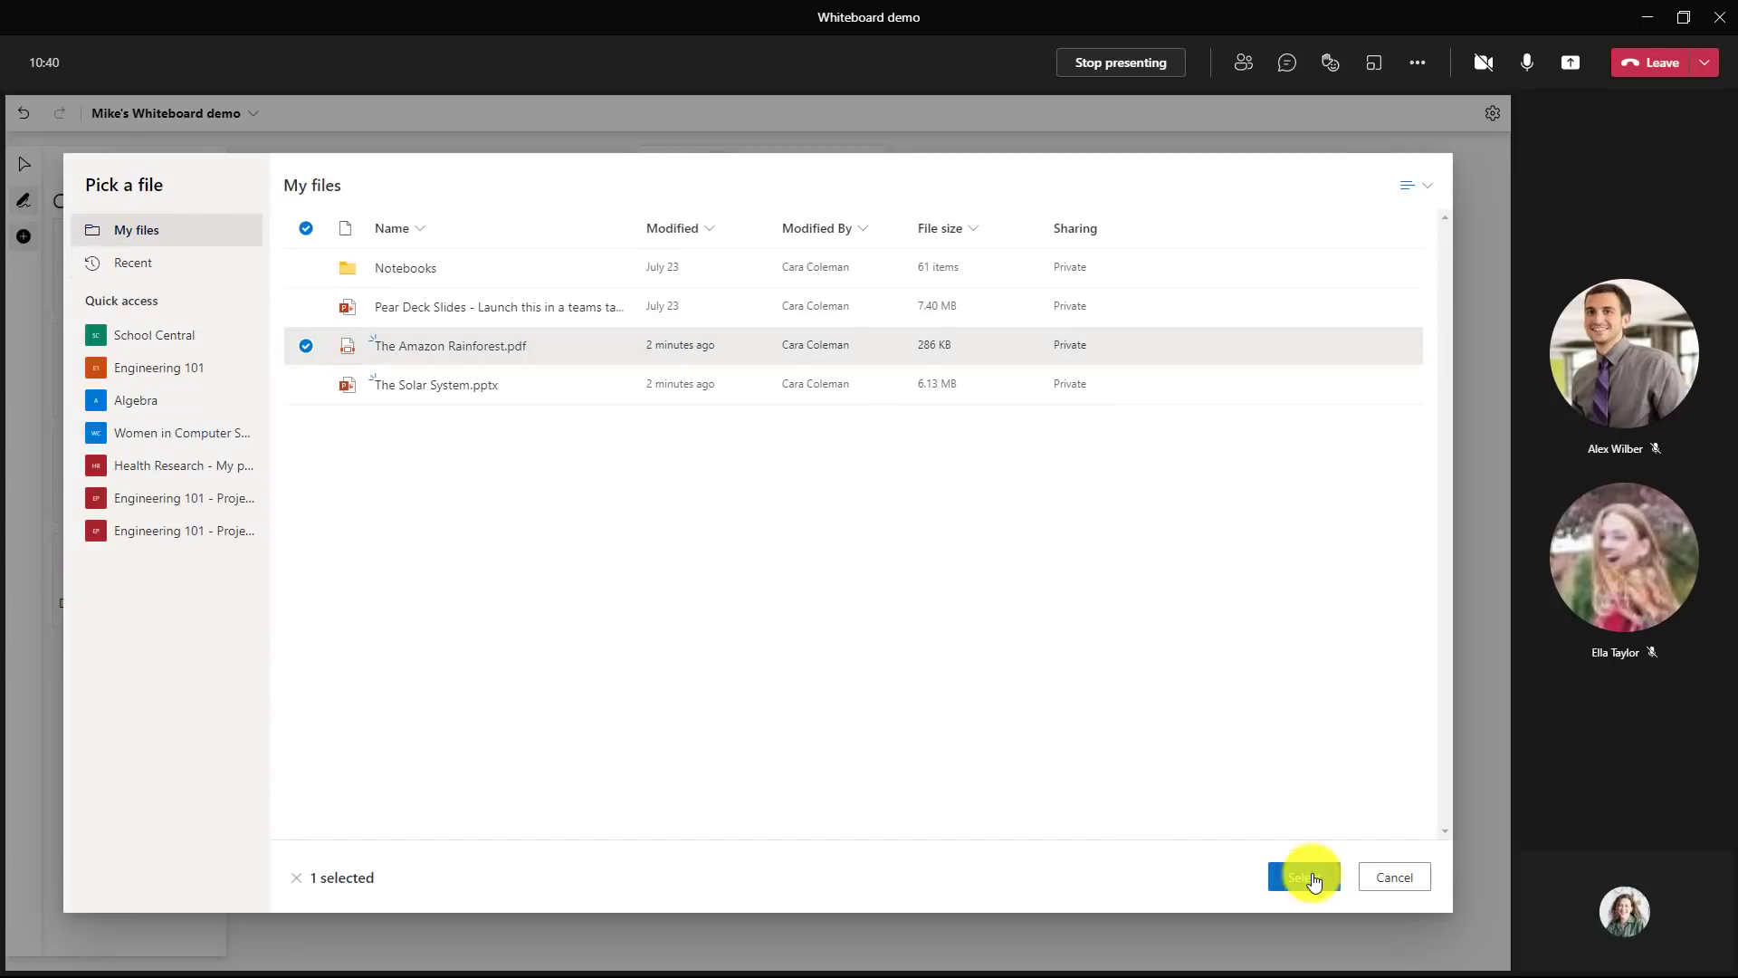
{"action": "left_click", "coordinate": [1305, 877]}
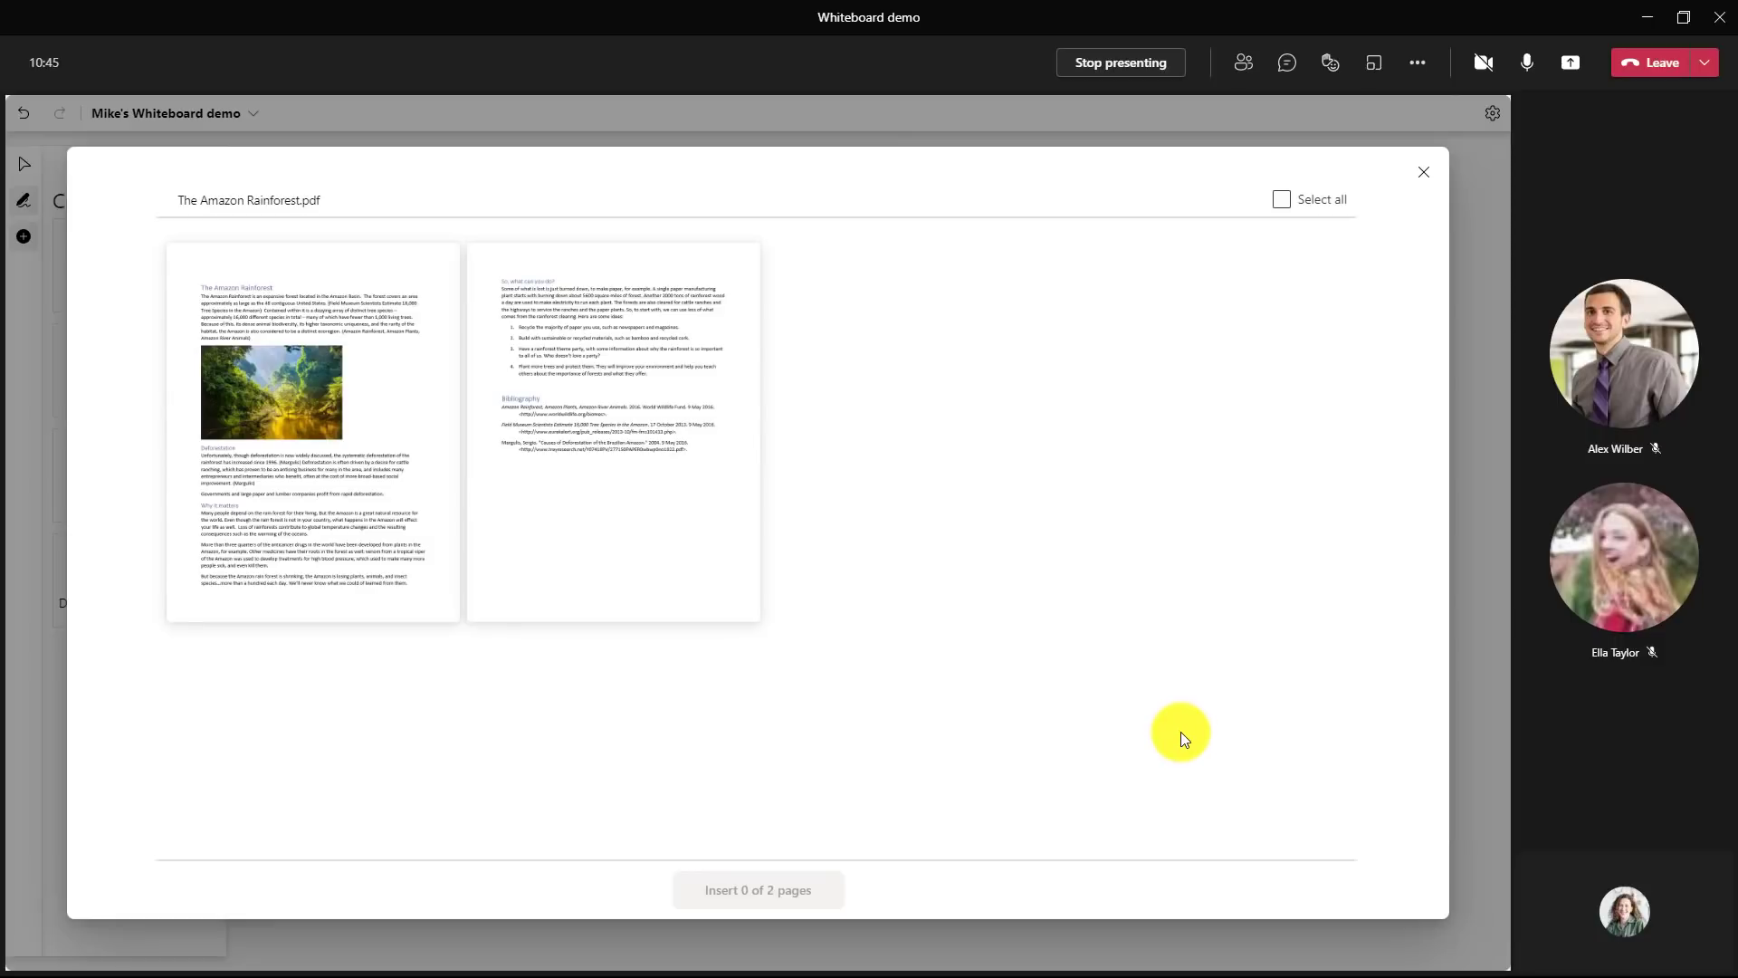
{"action": "mouse_move", "coordinate": [350, 460]}
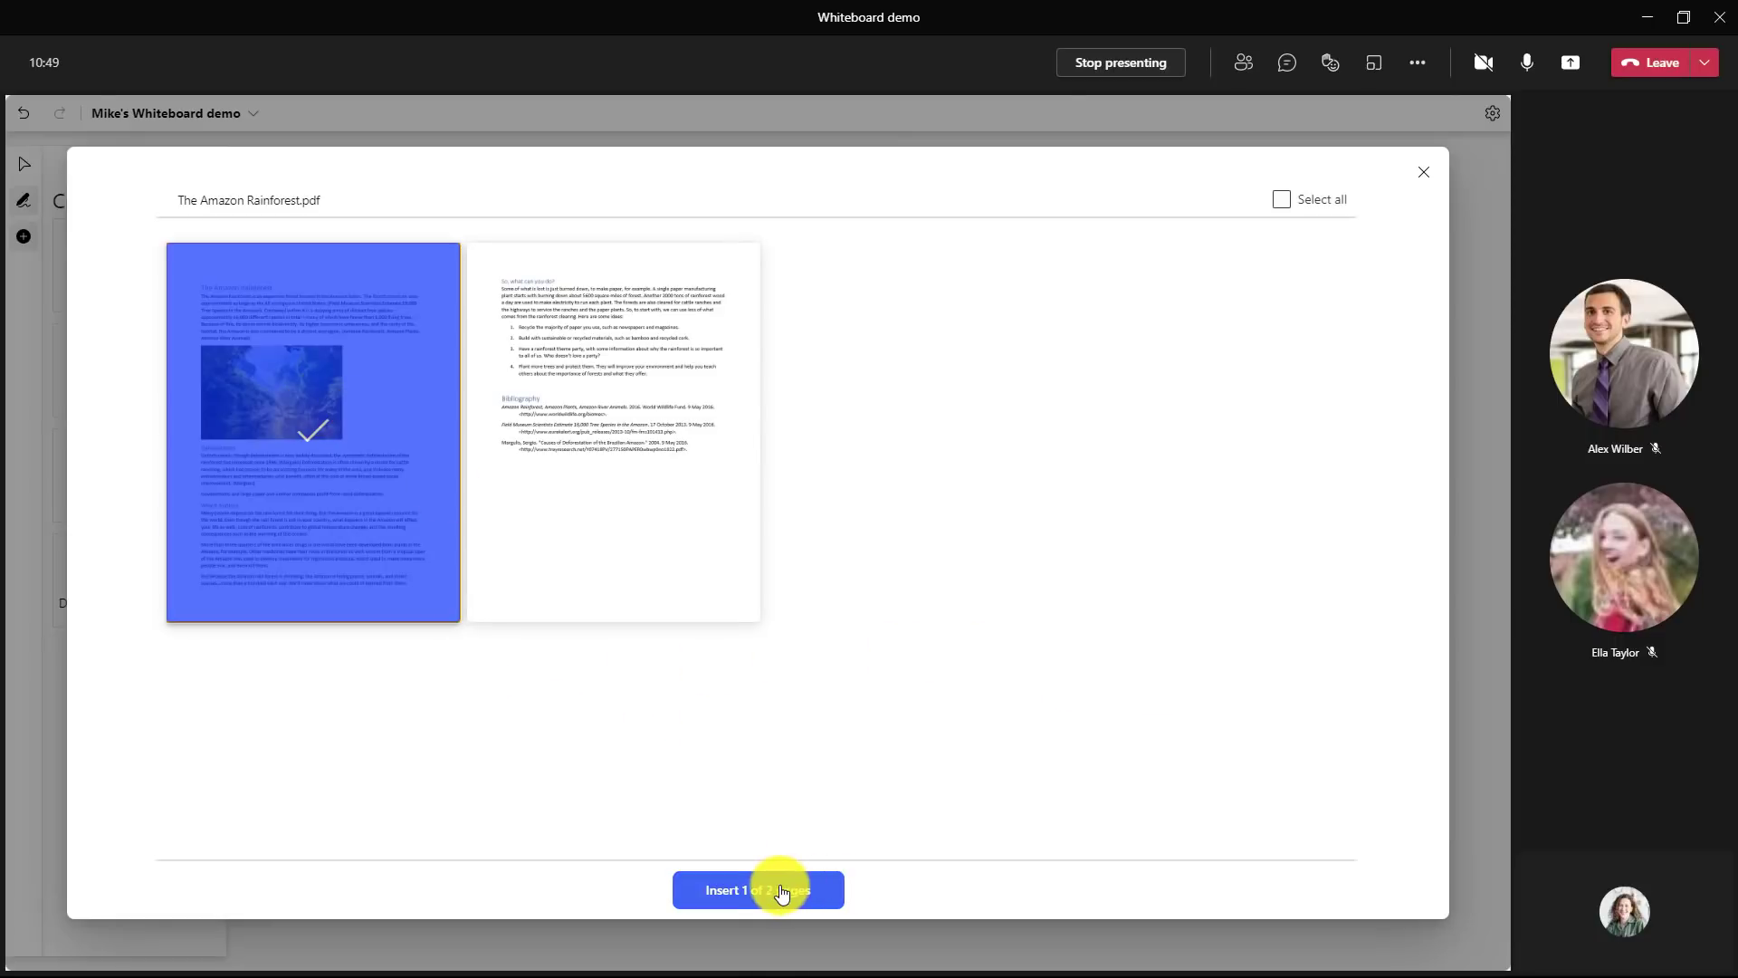
{"action": "left_click", "coordinate": [758, 889]}
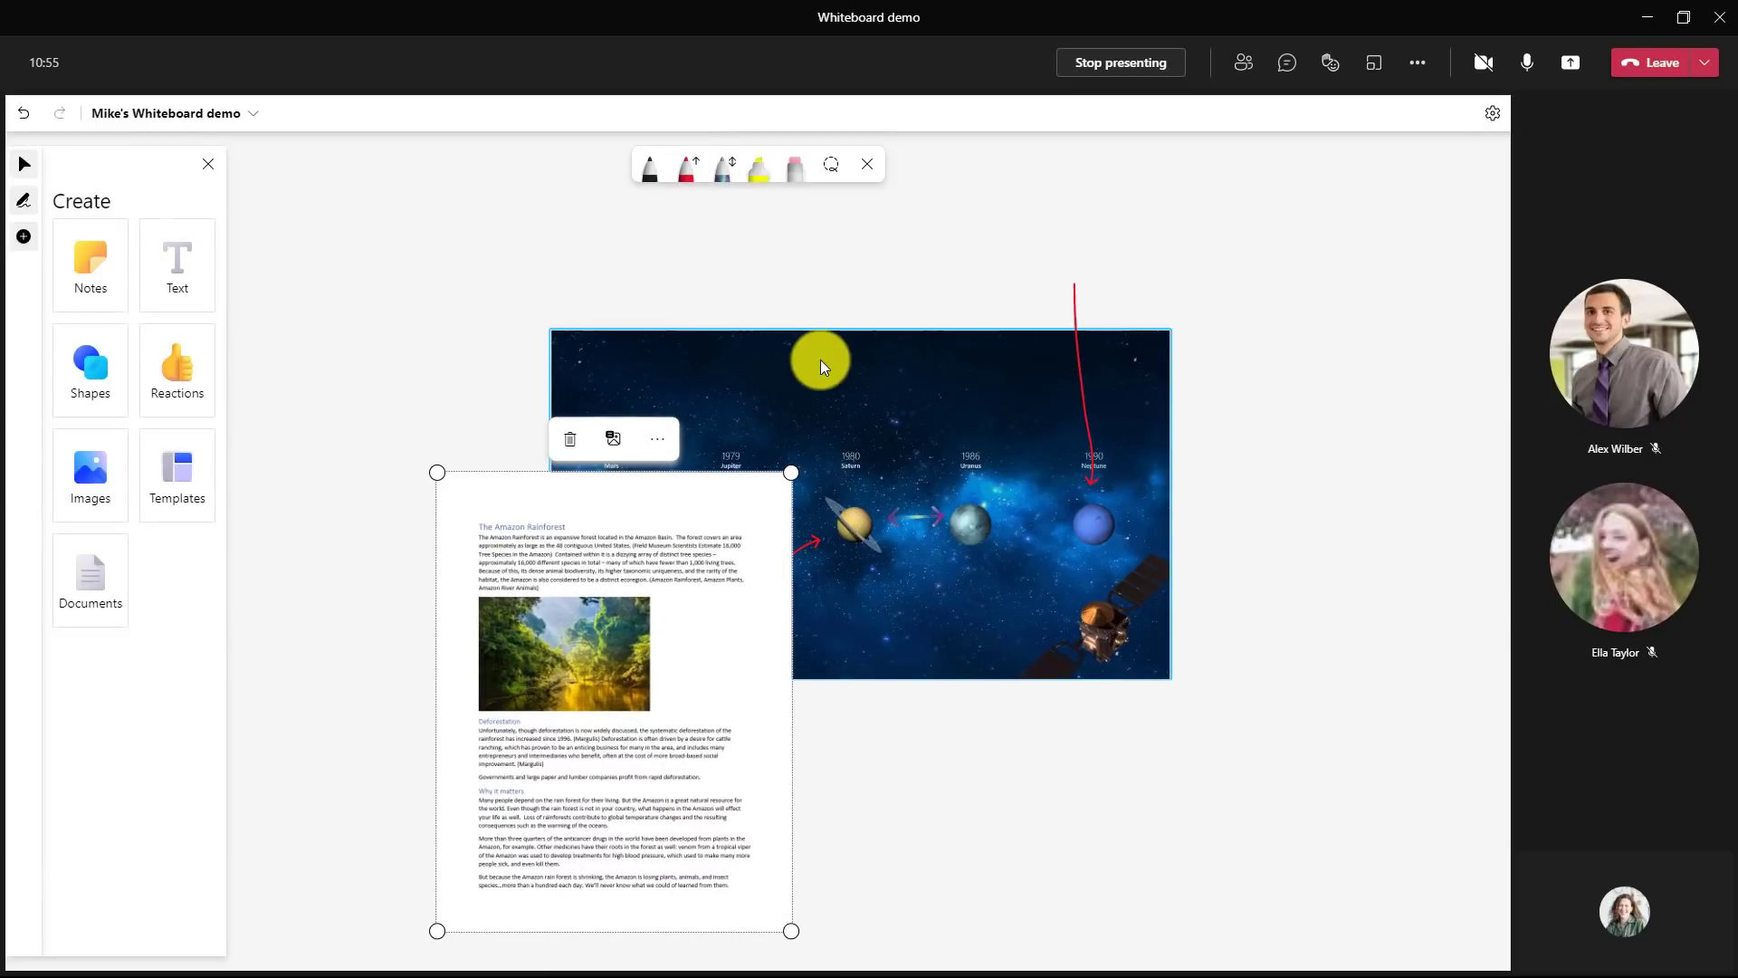
{"action": "left_click", "coordinate": [762, 167]}
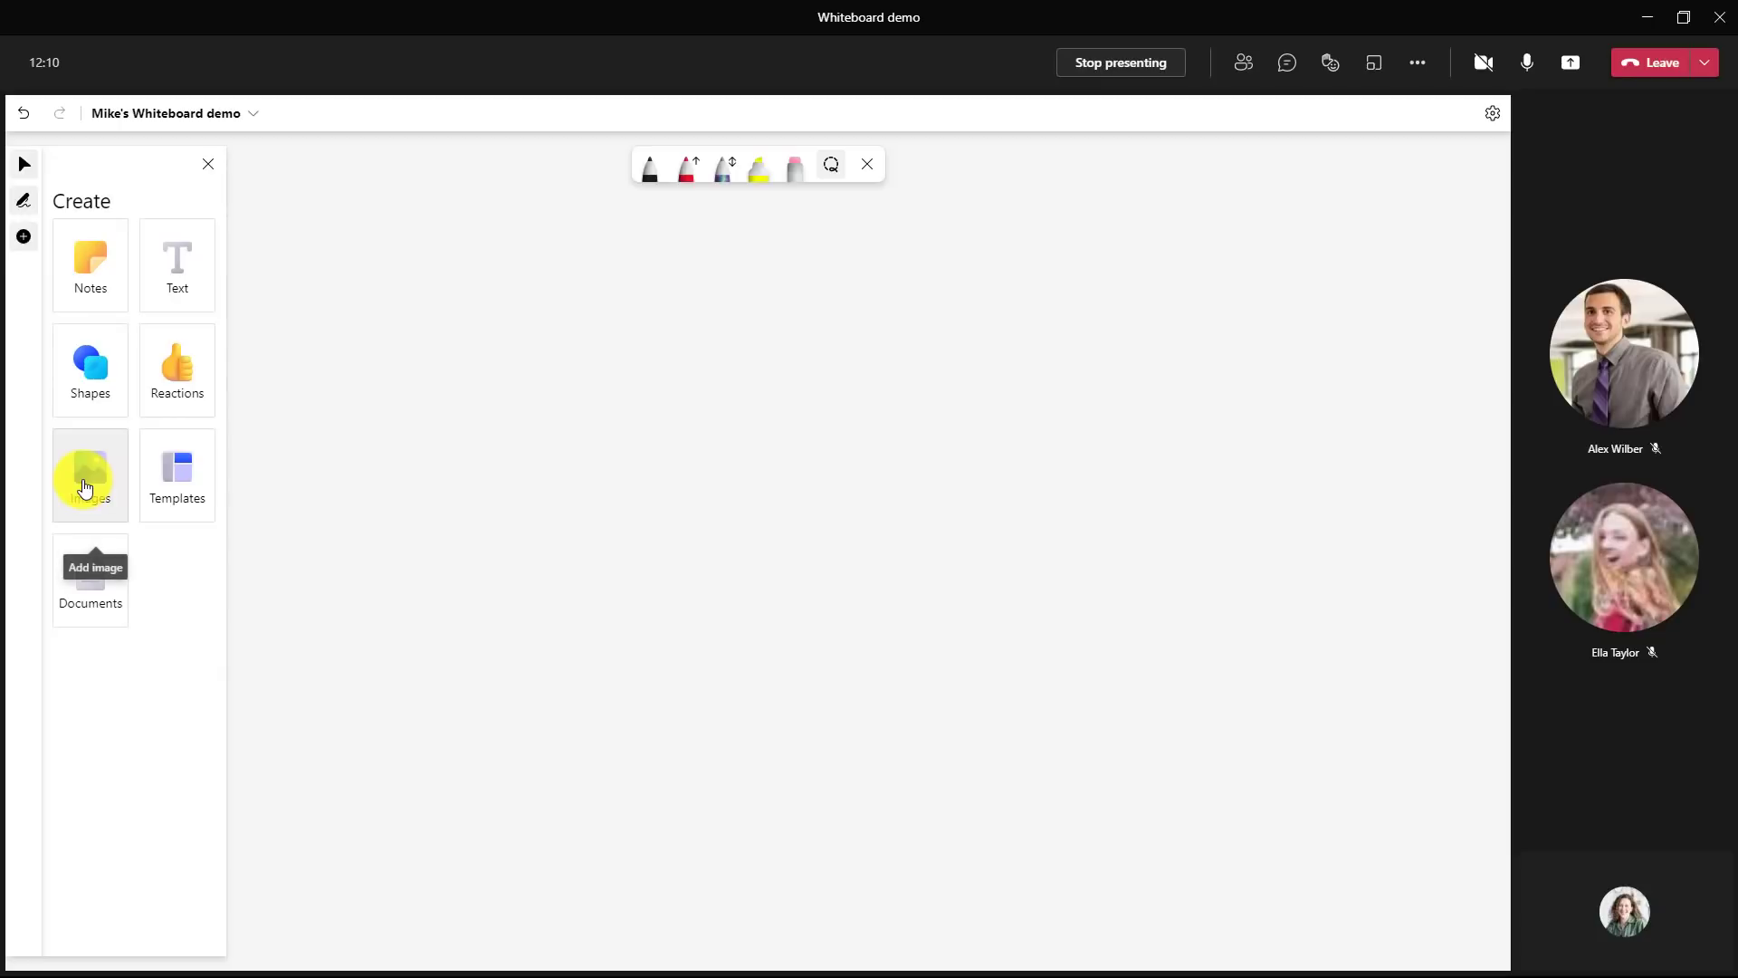
- Add Amazon image.jpg, TPS Report cover sheet.jpg and the portrait photo side by side
{"action": "left_click", "coordinate": [90, 475]}
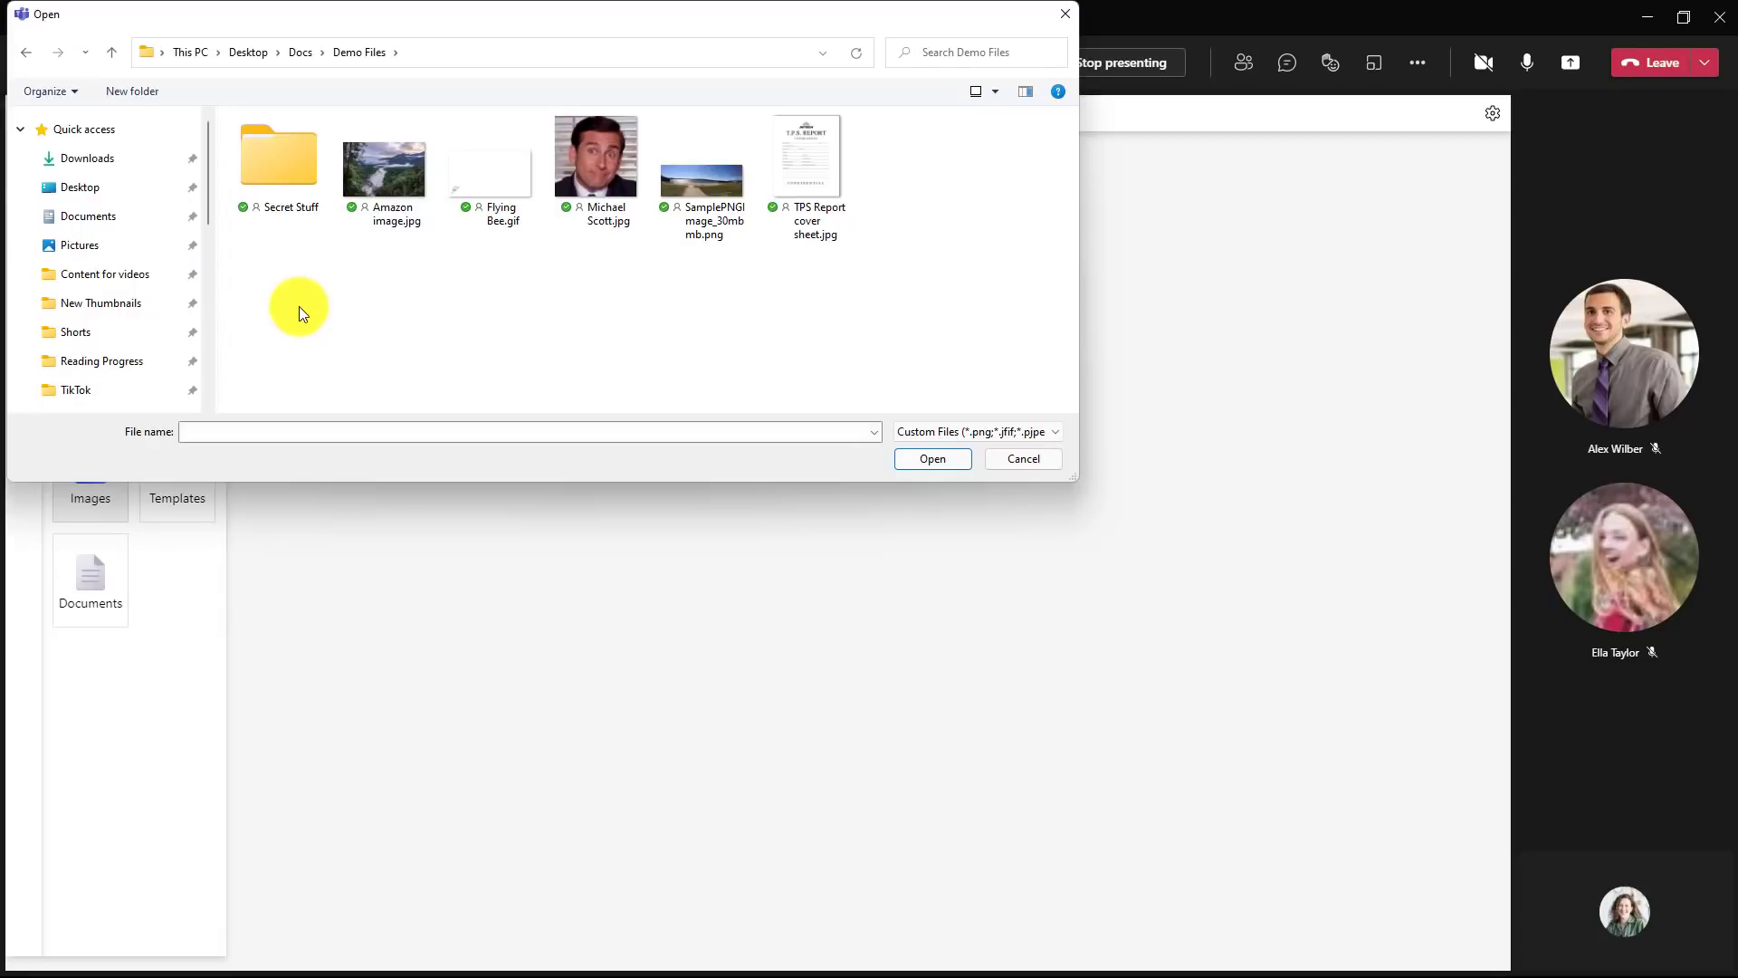
{"action": "left_click", "coordinate": [807, 155]}
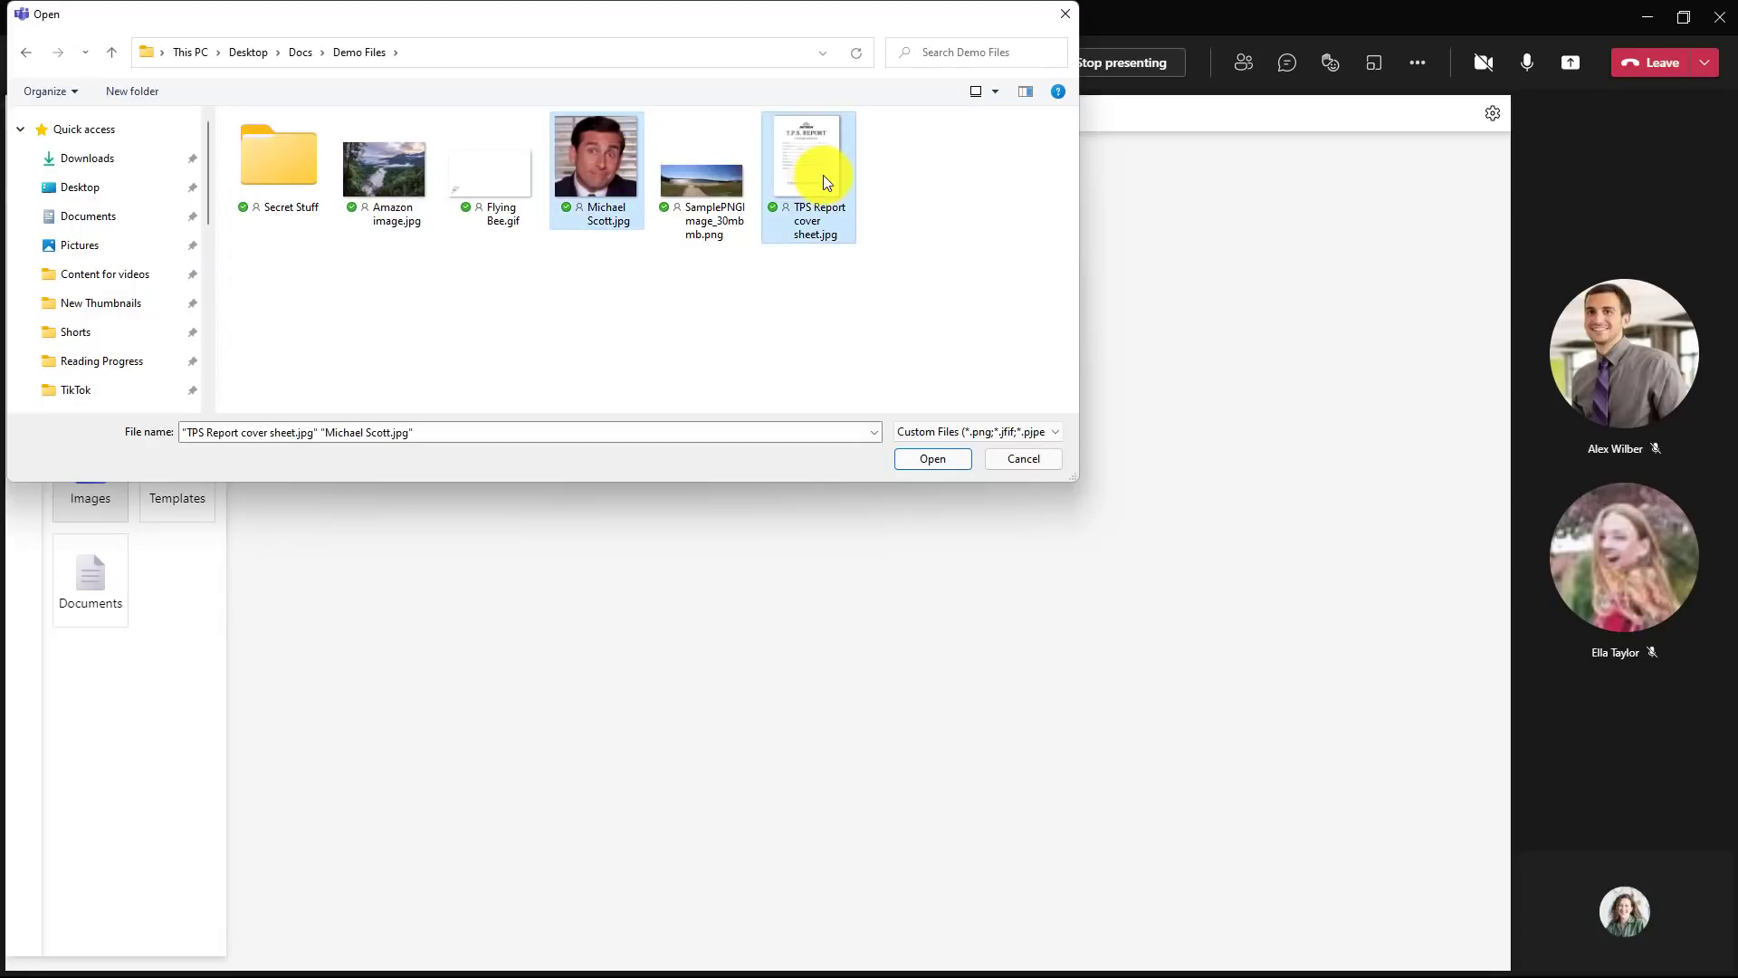
{"action": "left_click", "coordinate": [383, 156]}
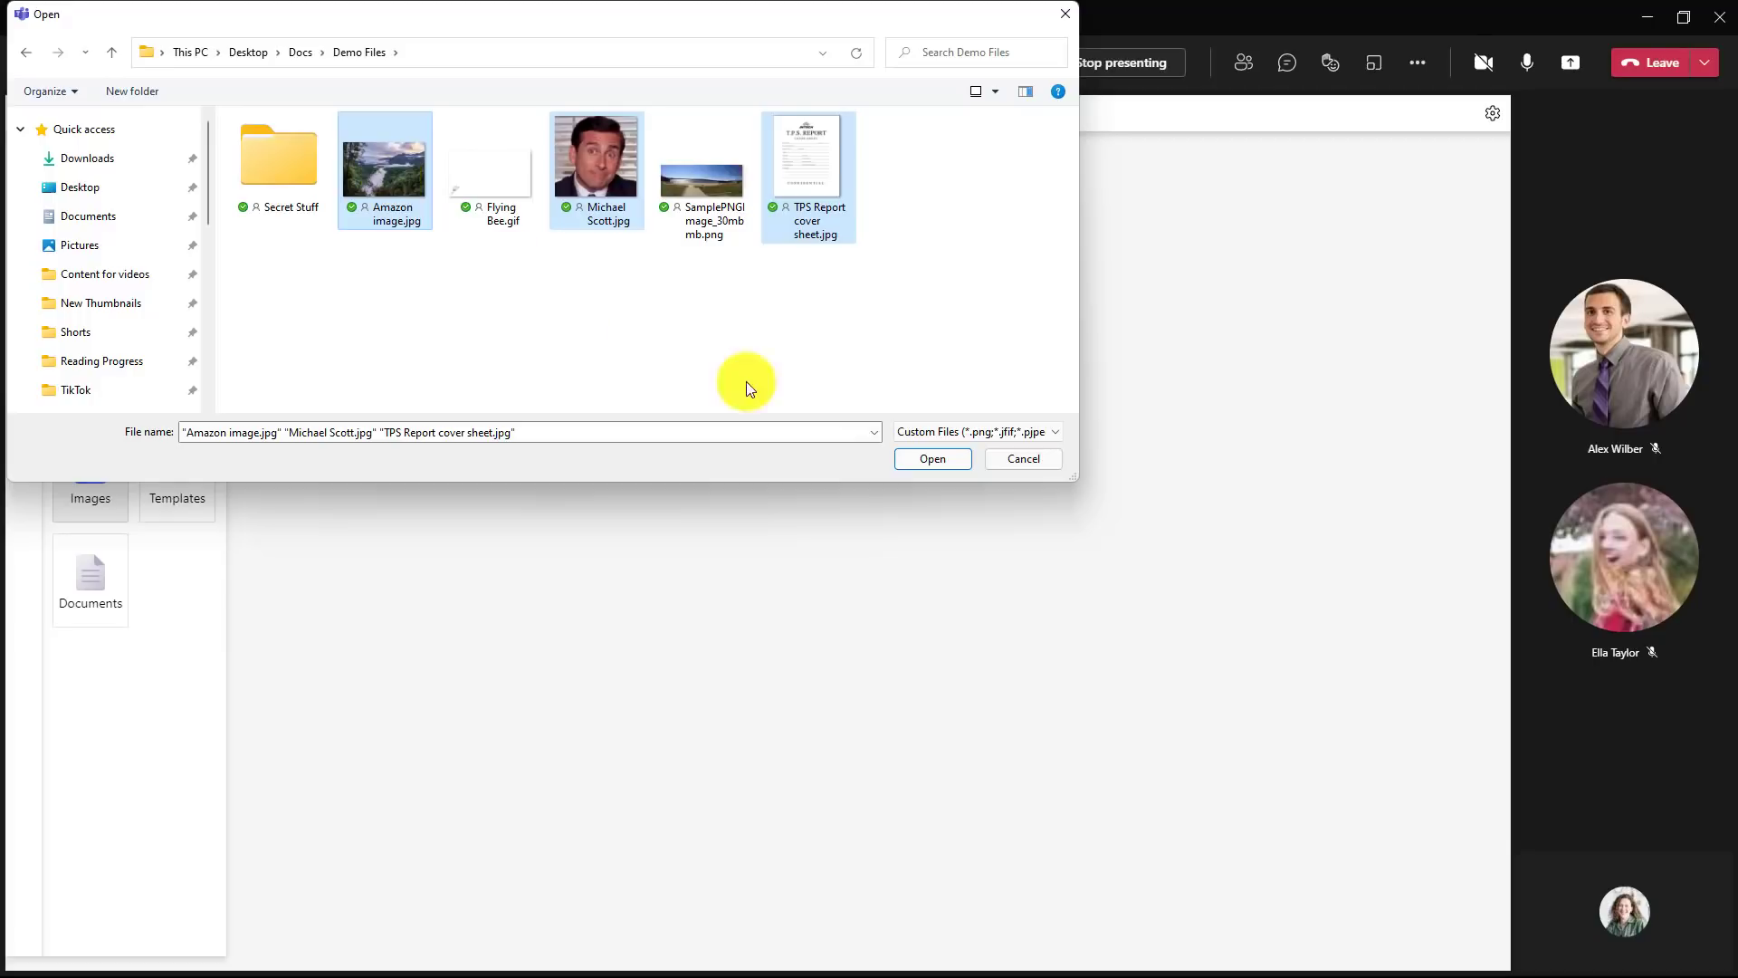
{"action": "left_click", "coordinate": [930, 458]}
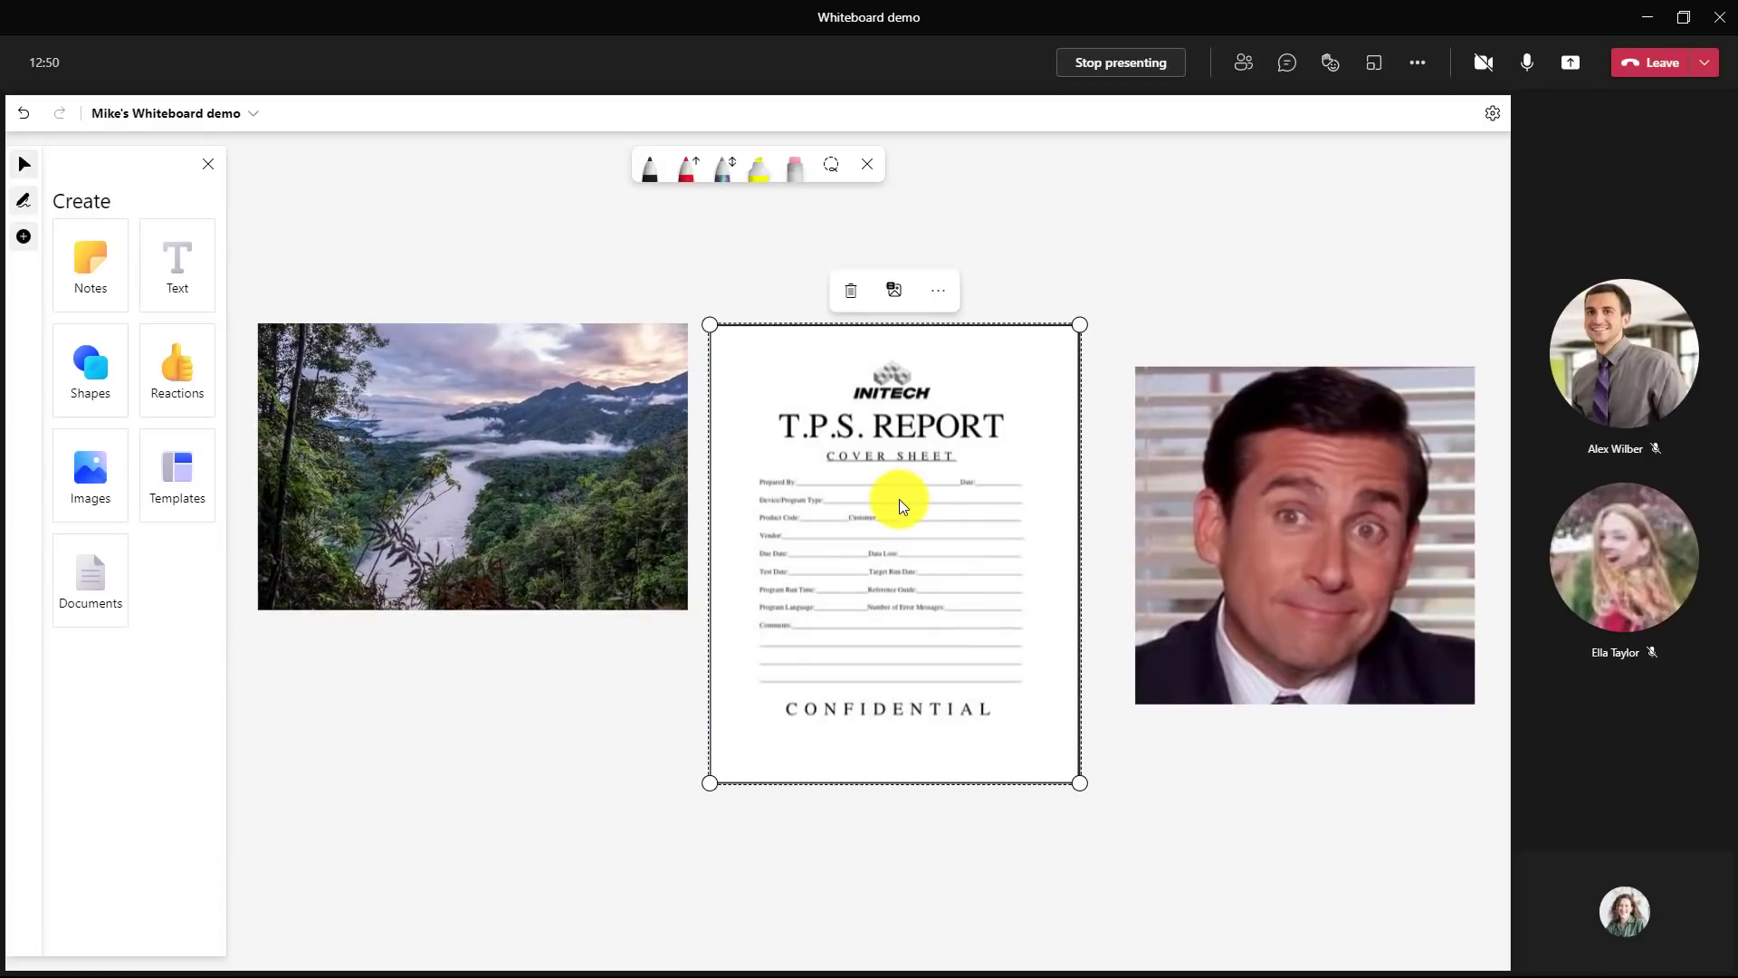
{"action": "mouse_move", "coordinate": [634, 245]}
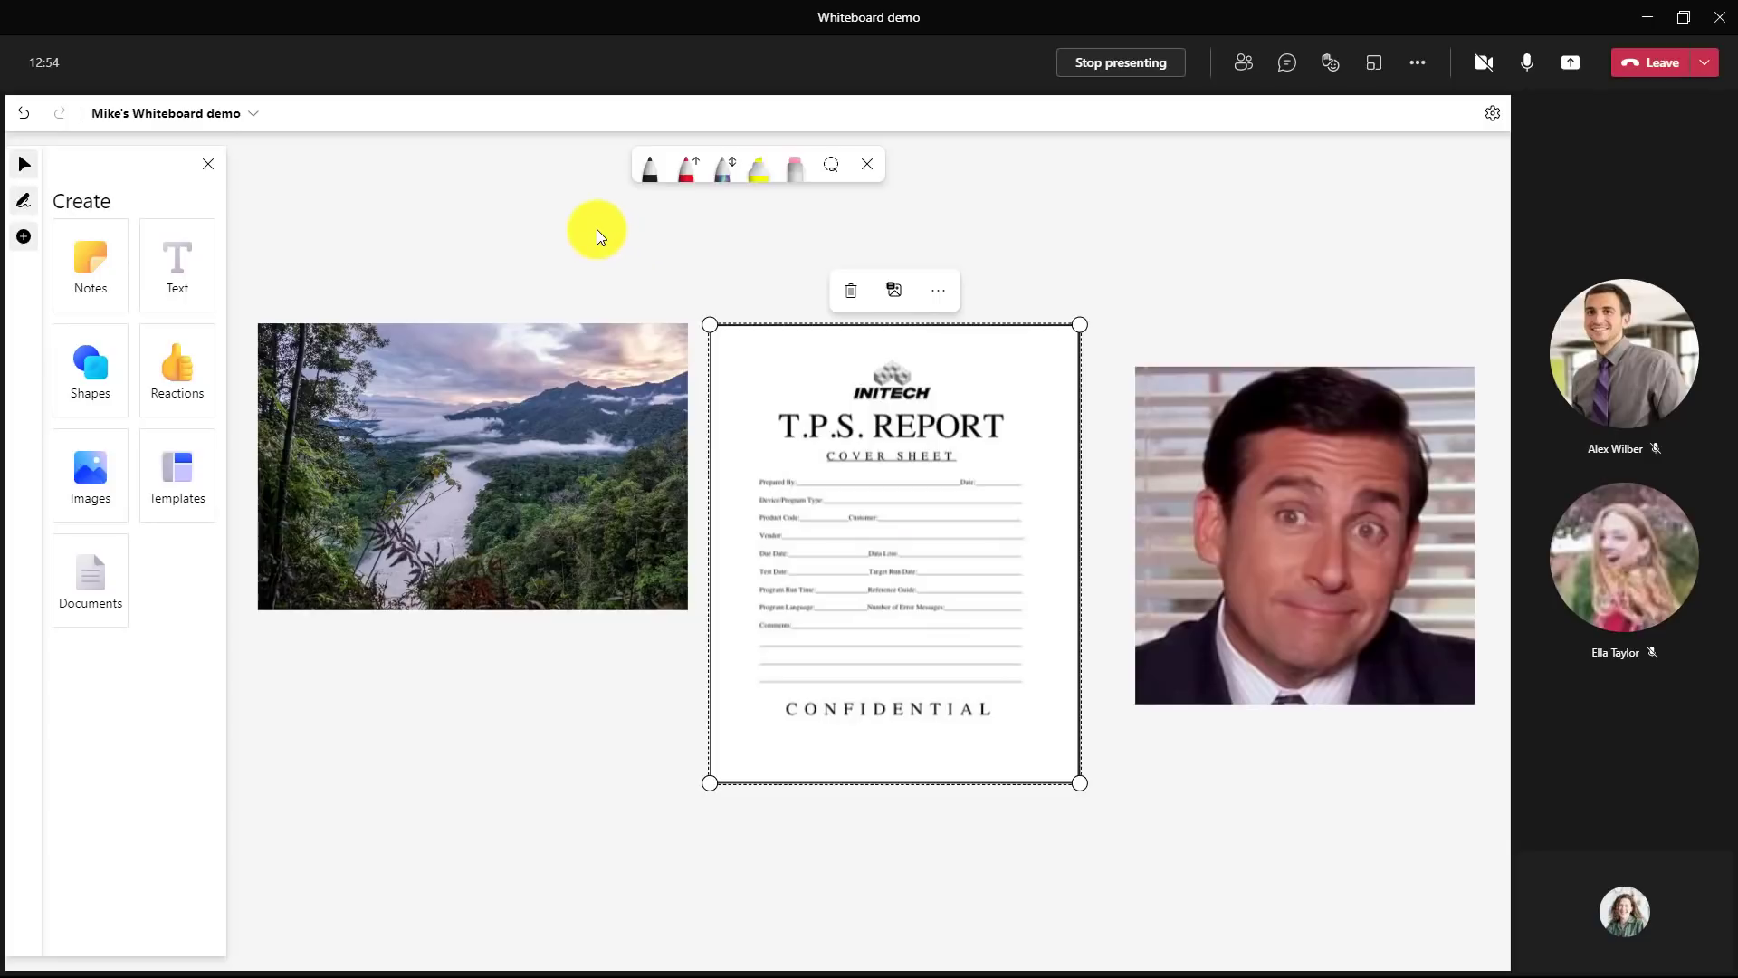
{"action": "mouse_move", "coordinate": [389, 215]}
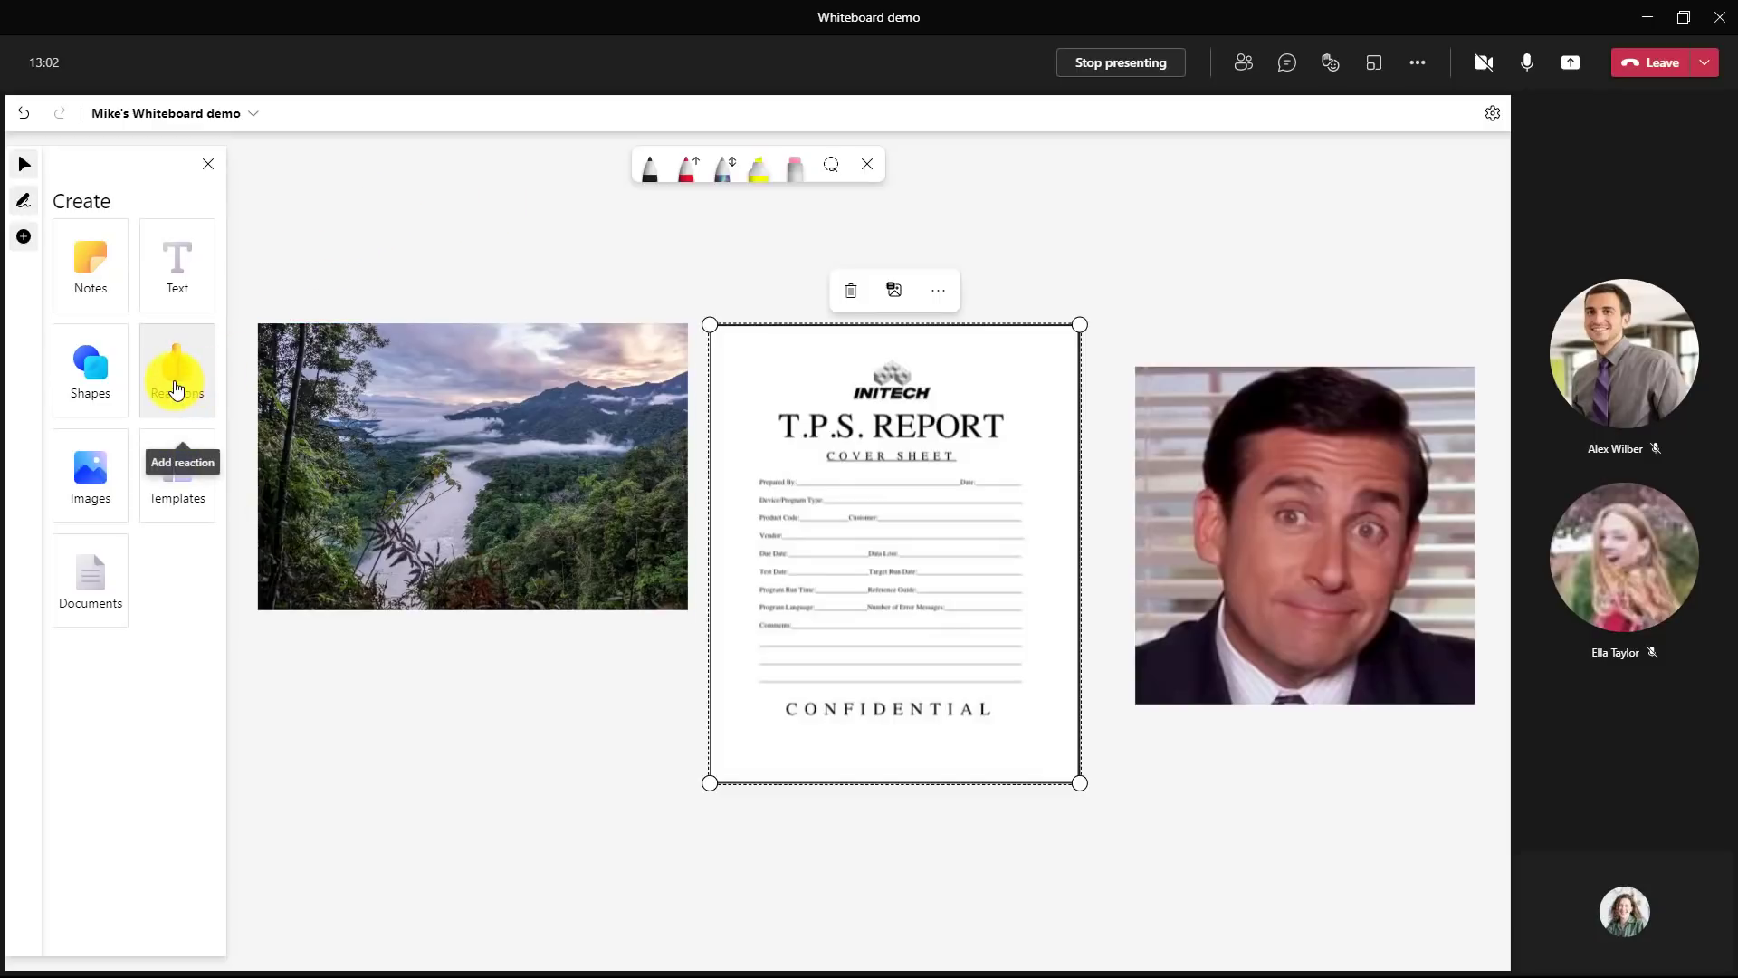
- Stamp a thumbs-up on the report, a red cross on the rainforest photo, a heart on the portrait
{"action": "left_click", "coordinate": [175, 369]}
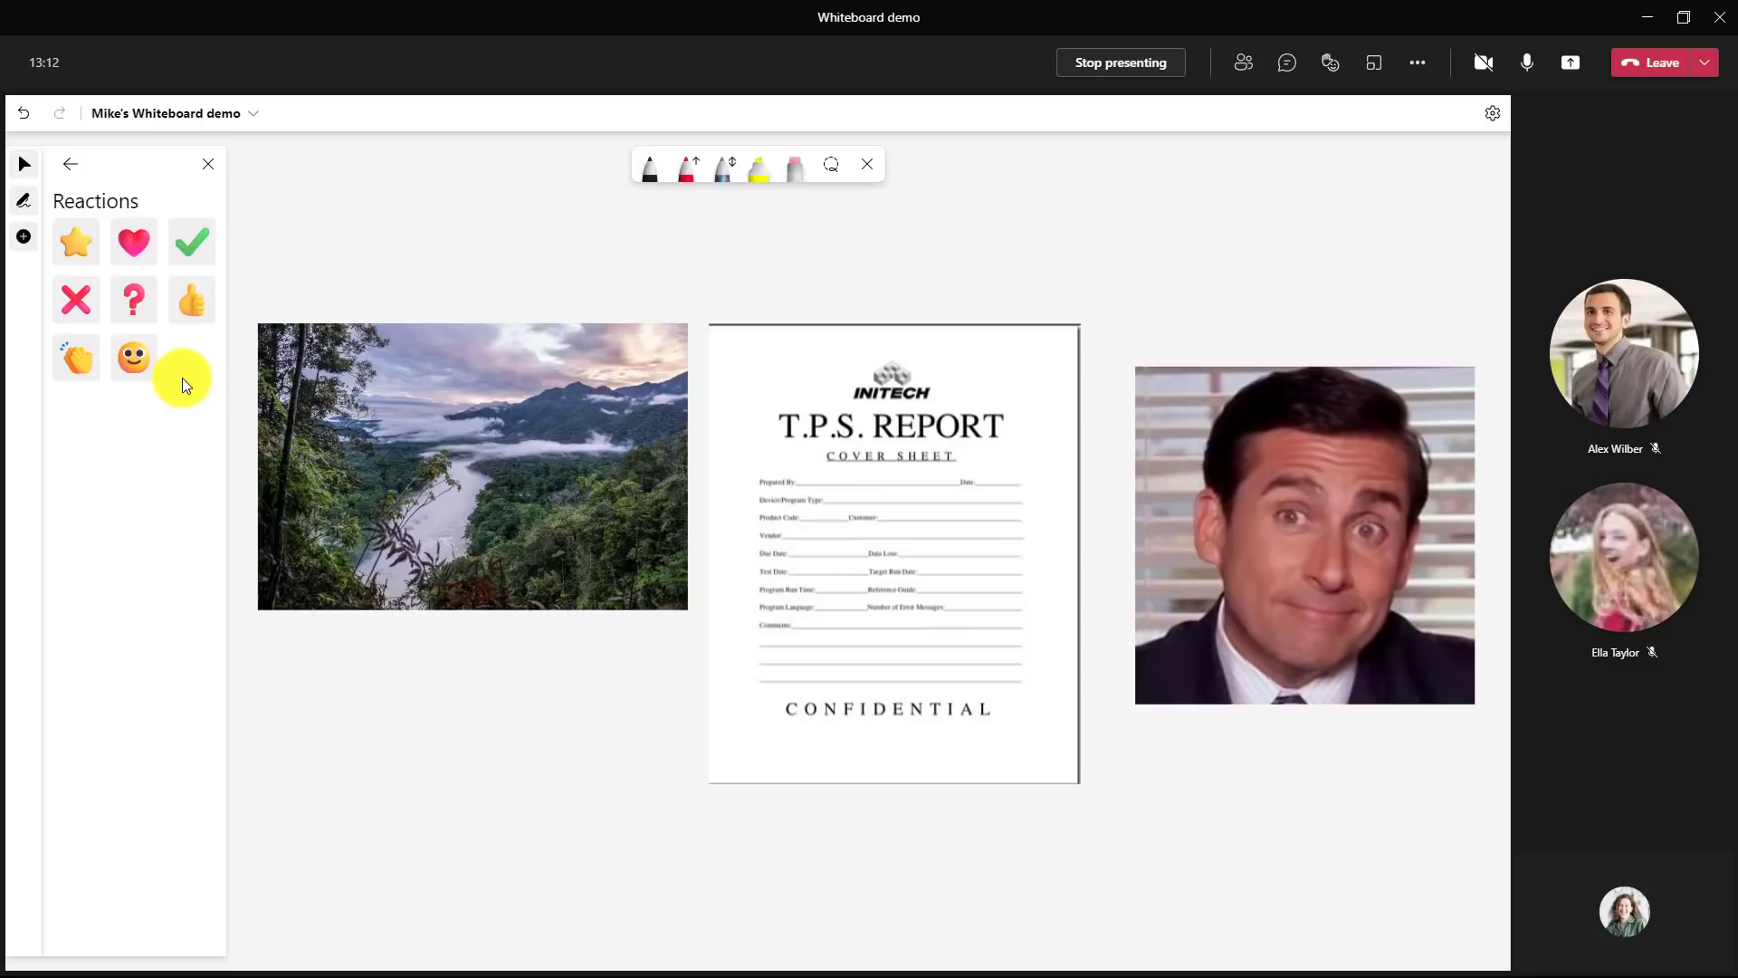
{"action": "mouse_move", "coordinate": [190, 299]}
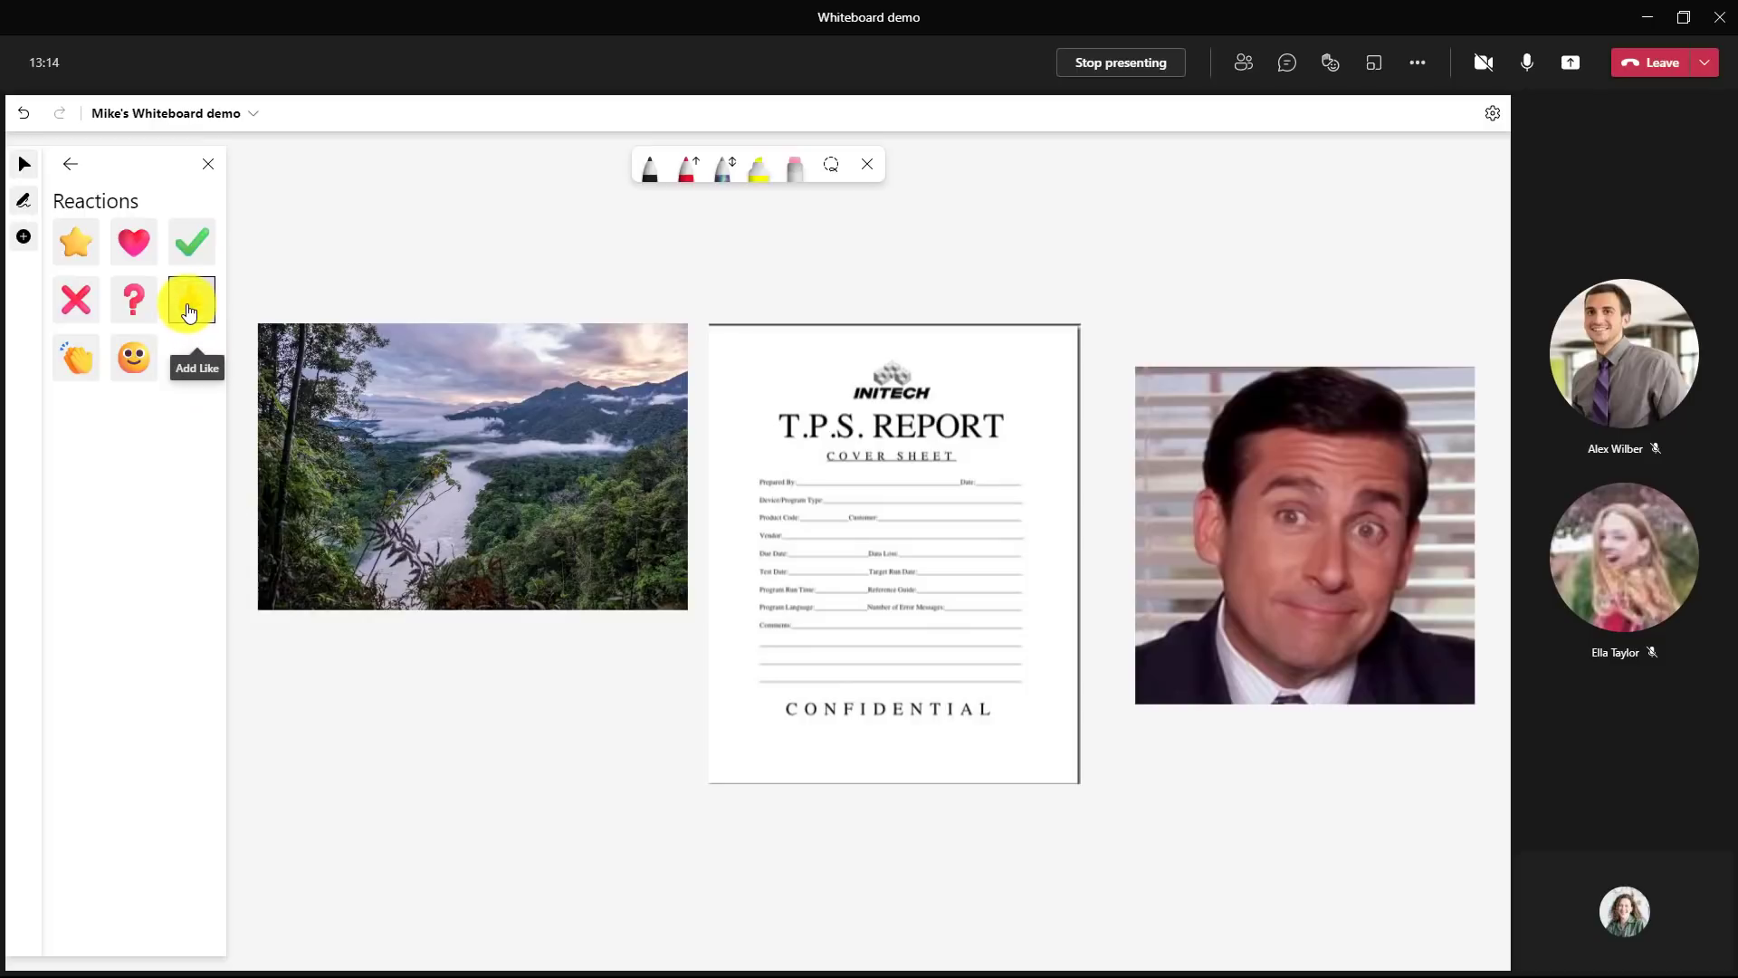
{"action": "left_click", "coordinate": [190, 299]}
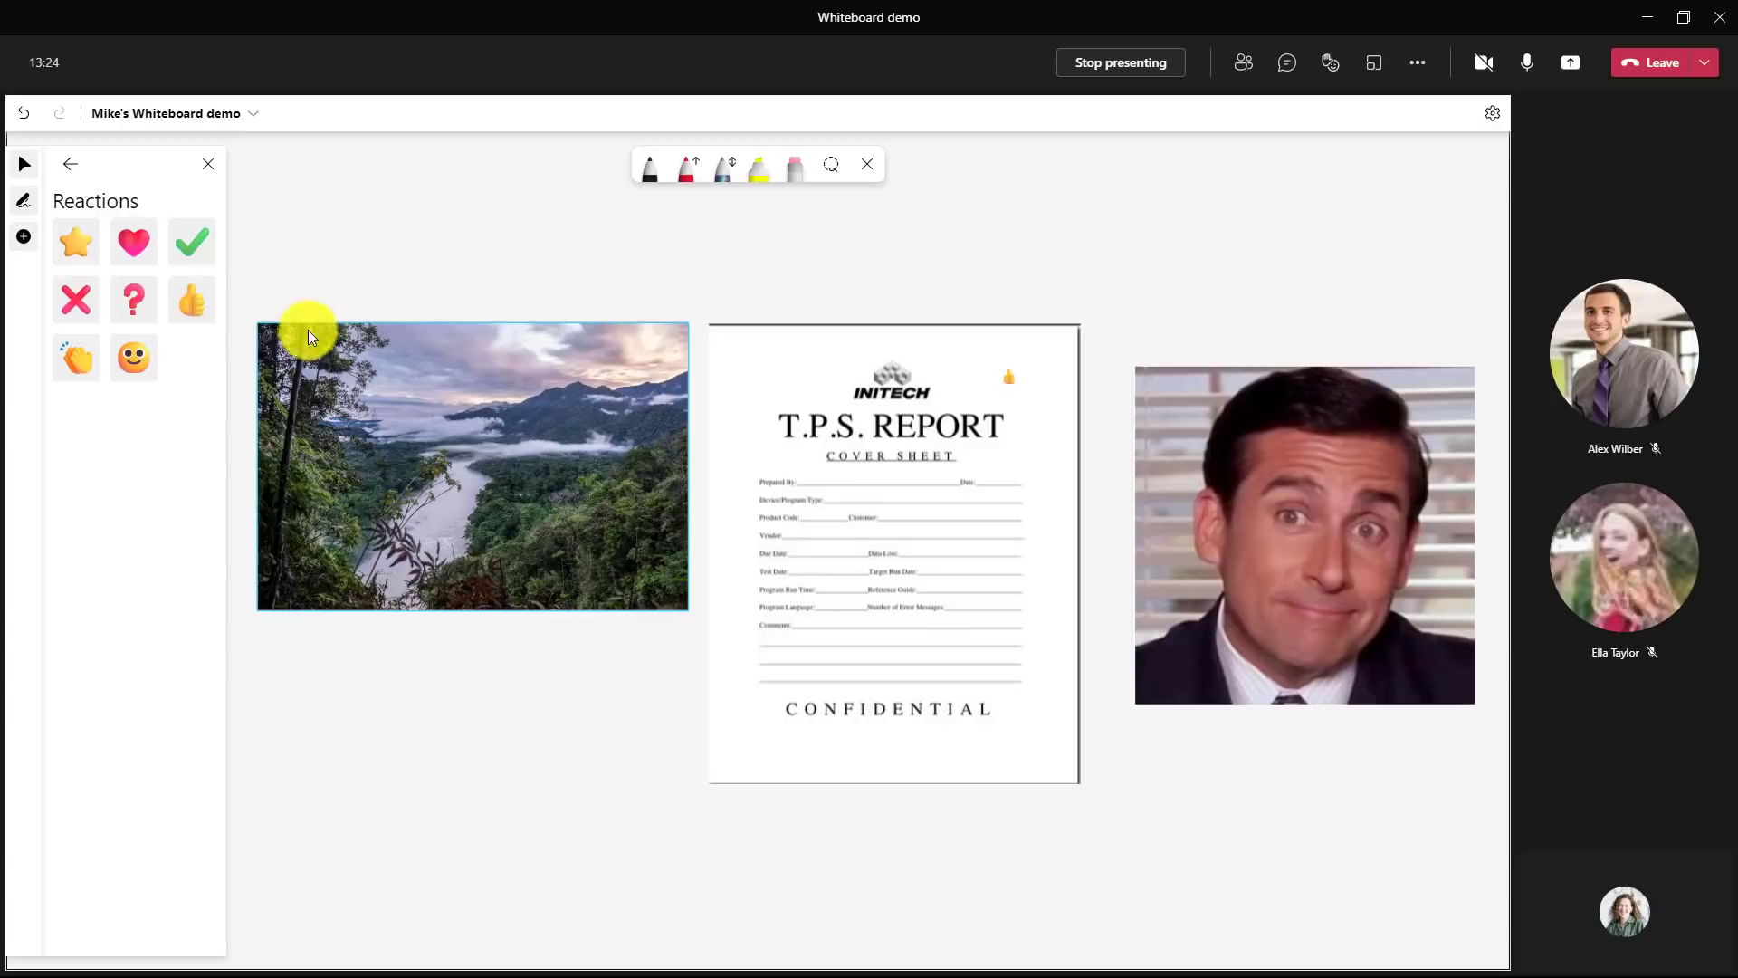
{"action": "left_click", "coordinate": [133, 241]}
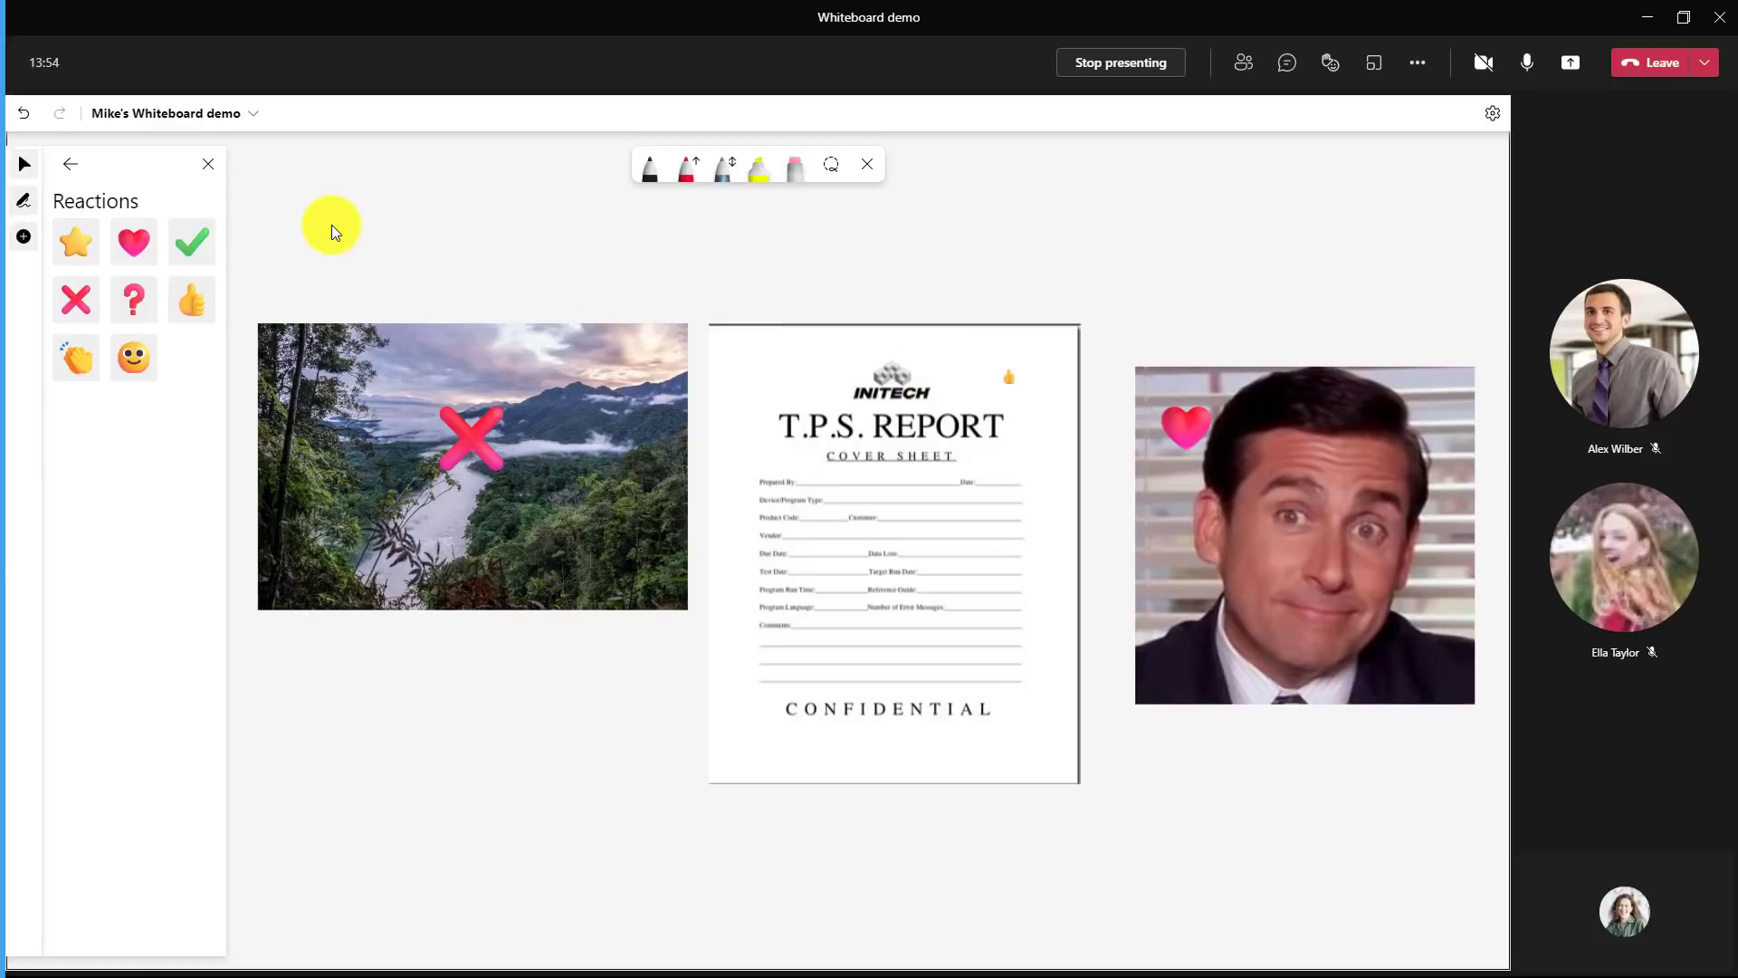
{"action": "left_click", "coordinate": [71, 164]}
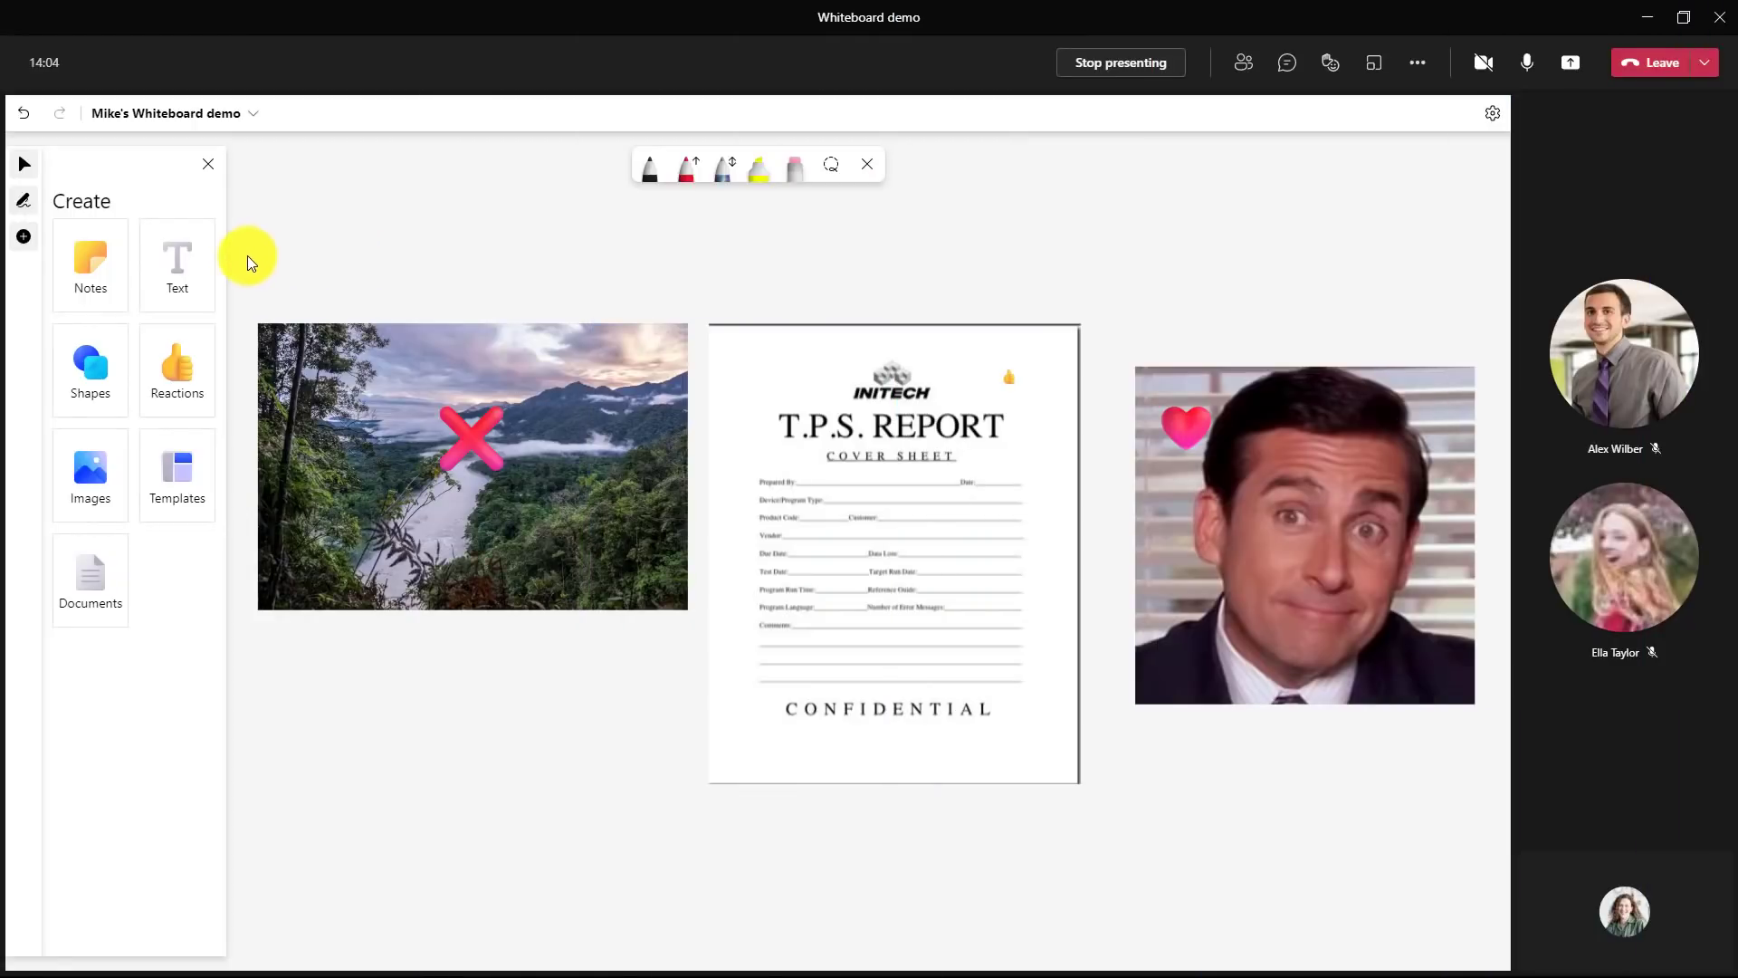
- Add a large purple name label above the T.P.S. Report cover sheet
{"action": "left_click", "coordinate": [175, 262]}
{"action": "type", "text": "Mike Tholfsen"}
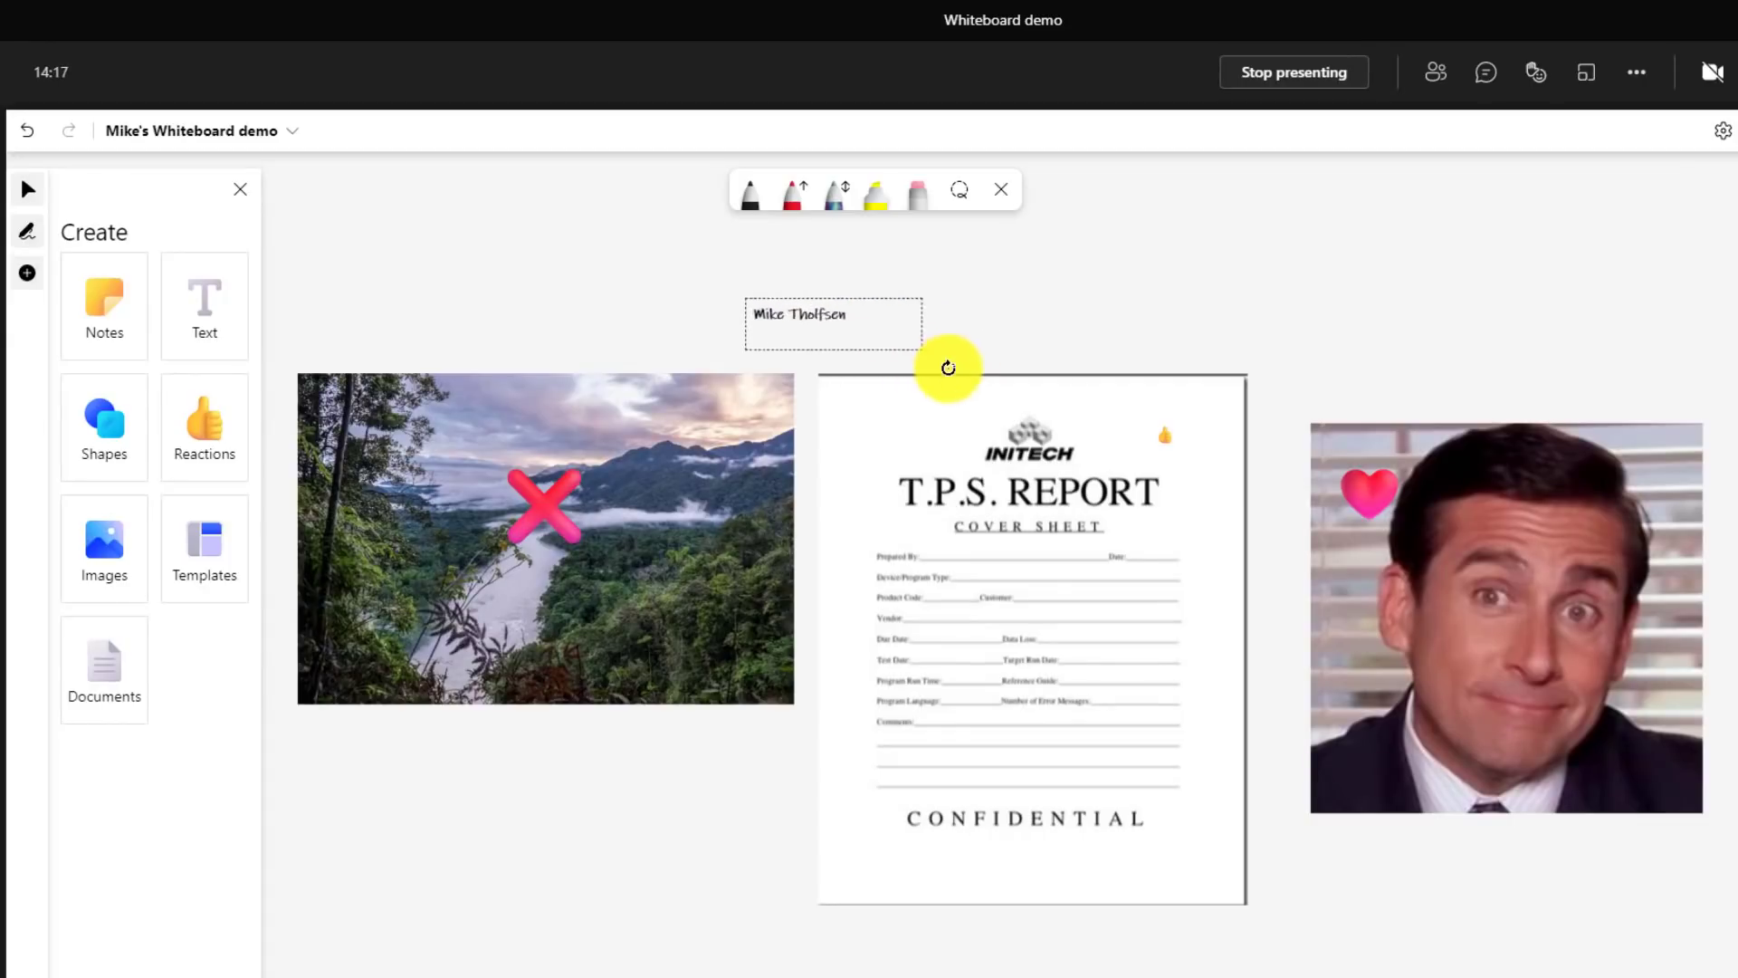
{"action": "left_click", "coordinate": [831, 313]}
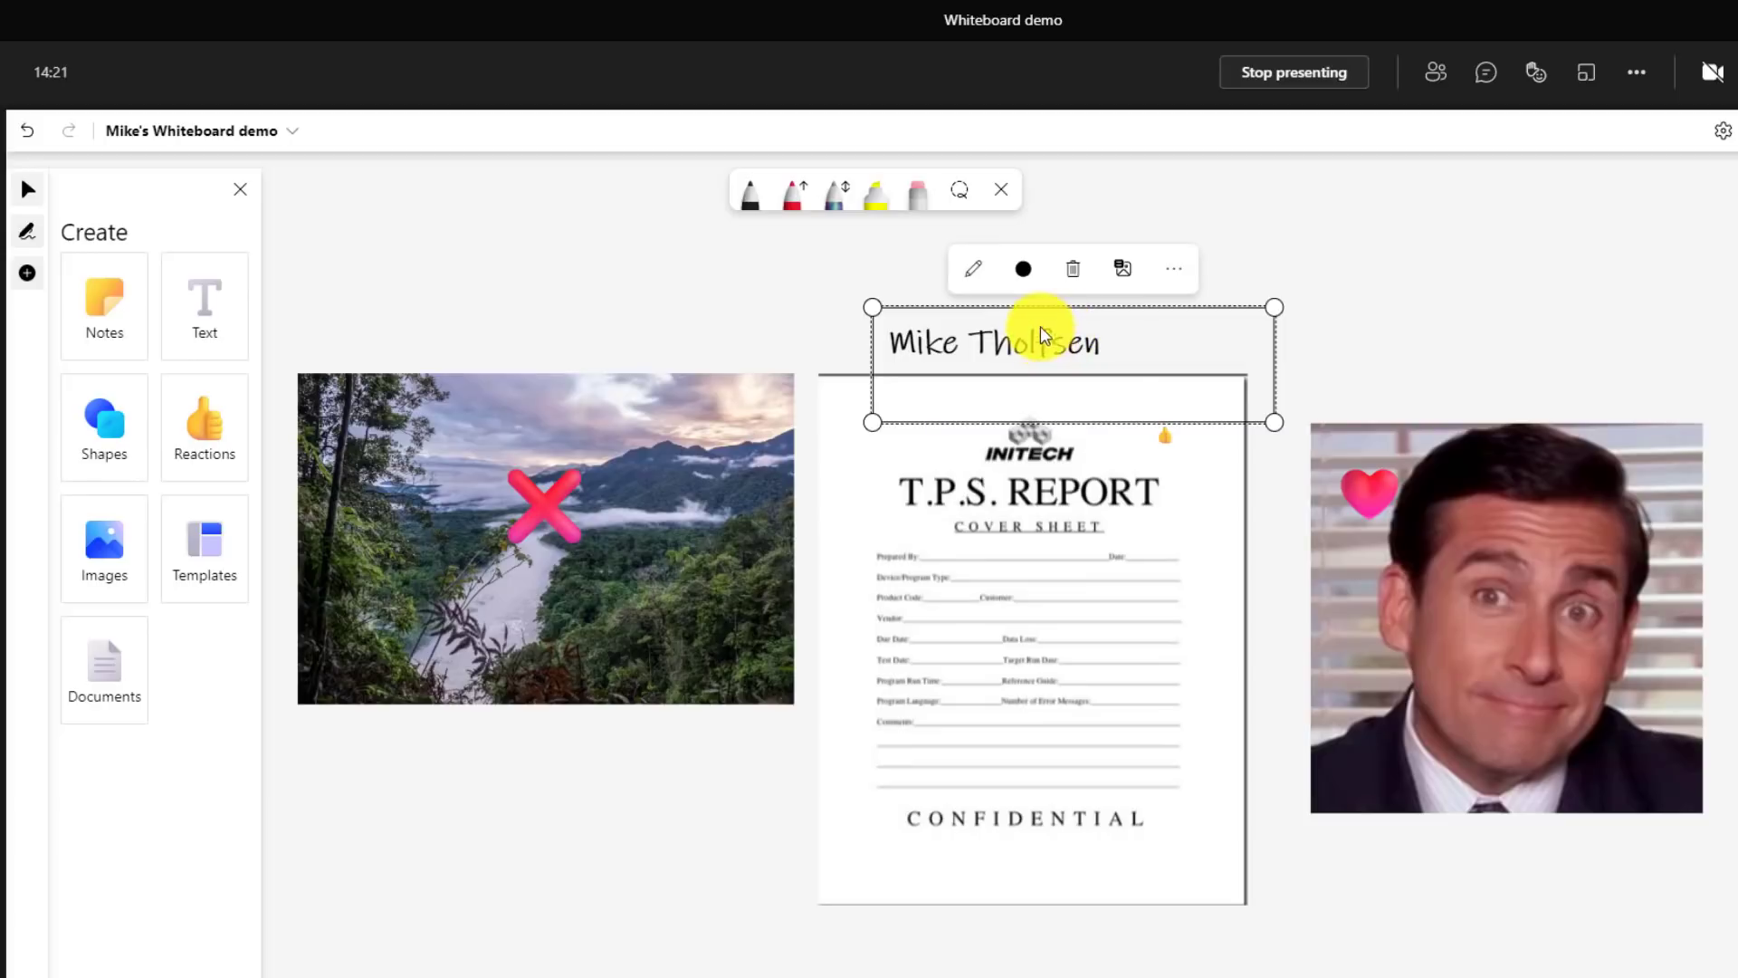
{"action": "left_click", "coordinate": [1174, 268]}
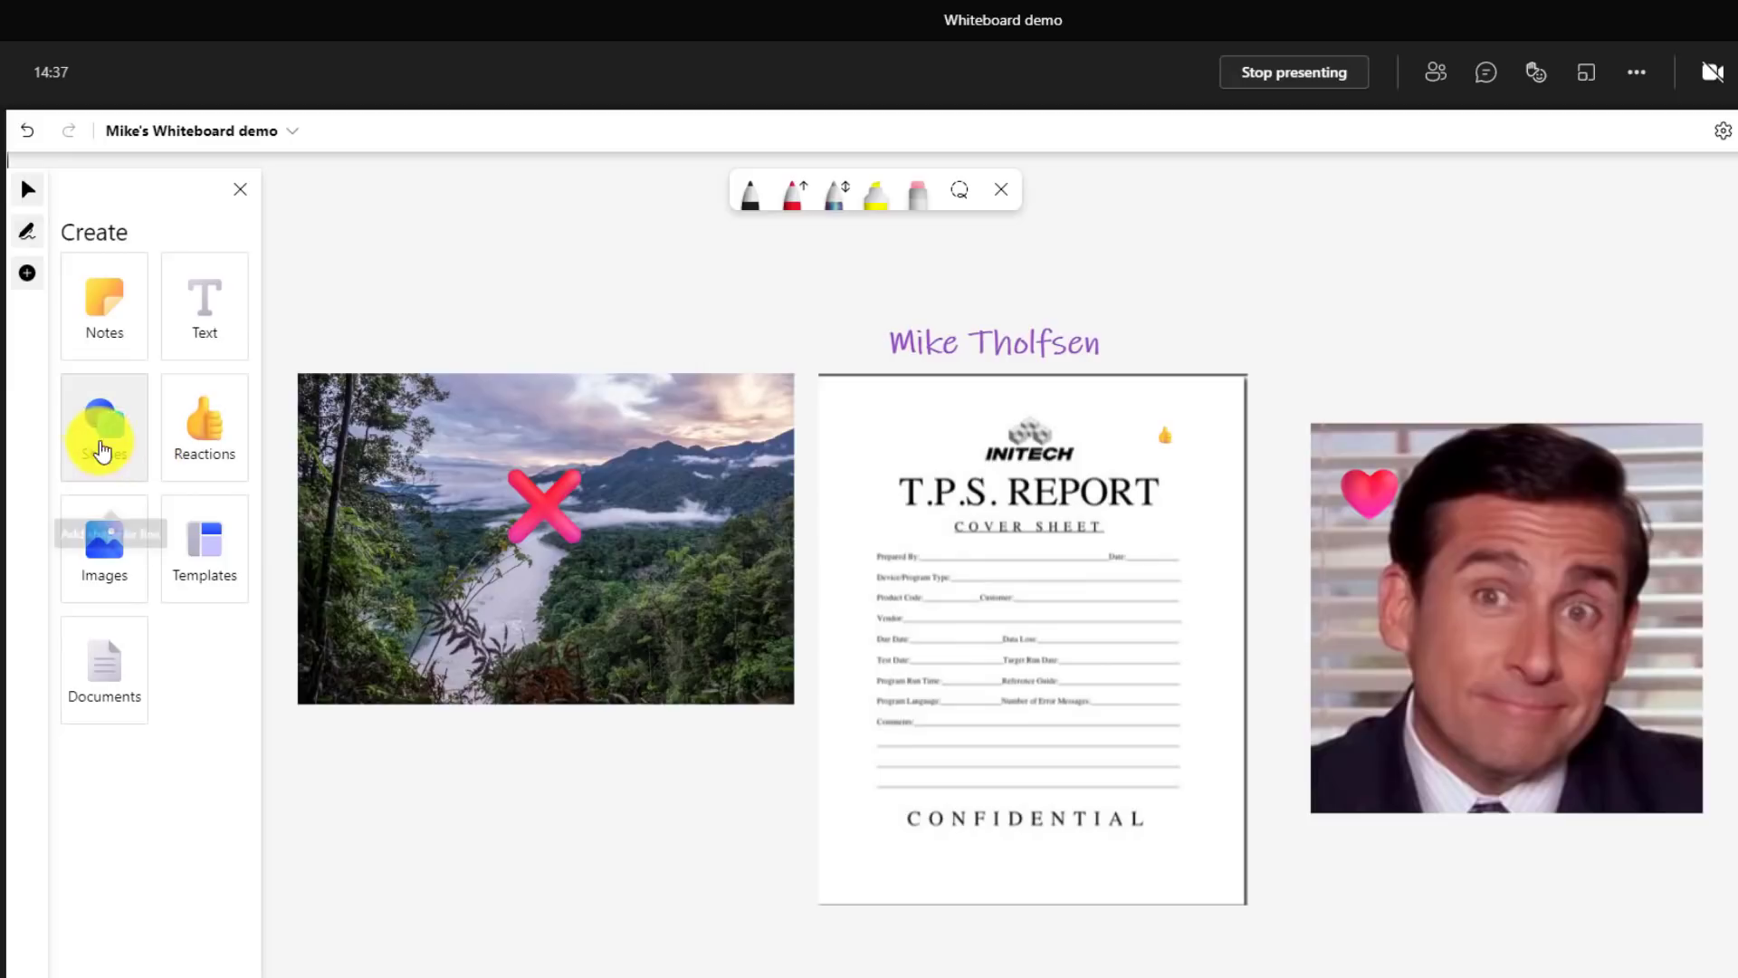
{"action": "left_click", "coordinate": [103, 427]}
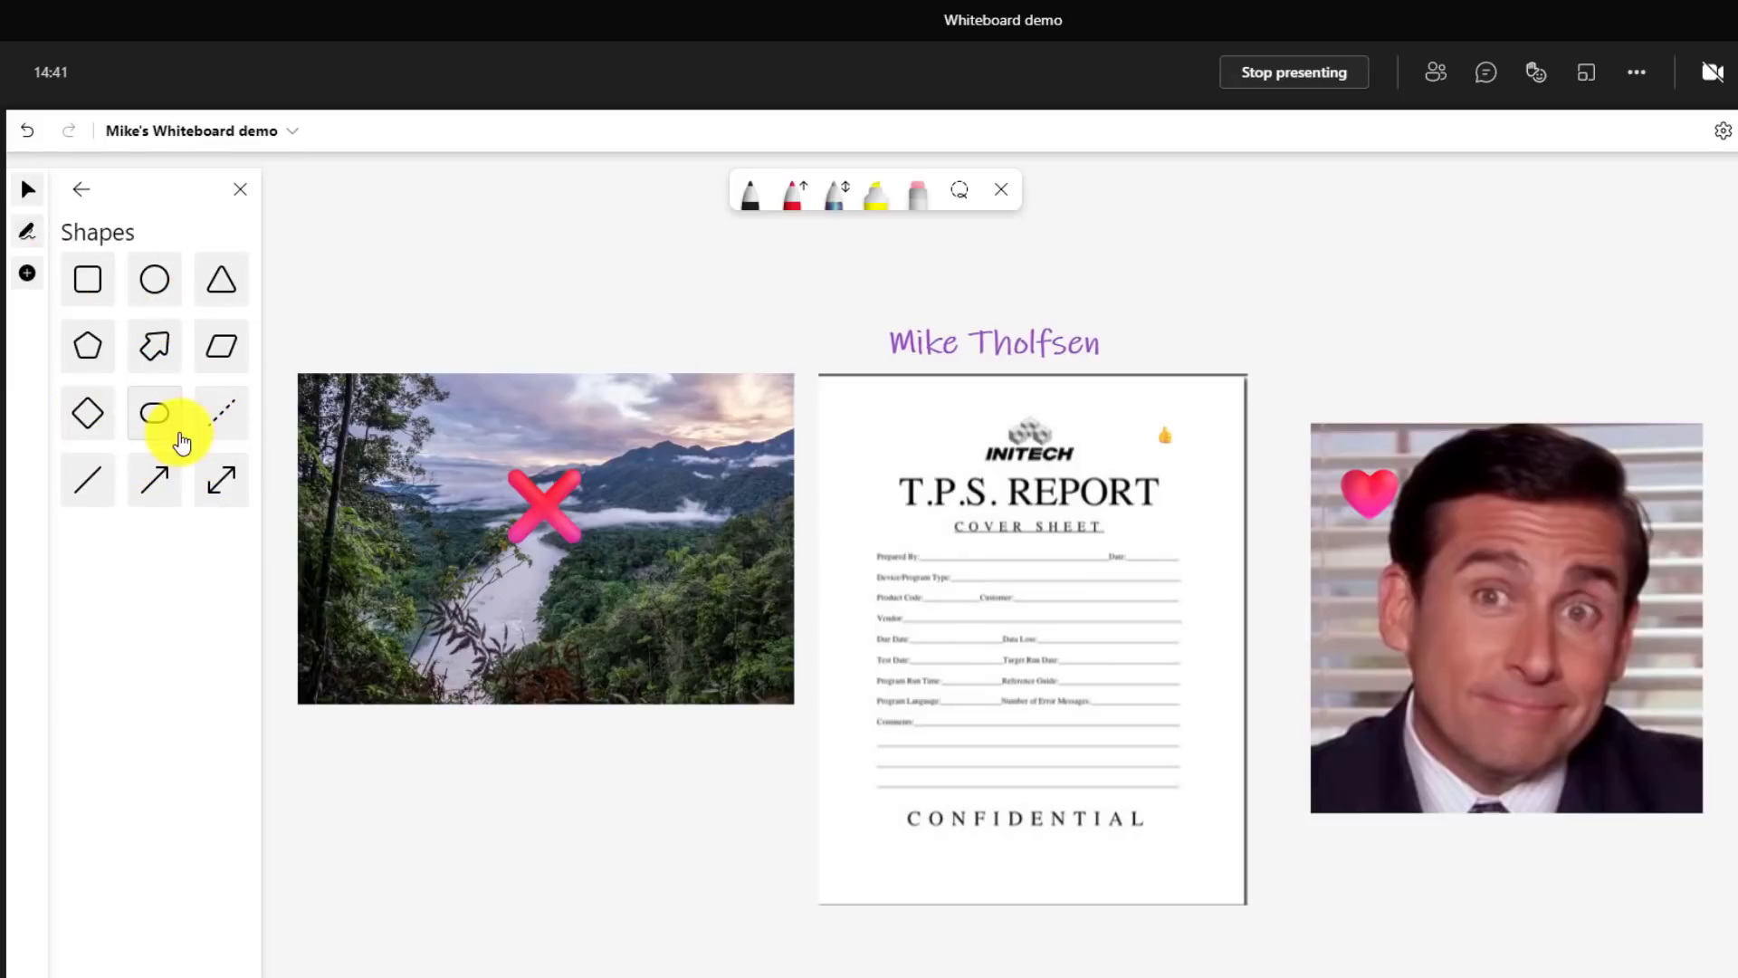
- Place a light green parallelogram above the rainforest photo and a blue triangle above the portrait
{"action": "left_click", "coordinate": [221, 346]}
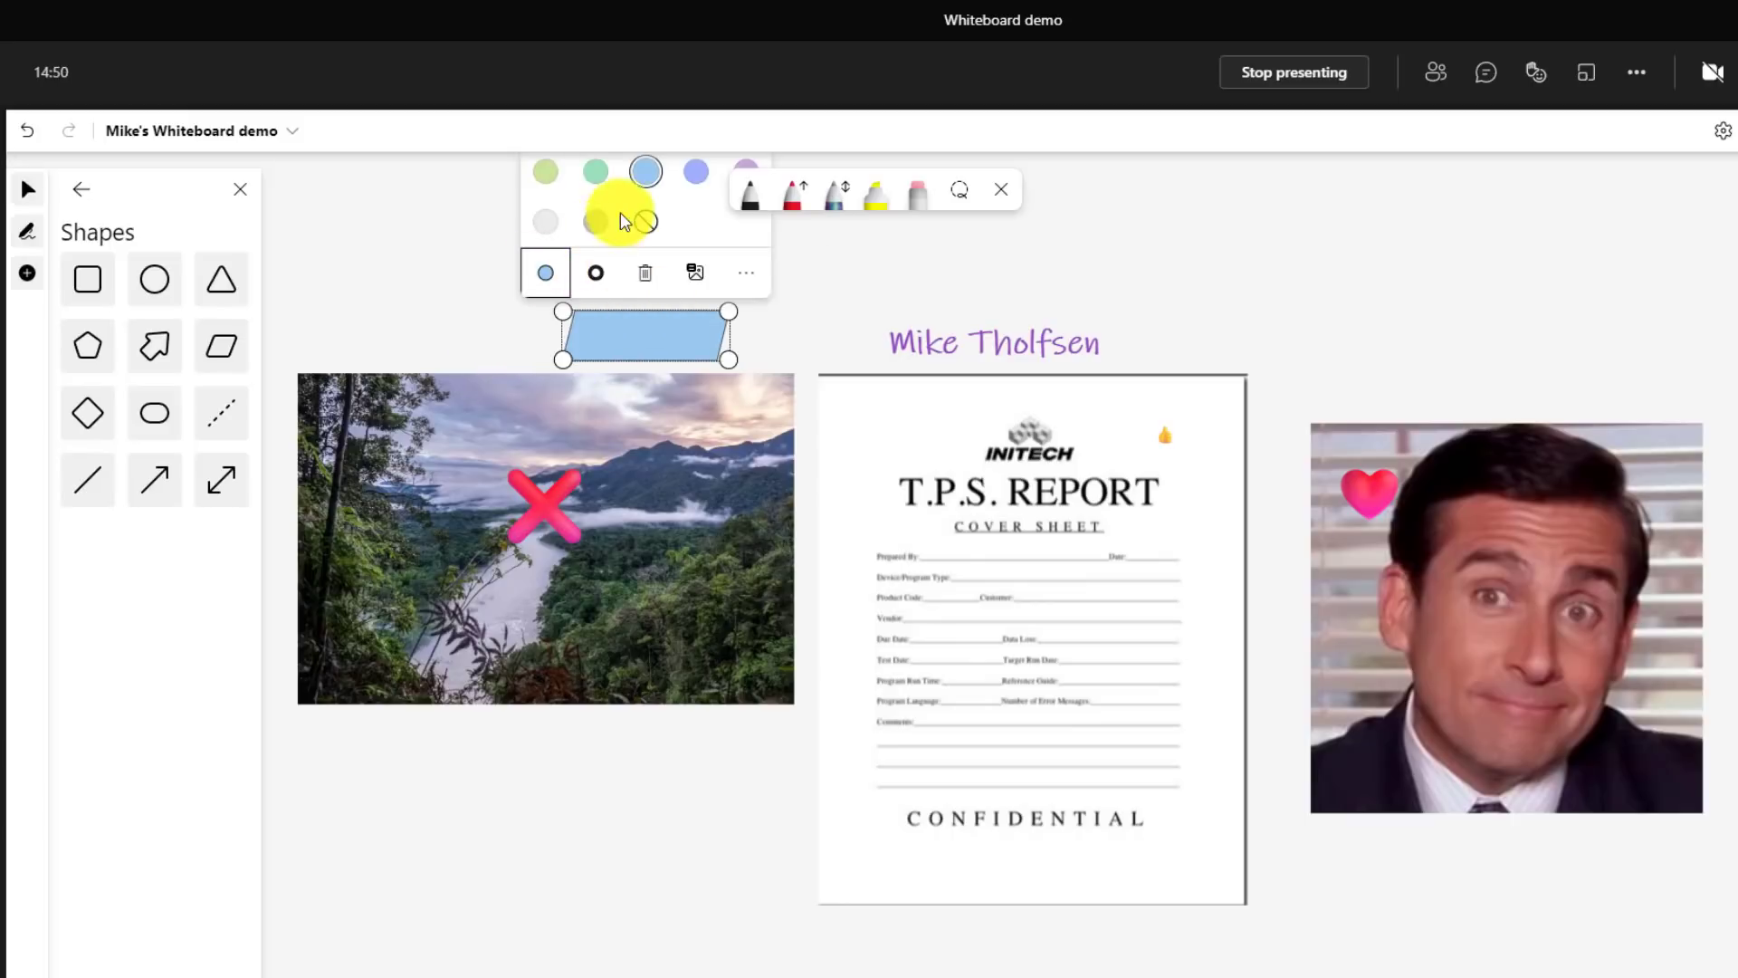
{"action": "left_click", "coordinate": [595, 172]}
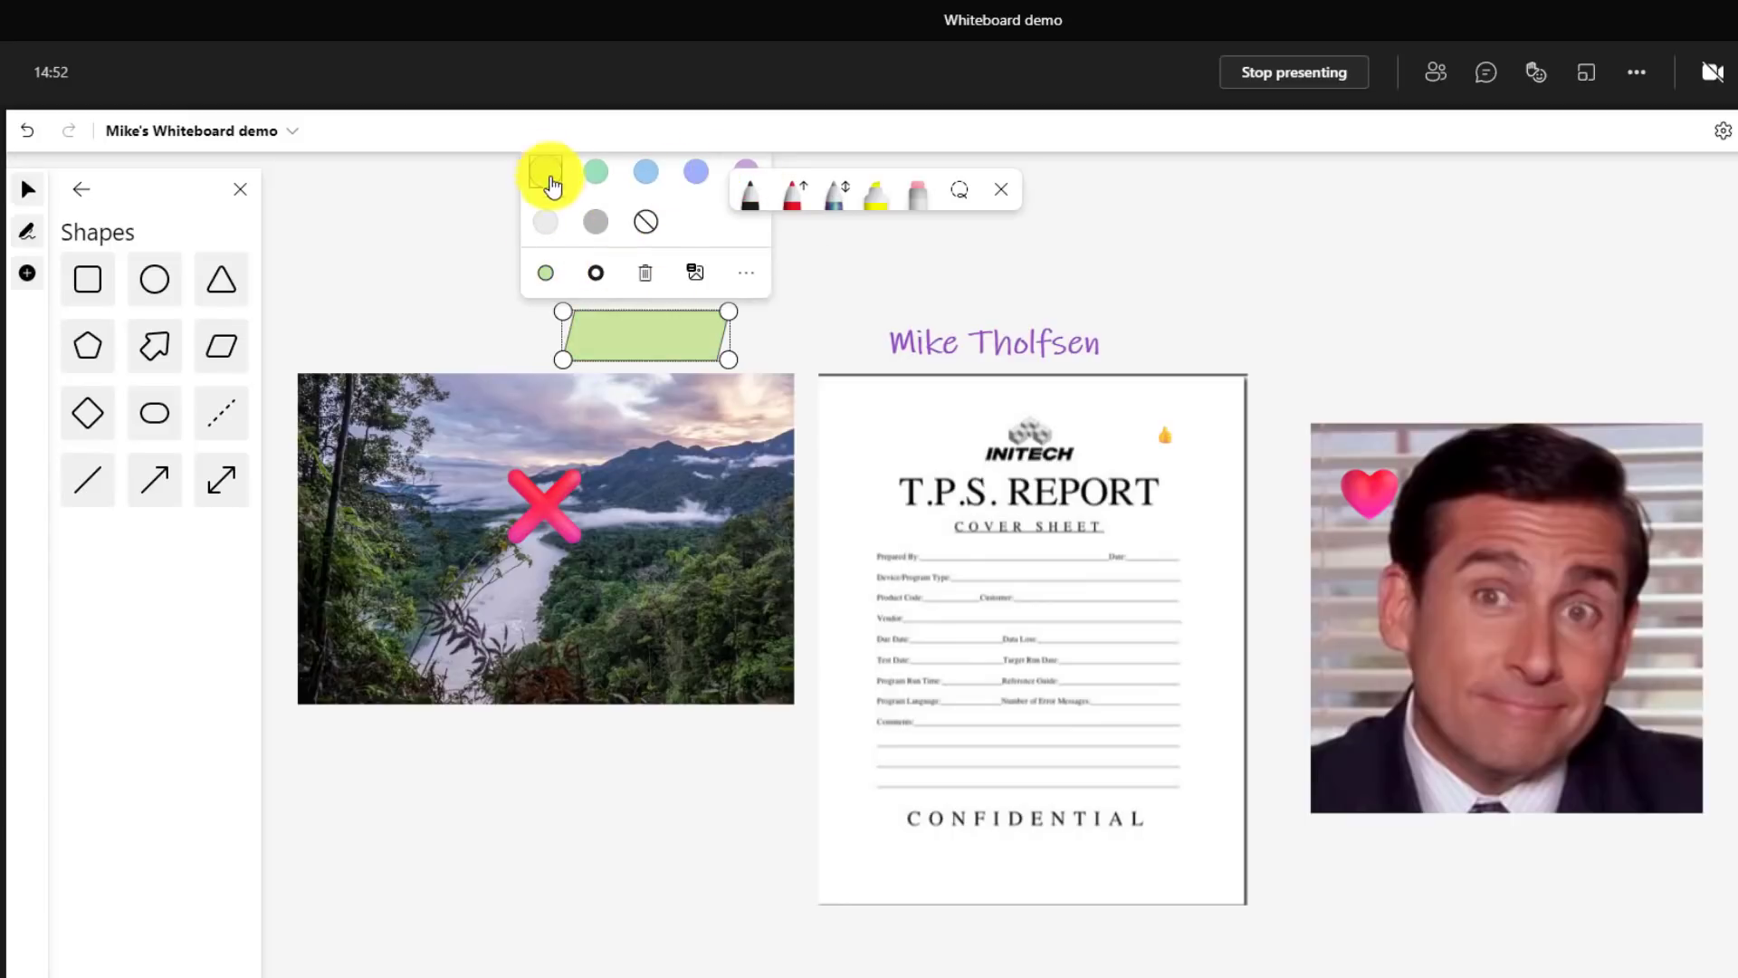
{"action": "left_click", "coordinate": [595, 272]}
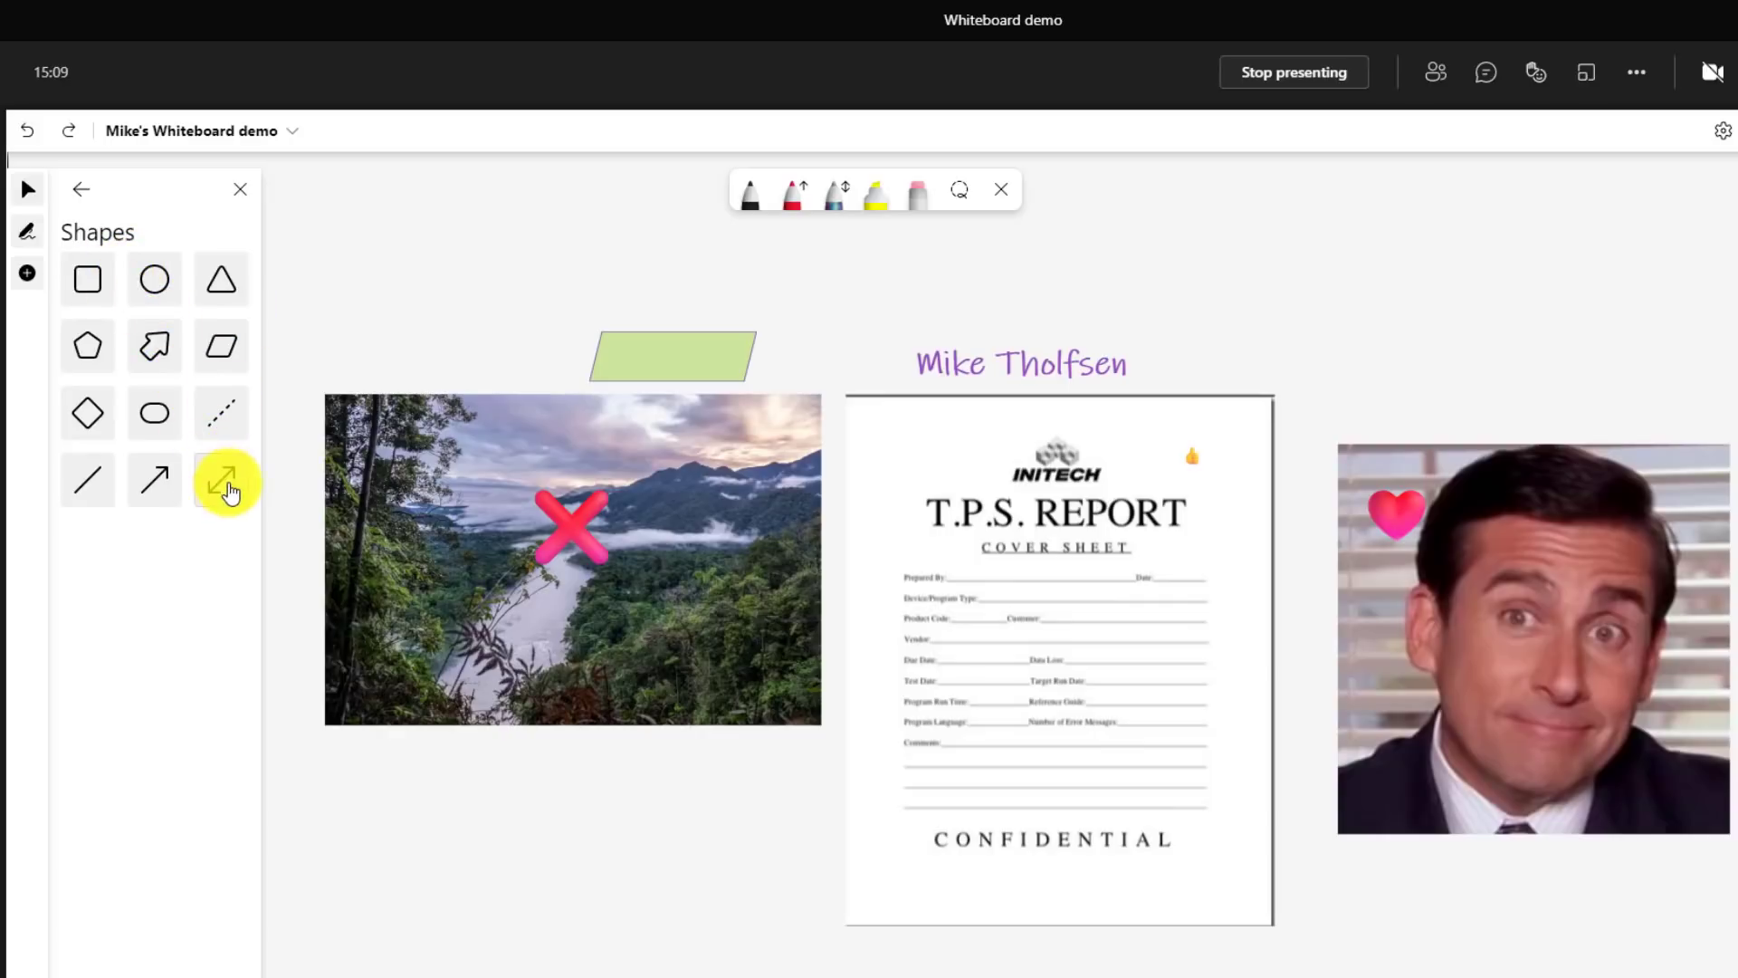
{"action": "left_click", "coordinate": [221, 279]}
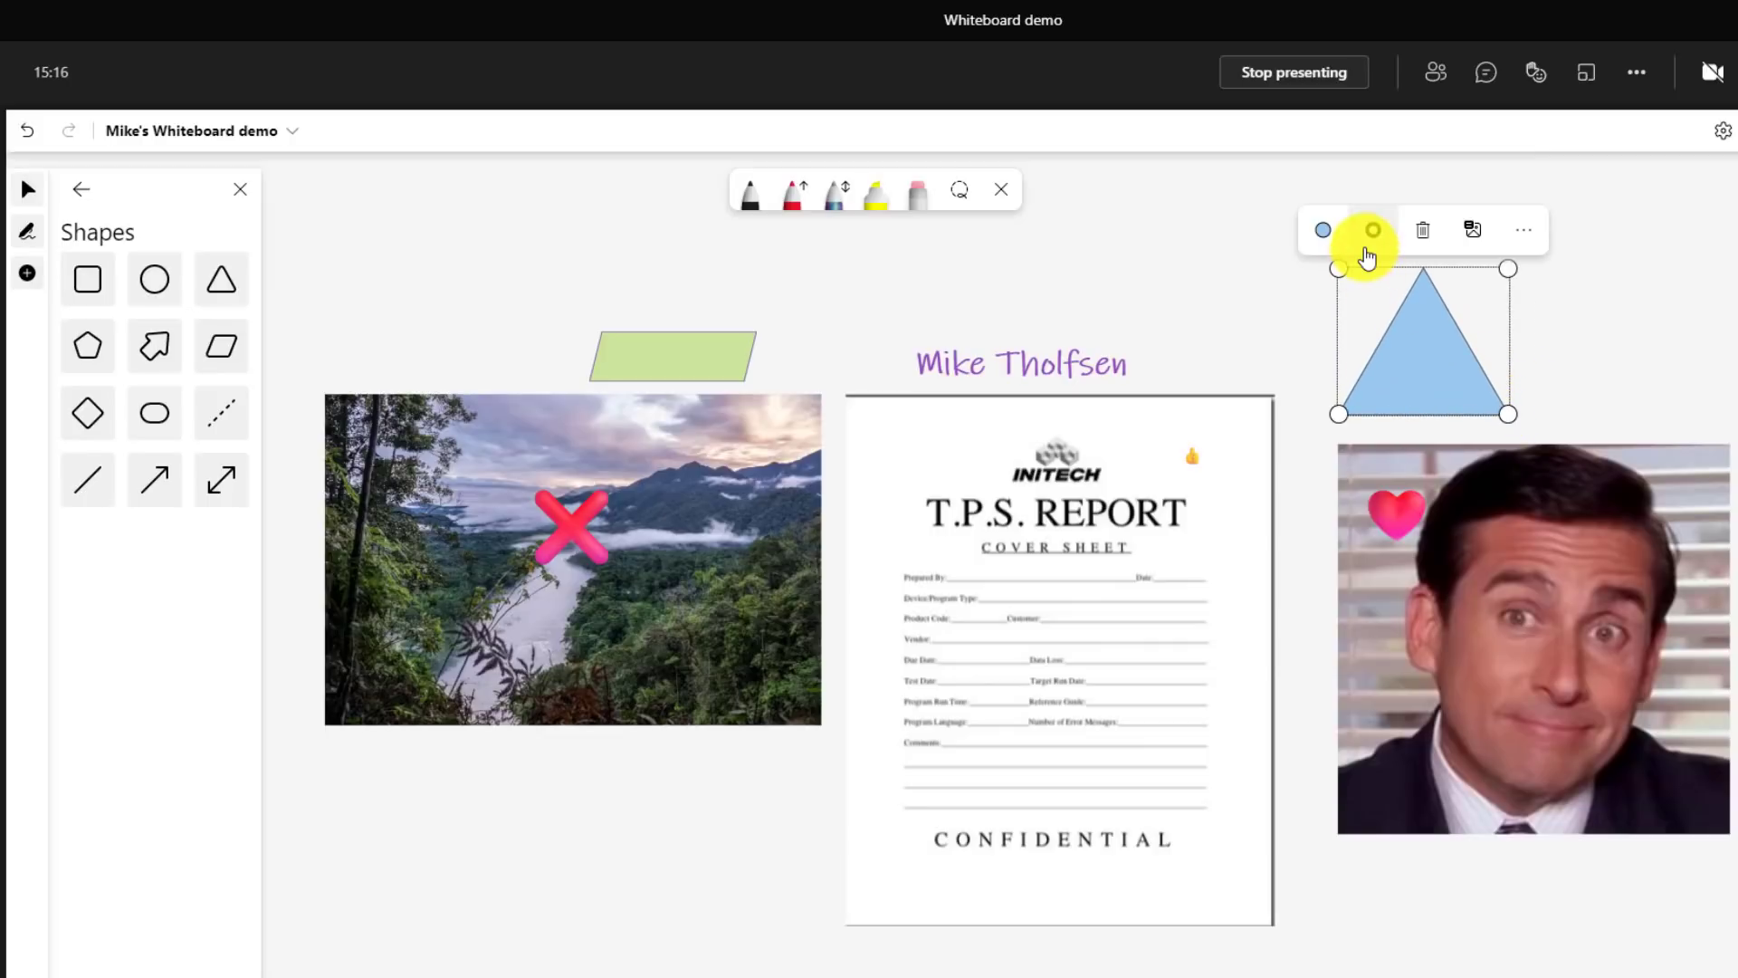
{"action": "mouse_move", "coordinate": [1371, 230]}
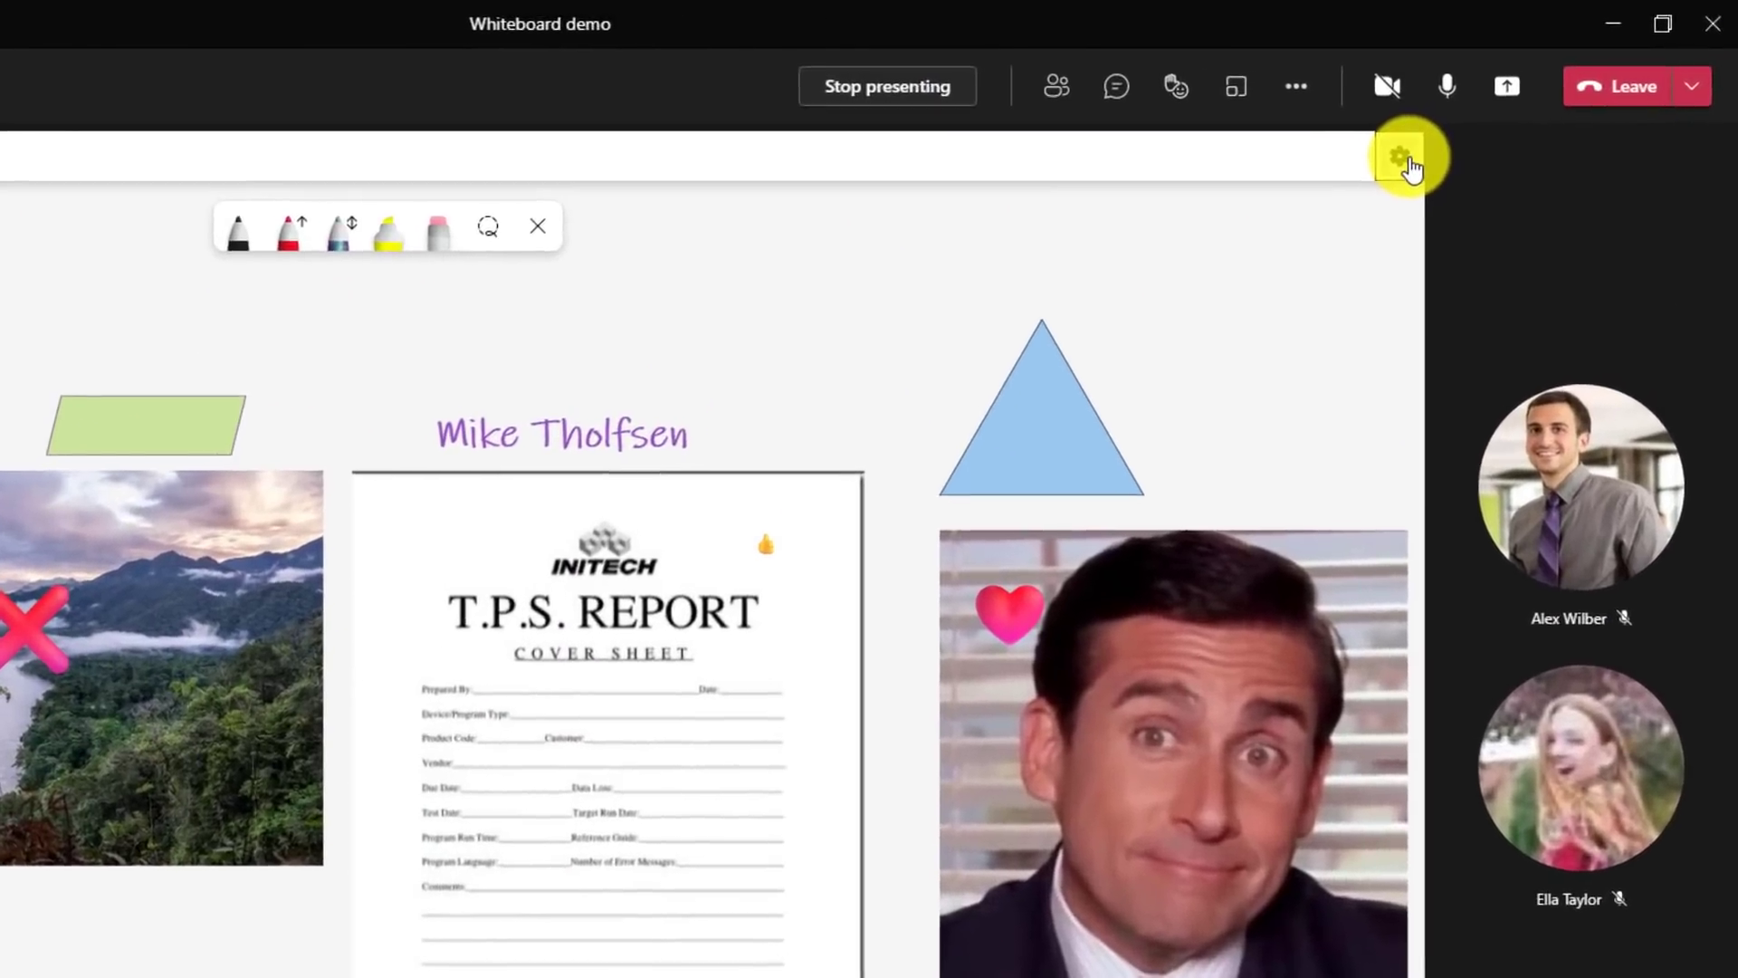
- Format the board background as lilac with a dot grid, after trying graph and wide-ruled styles
{"action": "left_click", "coordinate": [1400, 156]}
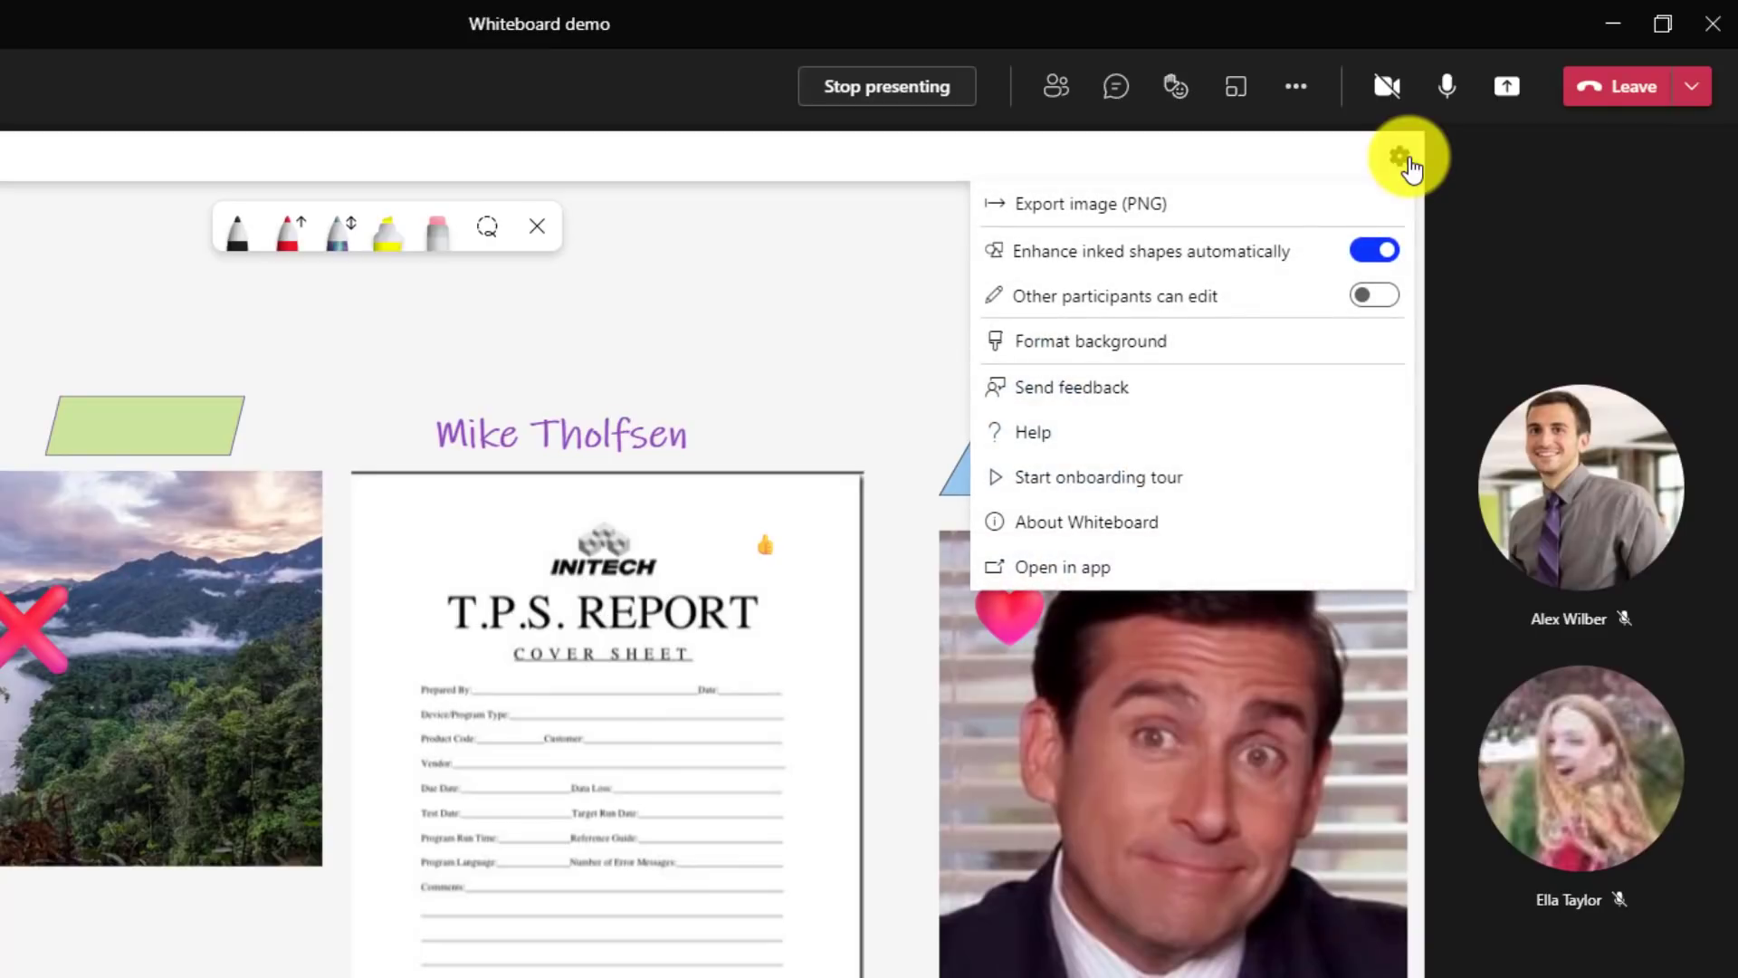
{"action": "mouse_move", "coordinate": [1217, 366]}
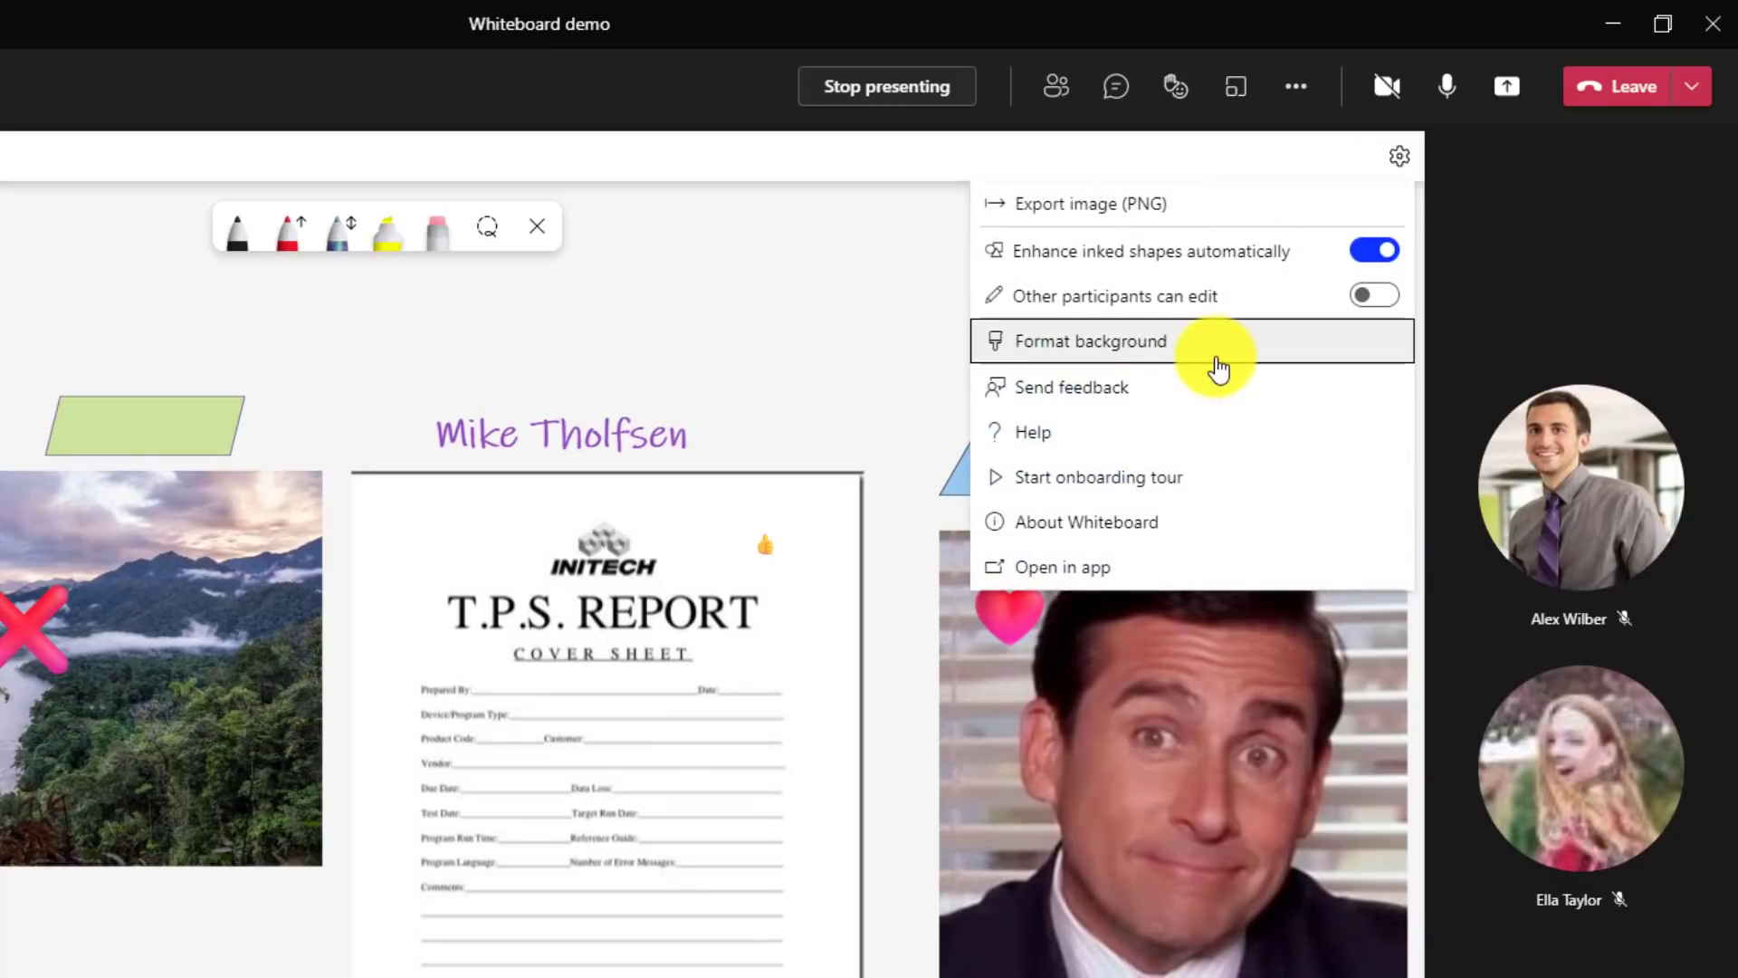
{"action": "left_click", "coordinate": [1090, 340]}
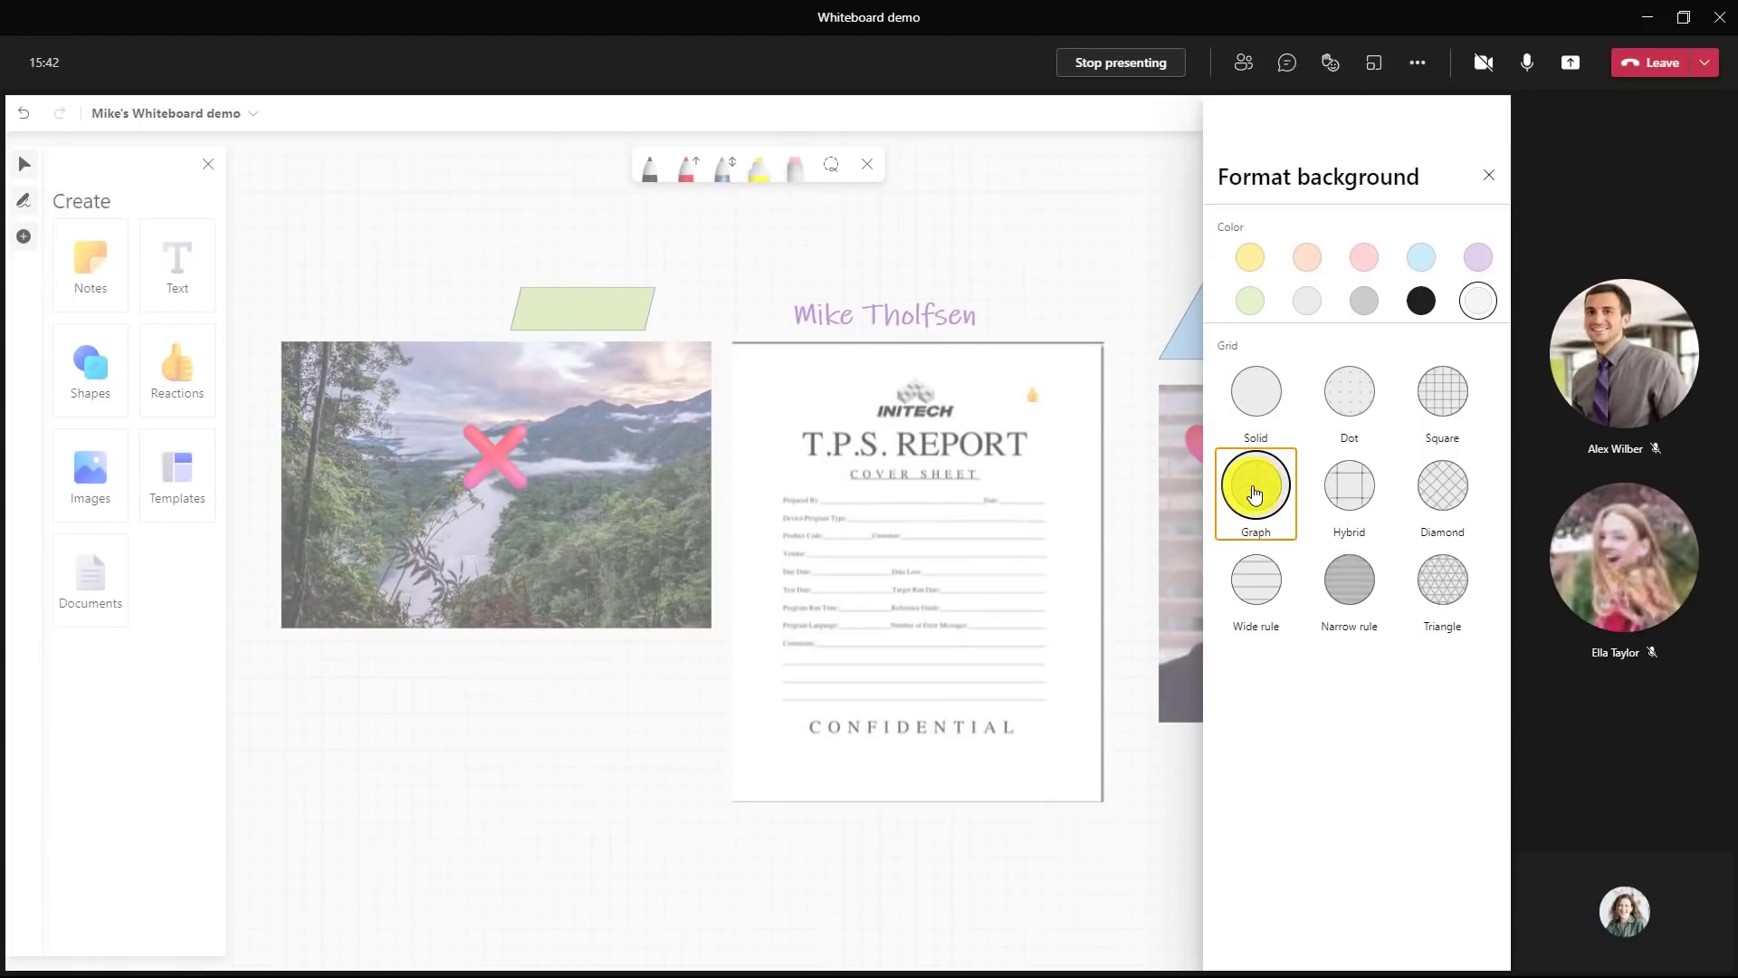
{"action": "left_click", "coordinate": [1249, 301]}
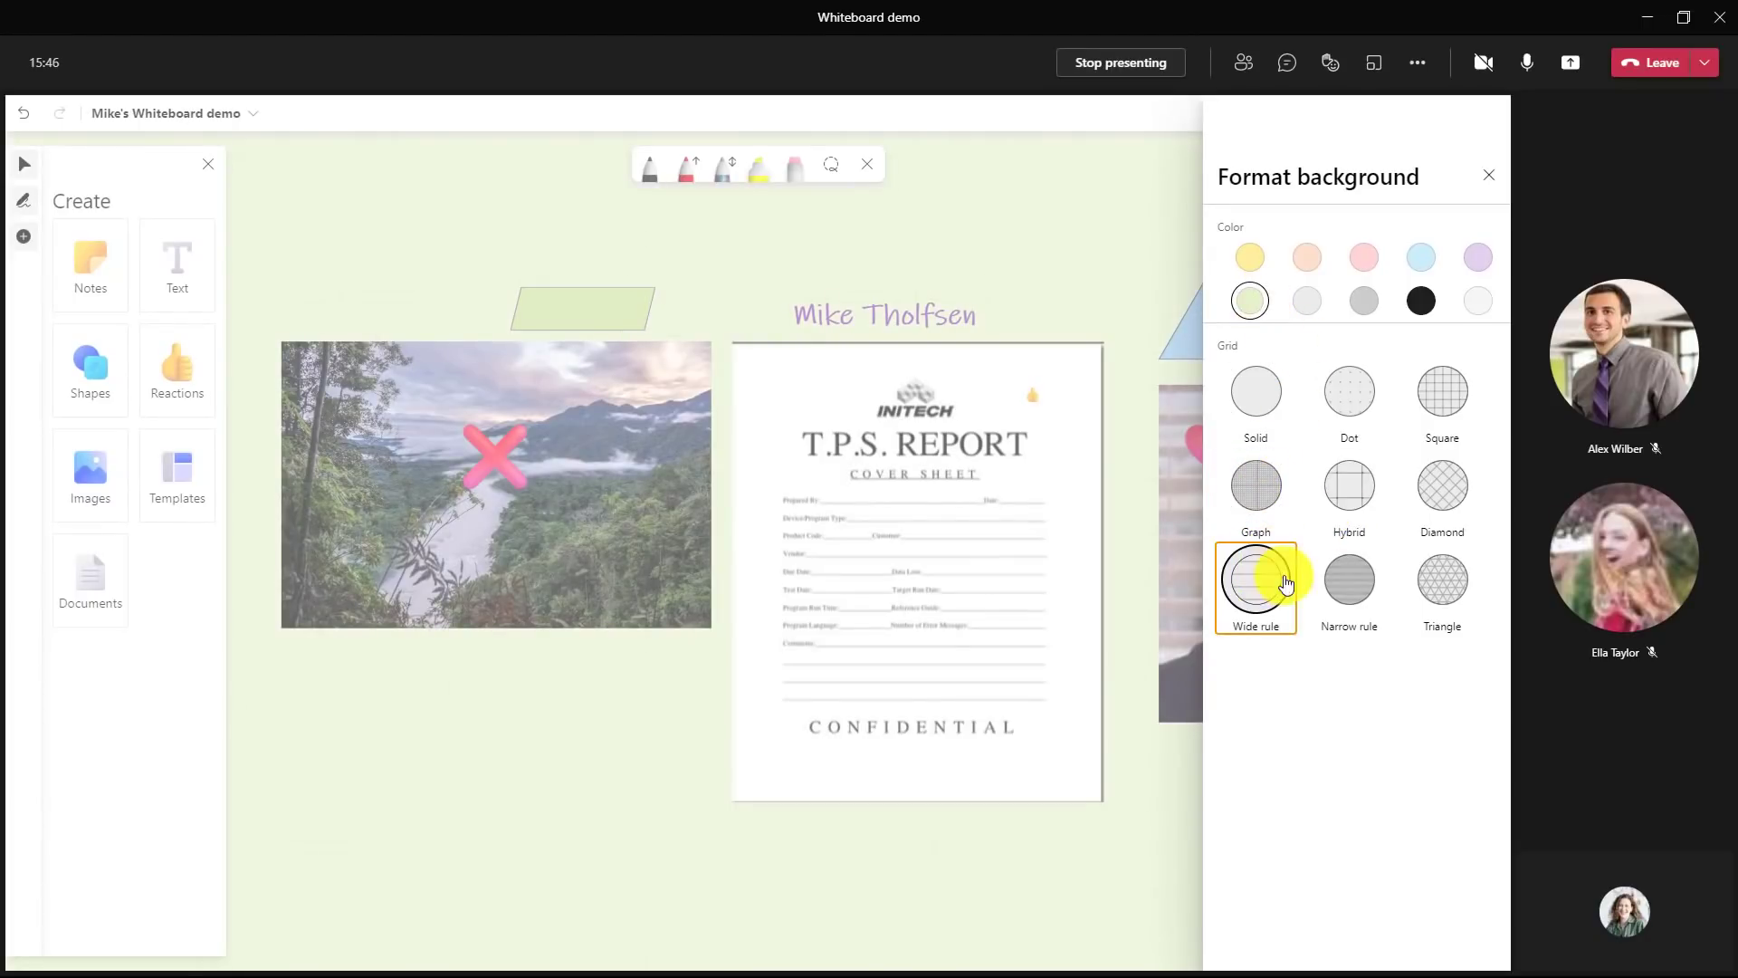
{"action": "left_click", "coordinate": [1441, 584]}
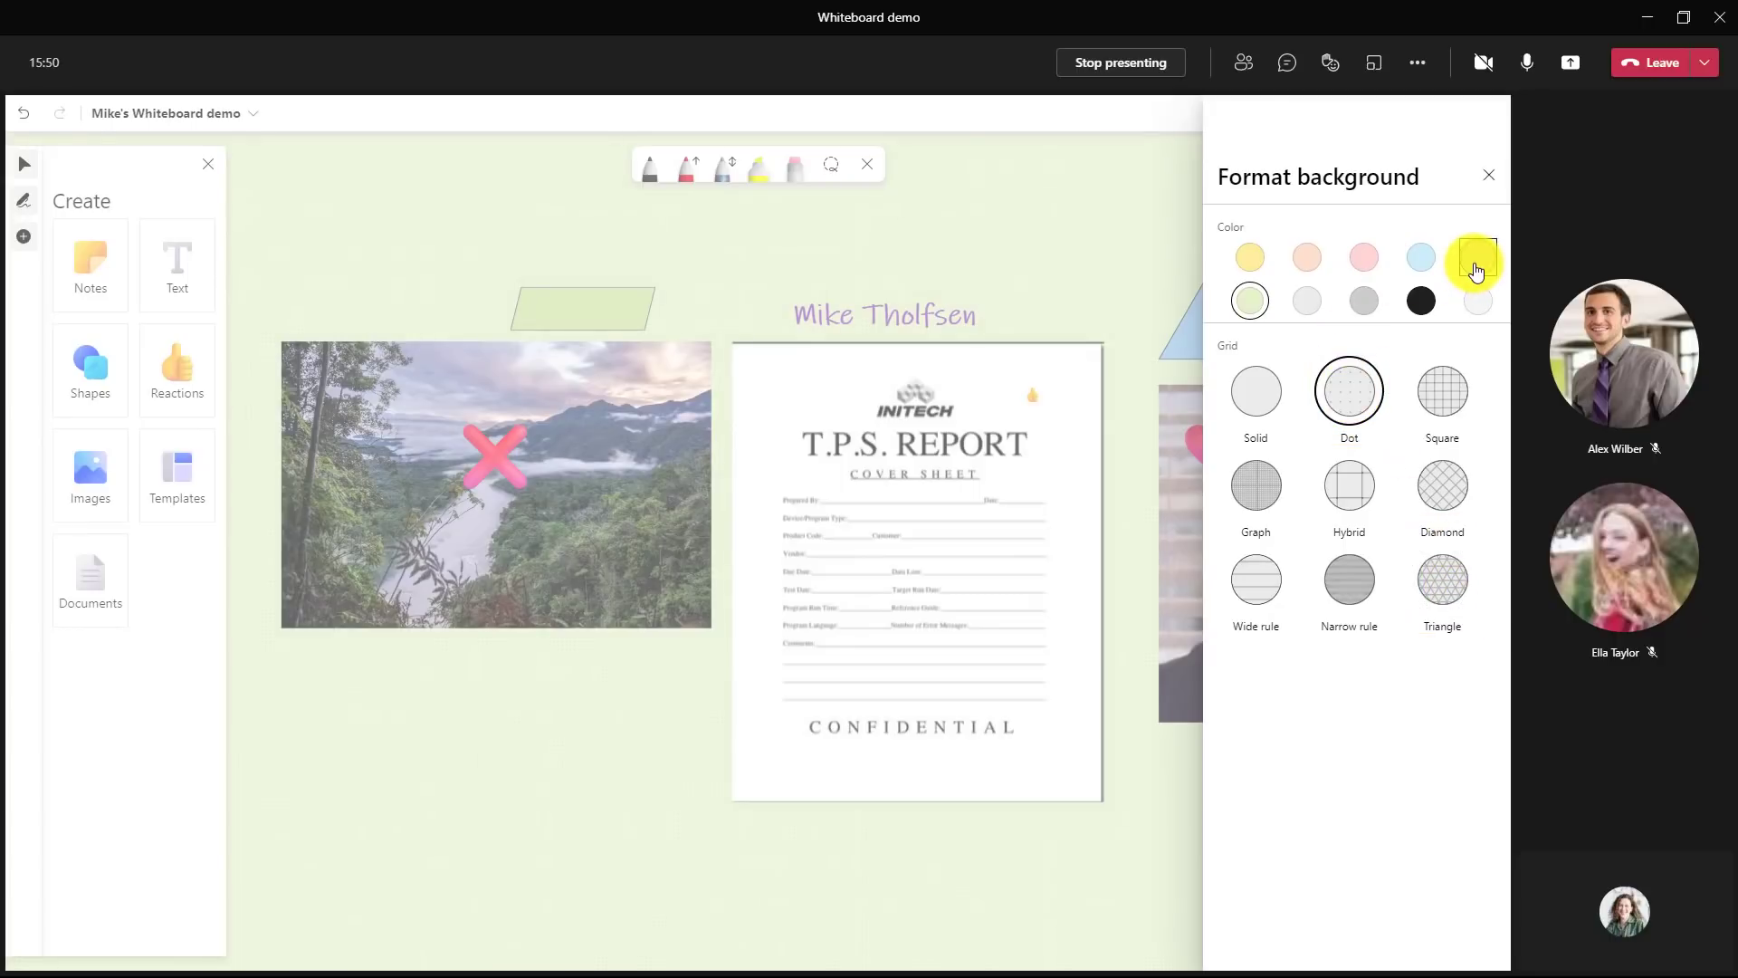
{"action": "left_click", "coordinate": [1477, 257]}
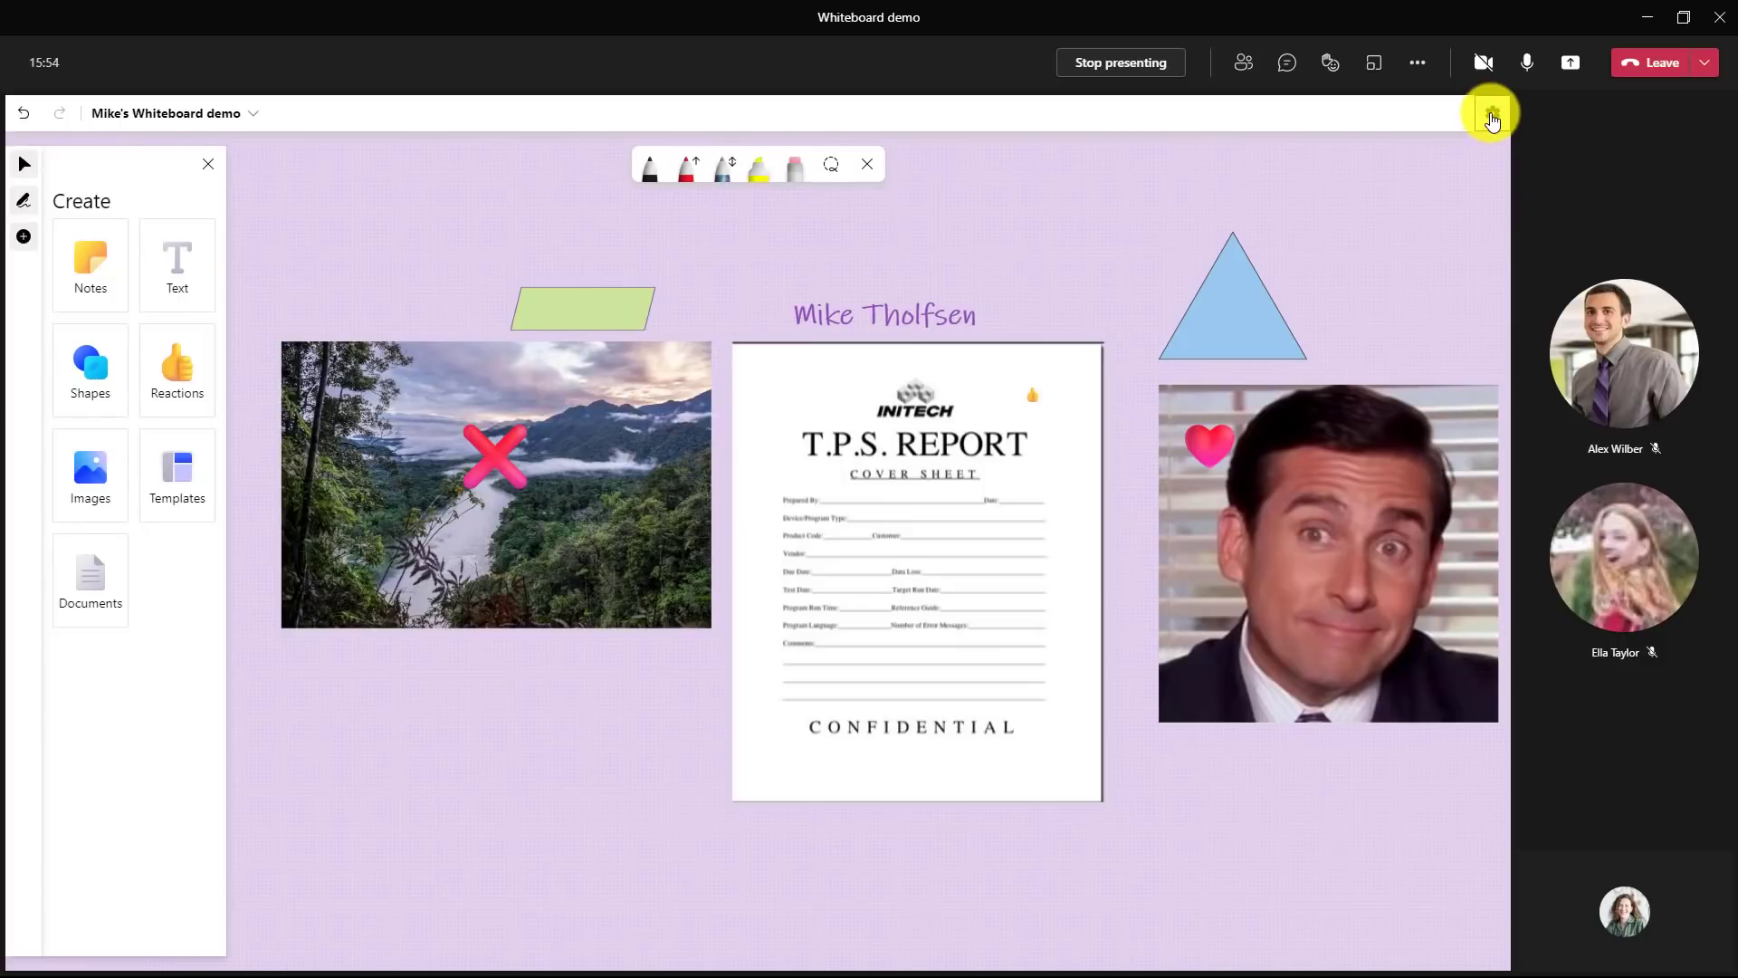
{"action": "mouse_move", "coordinate": [1490, 113]}
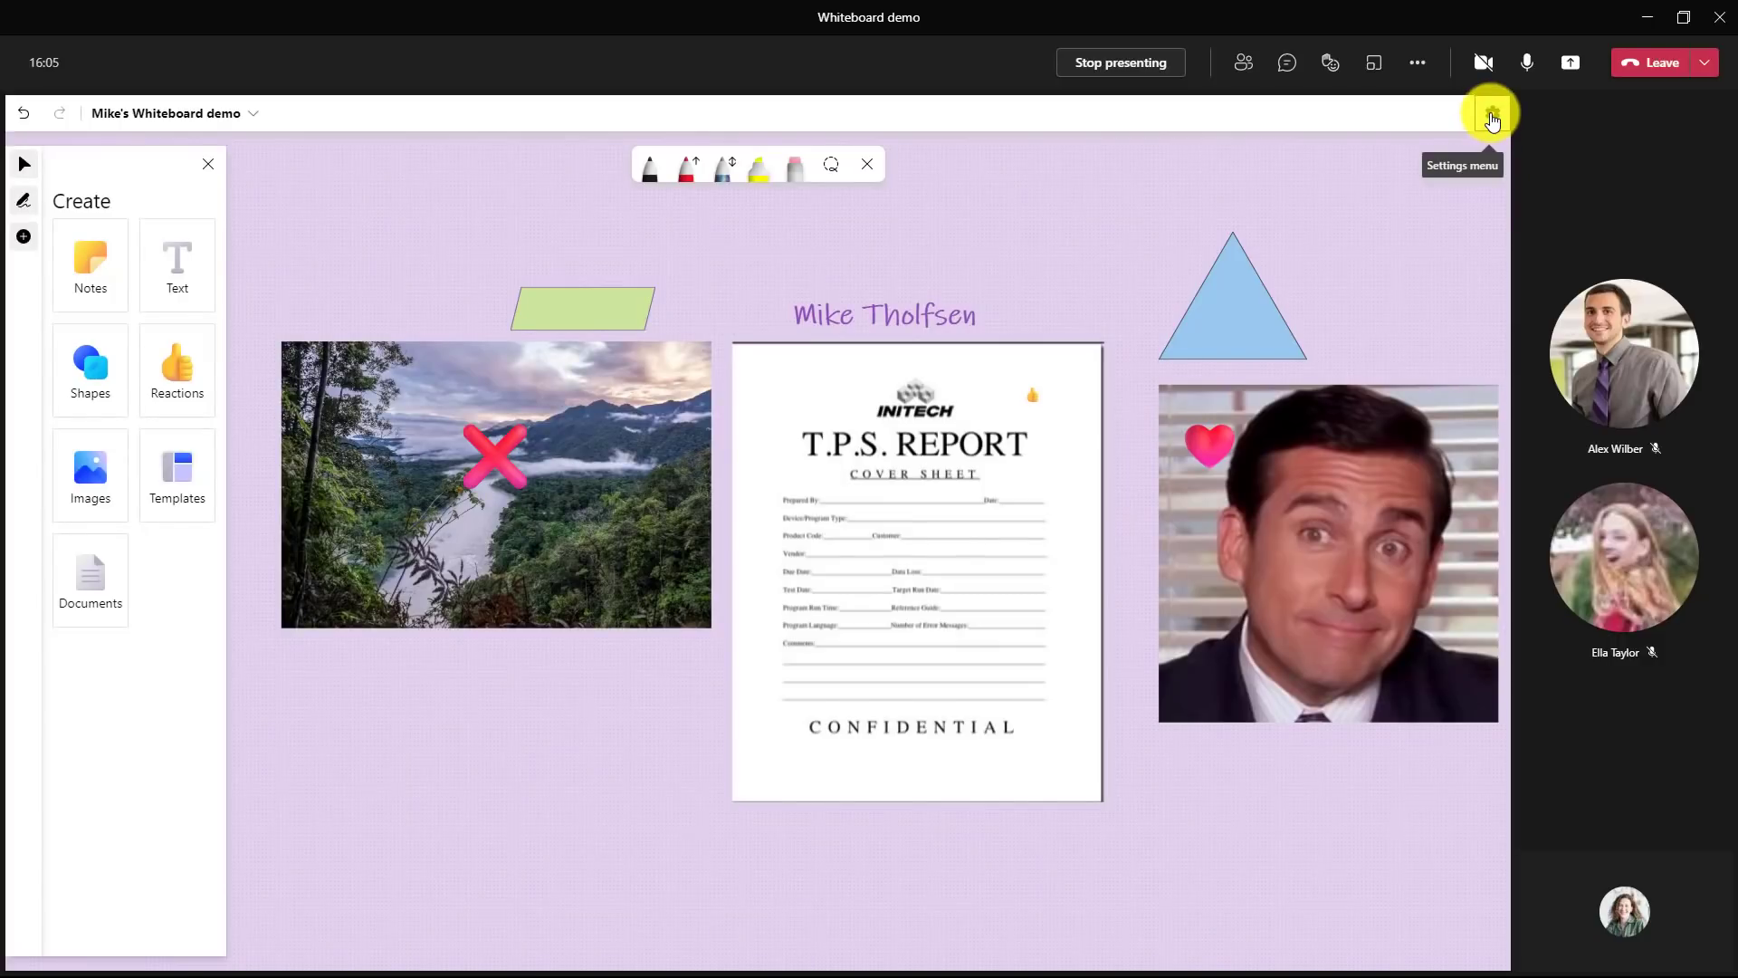
- Switch on 'Other participants can edit' in the whiteboard settings
{"action": "left_click", "coordinate": [1490, 113]}
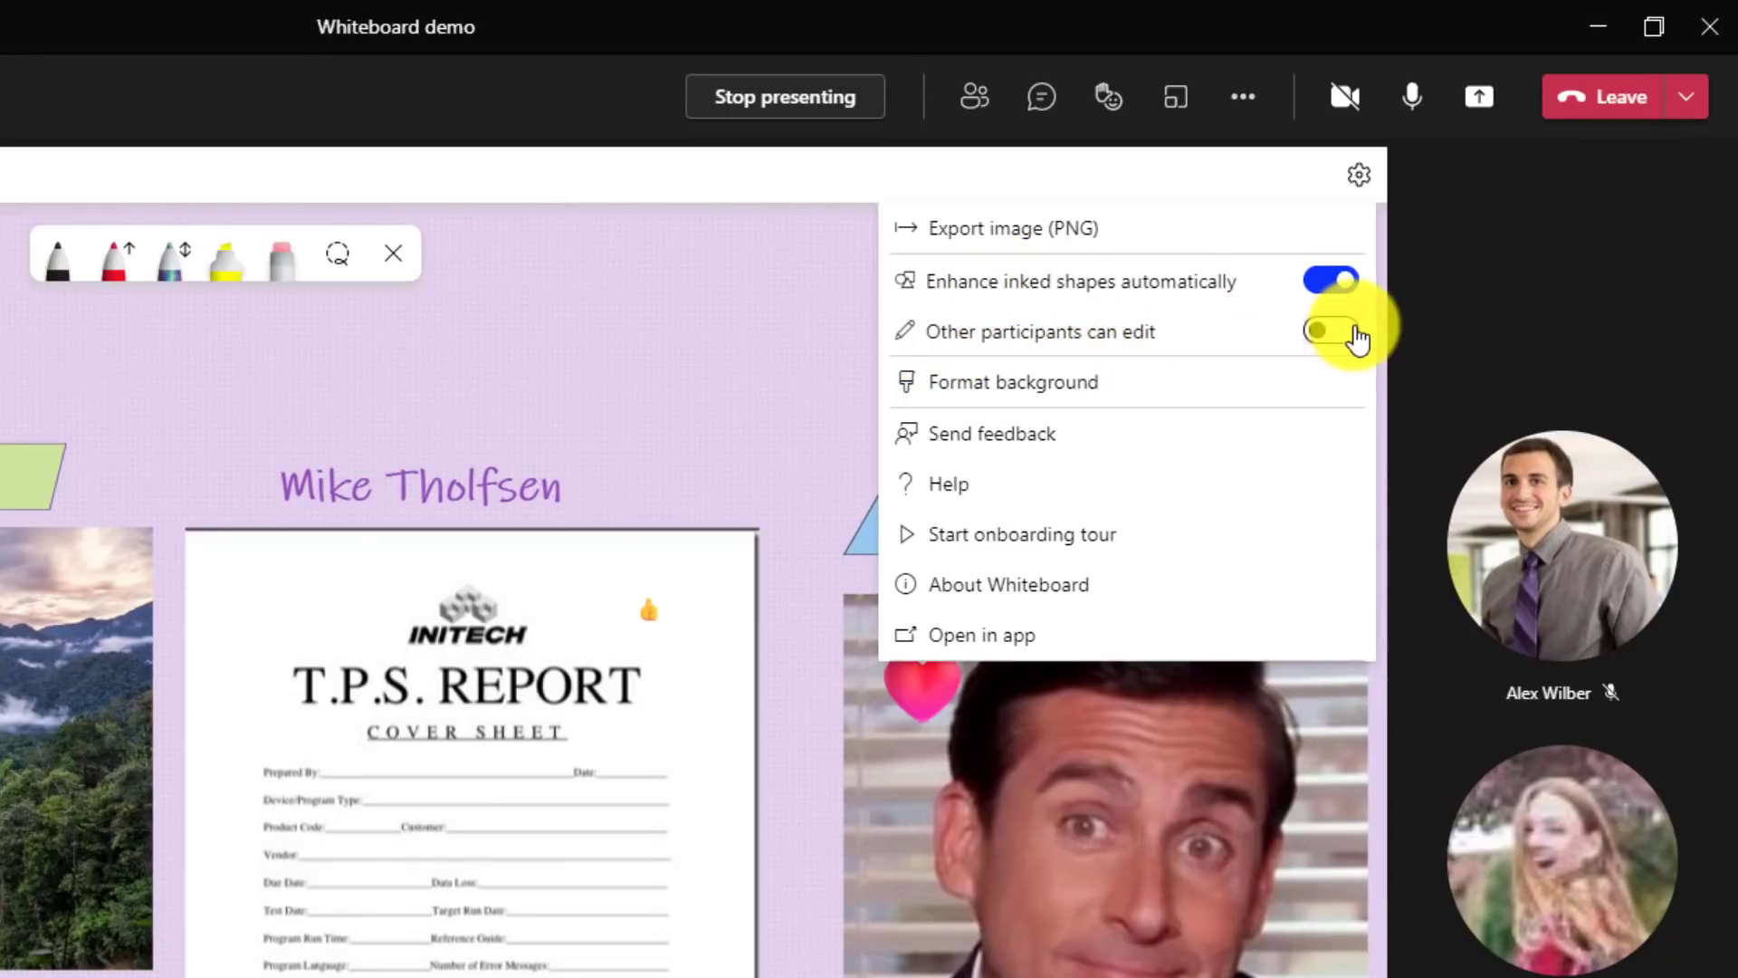
{"action": "left_click", "coordinate": [1329, 329]}
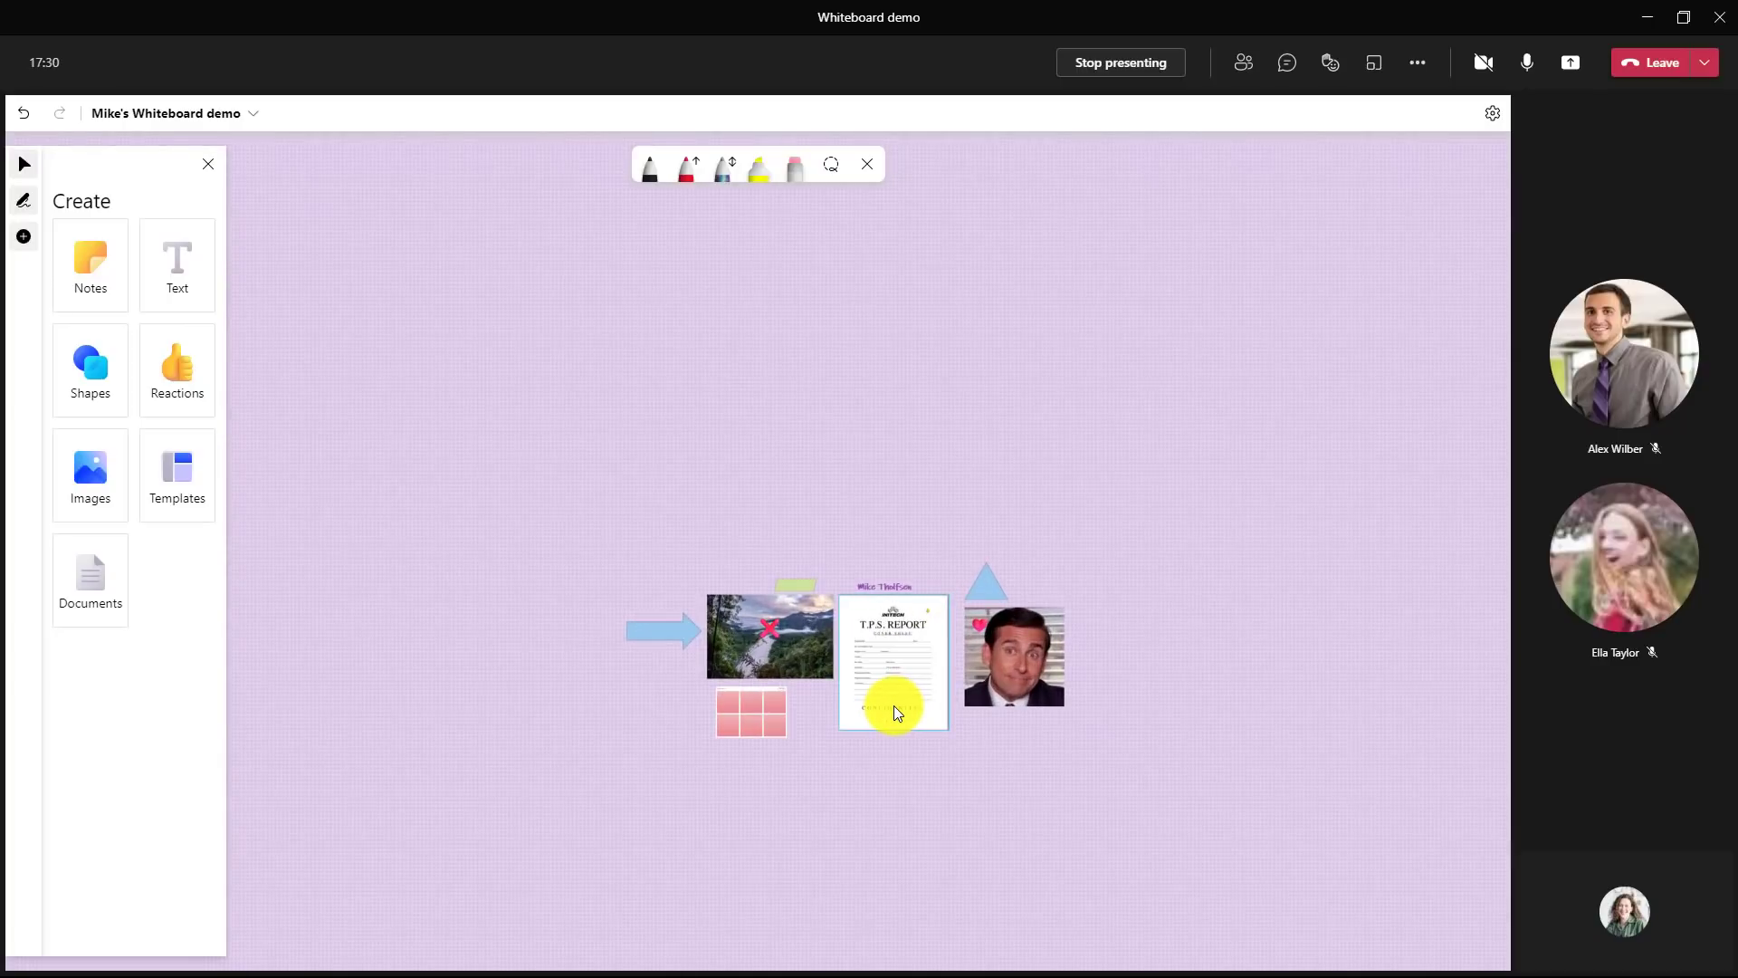
- Pan the canvas while collaborators ink 'I love TPS Reports!' across the report
{"action": "left_click_drag", "start_coordinate": [898, 713], "coordinate": [776, 836]}
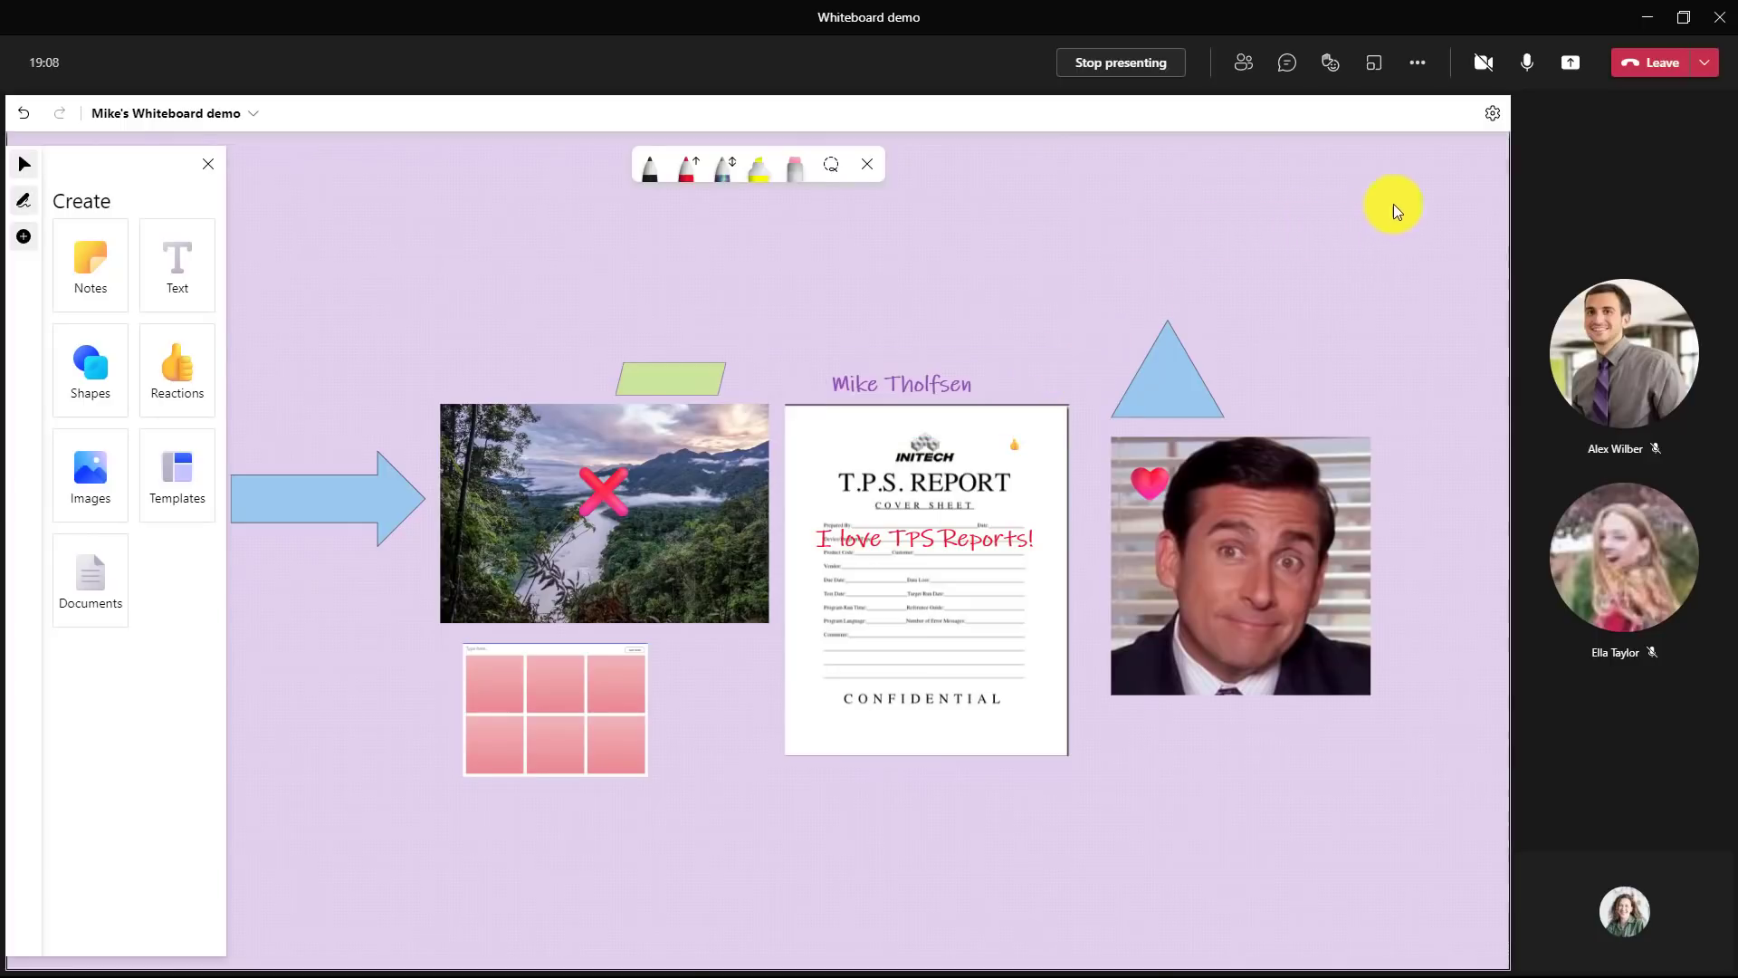
- Switch off 'Other participants can edit' in the whiteboard settings
{"action": "left_click", "coordinate": [1494, 112]}
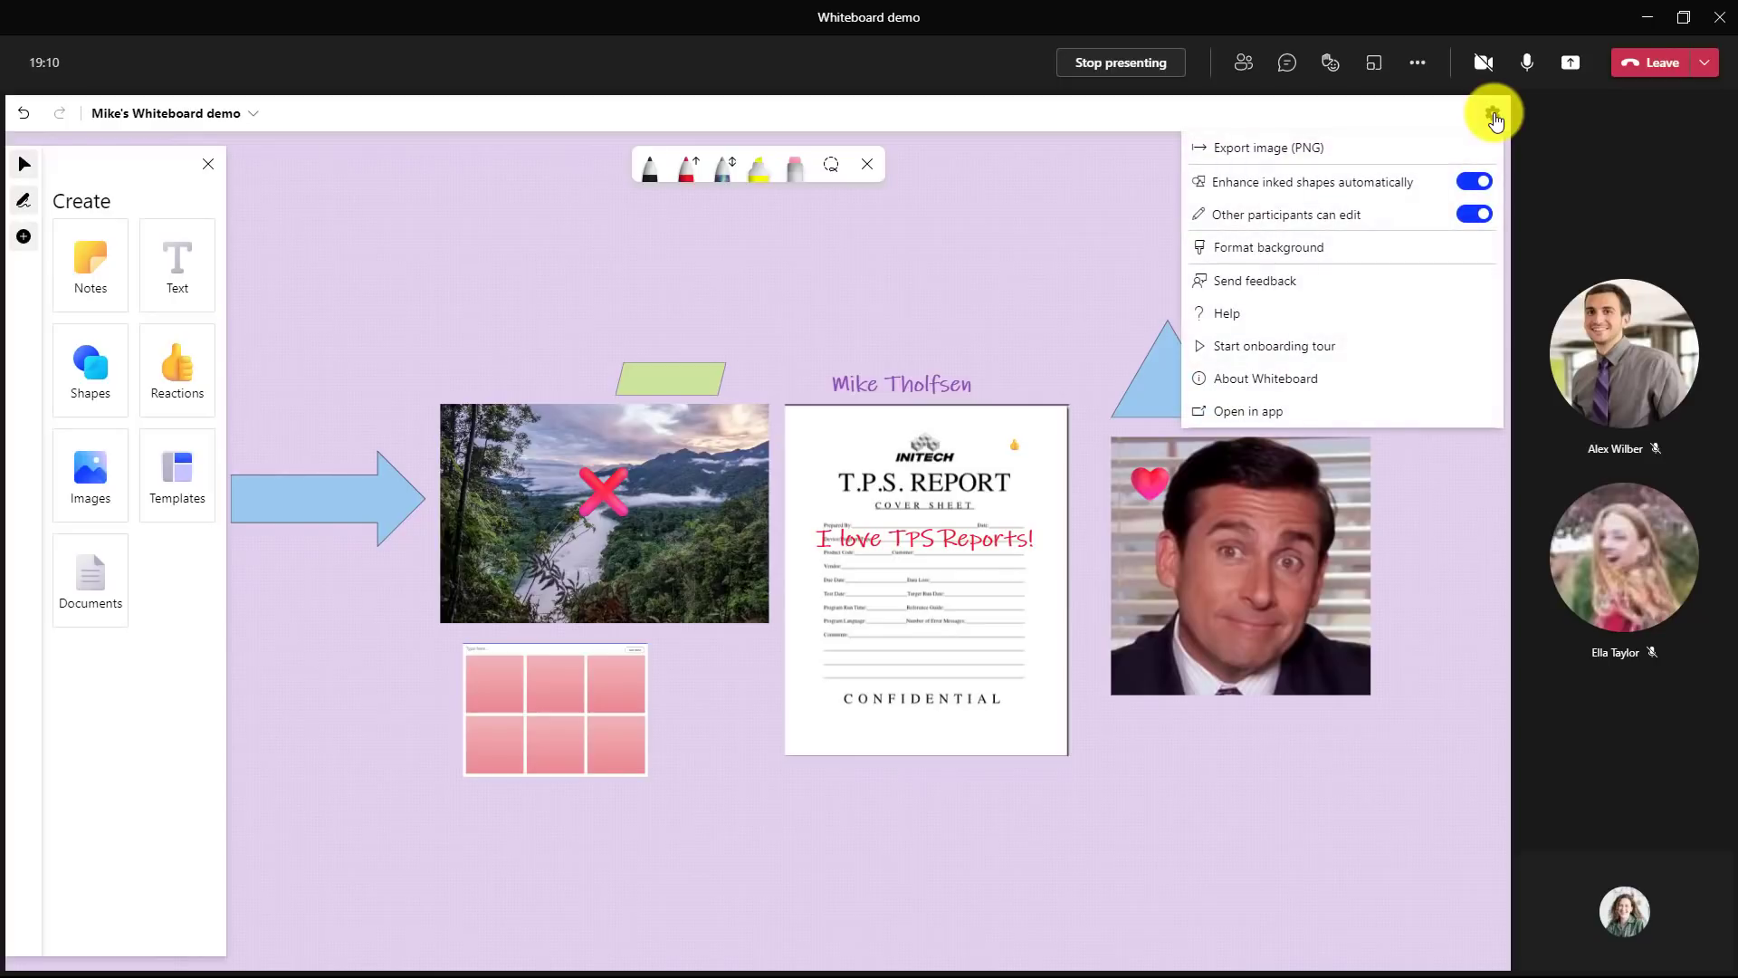
{"action": "left_click", "coordinate": [1474, 214]}
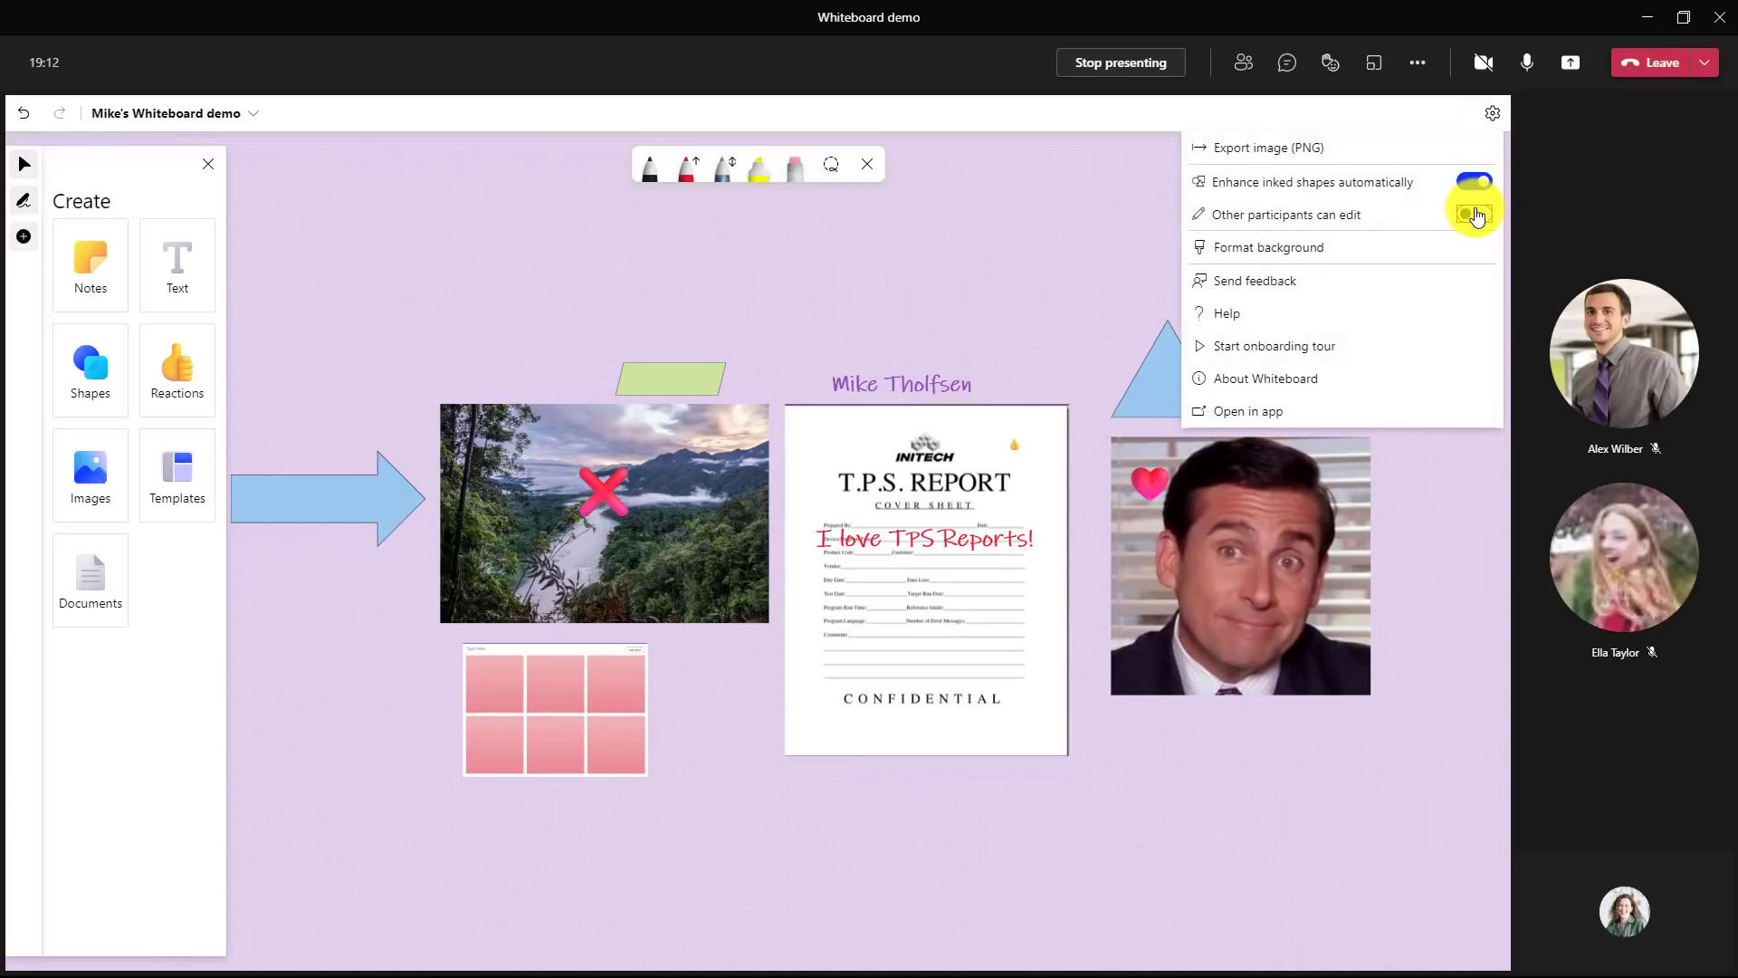
{"action": "left_click", "coordinate": [1473, 214]}
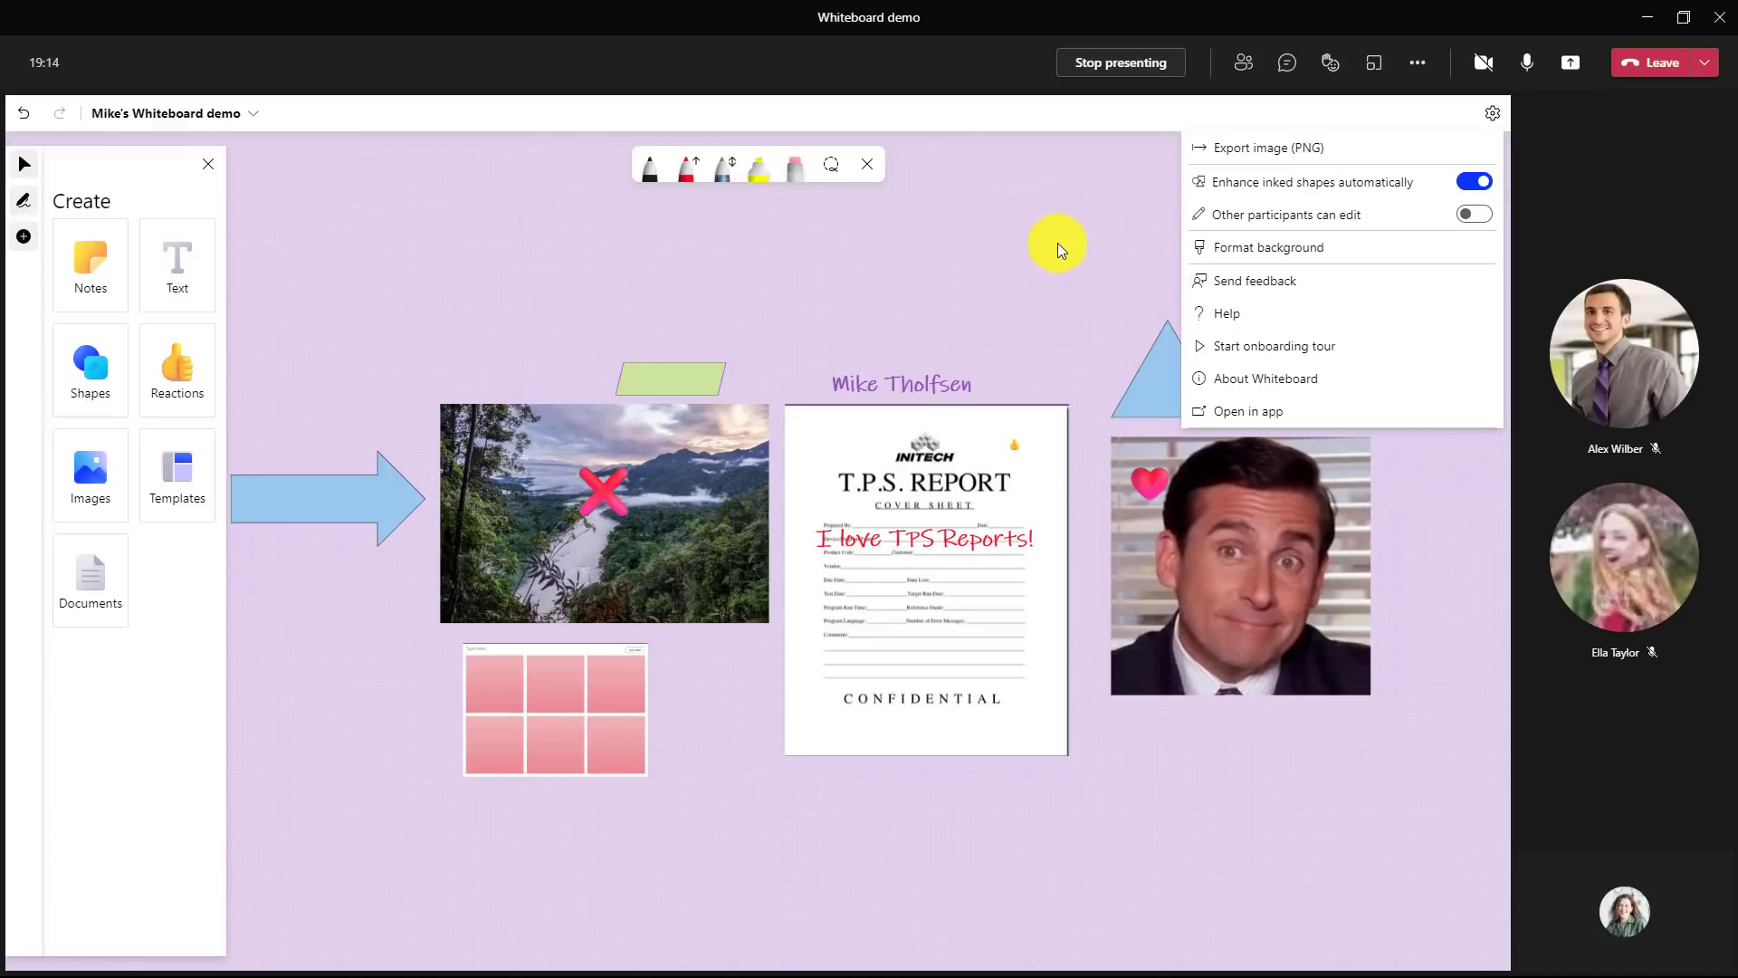
{"action": "mouse_move", "coordinate": [1150, 219]}
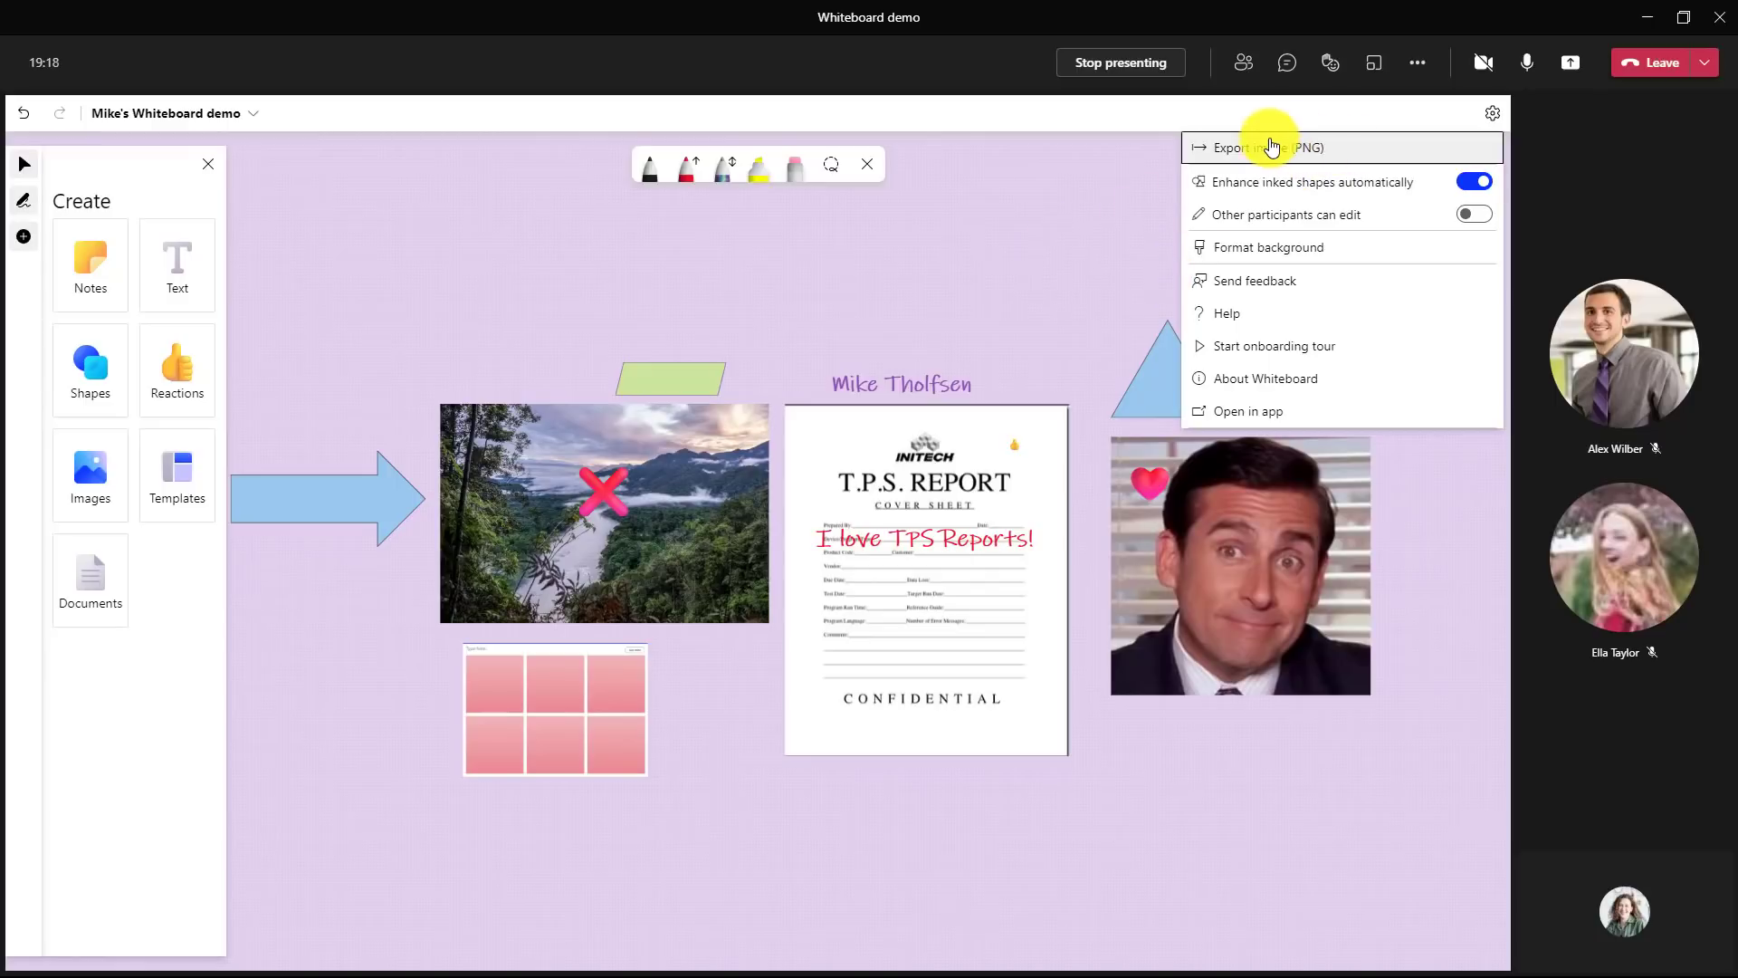
- Export the board as a high-resolution PNG image saved to the Downloads folder
{"action": "left_click", "coordinate": [1242, 146]}
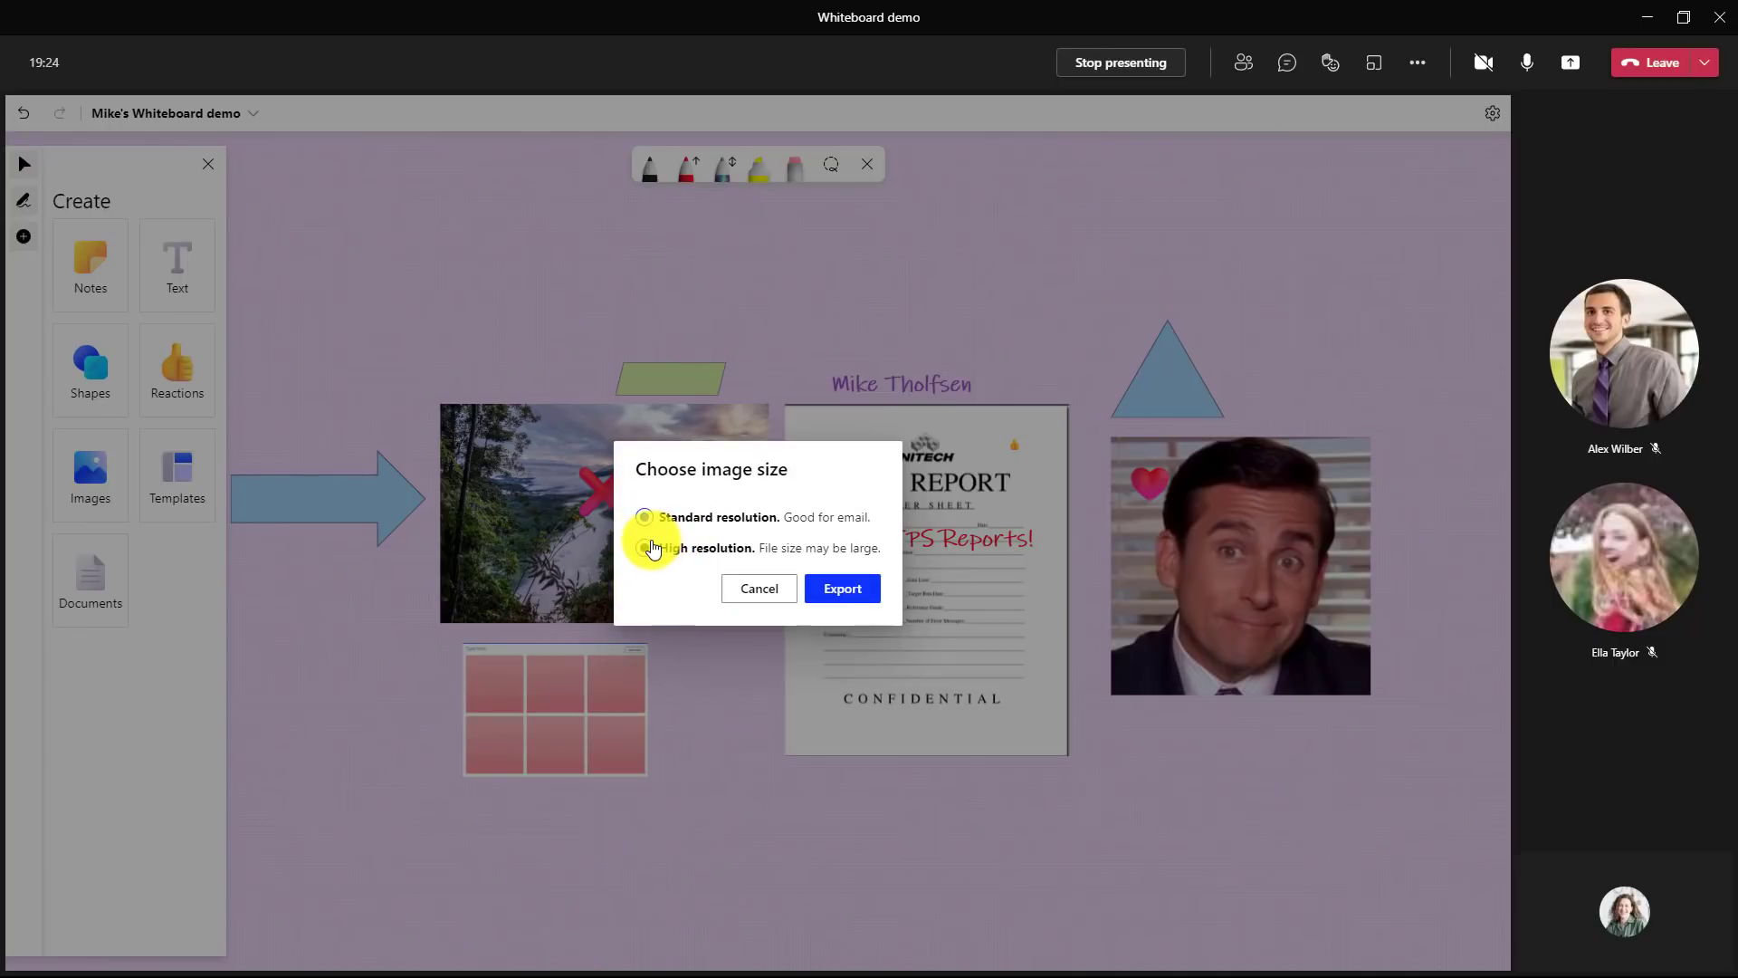
{"action": "left_click", "coordinate": [642, 547]}
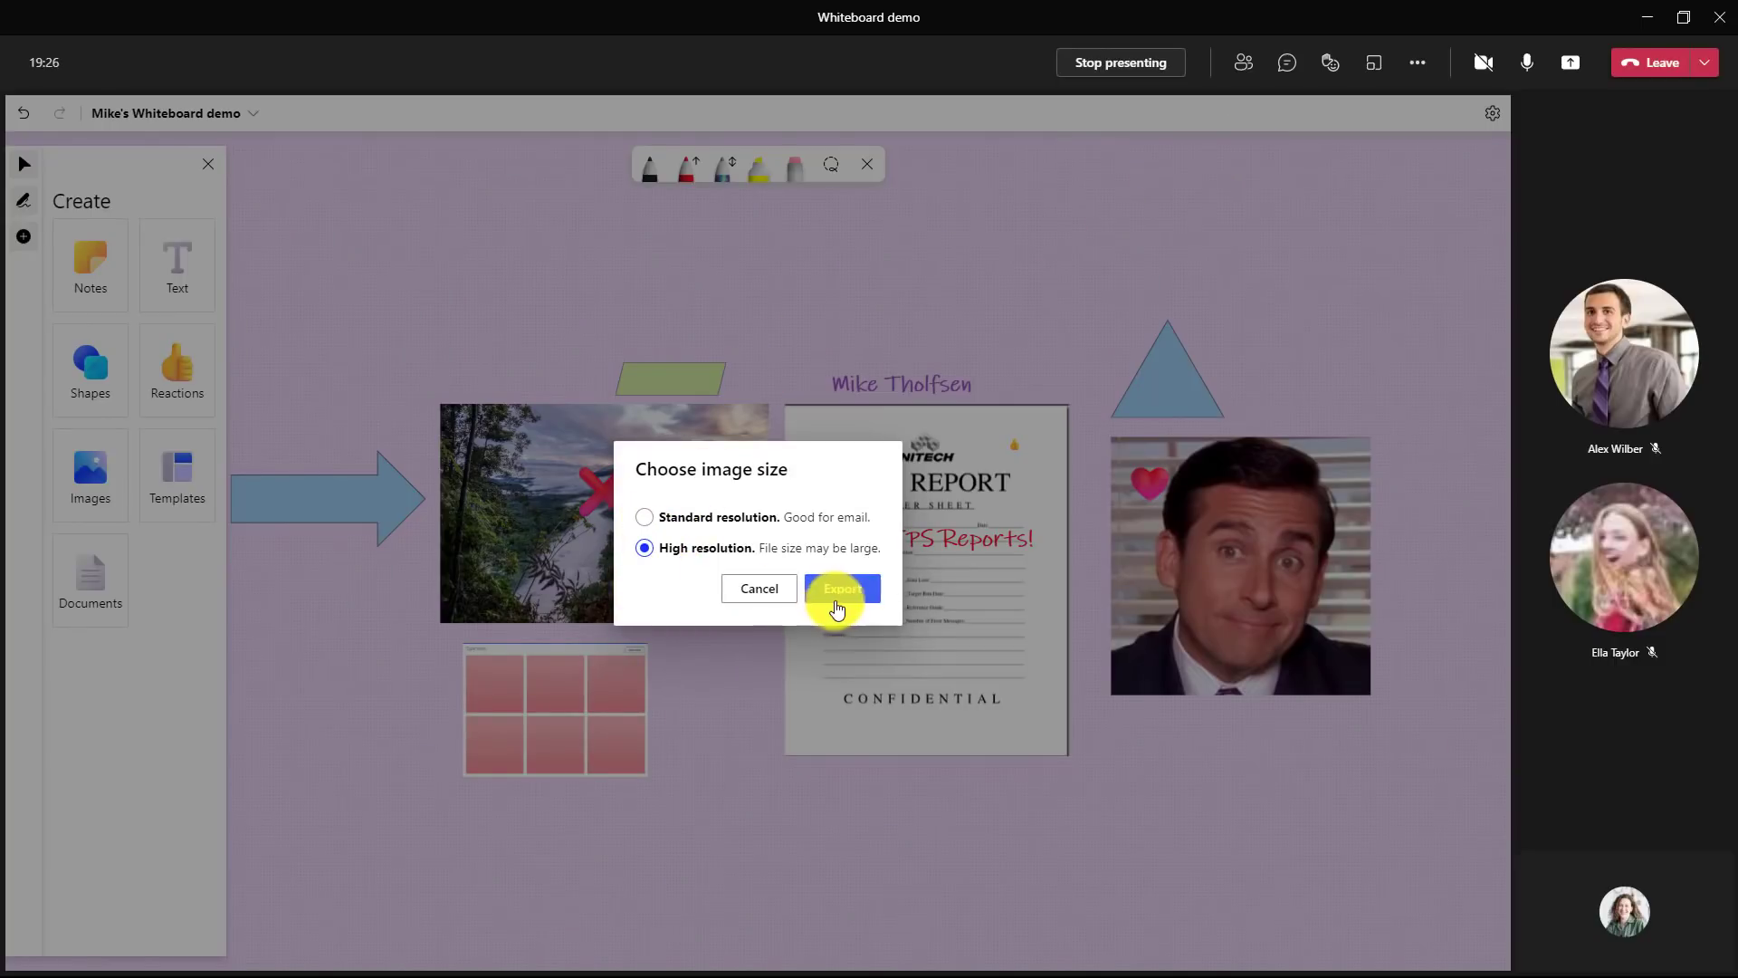
{"action": "left_click", "coordinate": [842, 589]}
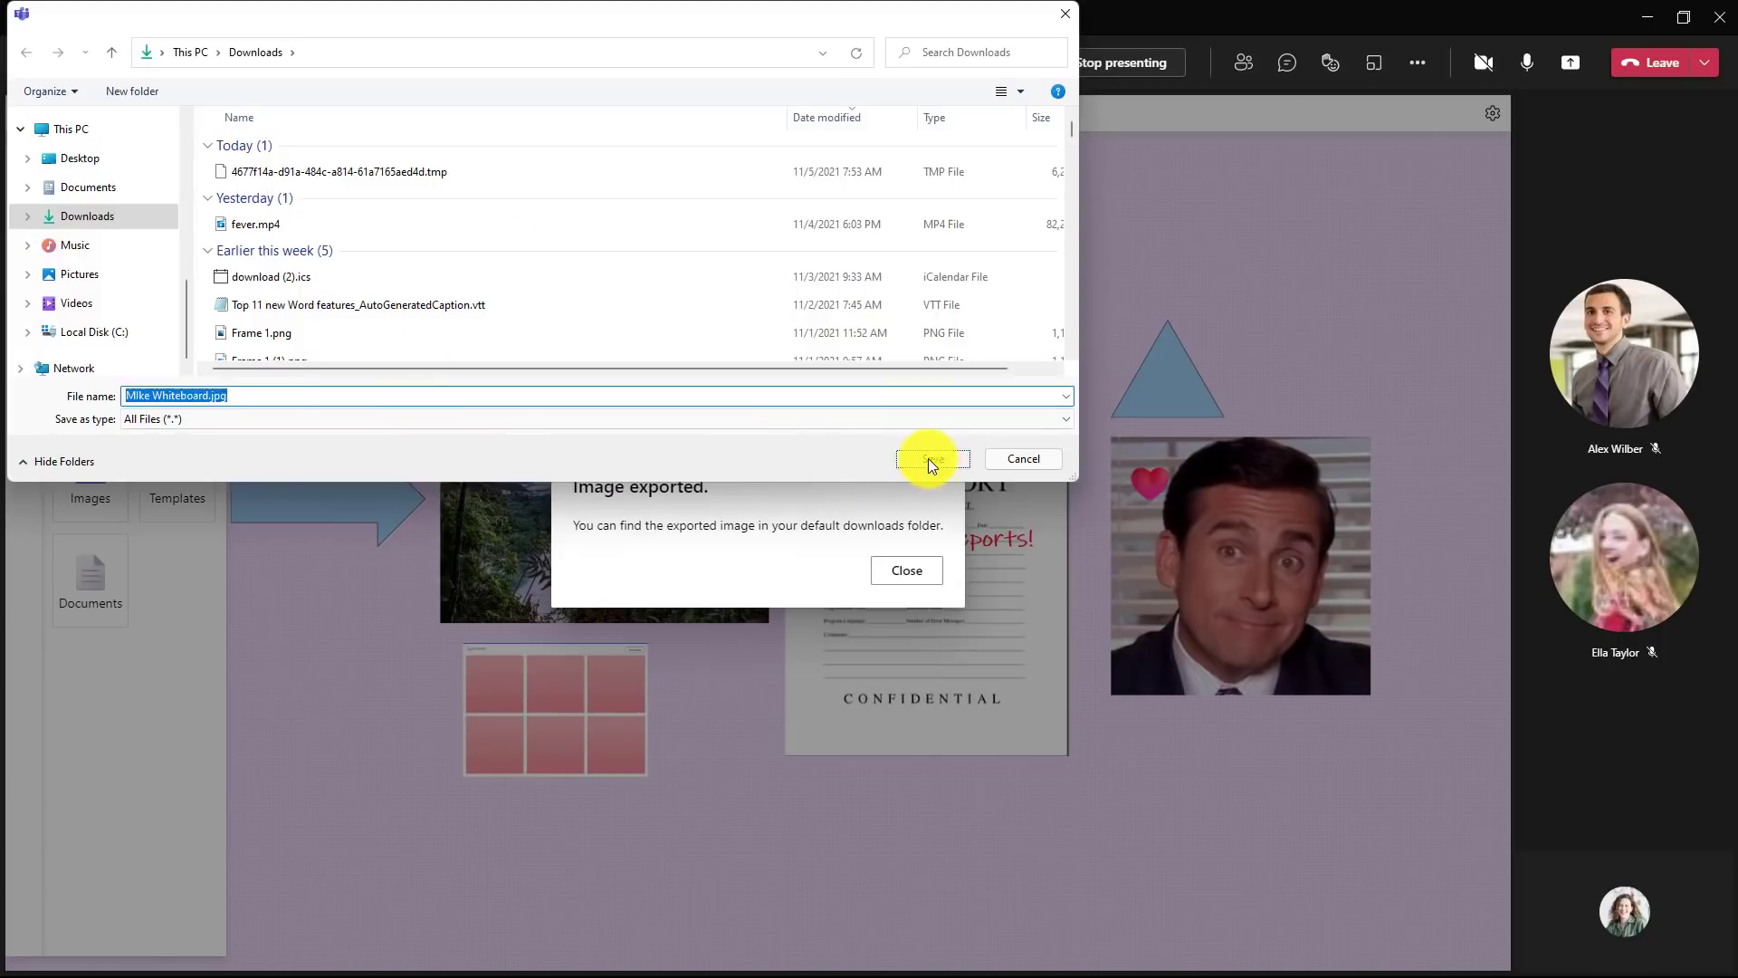
{"action": "left_click", "coordinate": [931, 458]}
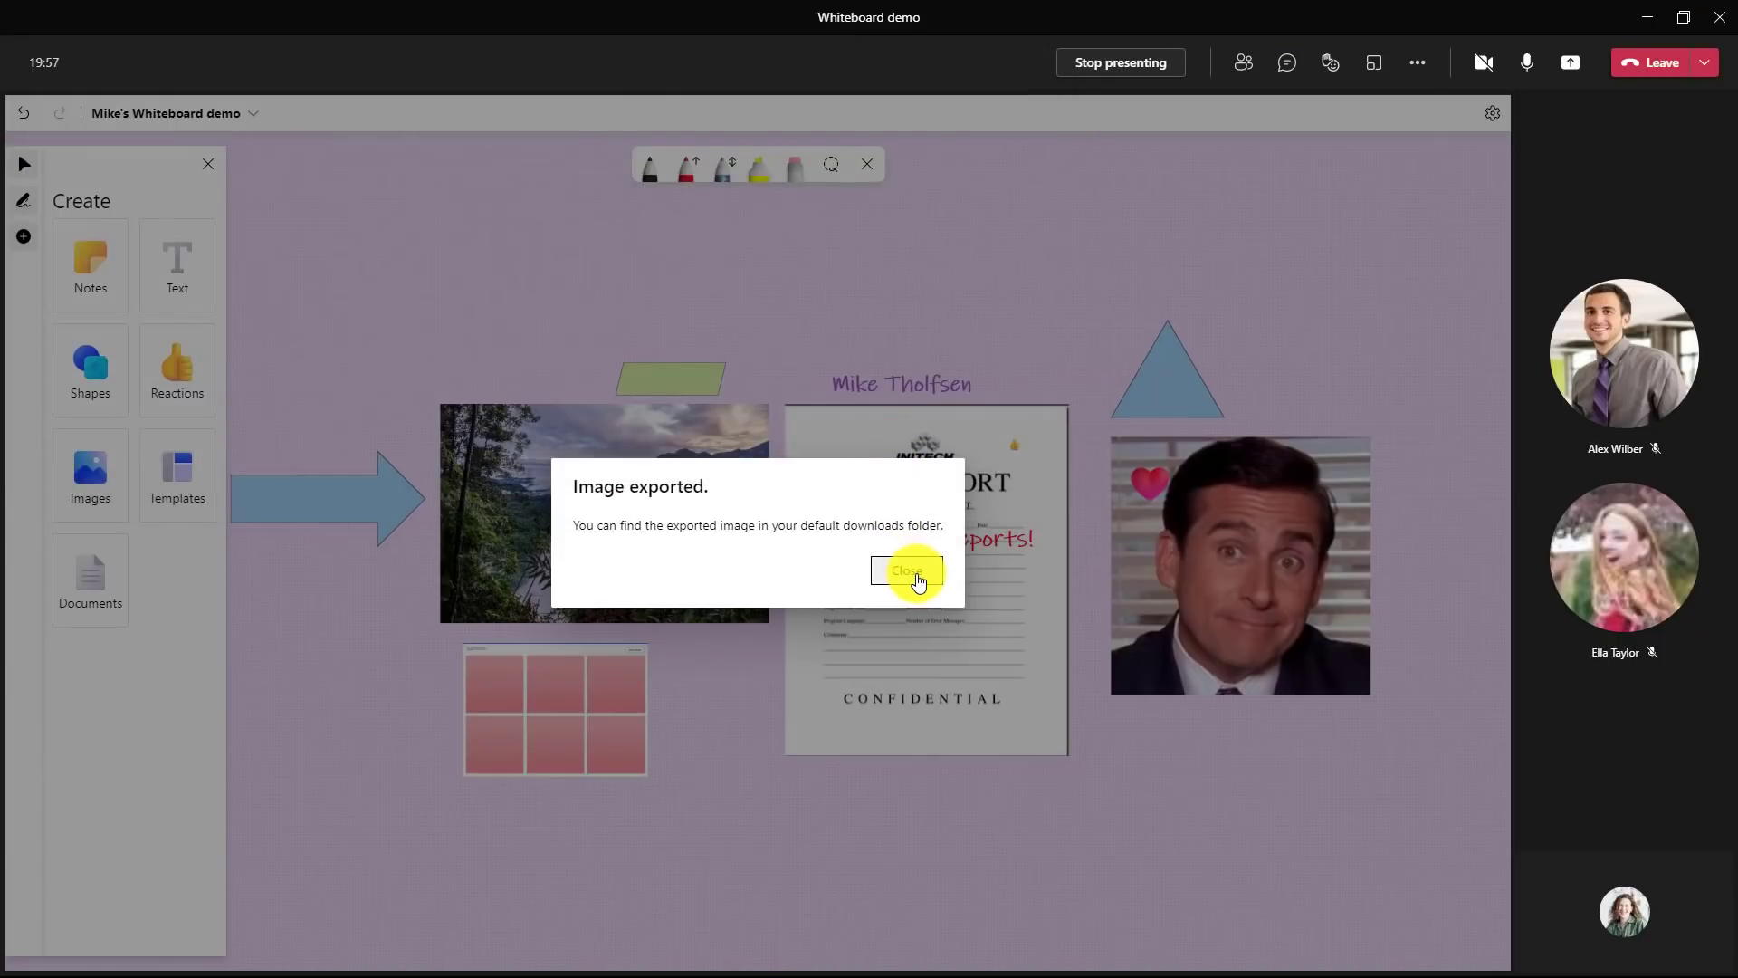
{"action": "left_click", "coordinate": [905, 570]}
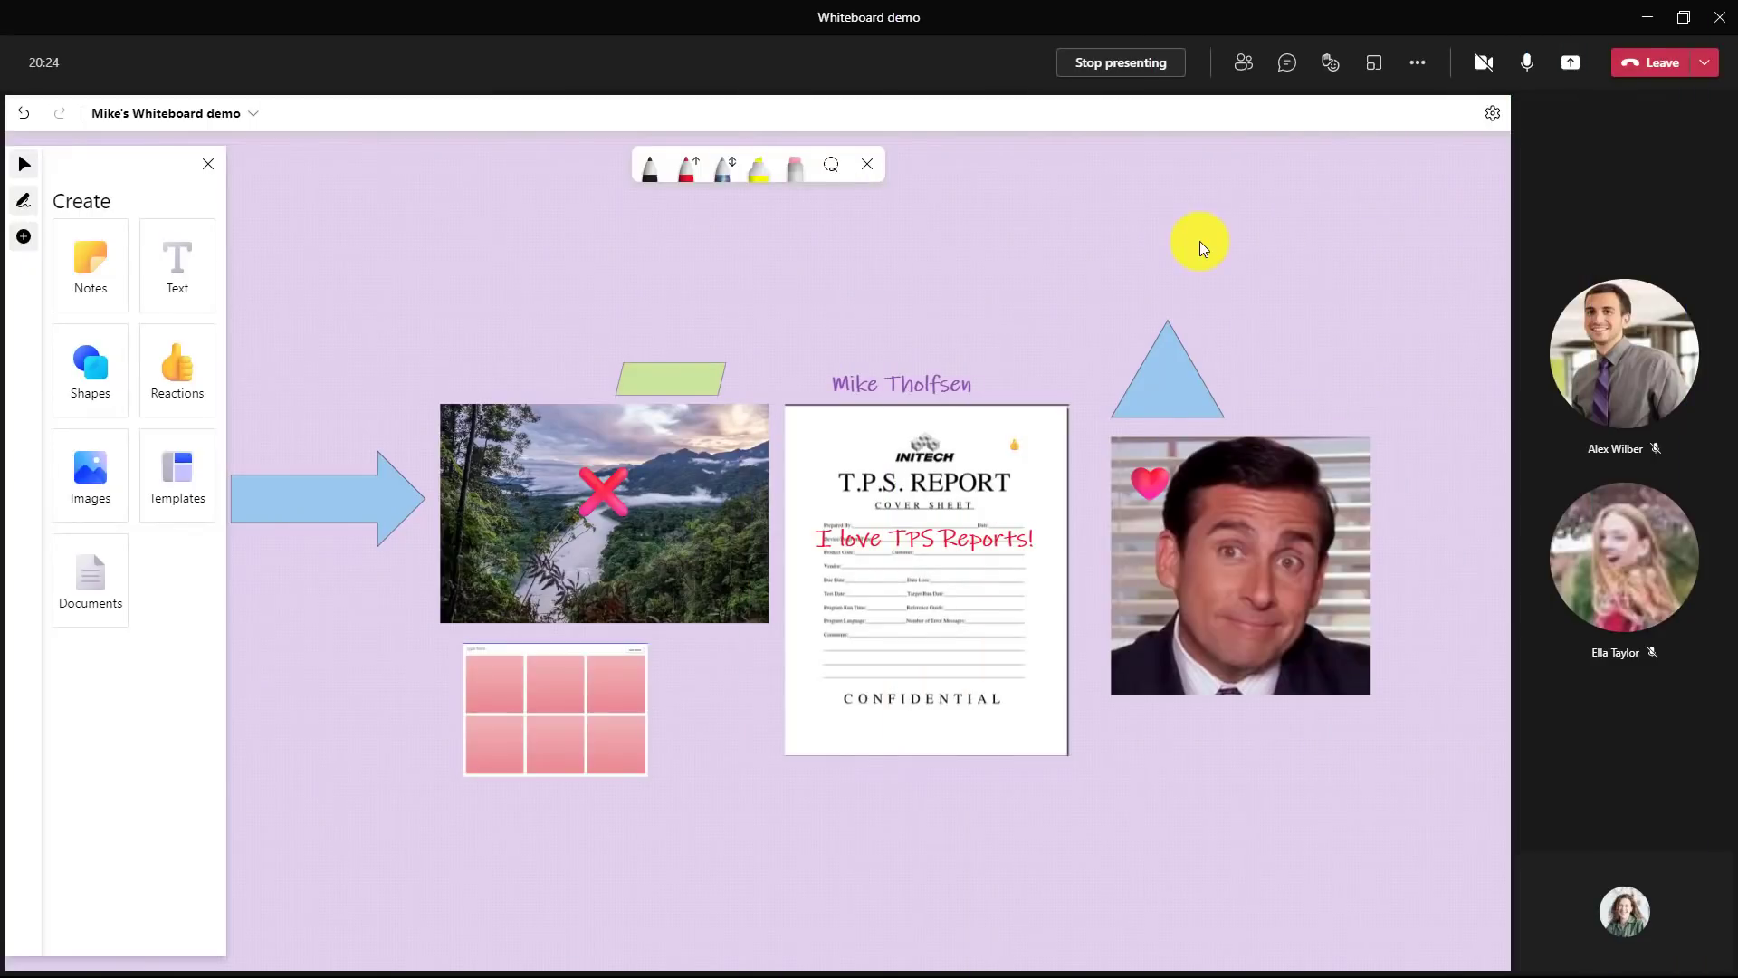
- Stop presenting the whiteboard and leave the Teams meeting
{"action": "left_click", "coordinate": [1119, 61]}
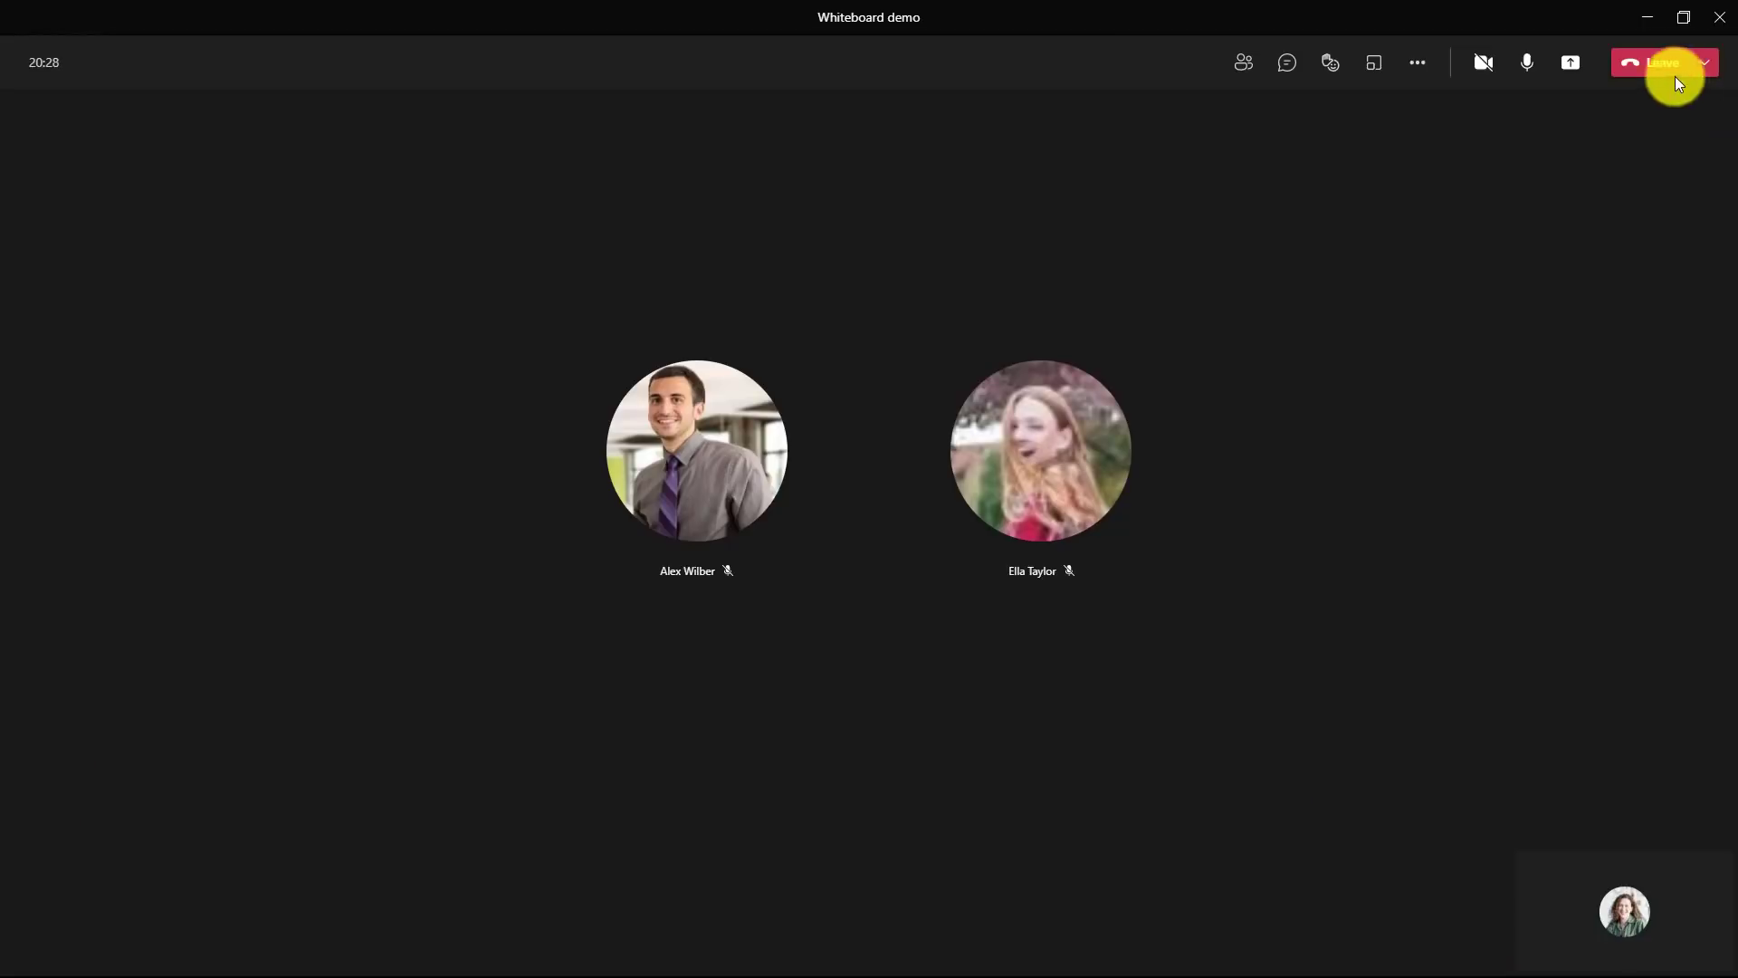
{"action": "left_click", "coordinate": [1661, 61]}
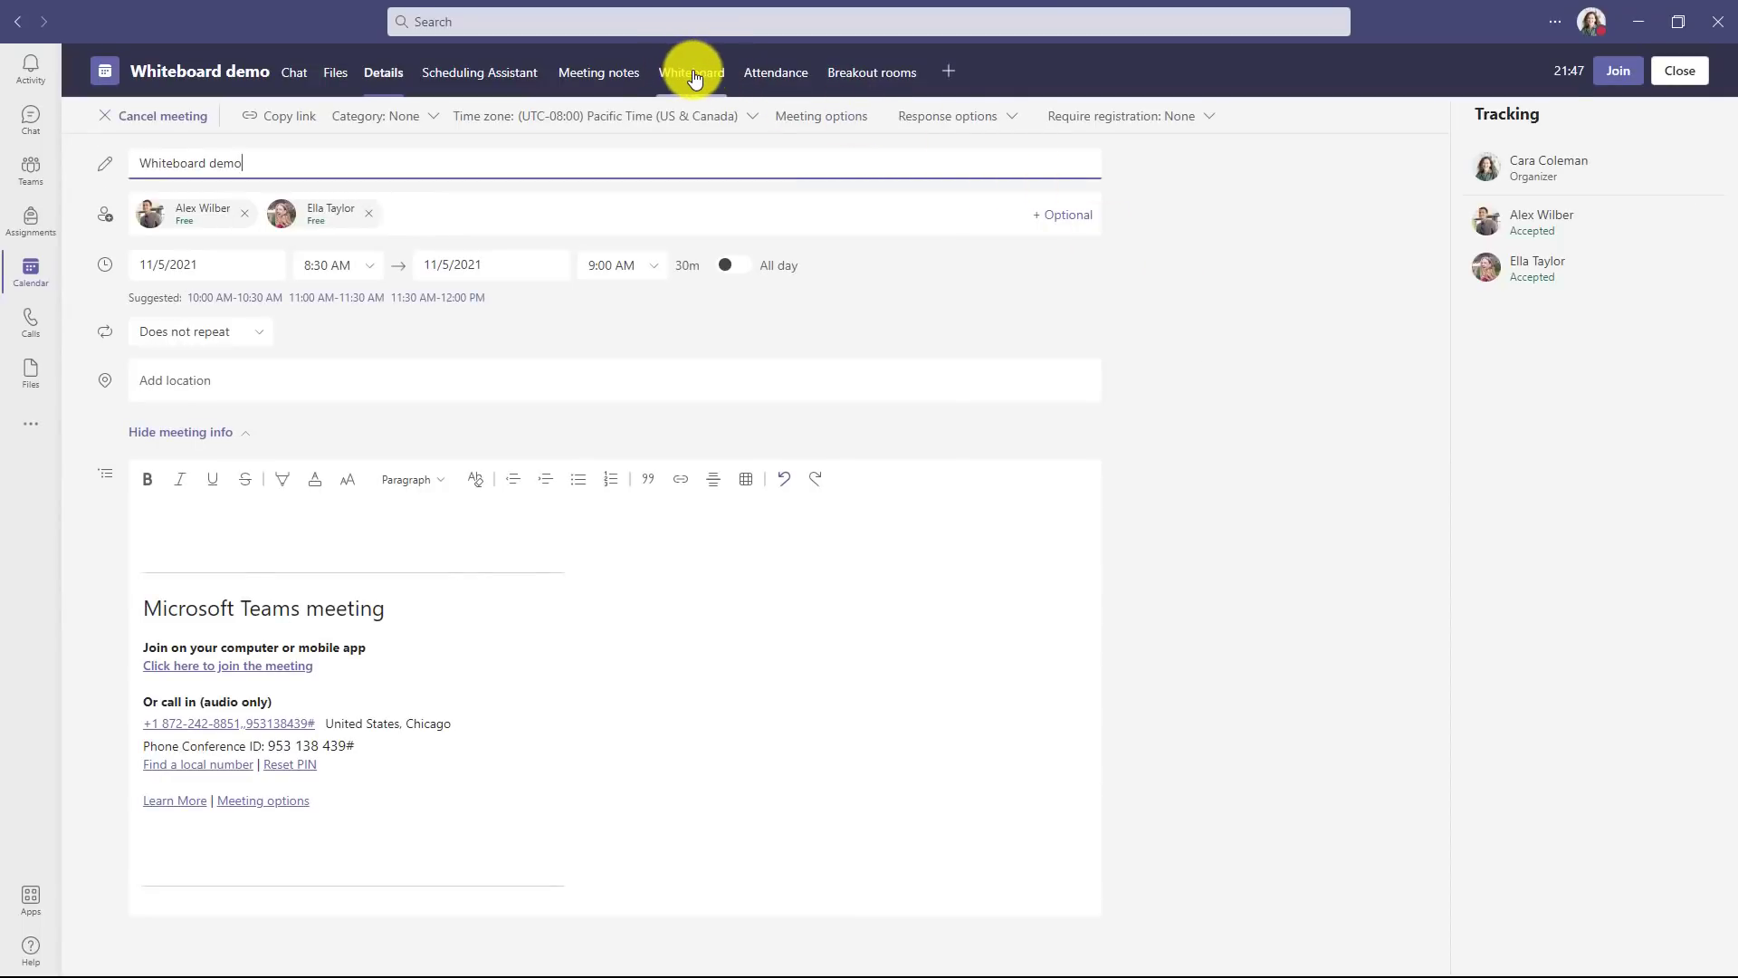
- Reopen the board from the meeting's Whiteboard page
{"action": "left_click", "coordinate": [690, 72]}
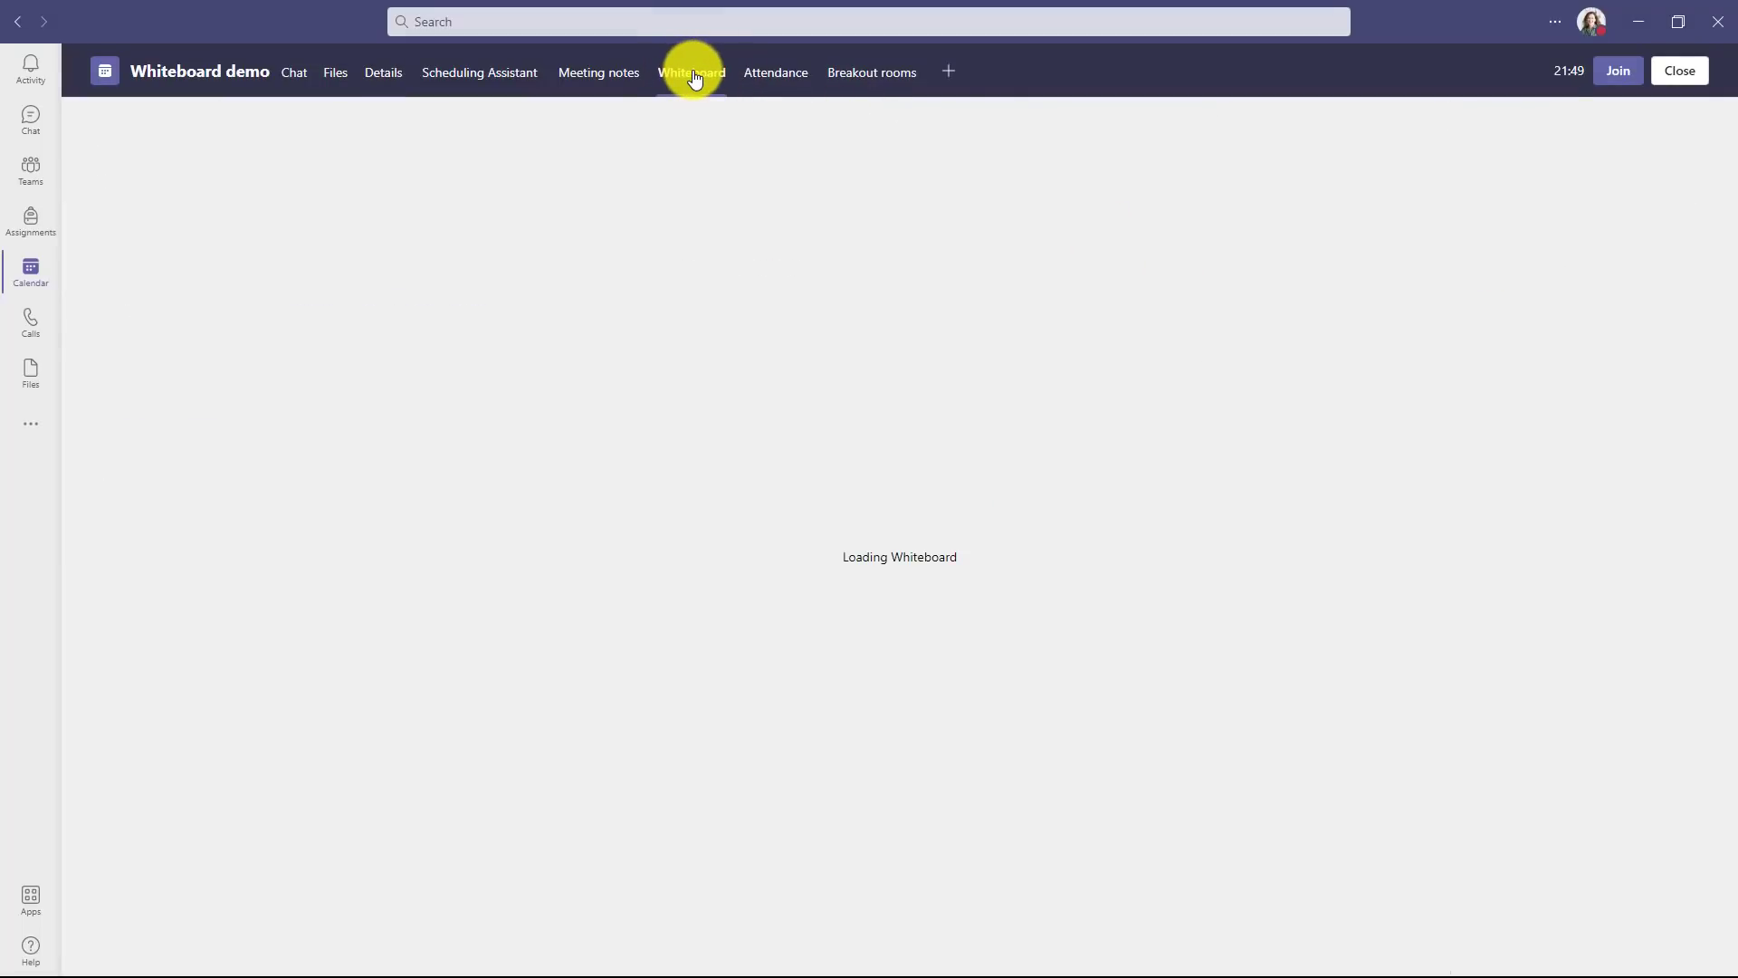
{"action": "left_click", "coordinate": [690, 73]}
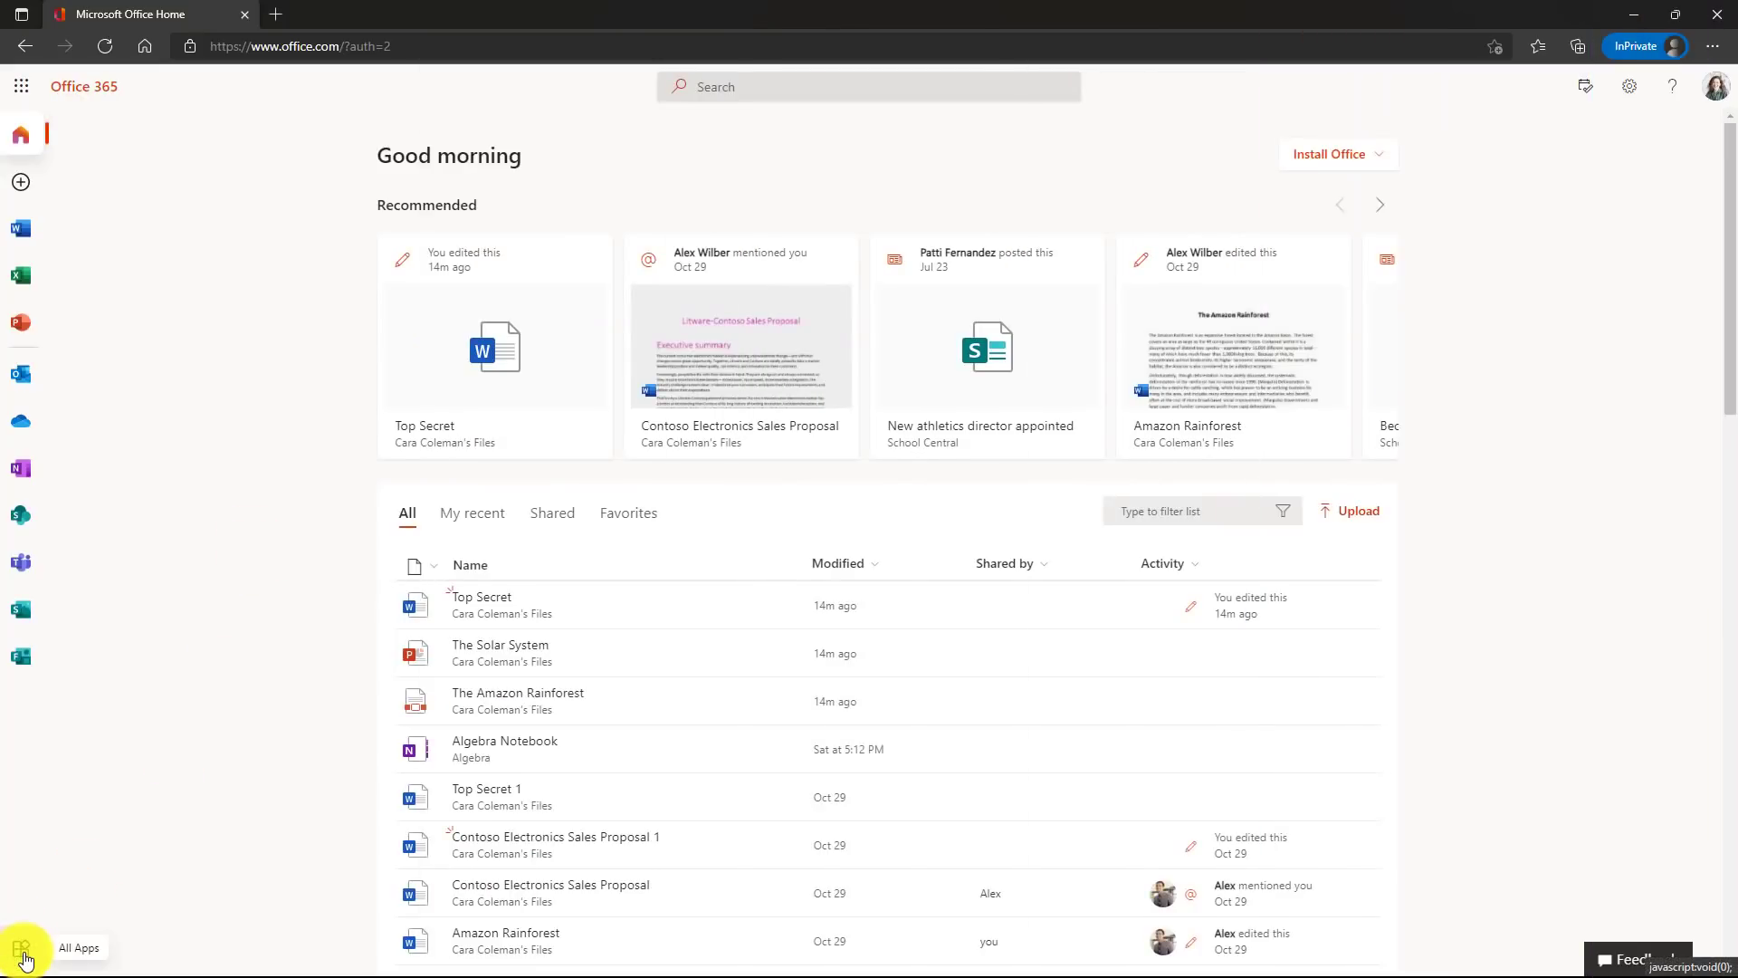
- Launch the Whiteboard web app from All Apps and show the 'Mike's Whiteboard demo' board options
{"action": "left_click", "coordinate": [21, 950]}
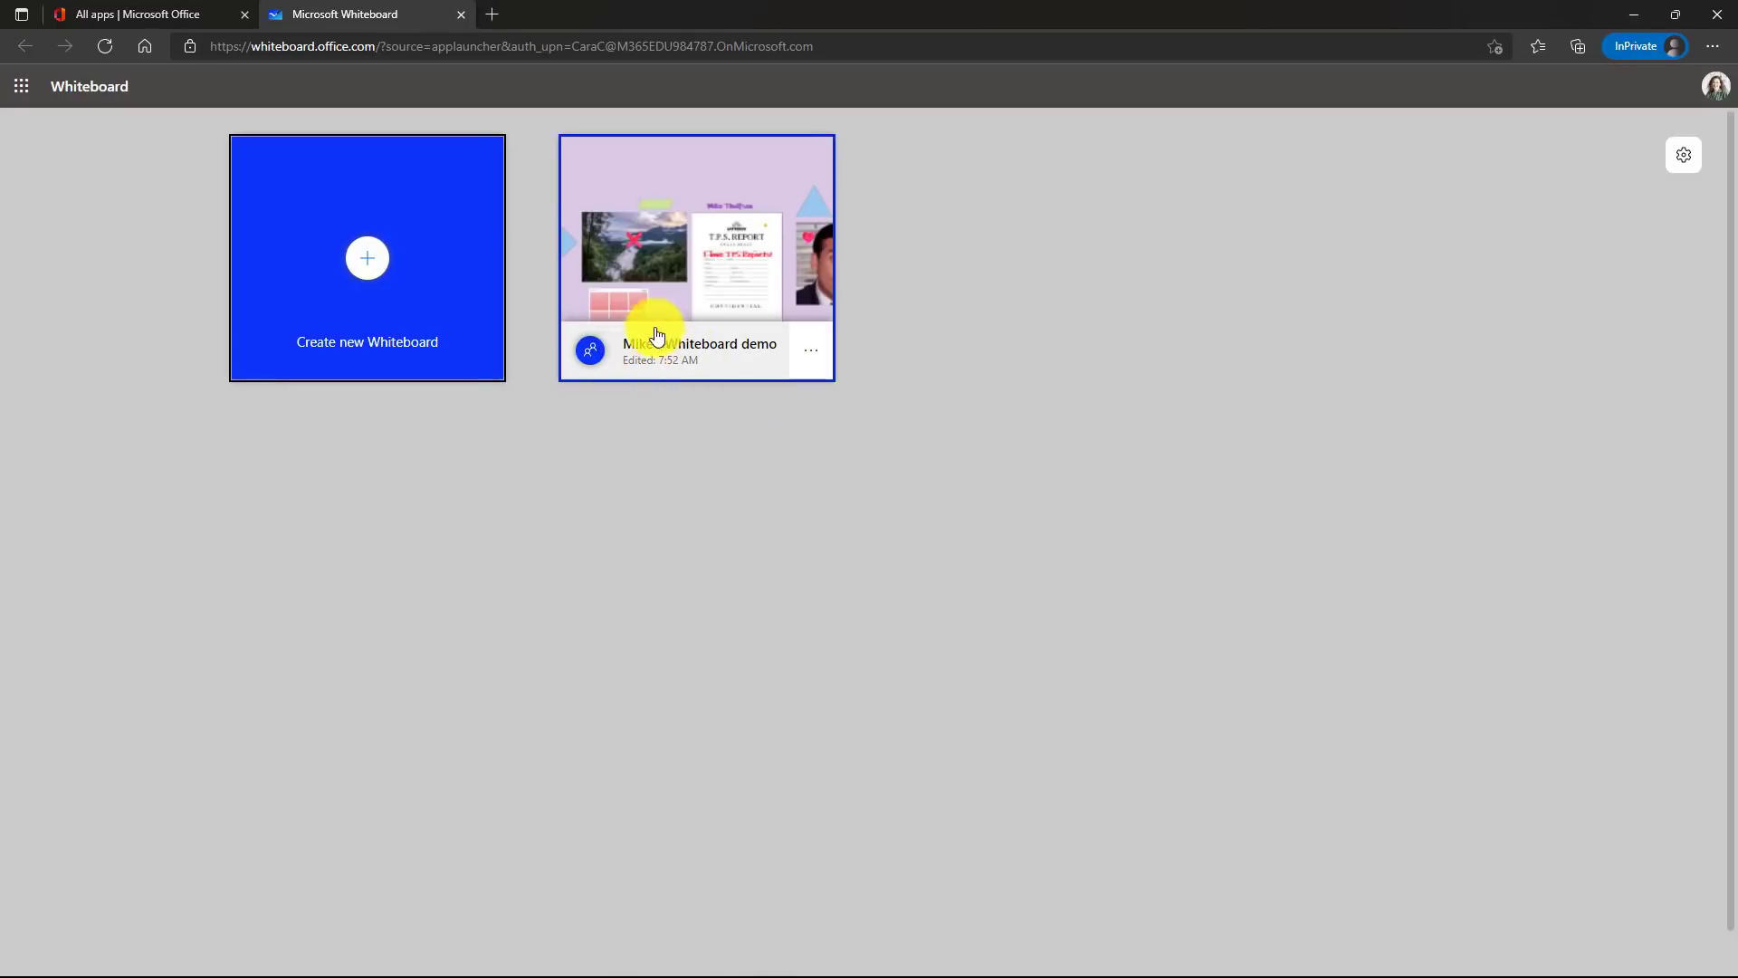
{"action": "left_click", "coordinate": [811, 349]}
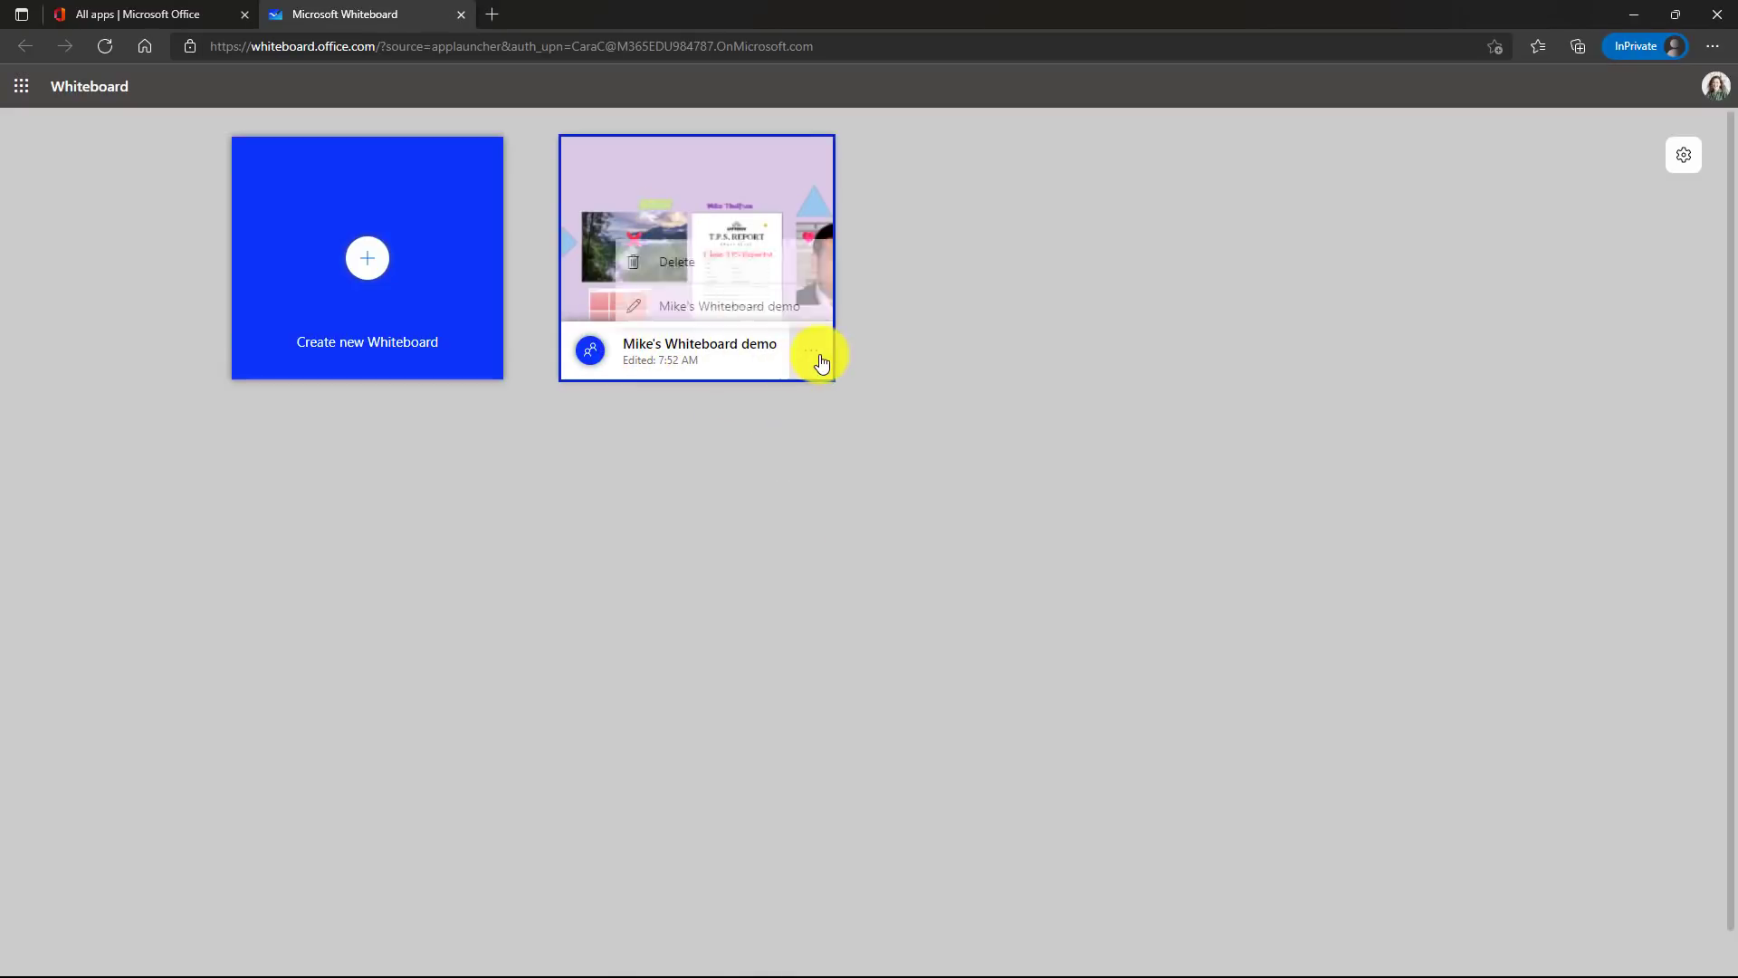
{"action": "left_click", "coordinate": [812, 351]}
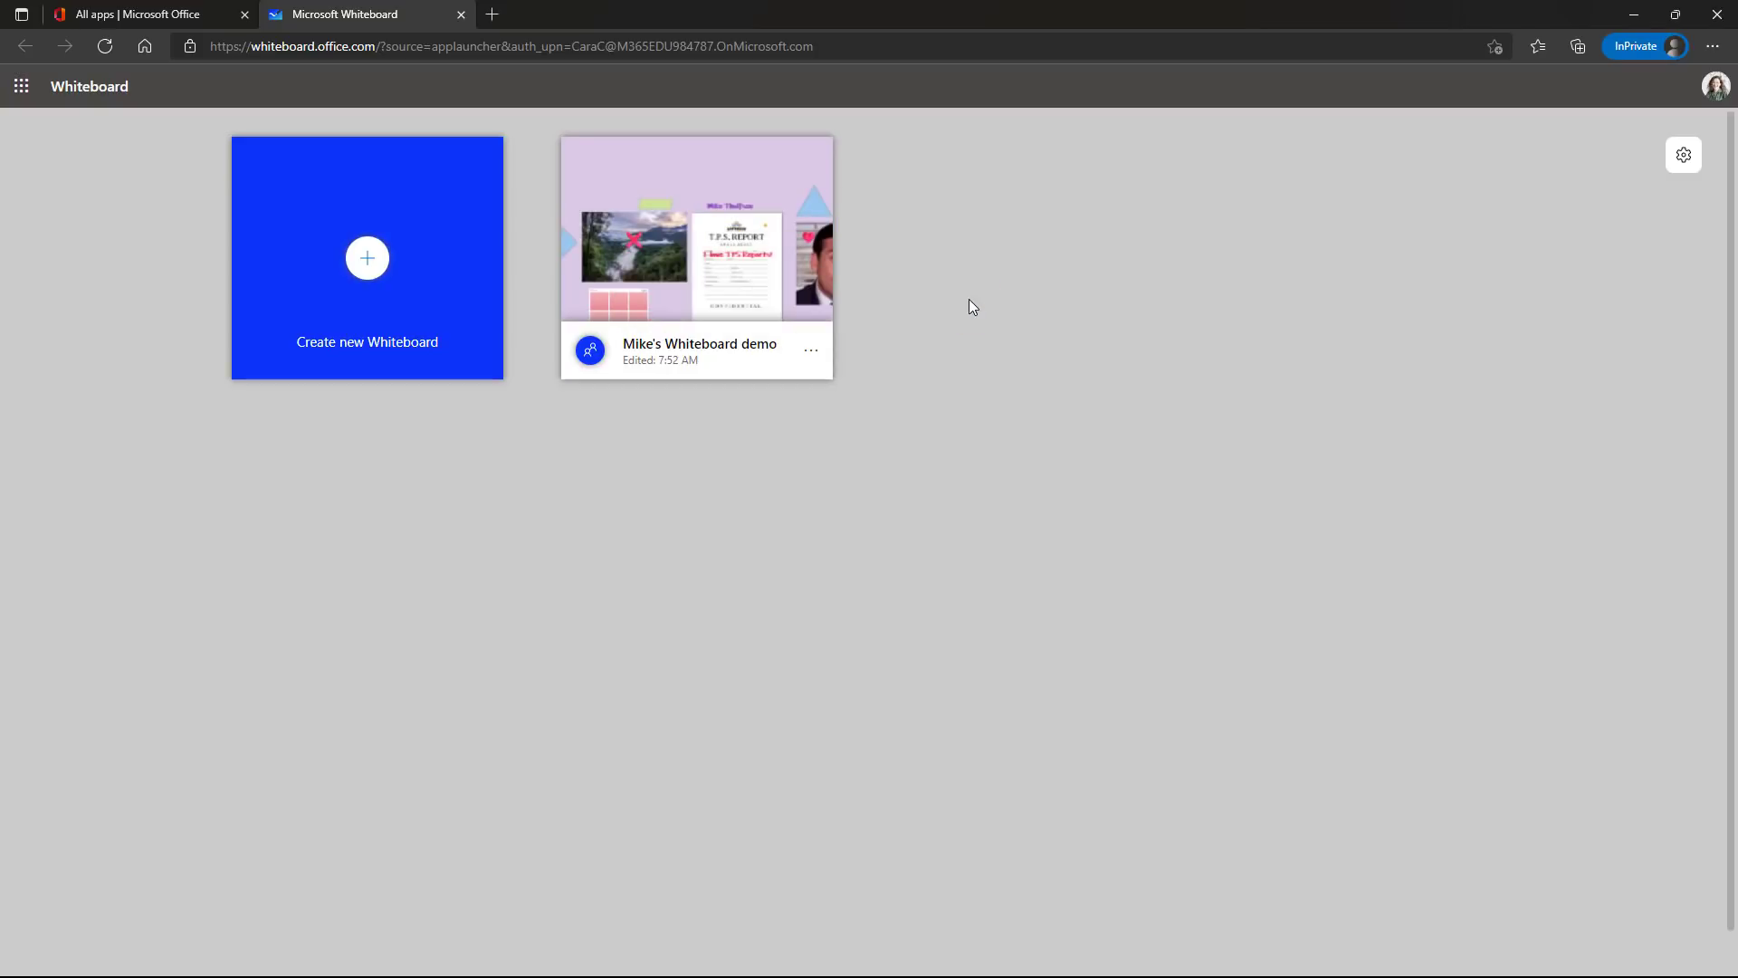
{"action": "mouse_move", "coordinate": [1375, 248]}
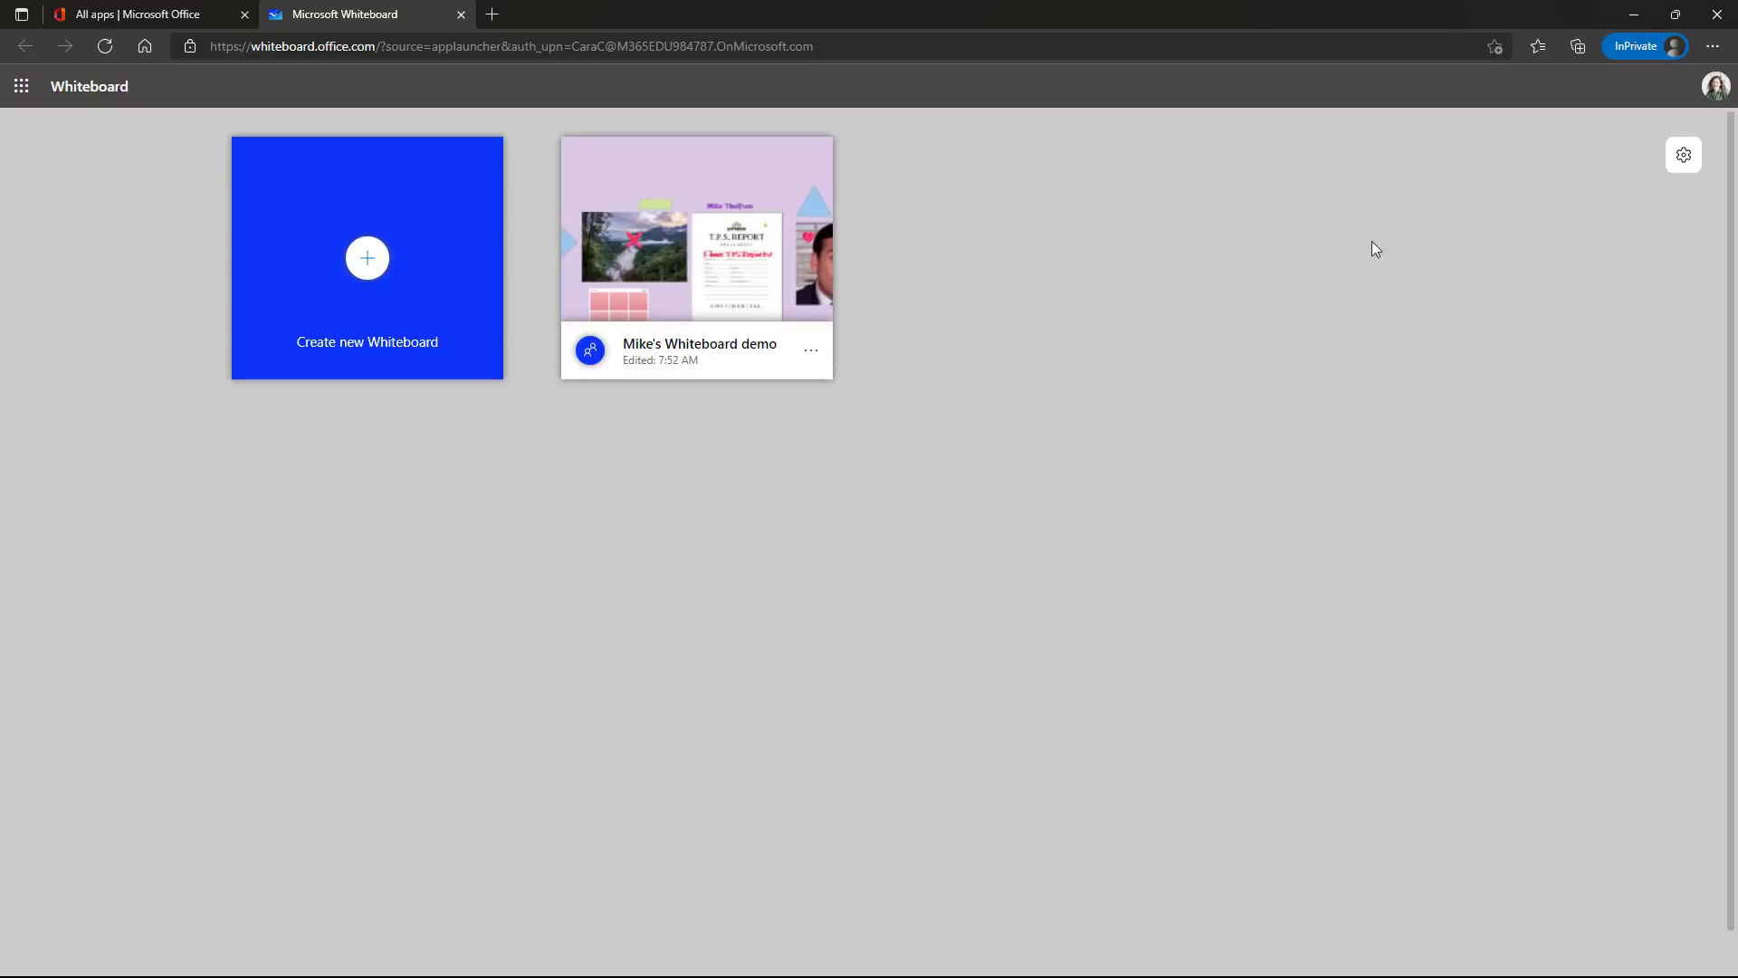